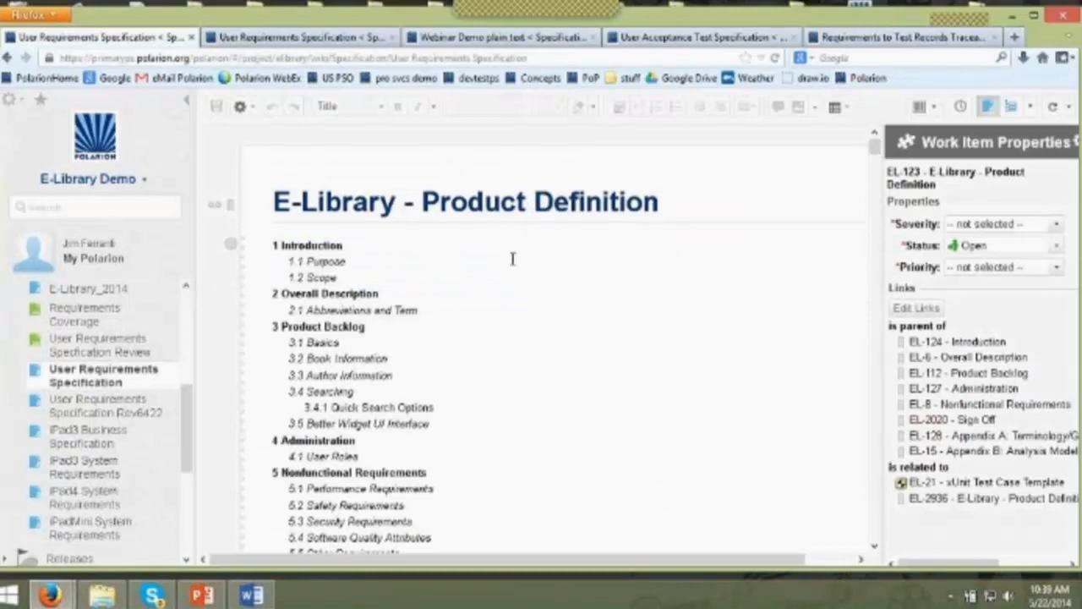
mouse_move(499, 291)
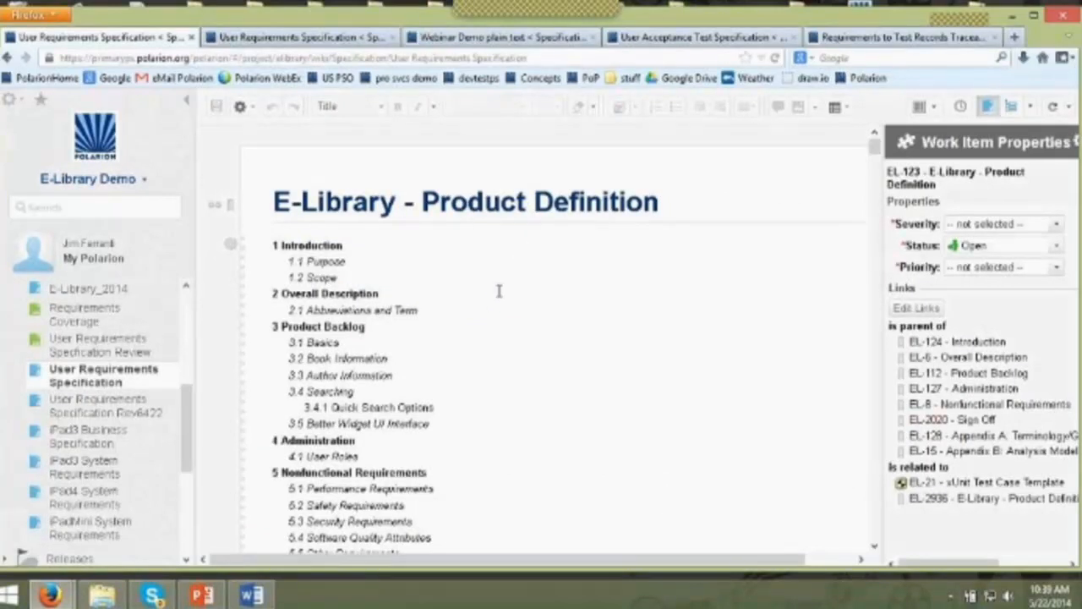
- Scroll down through the Specification space to review its existing documents
scroll(down, 3)
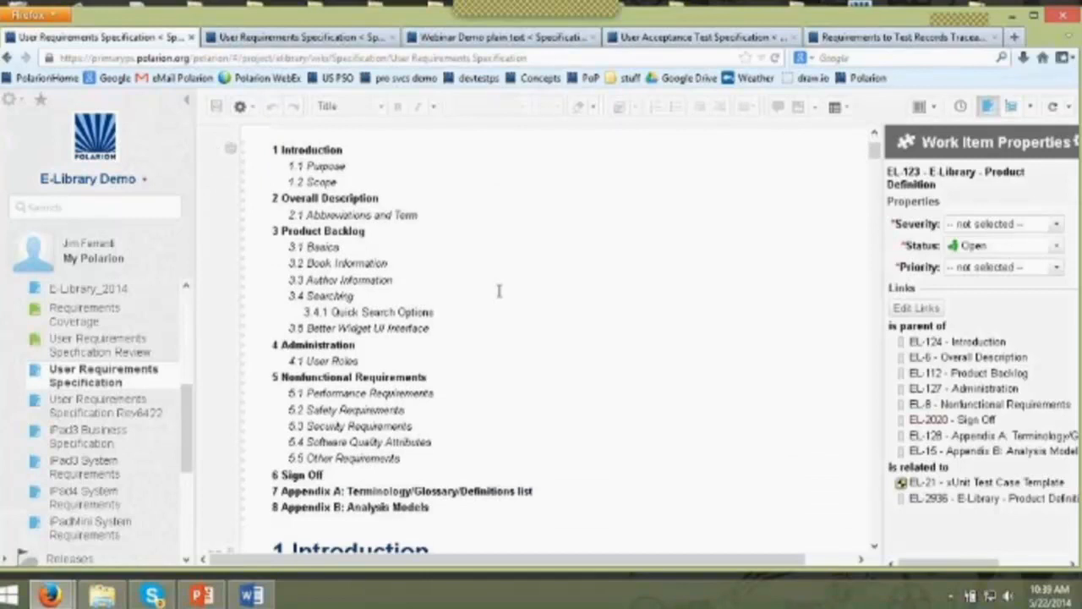
scroll(down, 3)
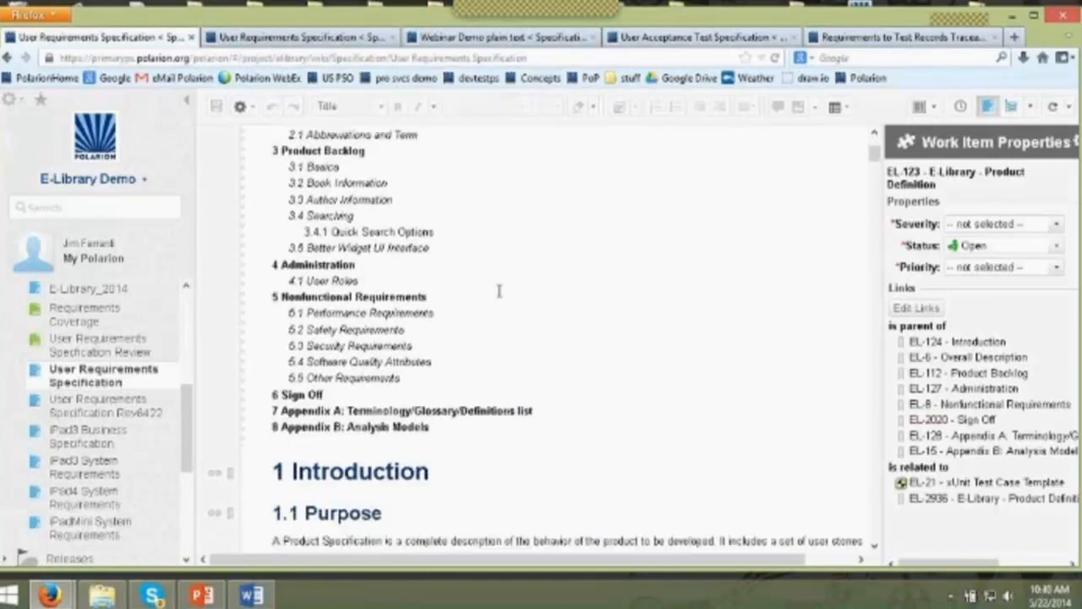
scroll(down, 3)
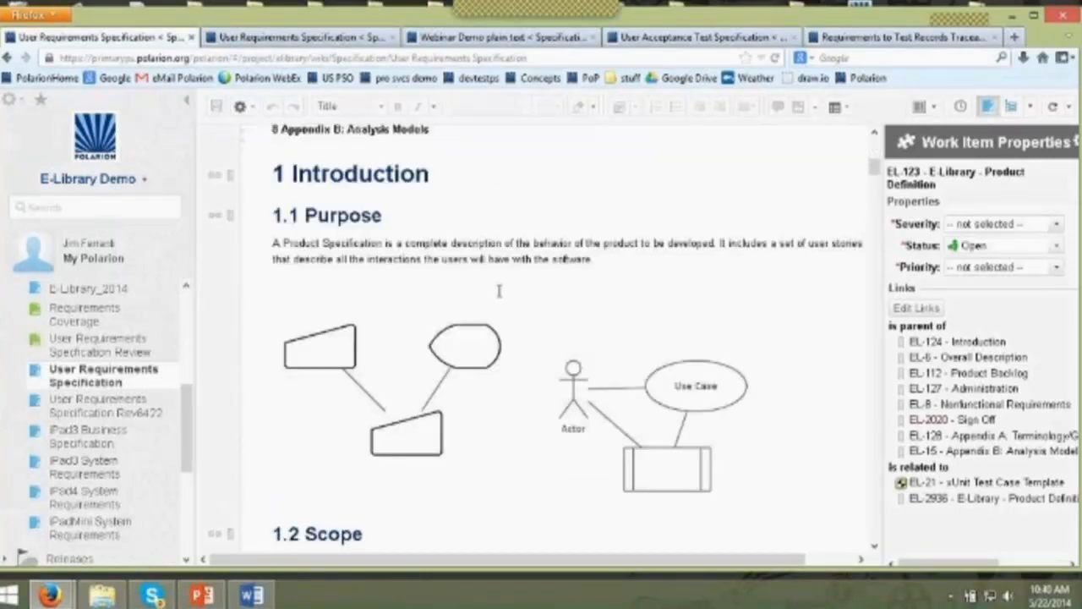
scroll(down, 3)
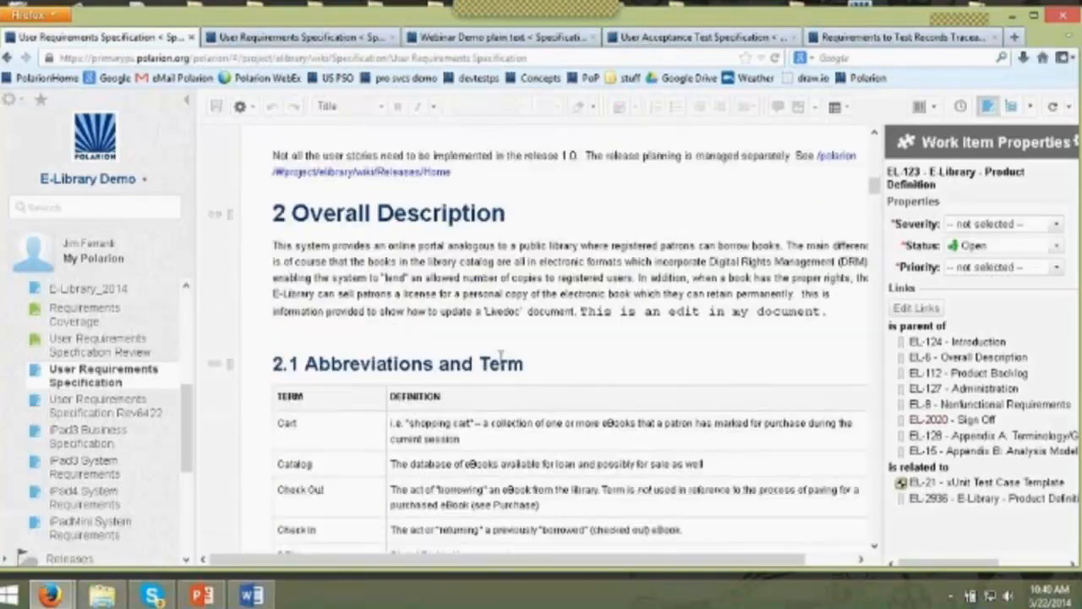
scroll(down, 3)
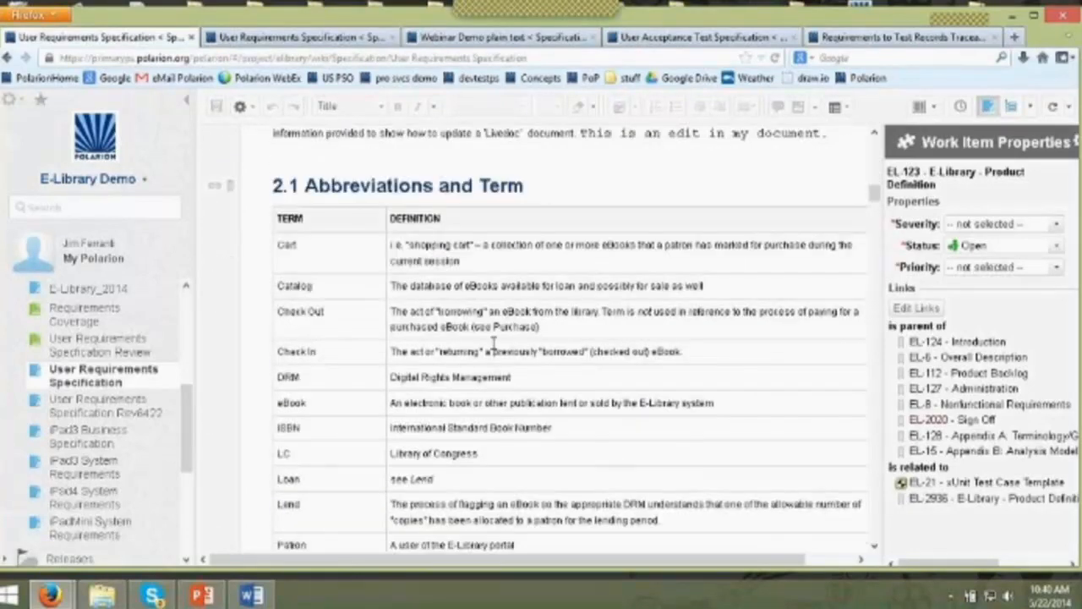
scroll(down, 3)
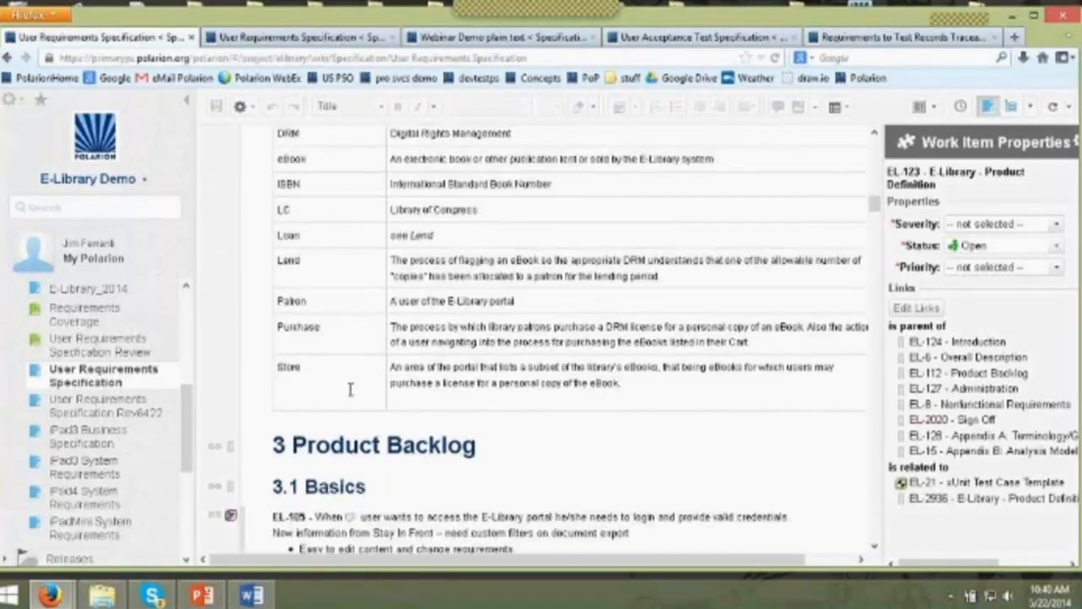
scroll(down, 3)
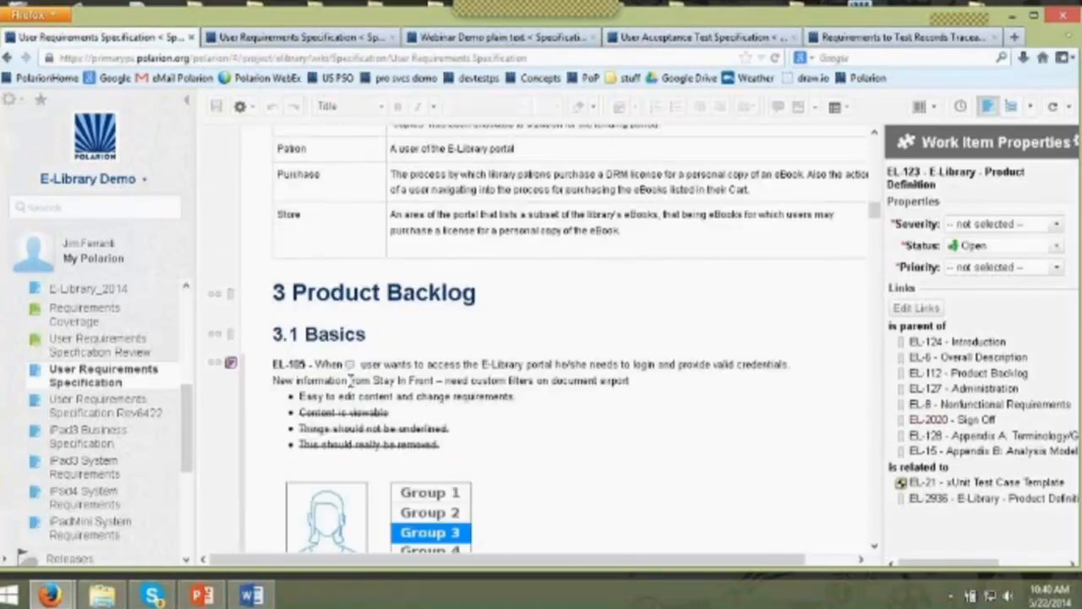
scroll(down, 3)
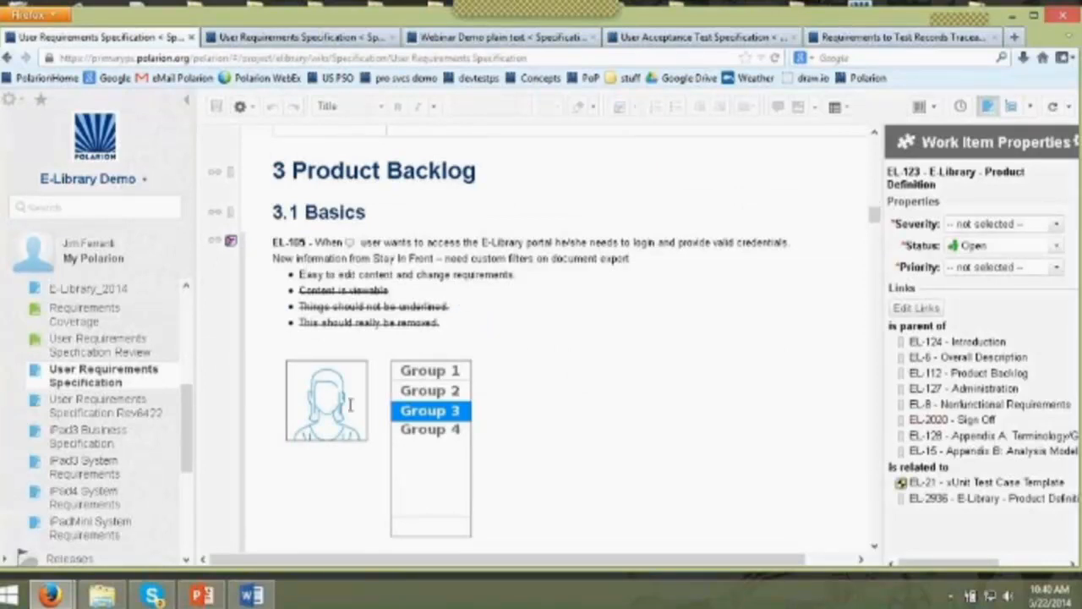
scroll(down, 3)
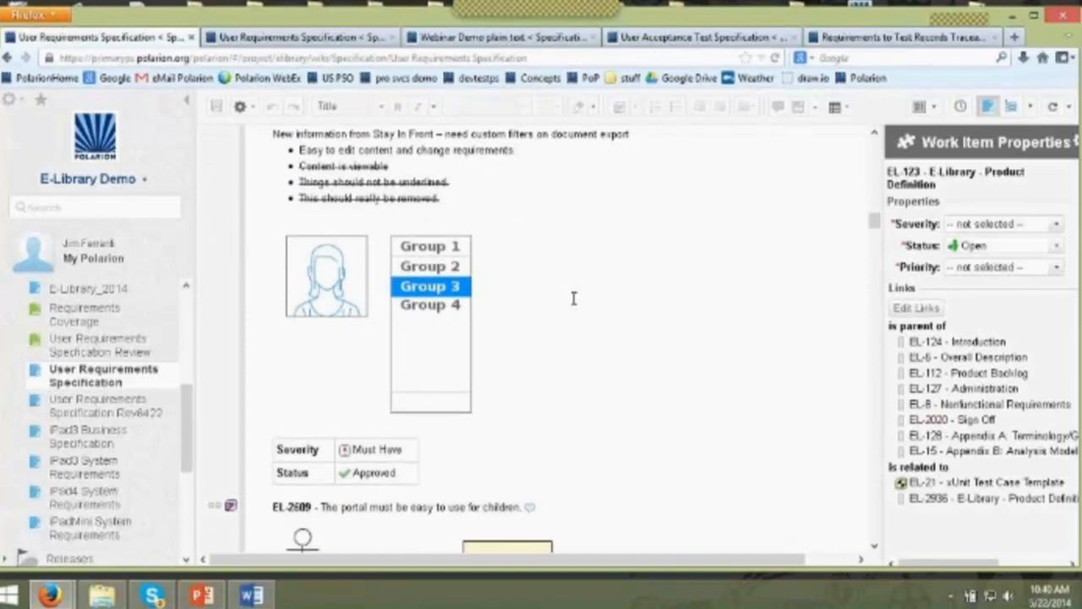
scroll(down, 3)
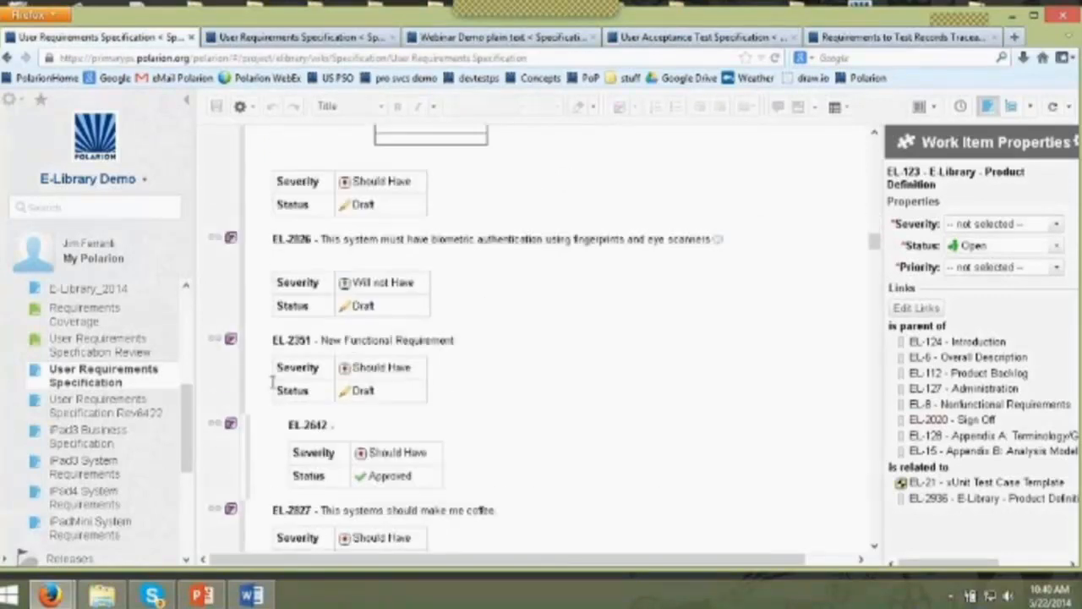
scroll(up, 3)
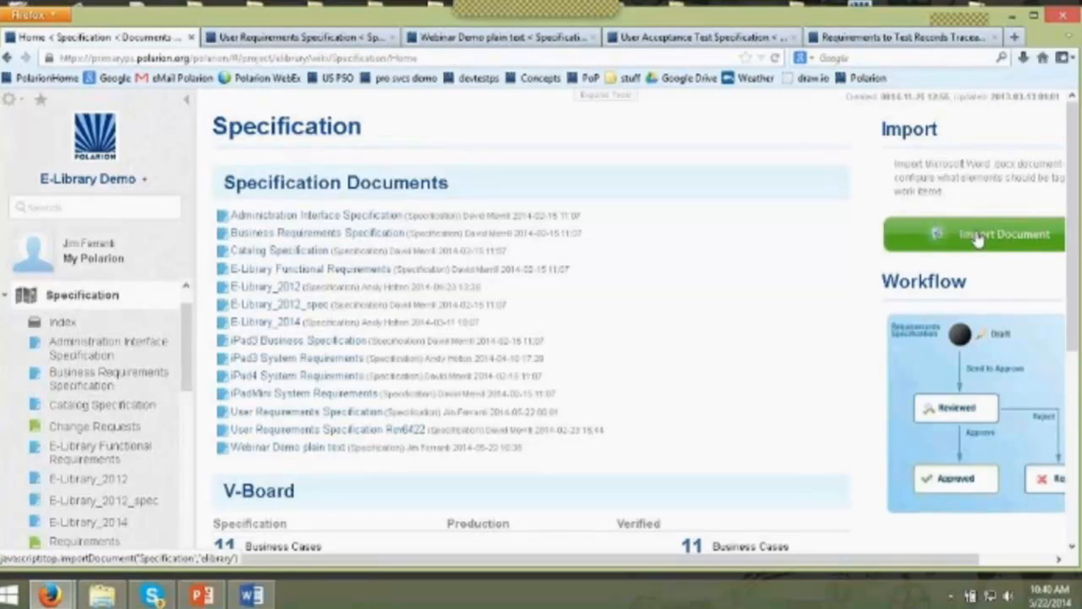
- Start a Word import and choose E-Library_2012_spec.docx as the file to upload
click(972, 233)
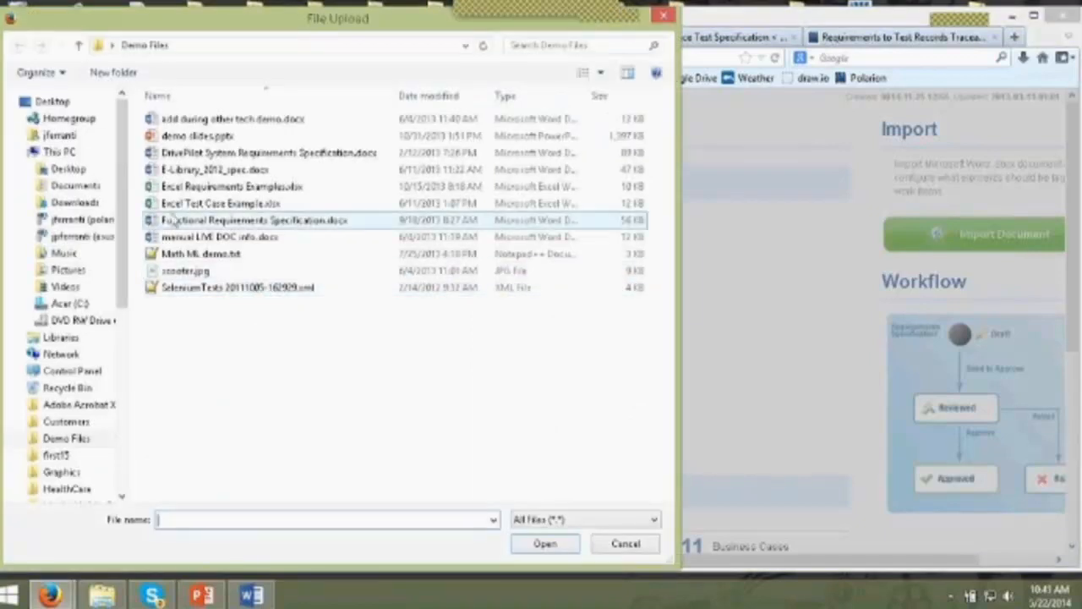
click(213, 169)
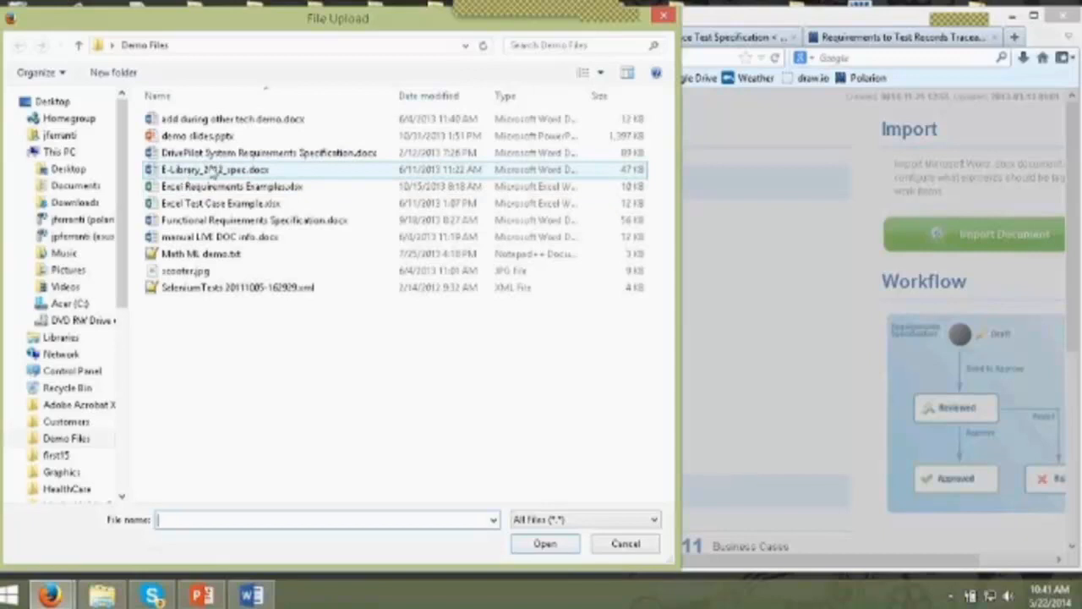
click(216, 169)
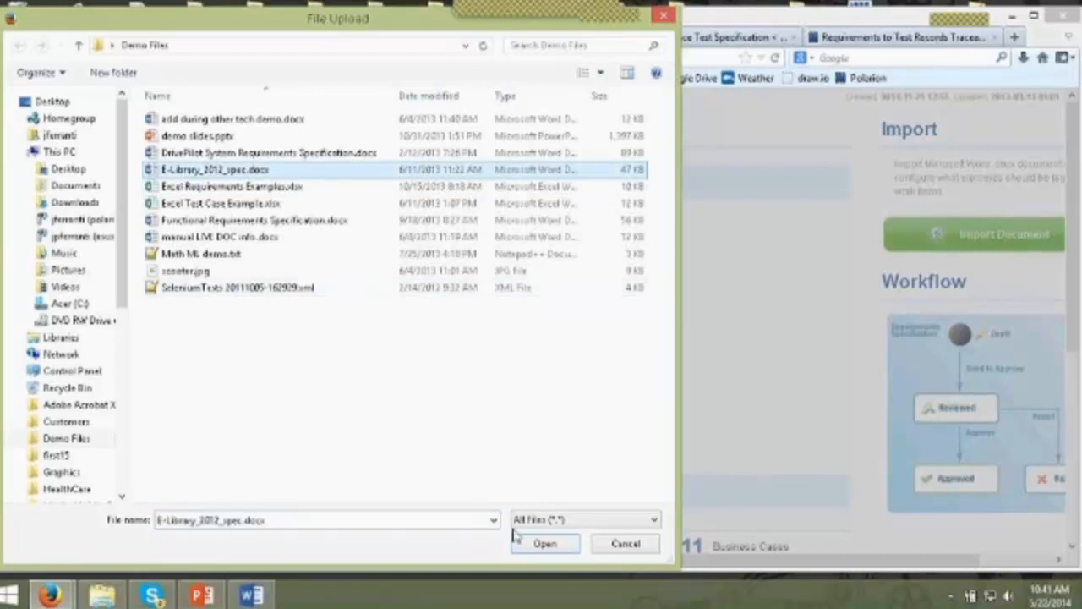
click(545, 544)
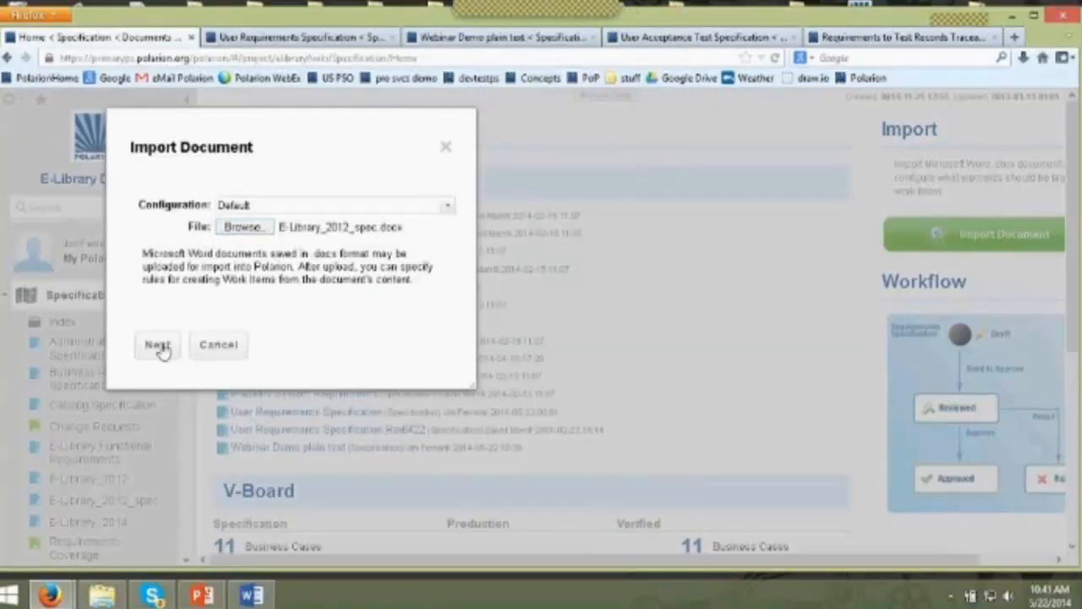
- Proceed to the import preview and select the word 'must' in requirement 2
click(158, 345)
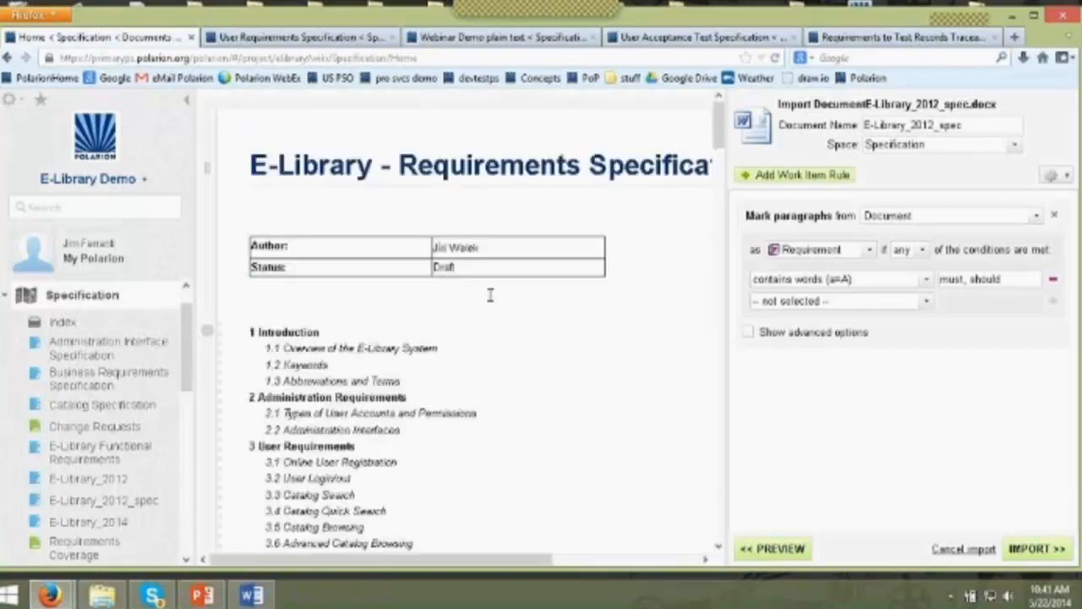
scroll(up, 3)
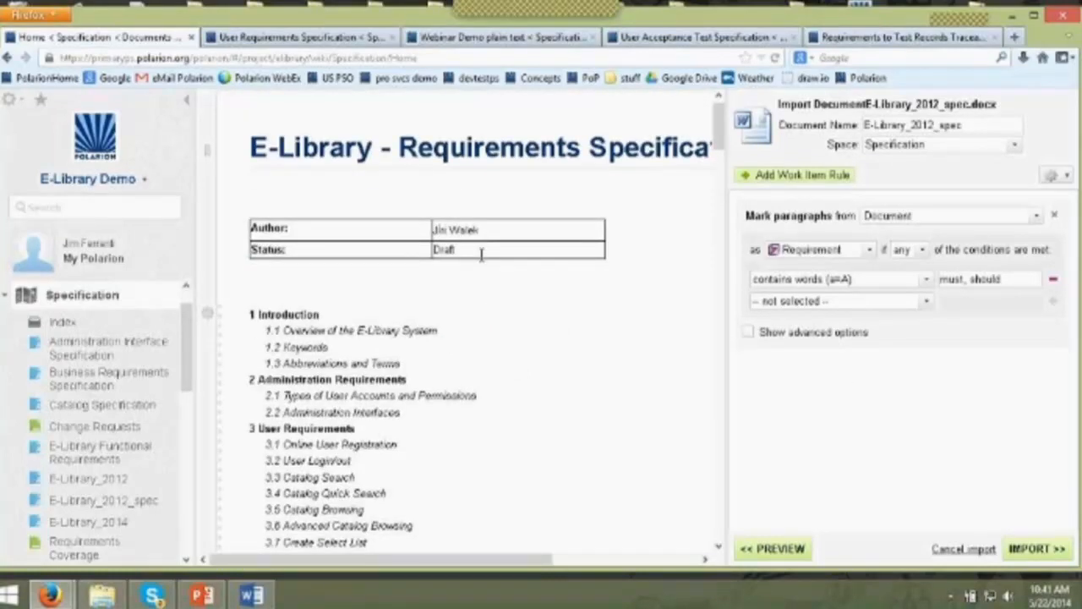
scroll(down, 3)
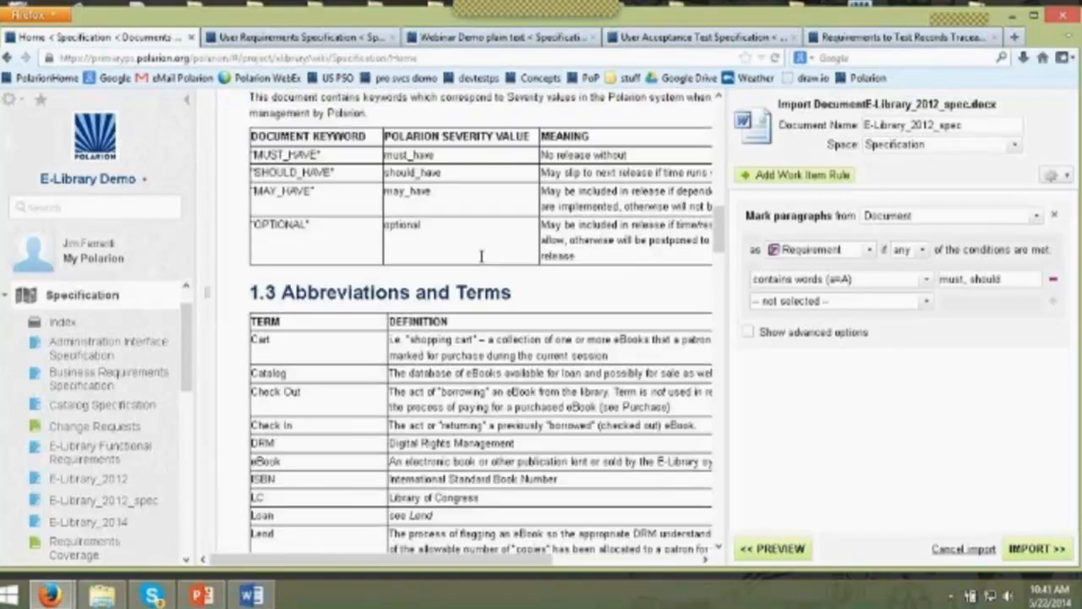
scroll(down, 3)
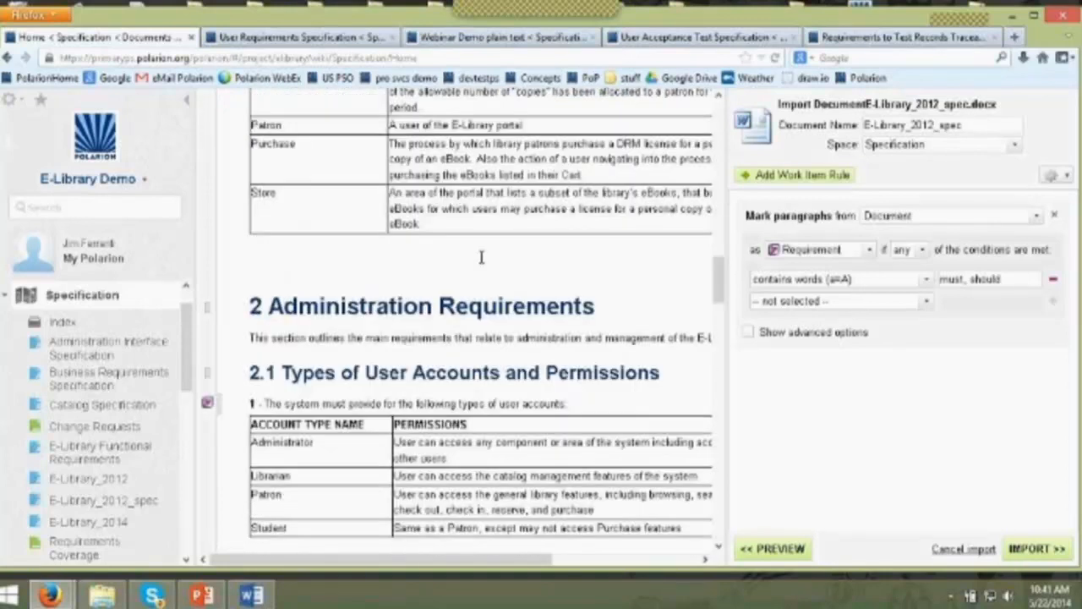
scroll(down, 3)
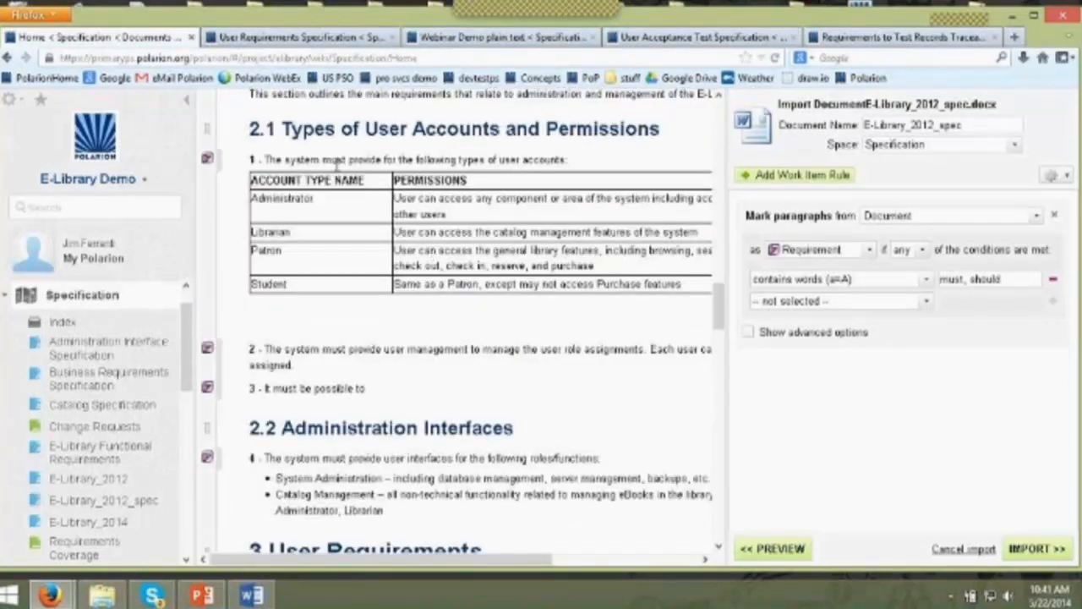
double_click(335, 348)
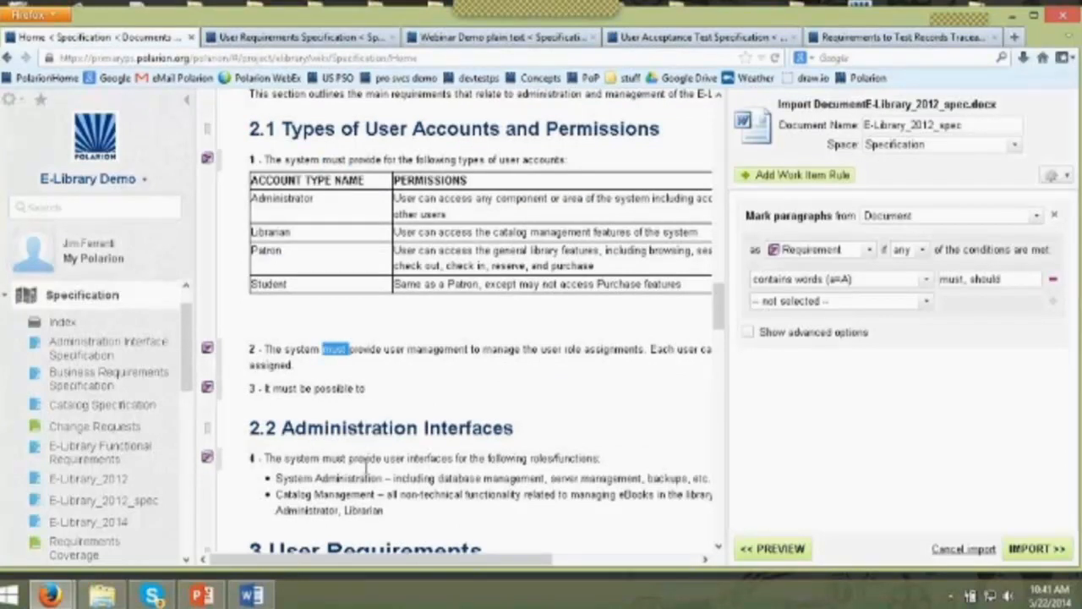
- Show the advanced options for the Mark paragraphs requirement rule
scroll(down, 3)
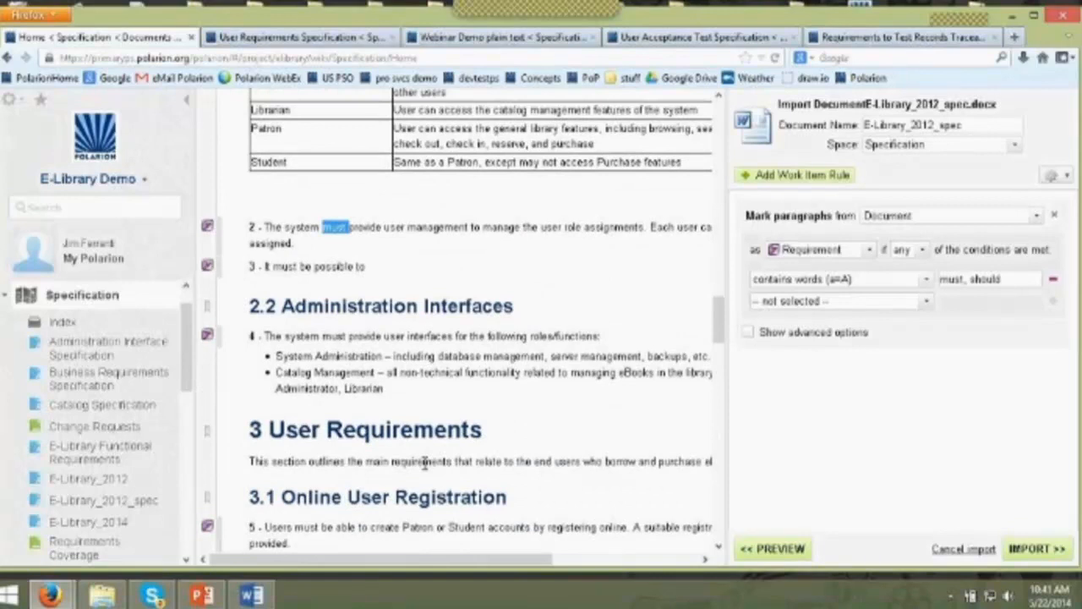
scroll(down, 3)
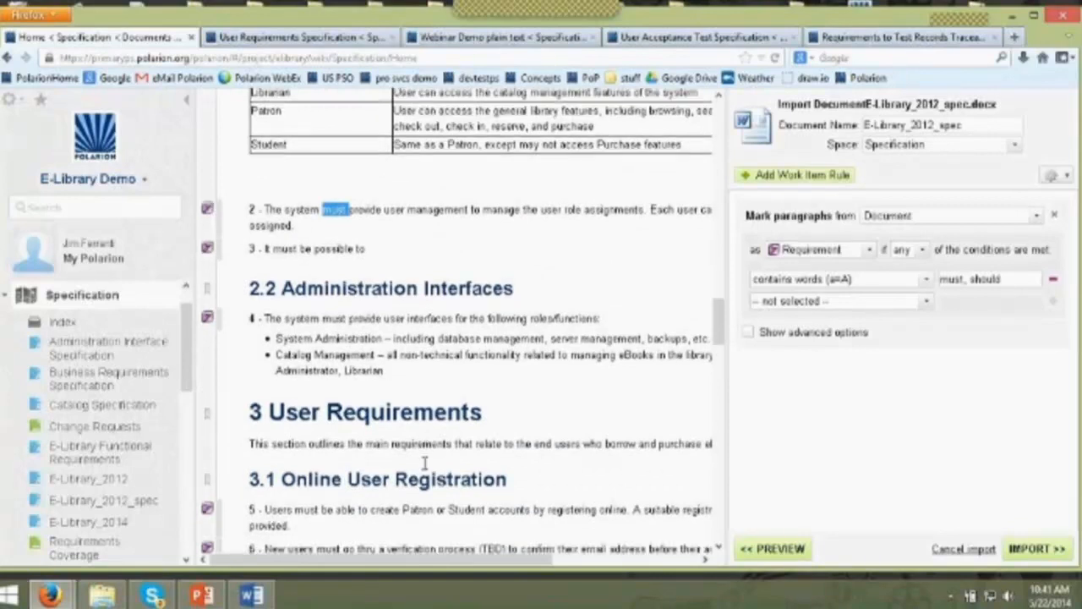
scroll(down, 3)
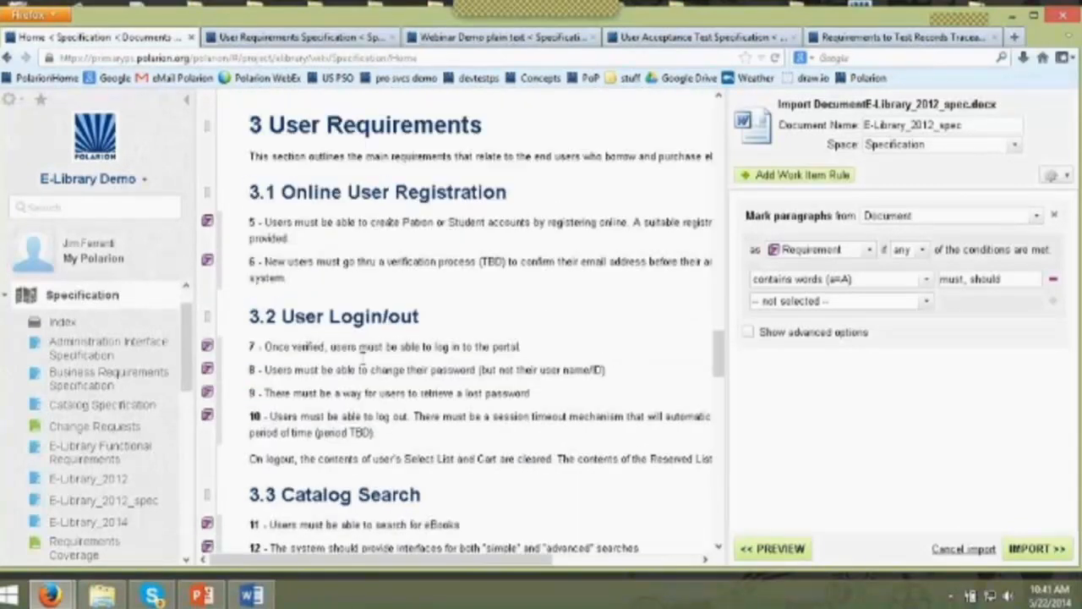
mouse_move(581, 426)
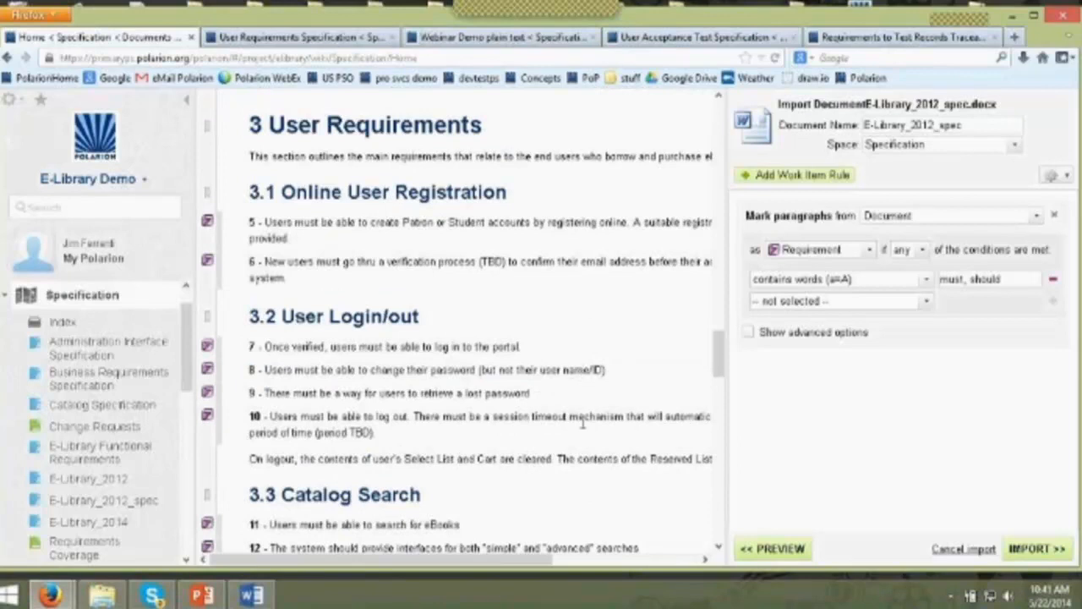
mouse_move(605, 375)
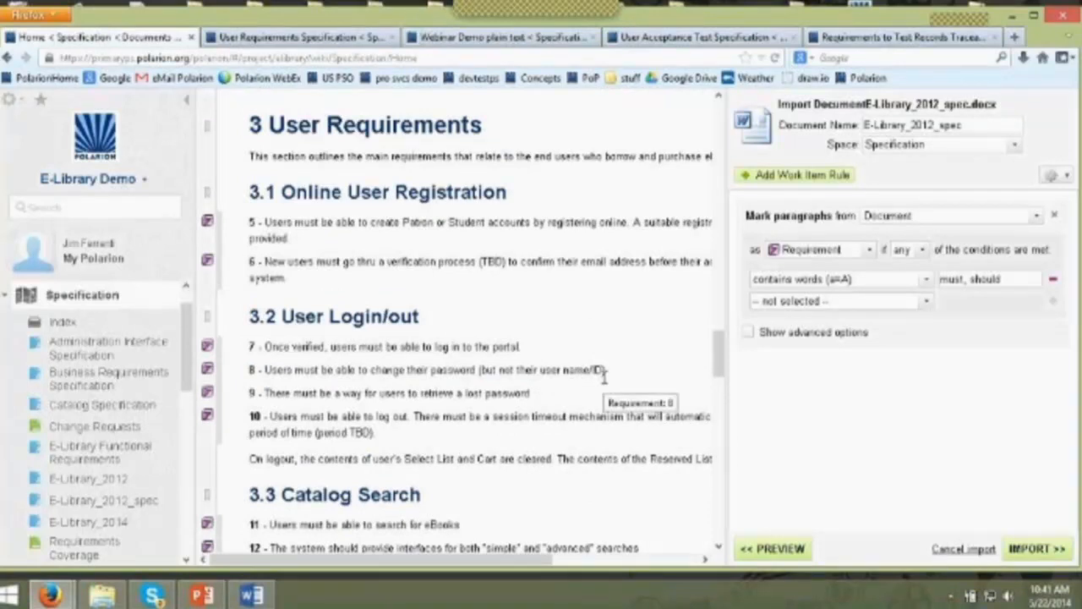
mouse_move(794, 331)
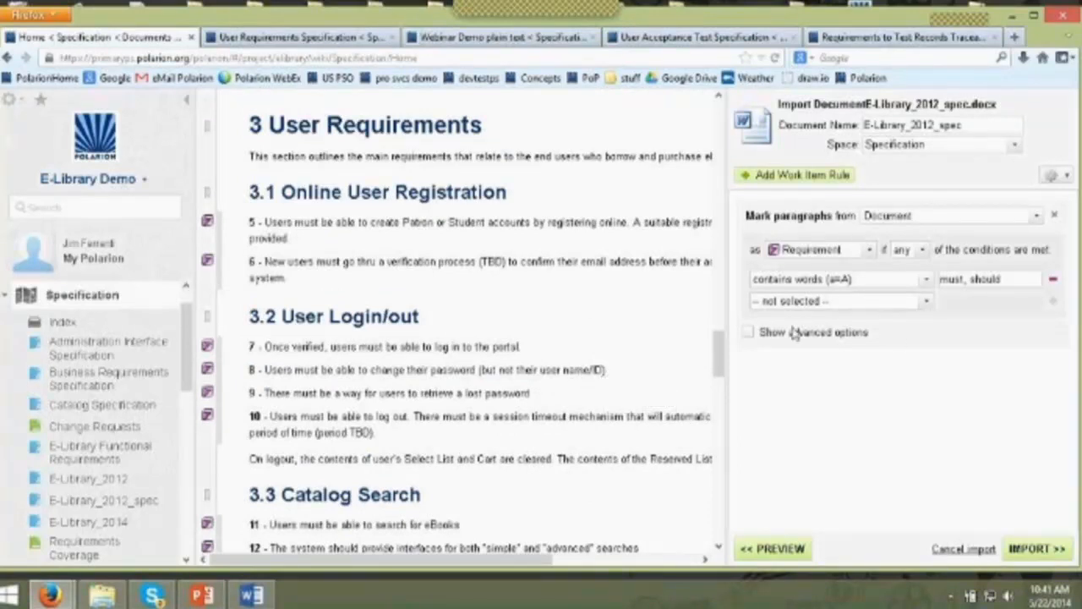
click(747, 332)
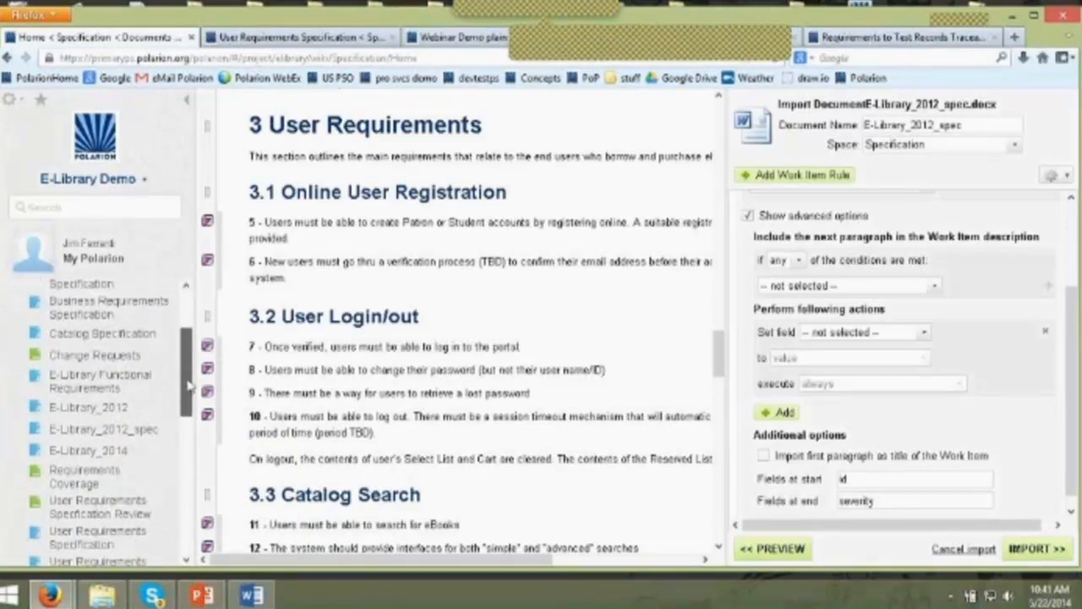
- Switch to the Webinar Demo plain text document with Work Item Properties hidden
click(456, 37)
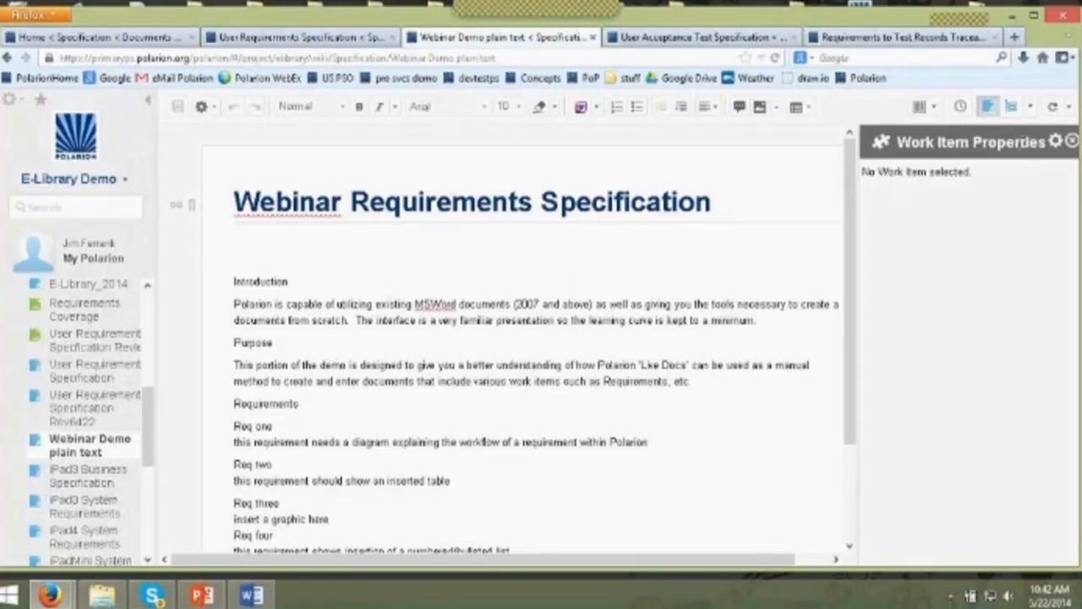
click(1072, 140)
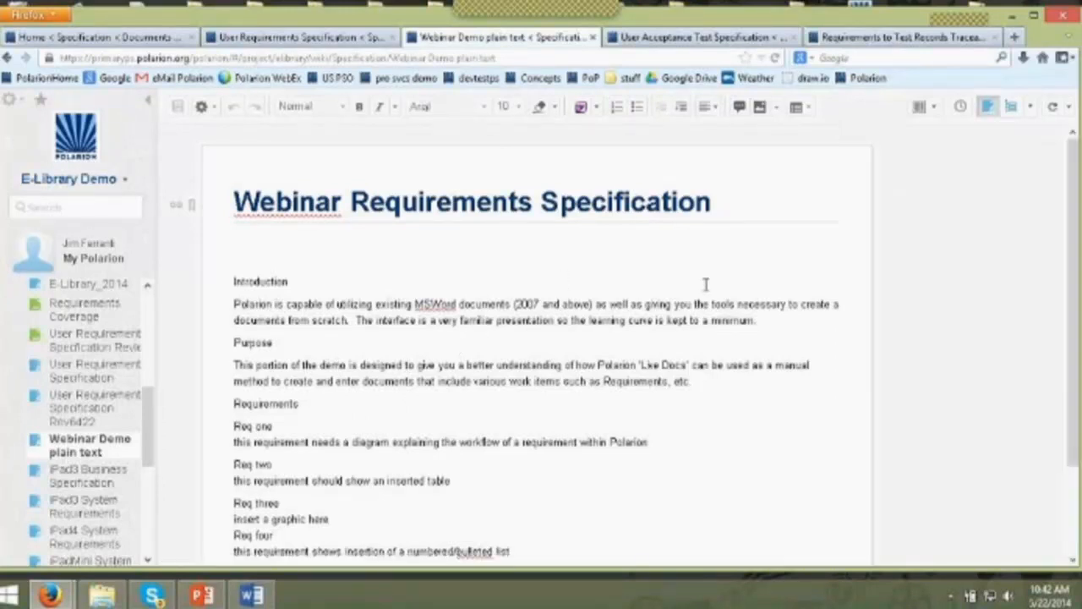
mouse_move(387, 314)
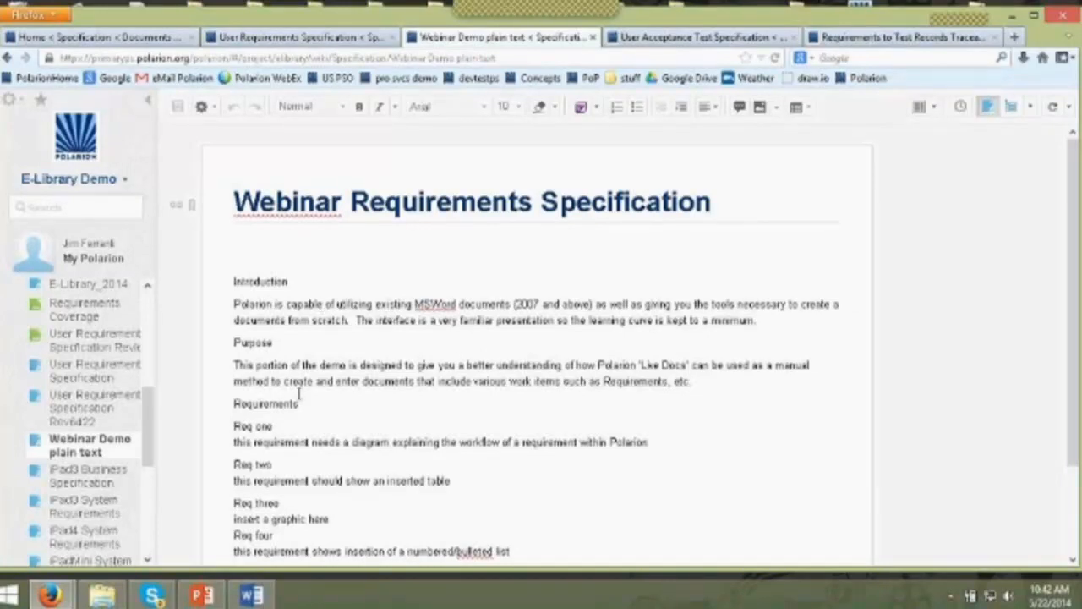
mouse_move(218, 335)
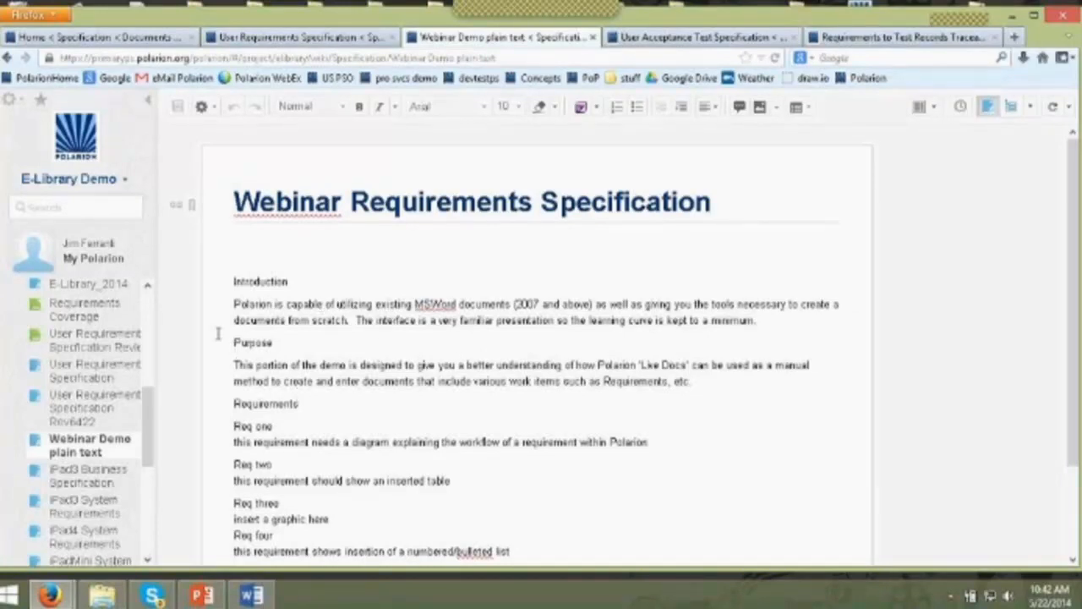
mouse_move(261, 378)
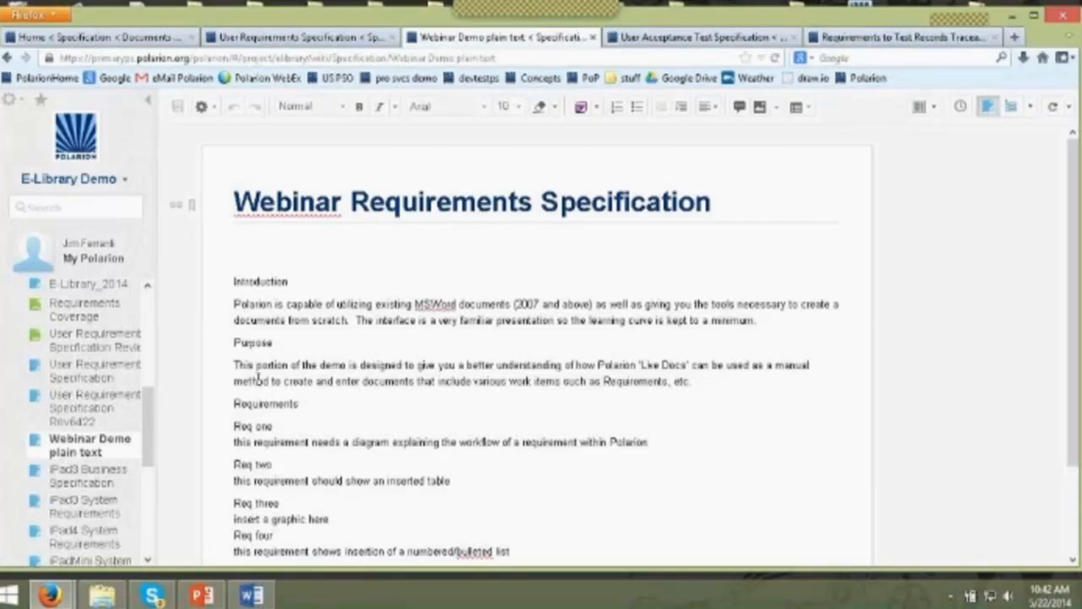
- Apply Heading 1 from the style list to the section titles, ending with Requirements
click(311, 105)
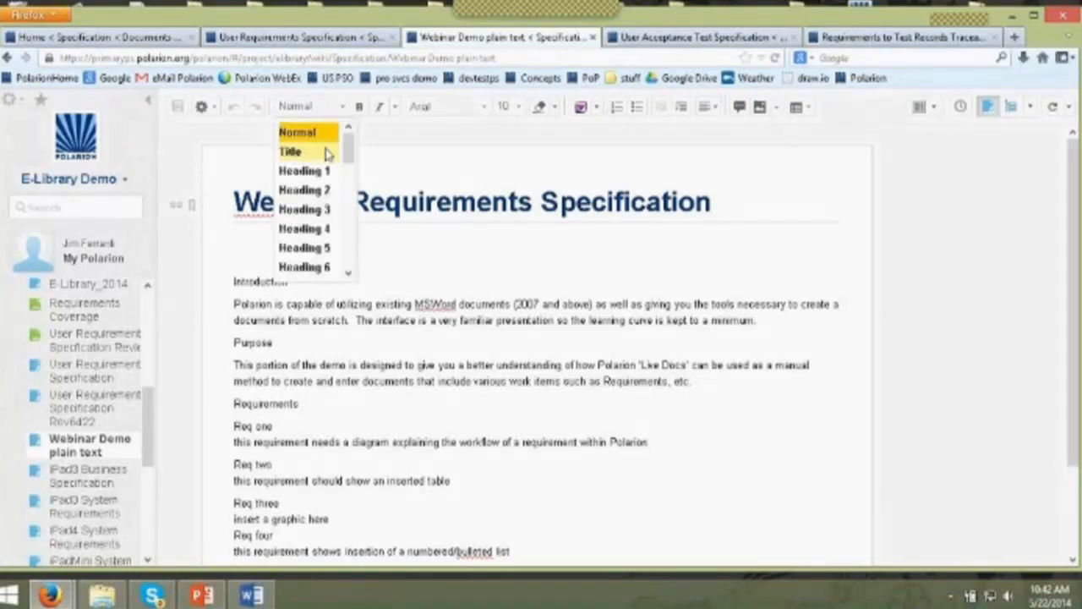
mouse_move(304, 169)
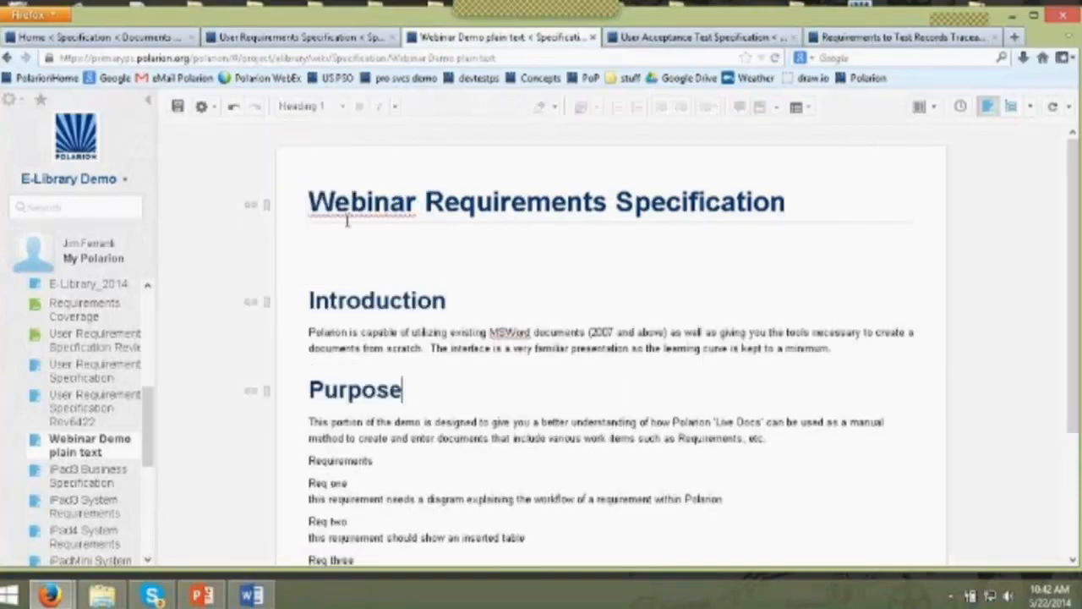
scroll(down, 3)
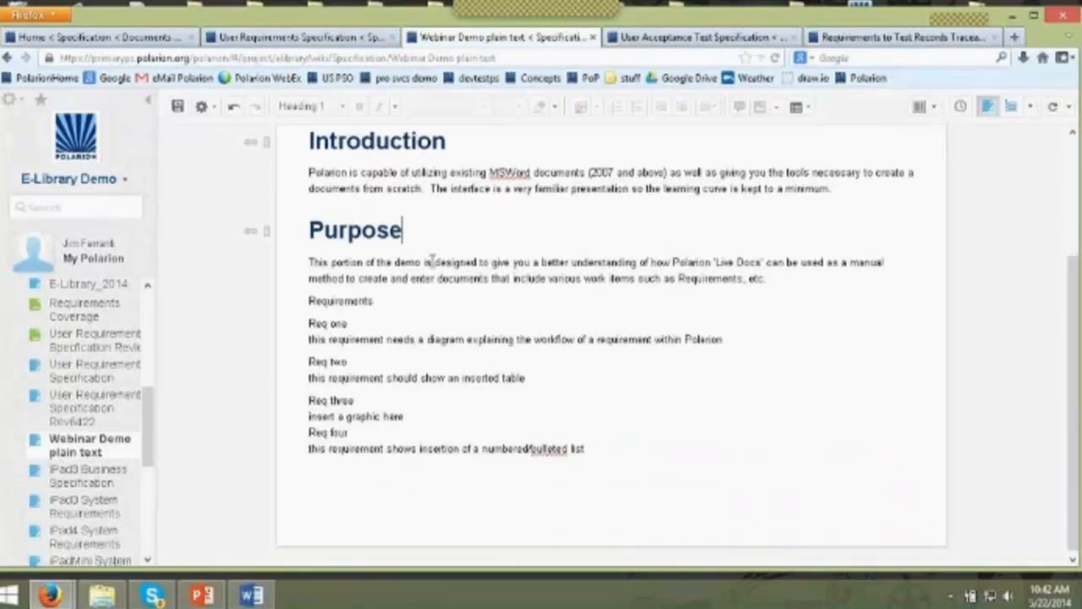
click(311, 105)
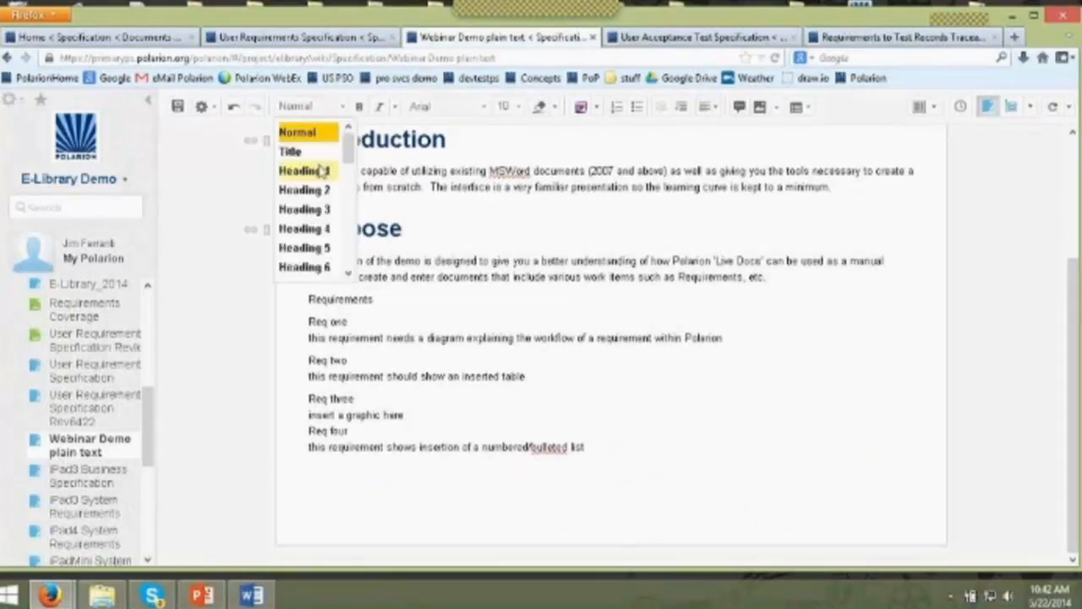
click(301, 171)
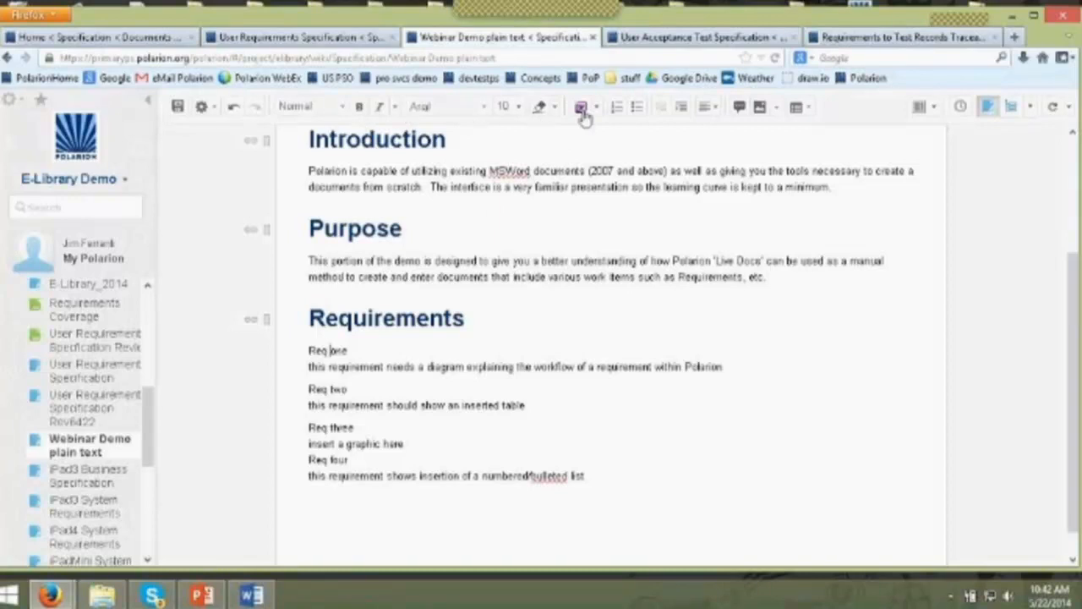
mouse_move(581, 108)
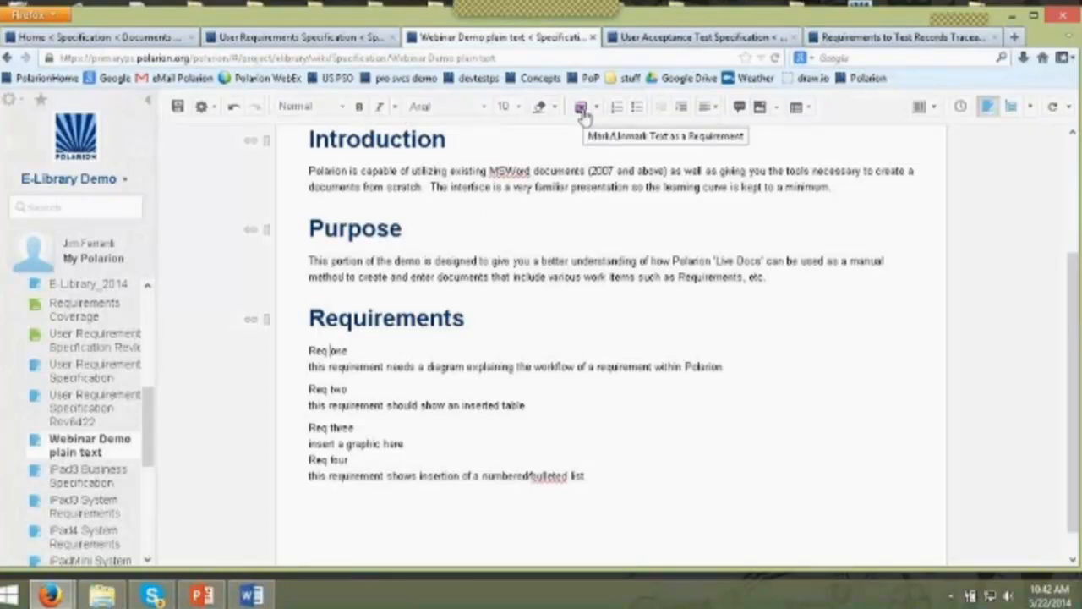
- Mark the selected Req one, Req two and Req three paragraphs as requirements
click(582, 106)
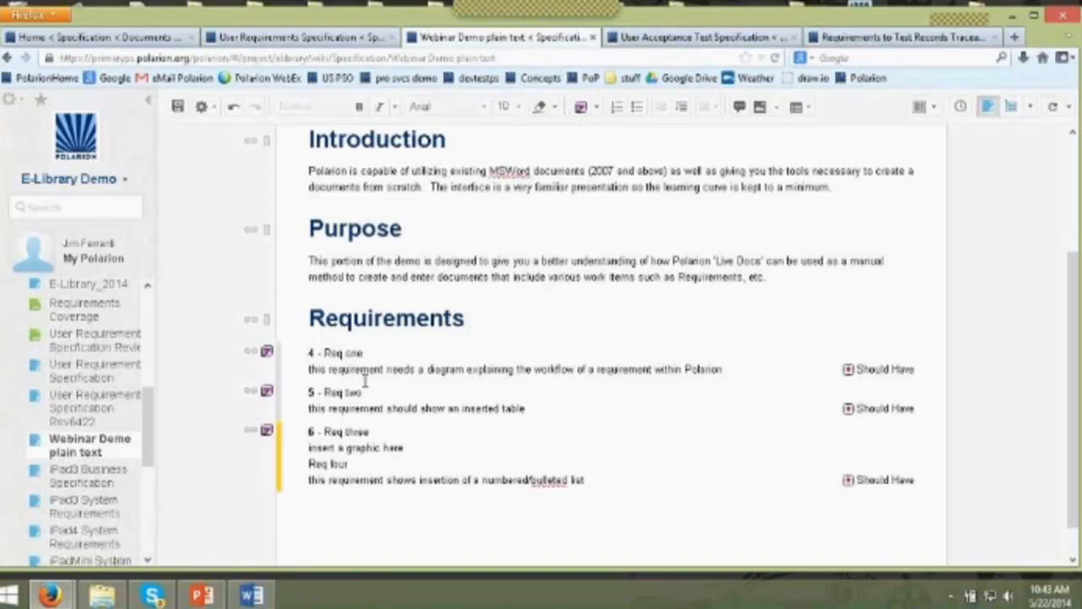
mouse_move(325, 431)
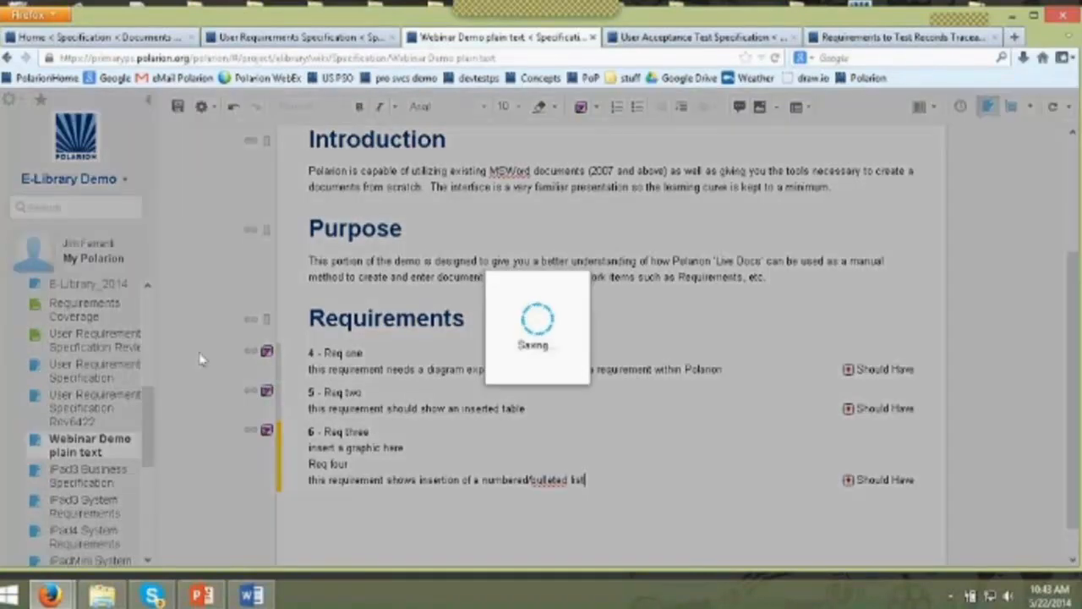
mouse_move(211, 418)
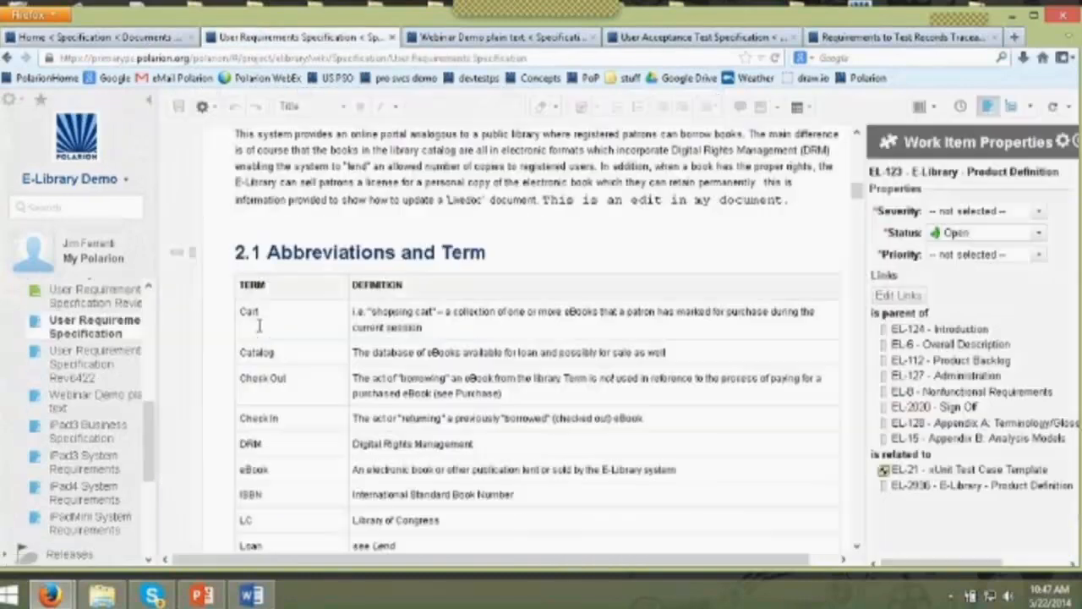
- Open EL-105 Login Page under 3.1 Basics as its own work item page
scroll(down, 3)
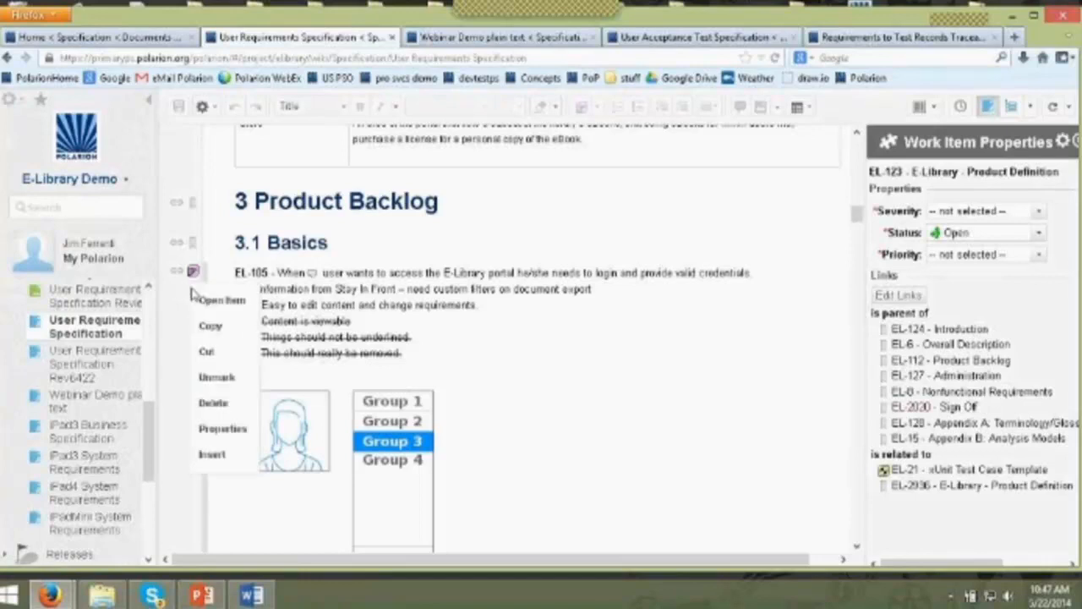
click(223, 299)
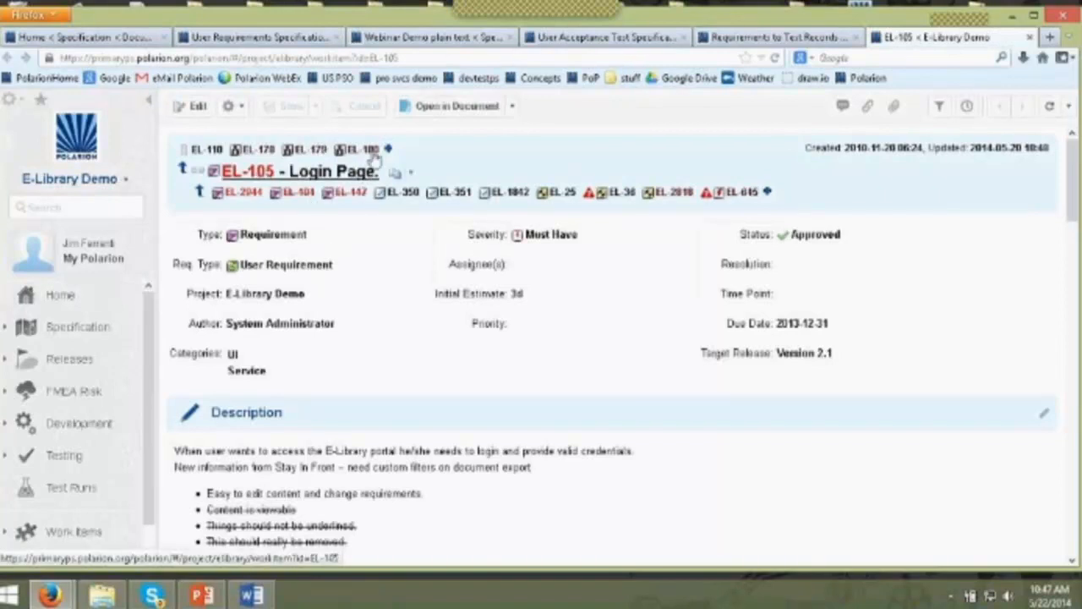
mouse_move(296, 193)
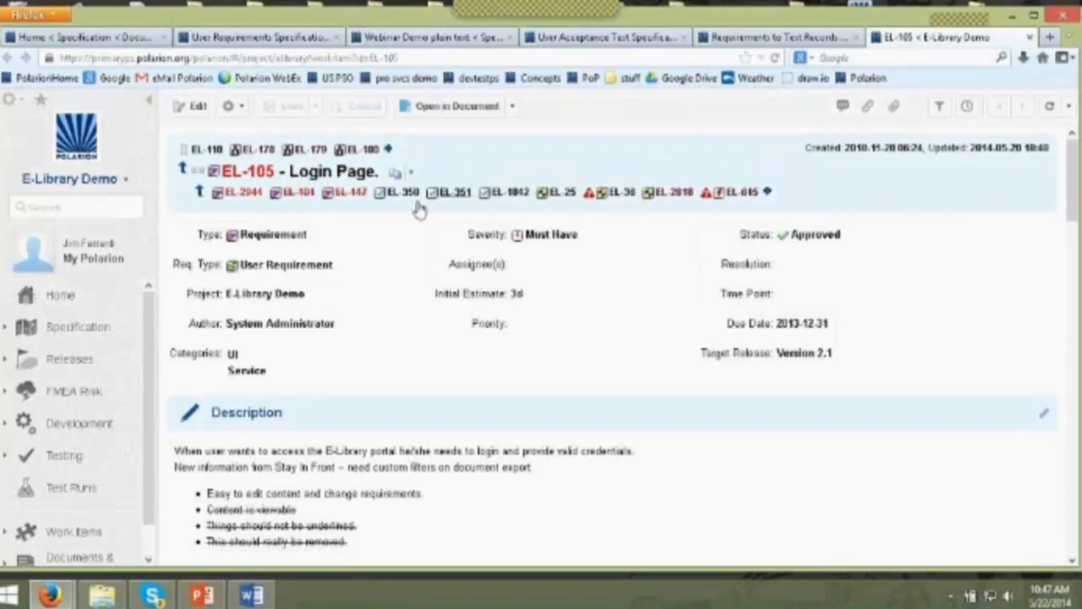
- Put EL-105 into edit mode and list its Status transitions Accept and Reject
click(286, 264)
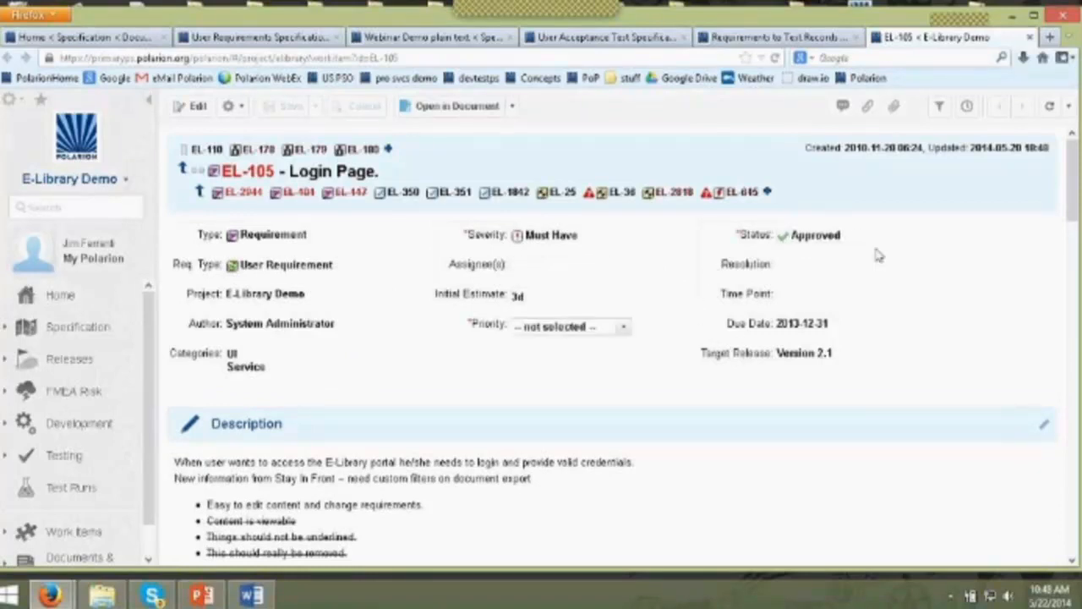
click(836, 237)
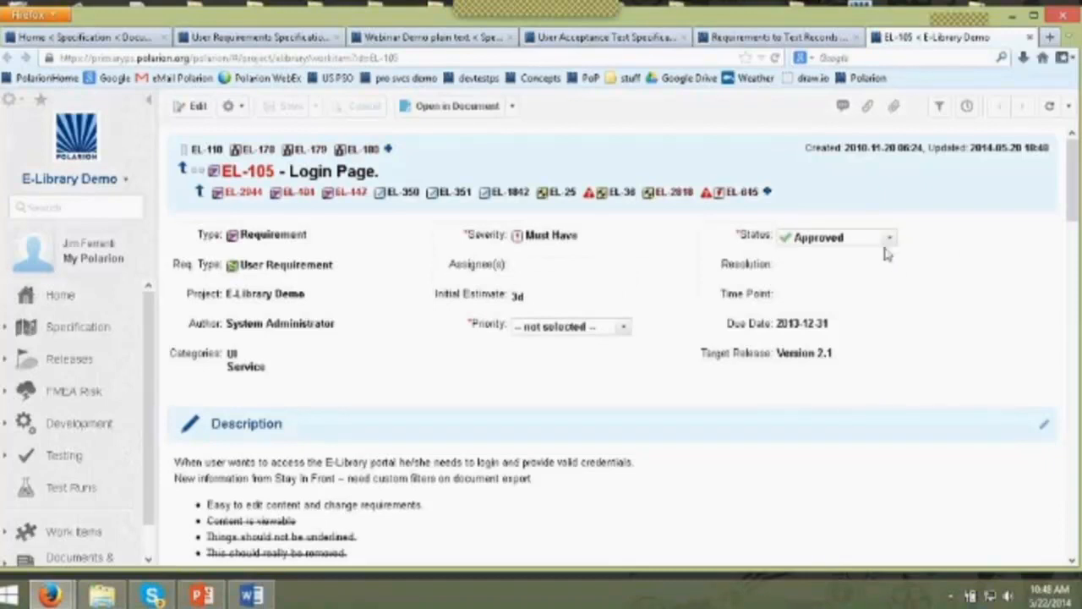
mouse_move(811, 257)
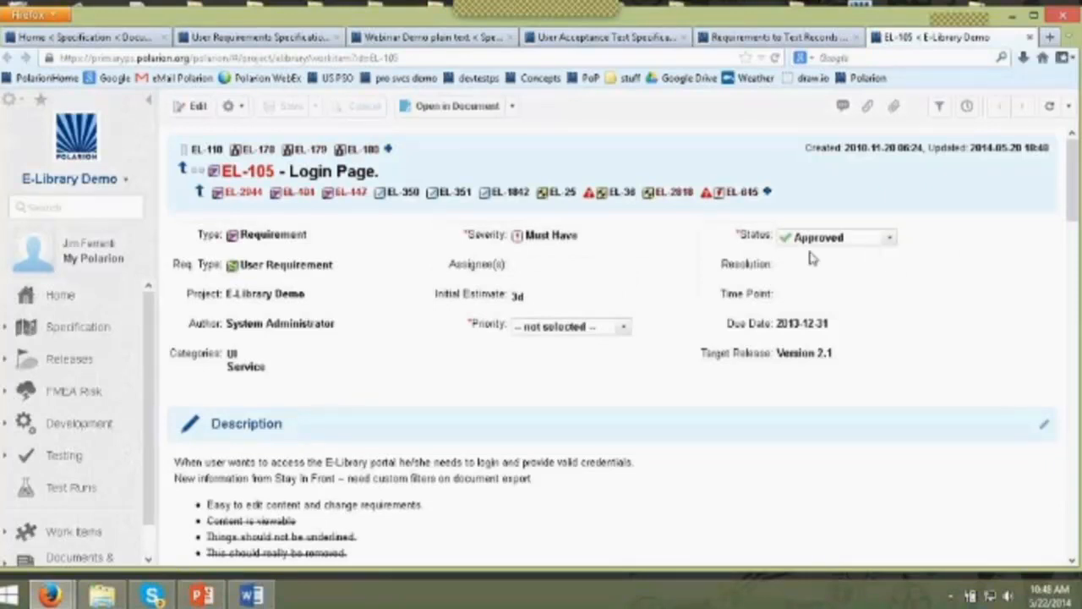
click(890, 237)
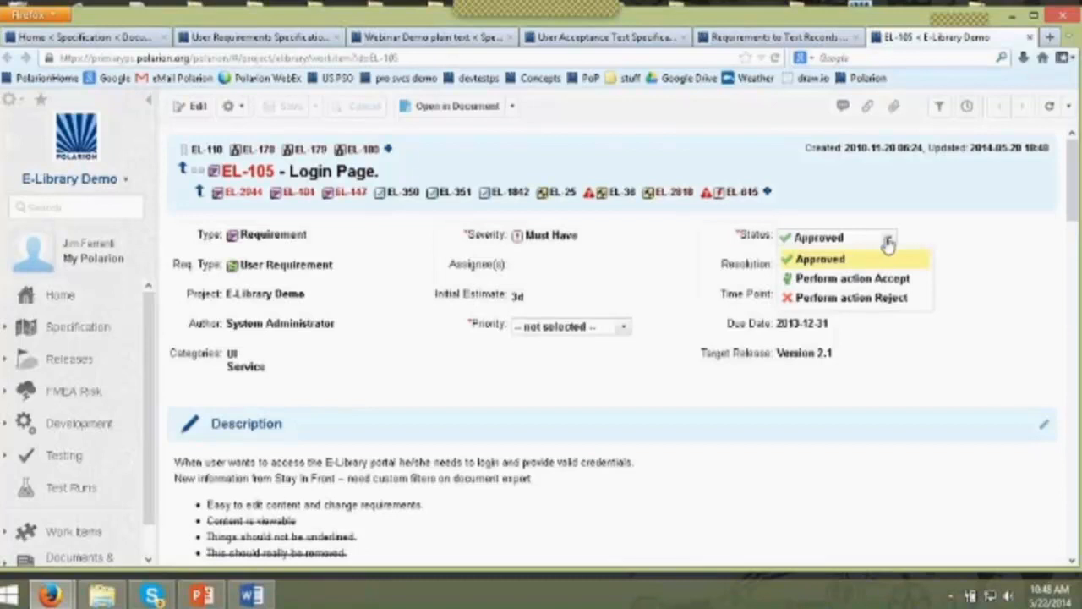
mouse_move(852, 278)
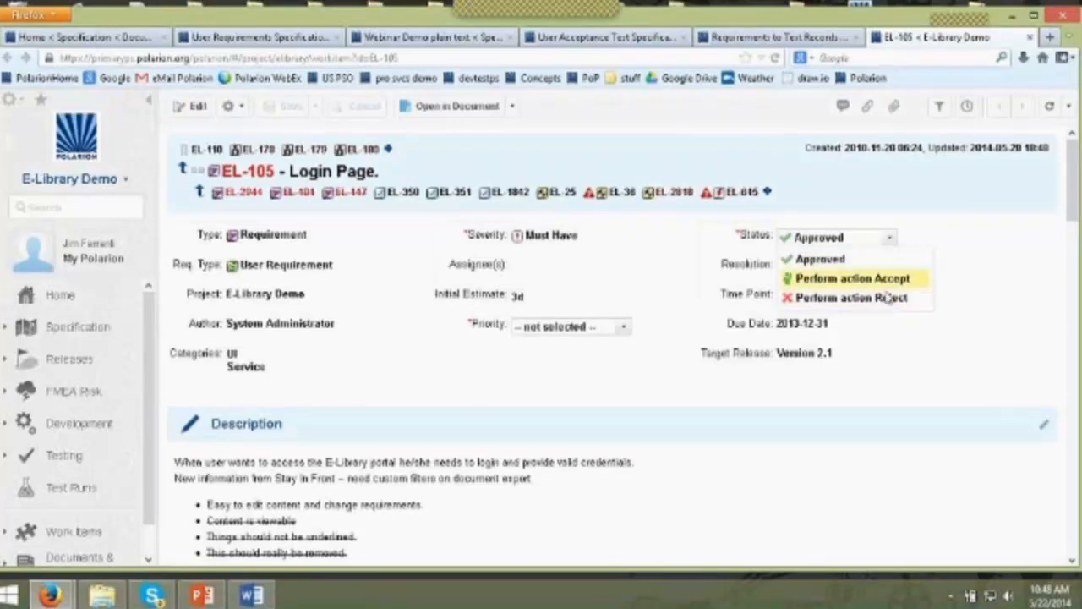
mouse_move(852, 277)
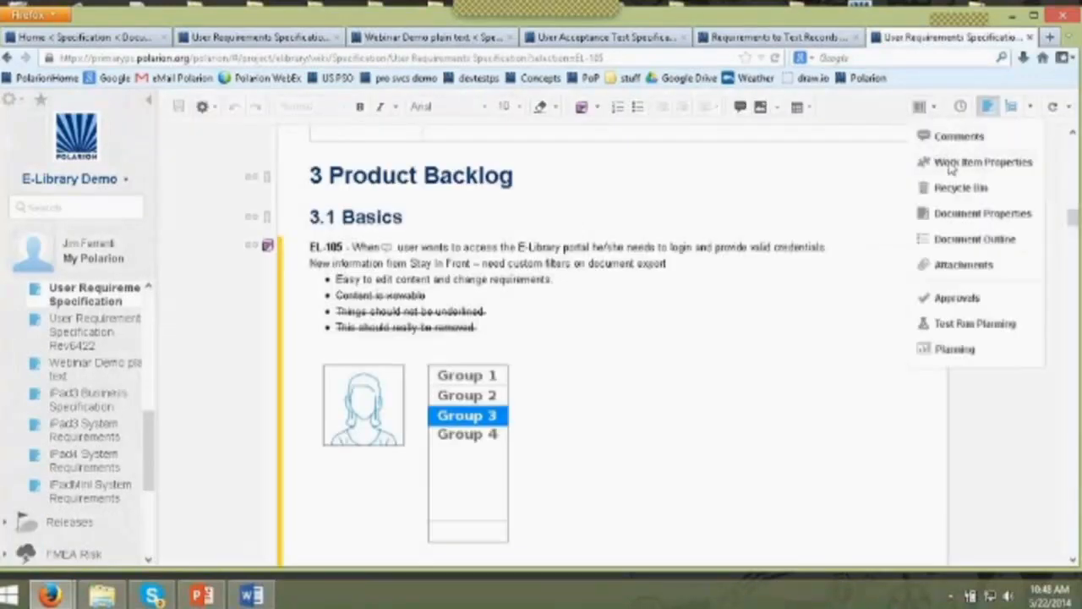
click(984, 163)
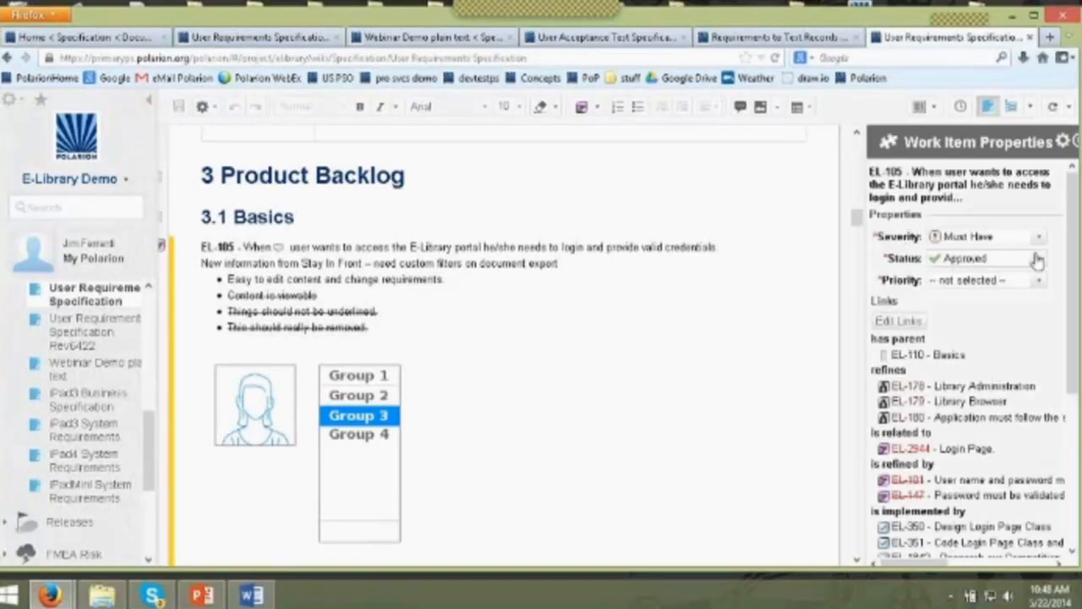
click(1038, 258)
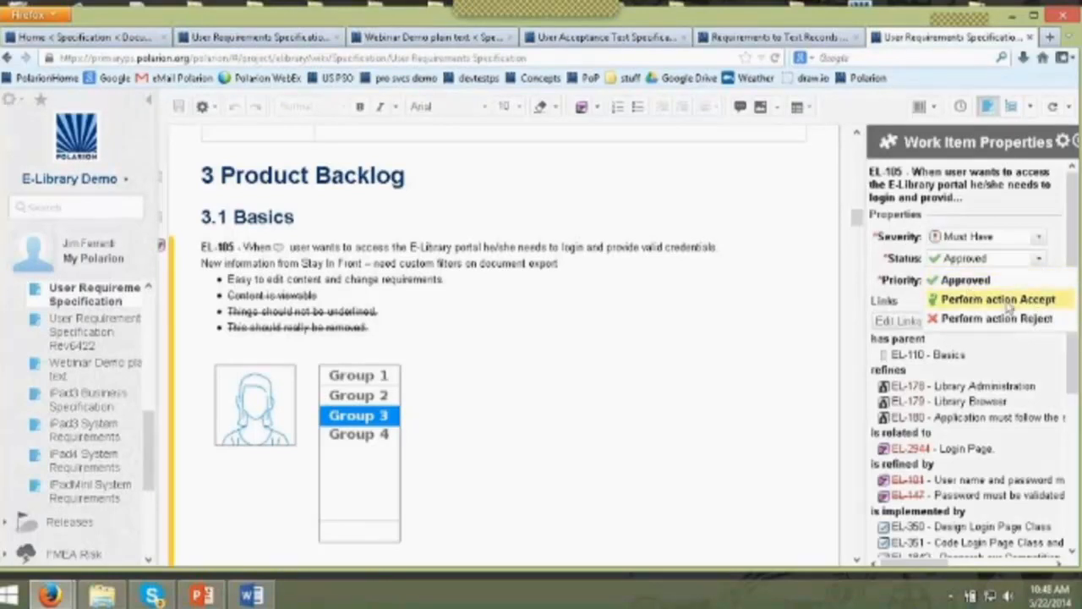
mouse_move(998, 279)
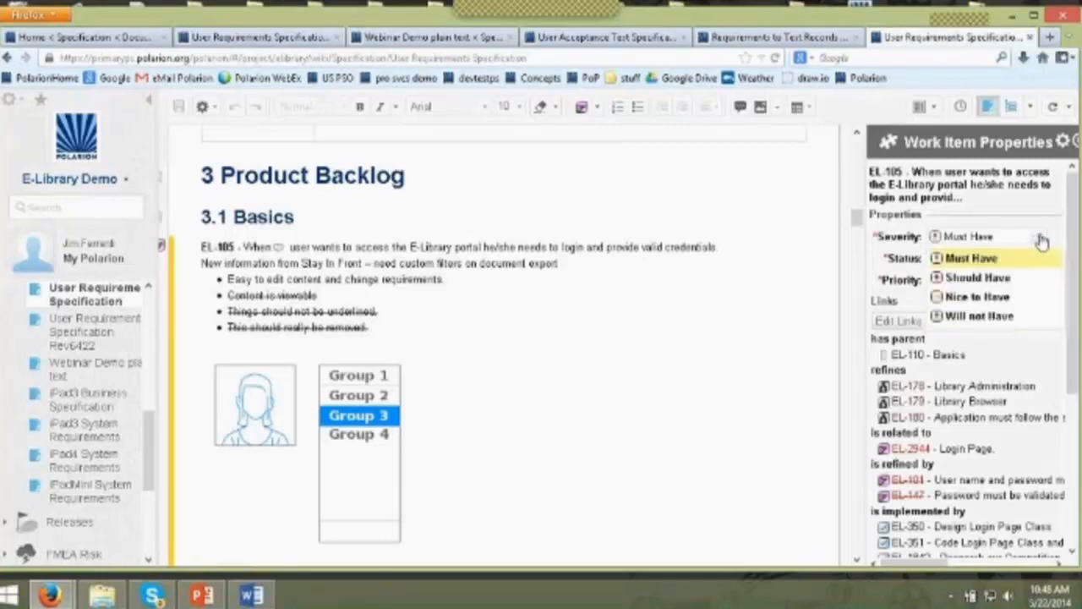
mouse_move(994, 316)
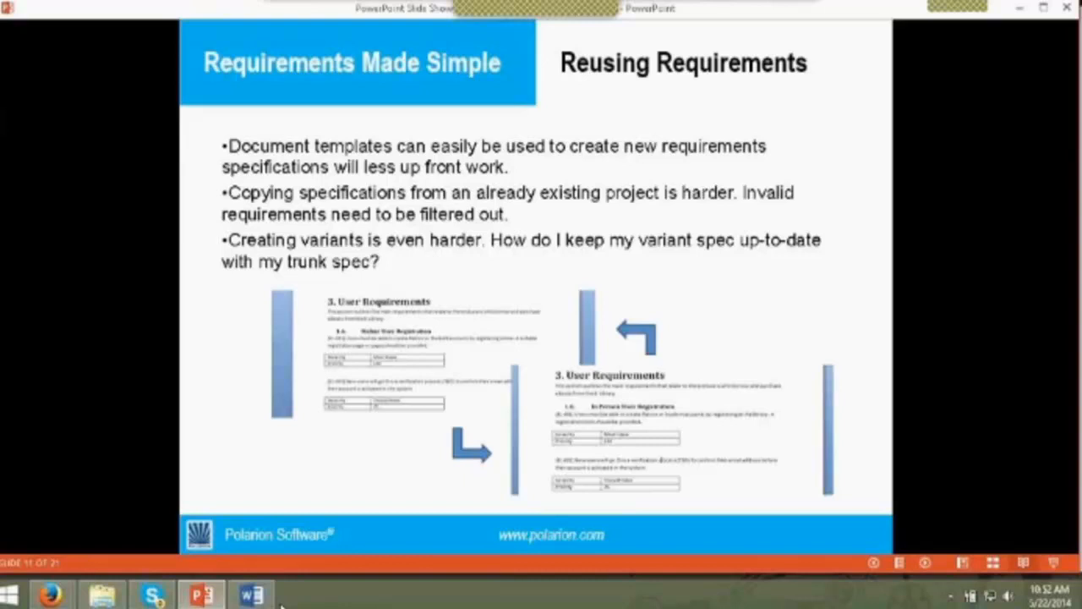
- Return to the top of the E-Library specification and open its document actions menu
click(49, 592)
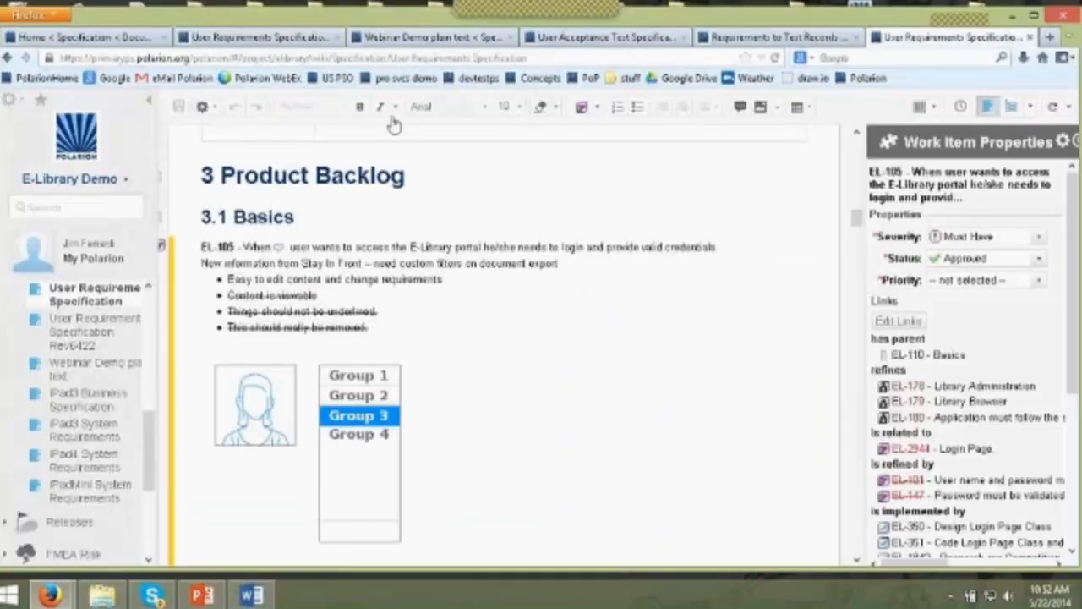
mouse_move(240, 203)
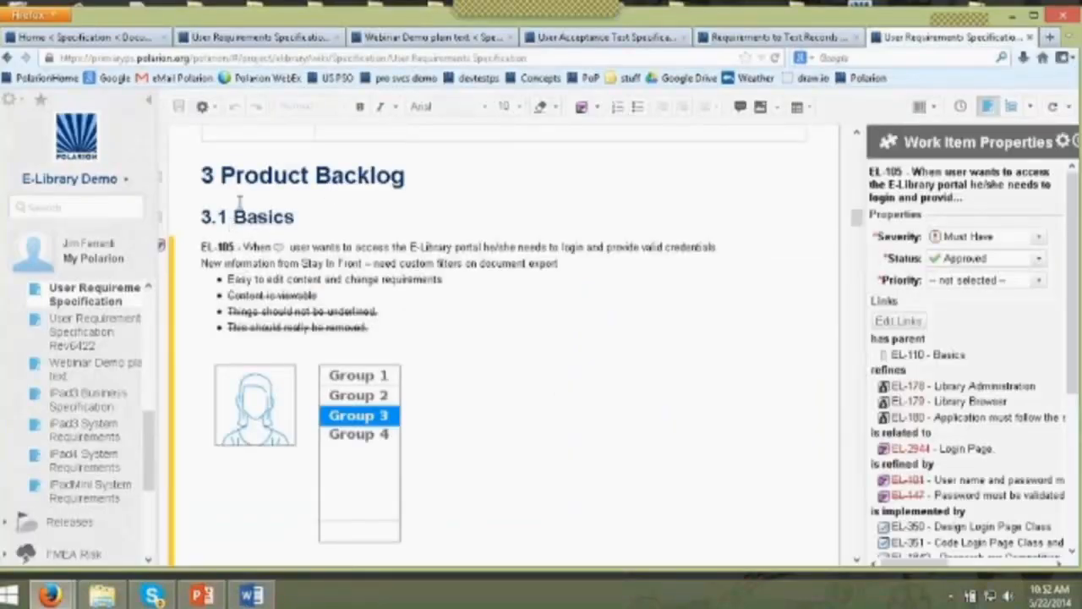
scroll(up, 3)
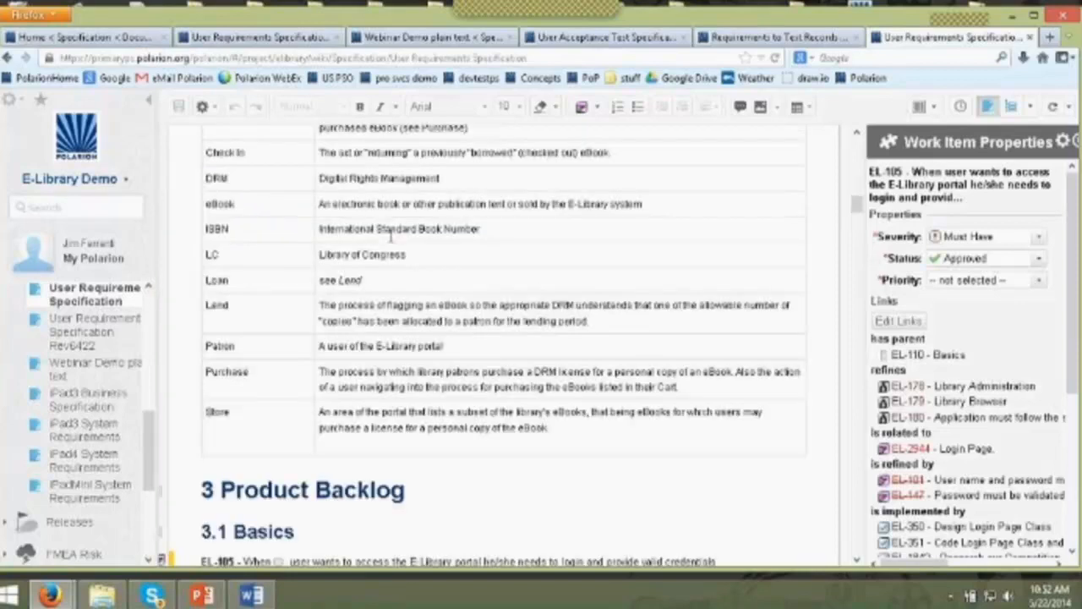
scroll(up, 3)
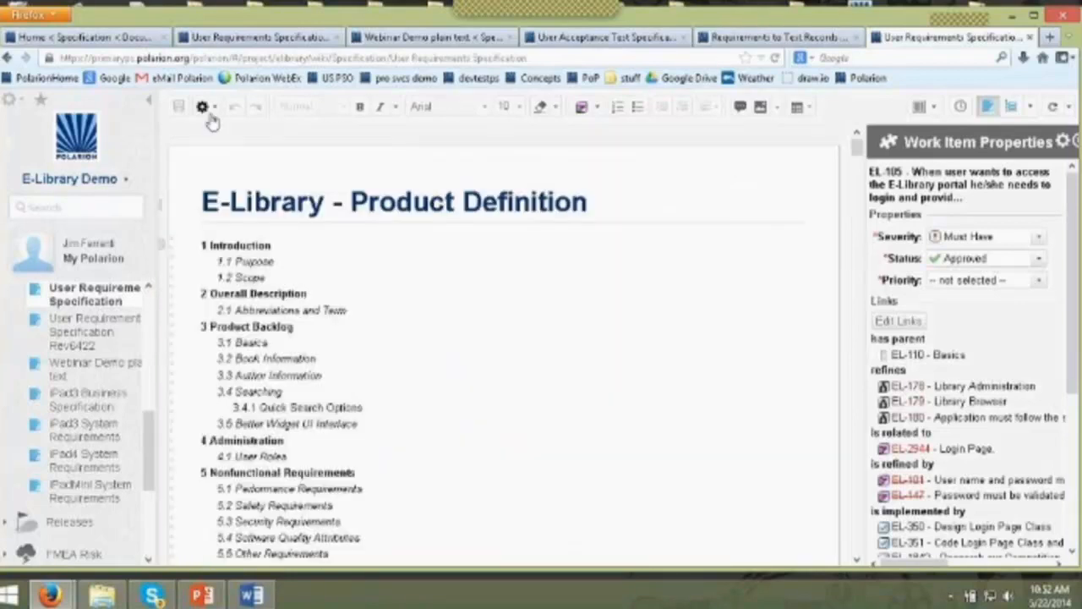
click(201, 105)
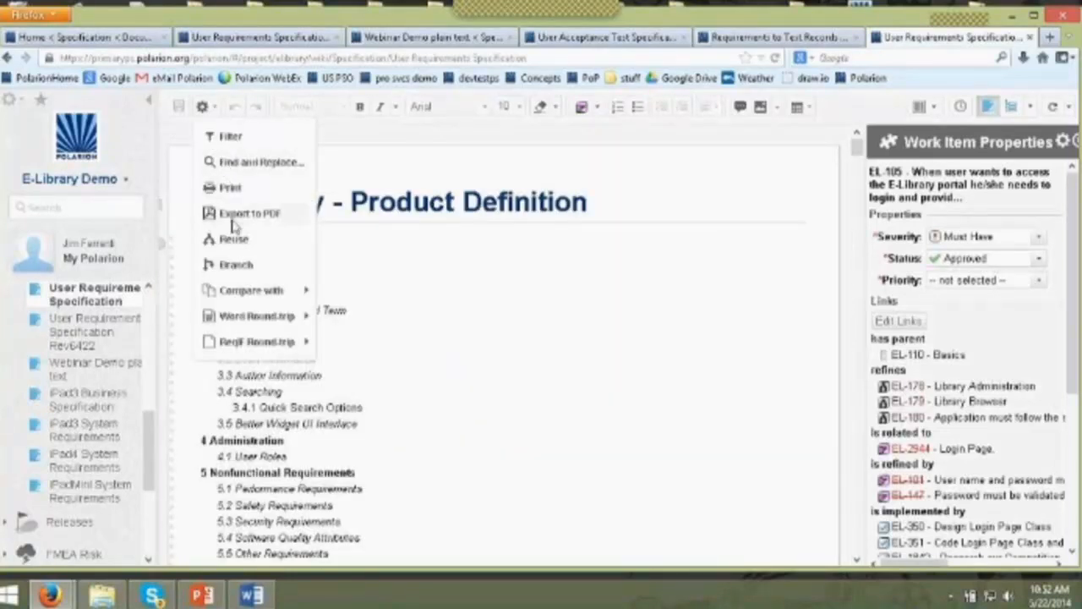
mouse_move(235, 263)
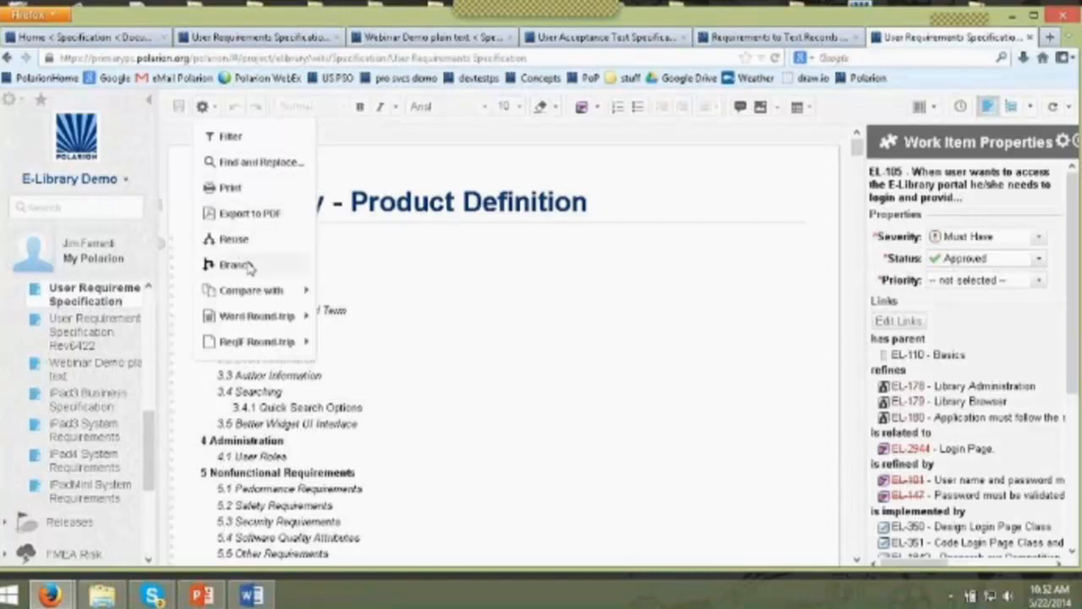
mouse_move(245, 245)
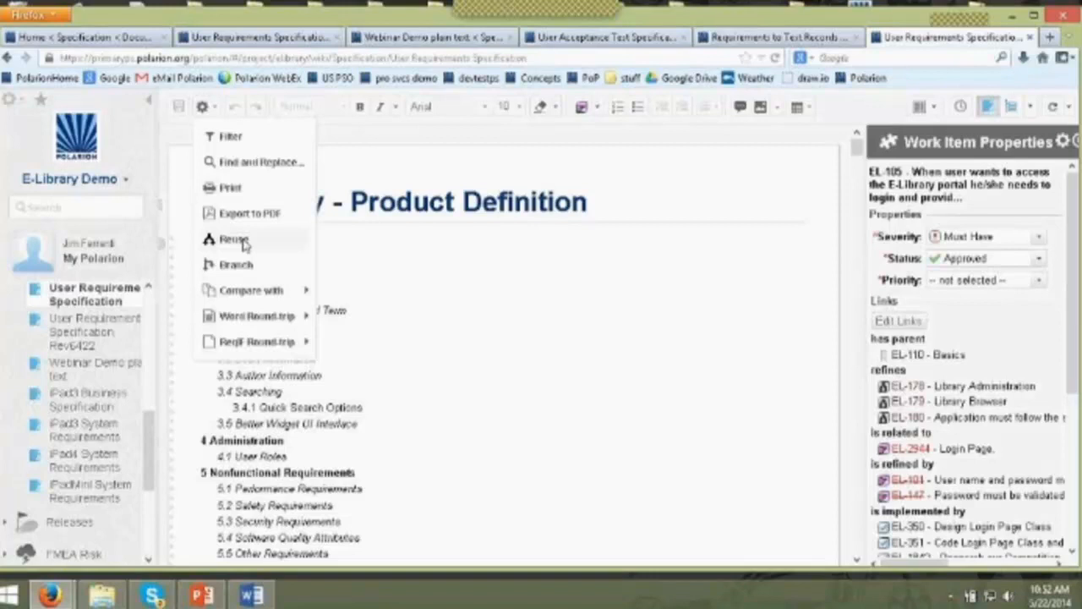
mouse_move(234, 152)
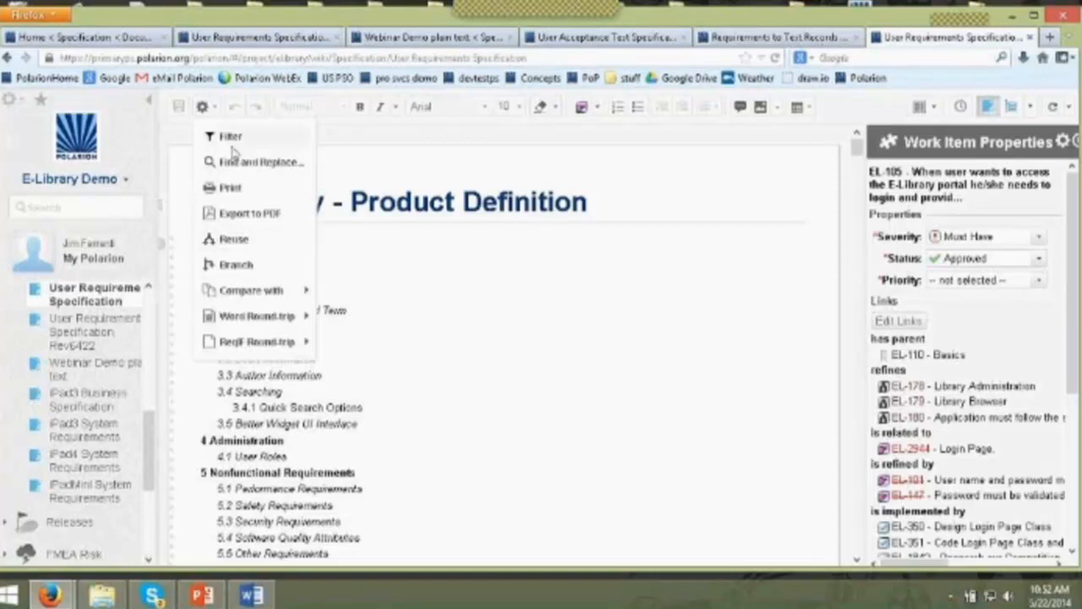
mouse_move(245, 240)
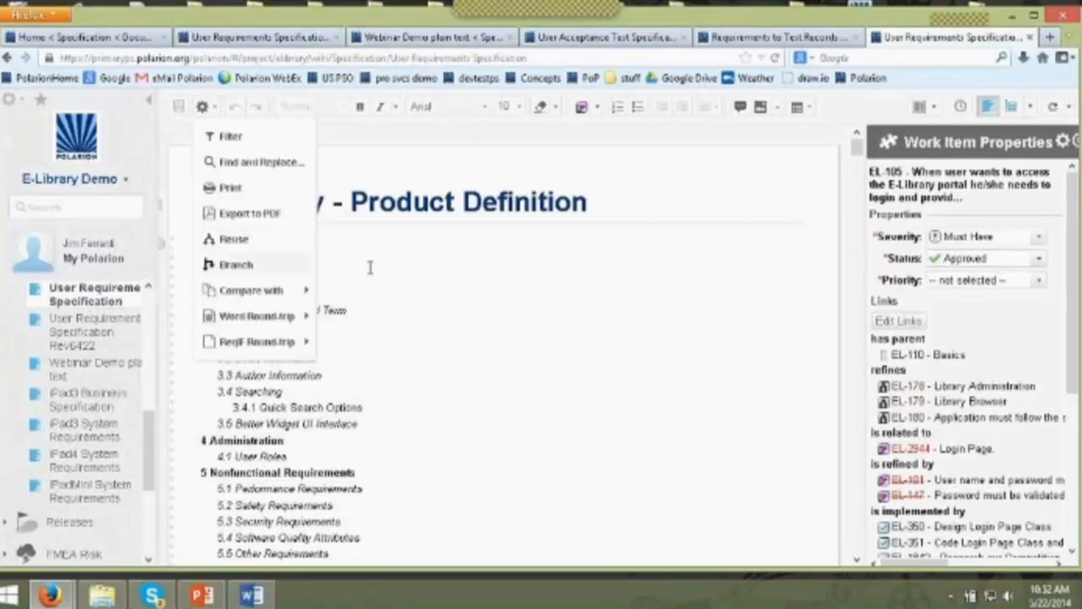
- View the Reuse Document options for the specification, then dismiss them
click(233, 238)
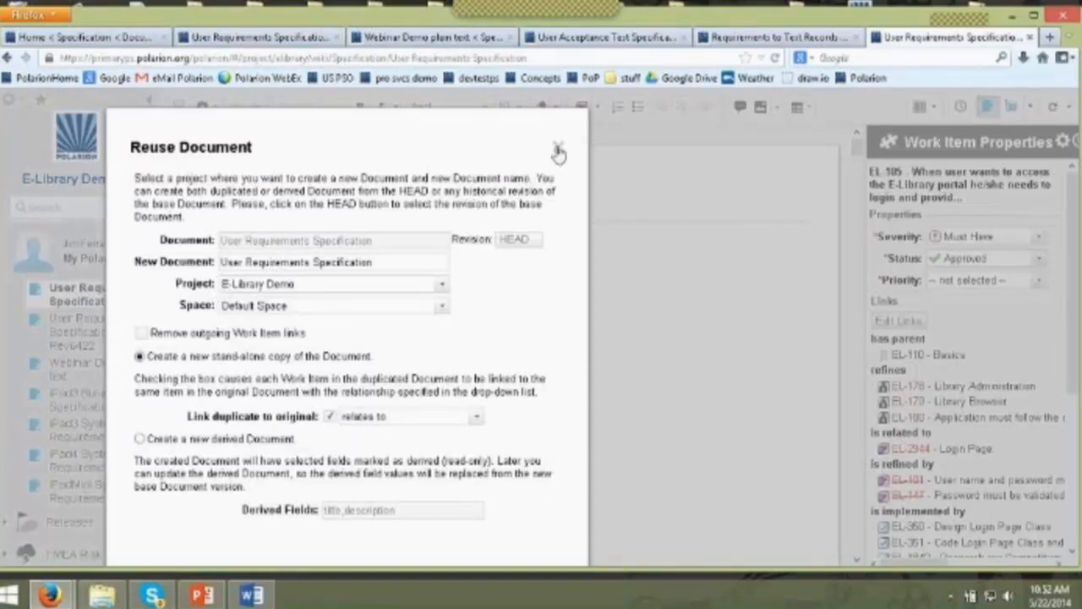
click(558, 149)
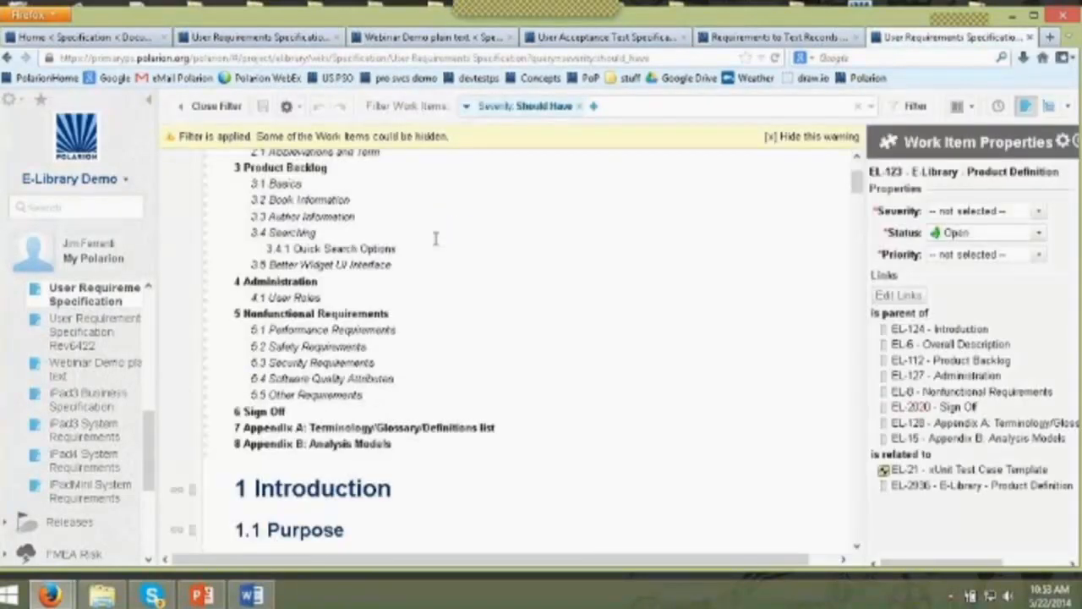
- Scroll down through the filtered Should Have requirements and back up to the title
scroll(down, 3)
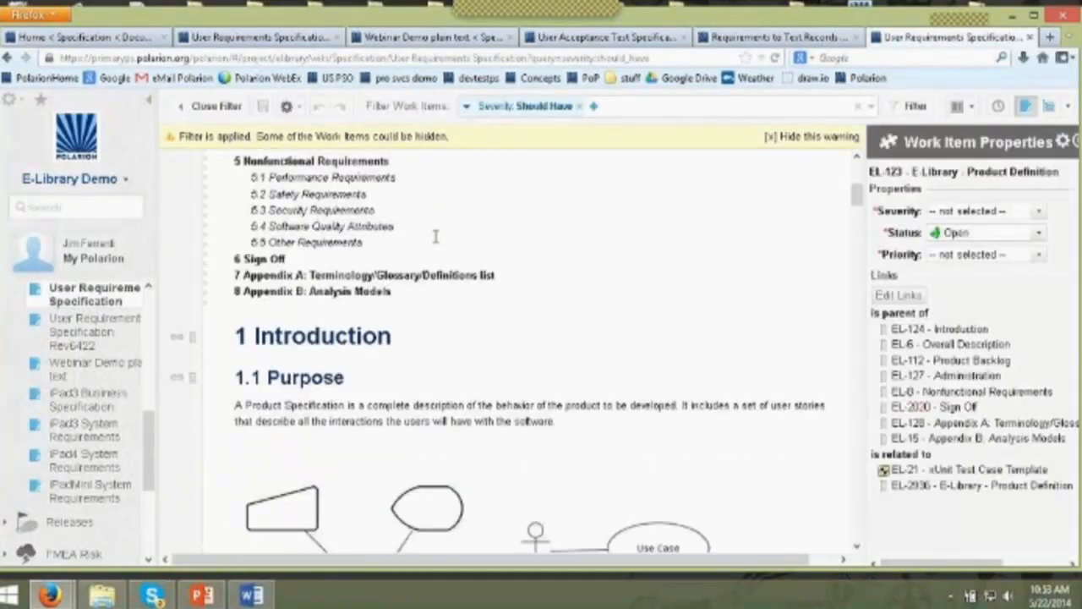
scroll(down, 3)
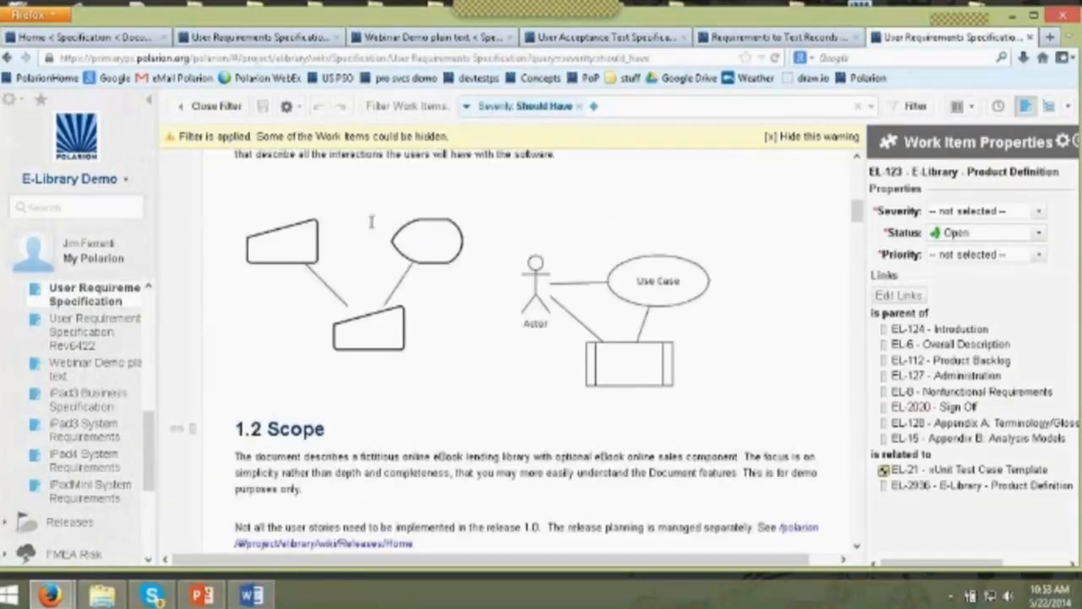
scroll(down, 3)
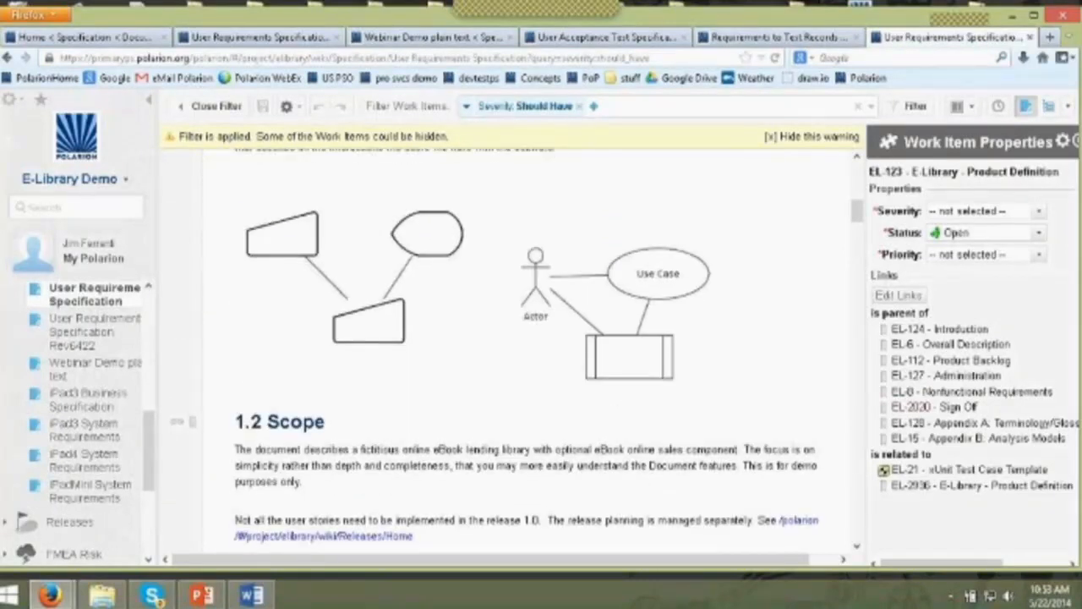
scroll(down, 3)
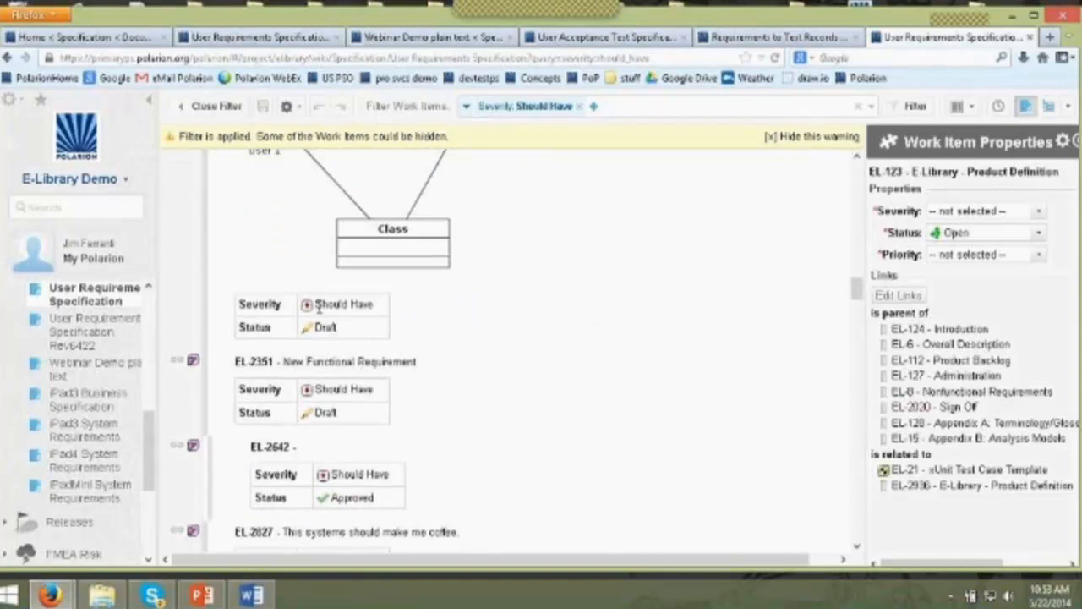
mouse_move(473, 347)
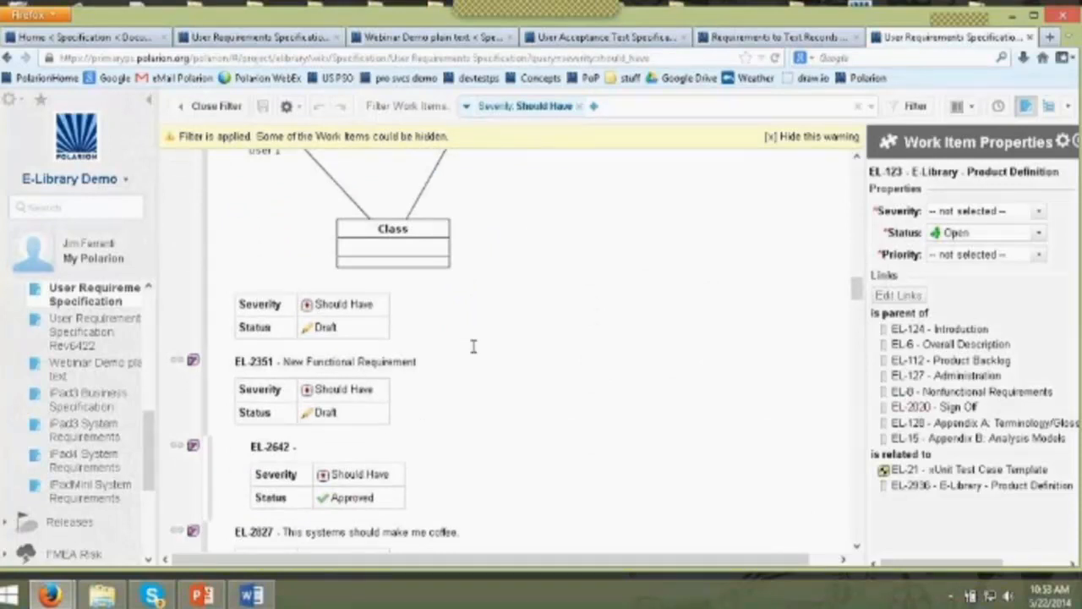
scroll(down, 3)
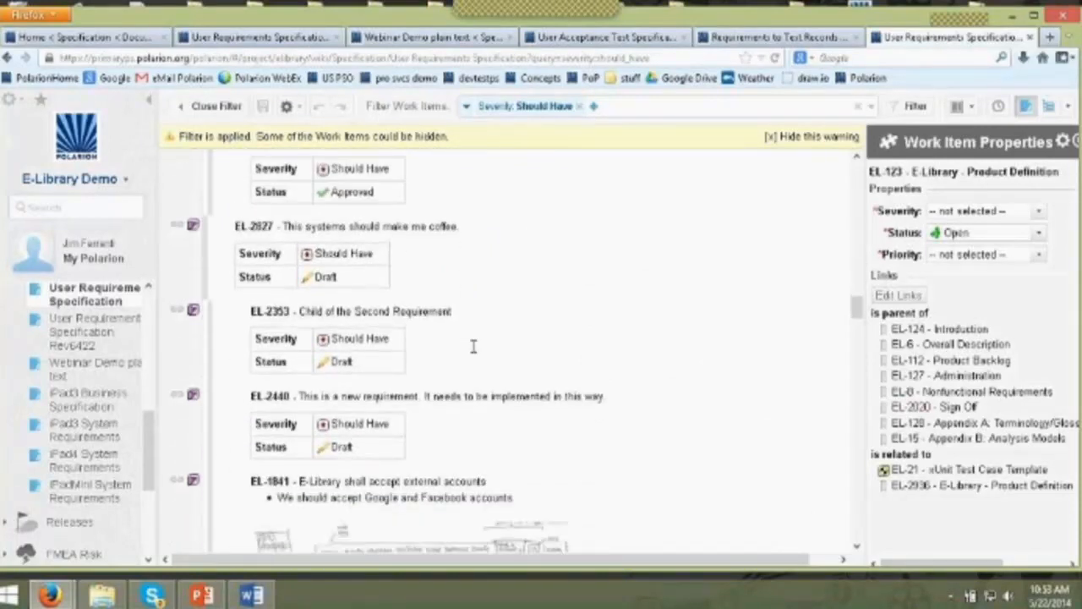
scroll(down, 3)
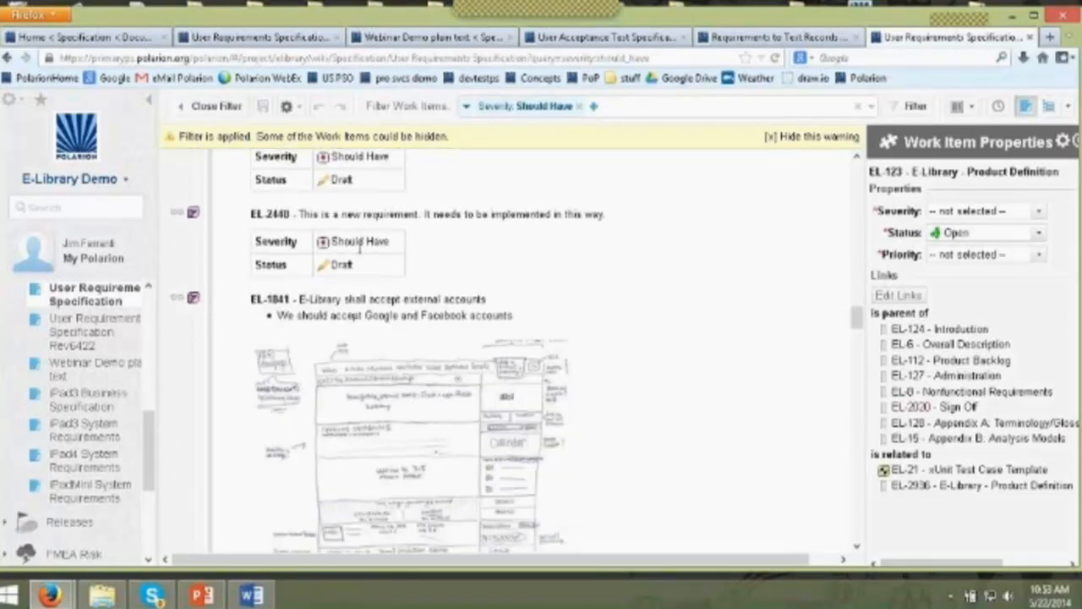
scroll(down, 3)
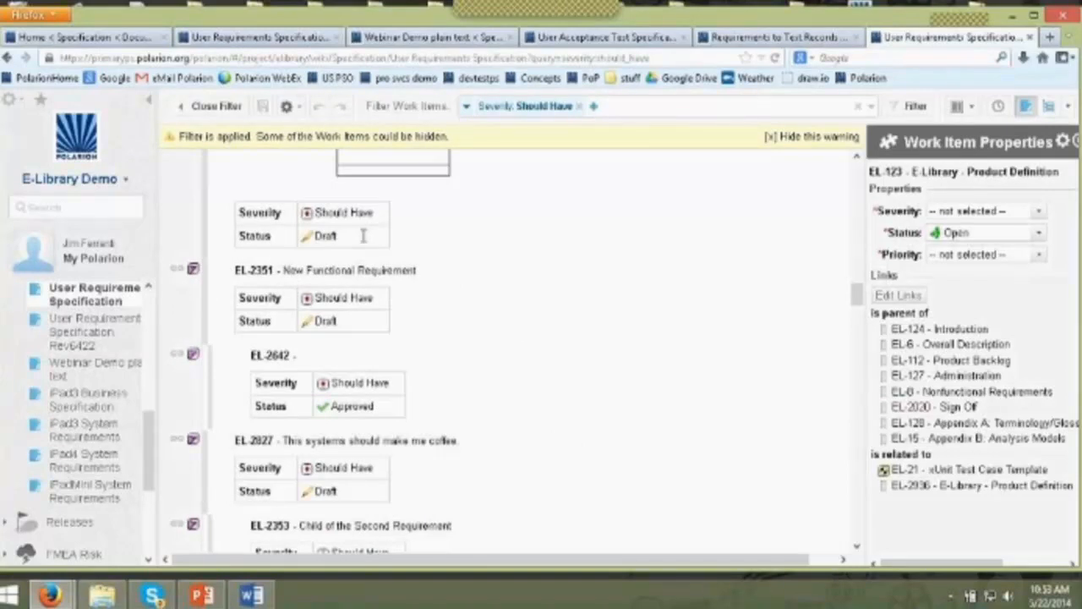
scroll(up, 3)
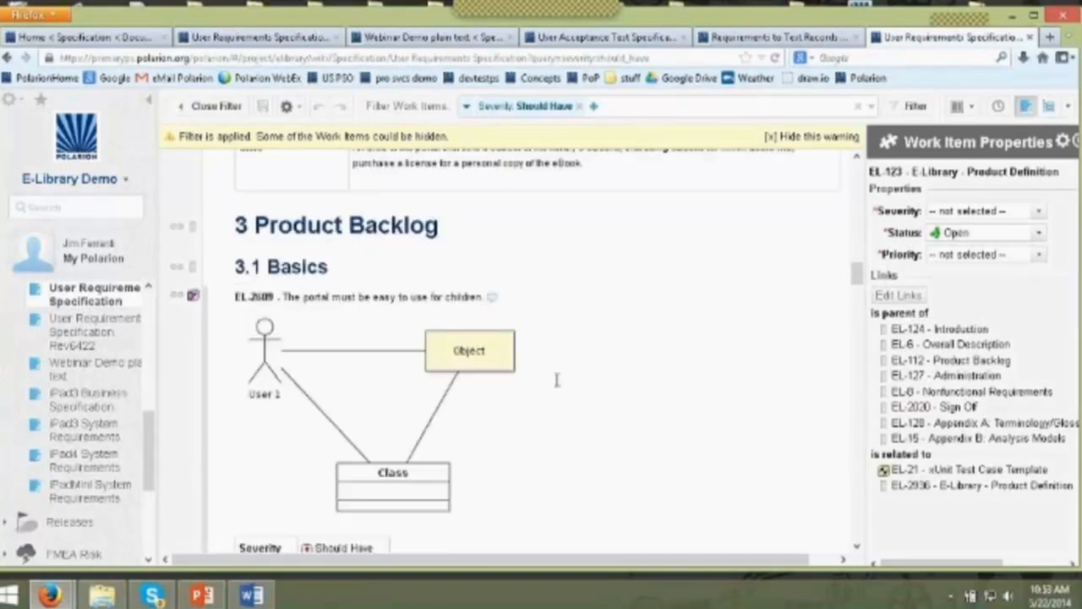
scroll(up, 3)
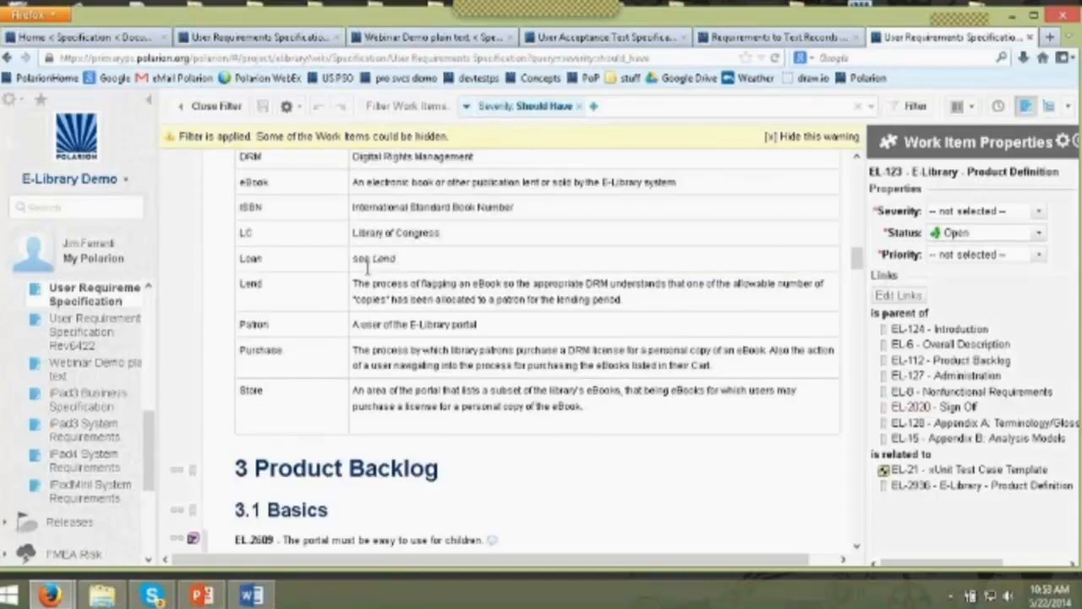
scroll(up, 3)
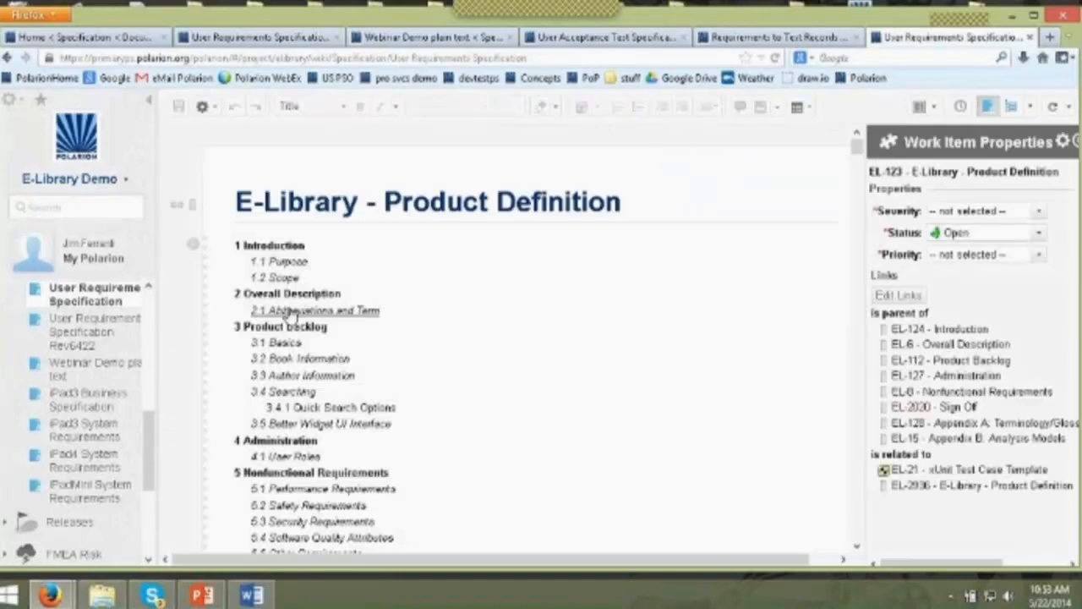
scroll(down, 3)
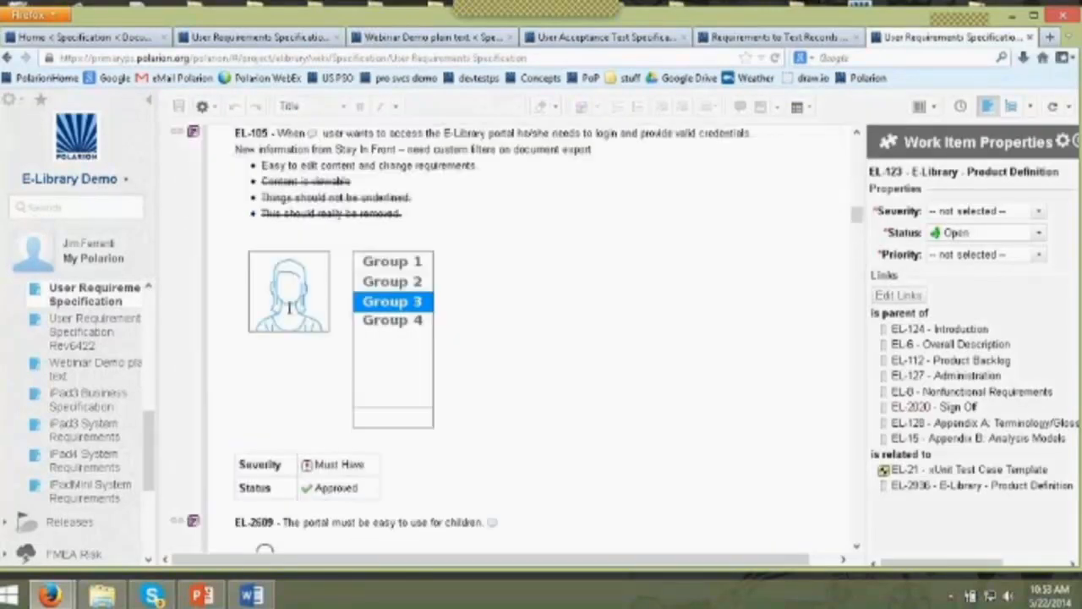
scroll(down, 3)
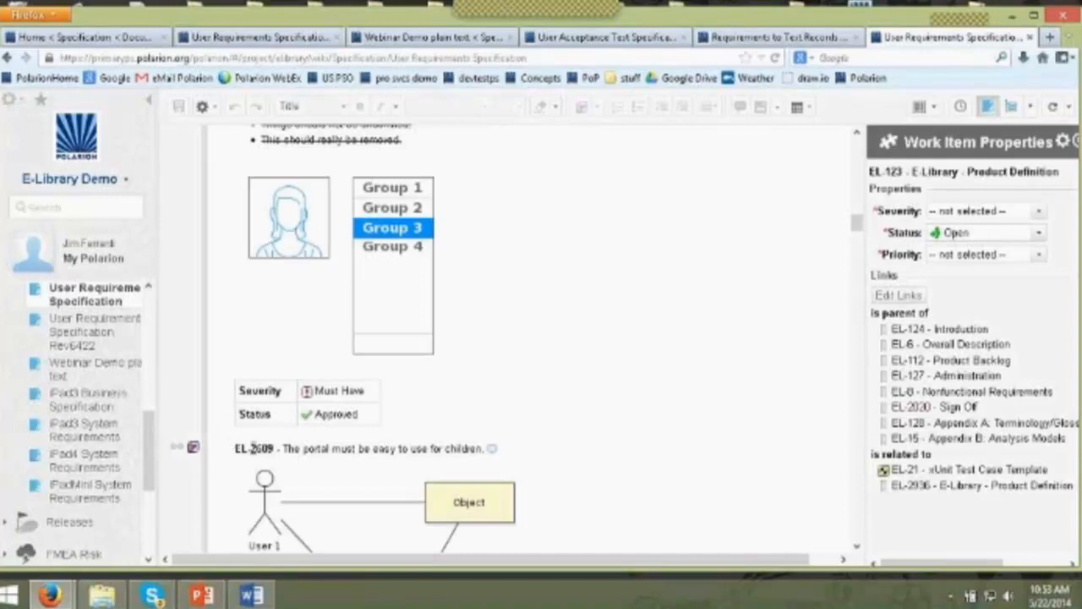
mouse_move(228, 370)
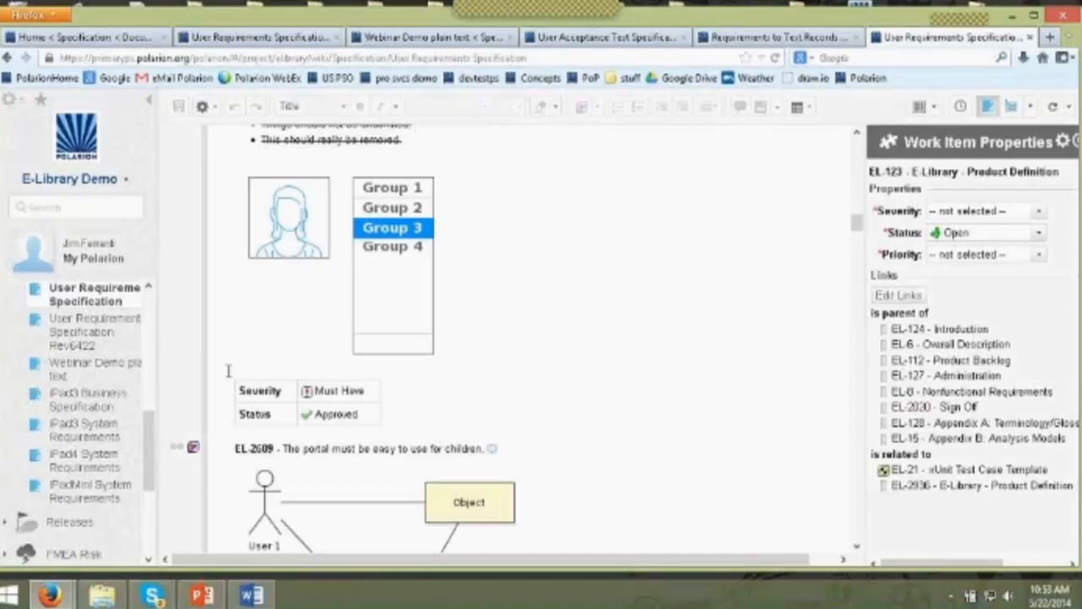
scroll(up, 3)
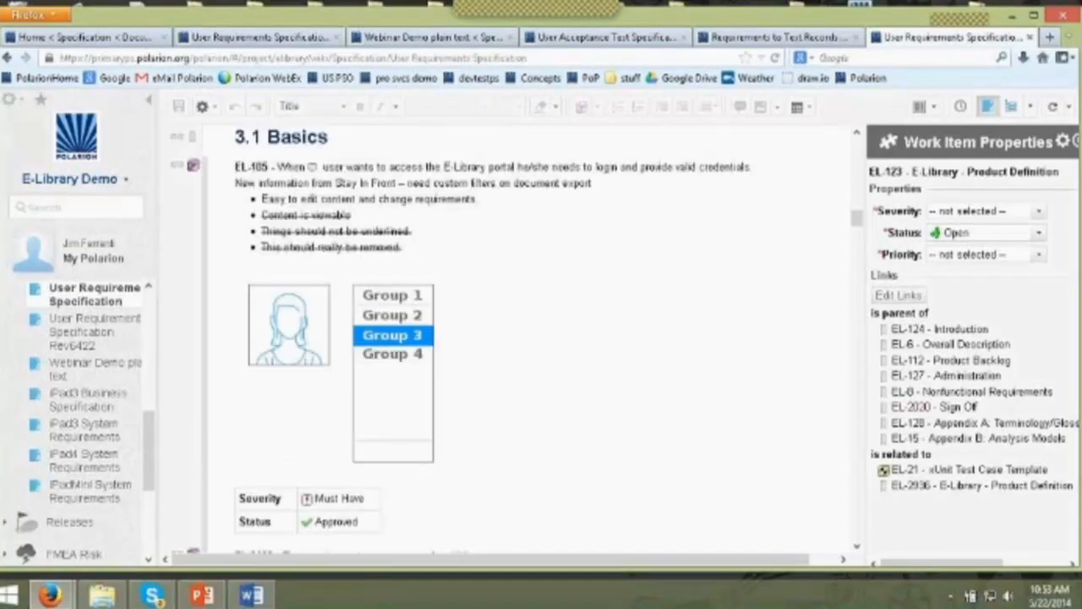
scroll(down, 3)
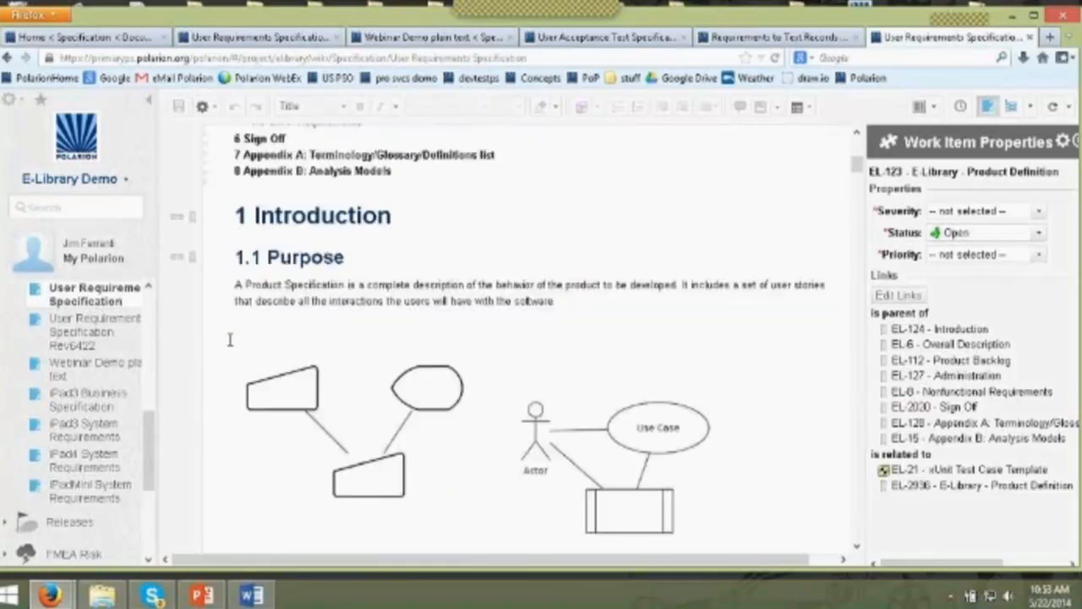
click(203, 105)
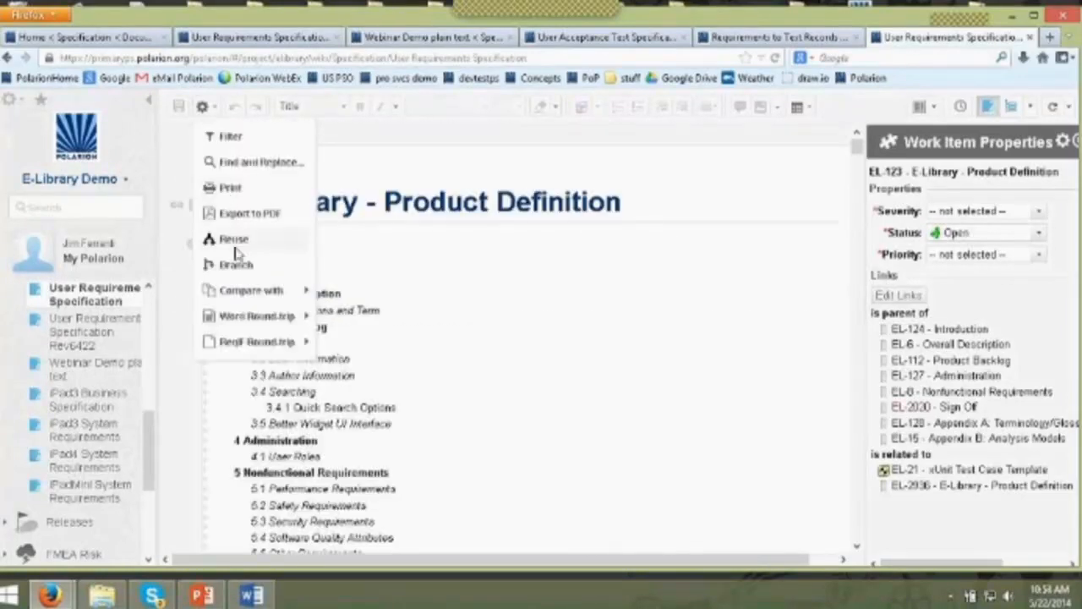
click(236, 264)
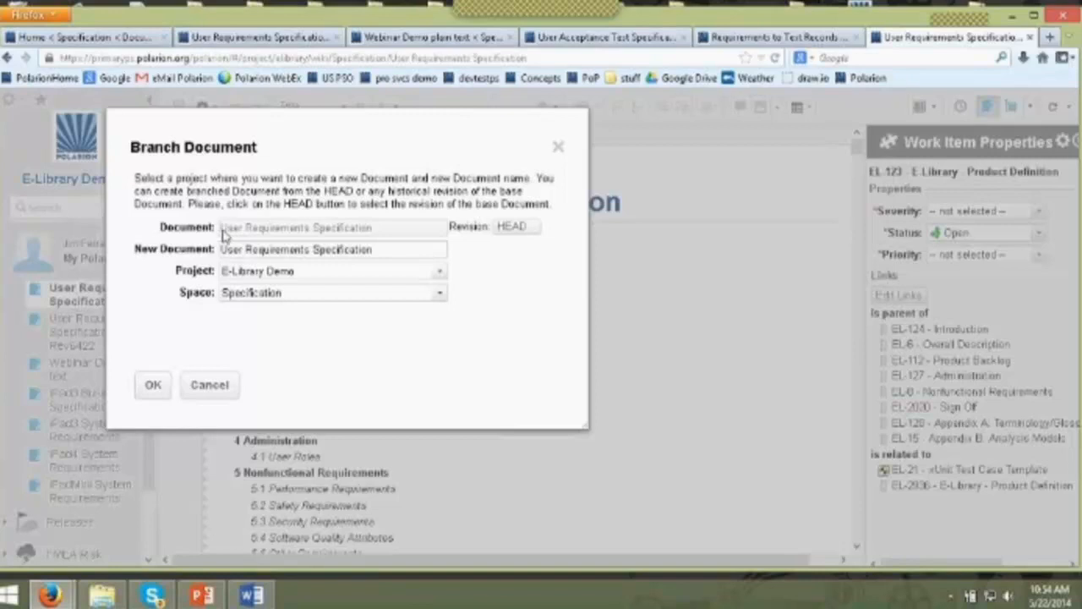
mouse_move(235, 287)
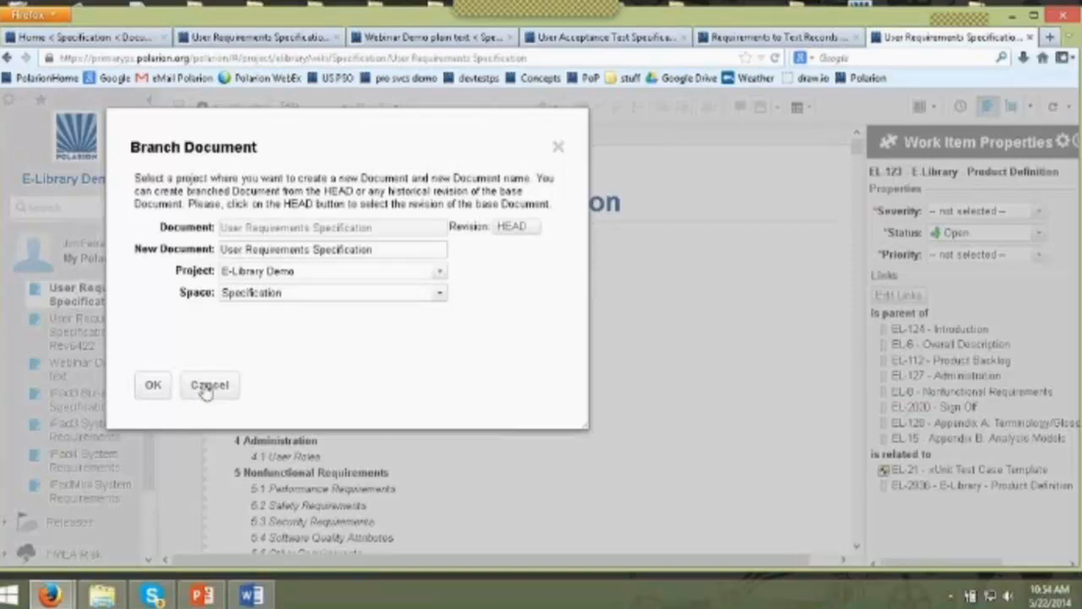
click(210, 385)
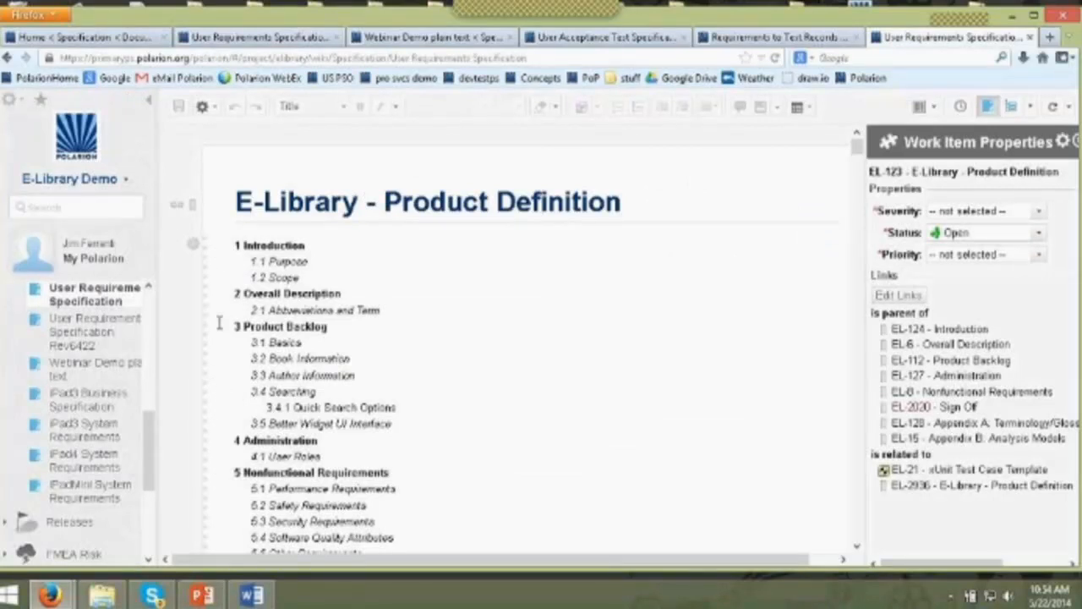
- Scroll past Abbreviations and Terms to 3.1 Basics under section 3 Product Backlog
scroll(down, 3)
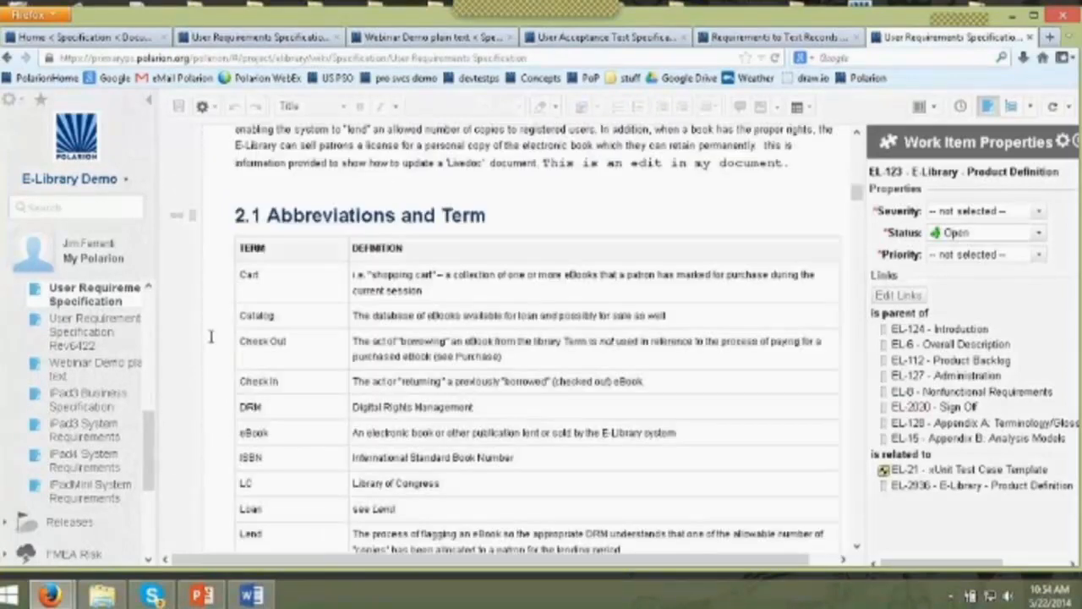
scroll(down, 3)
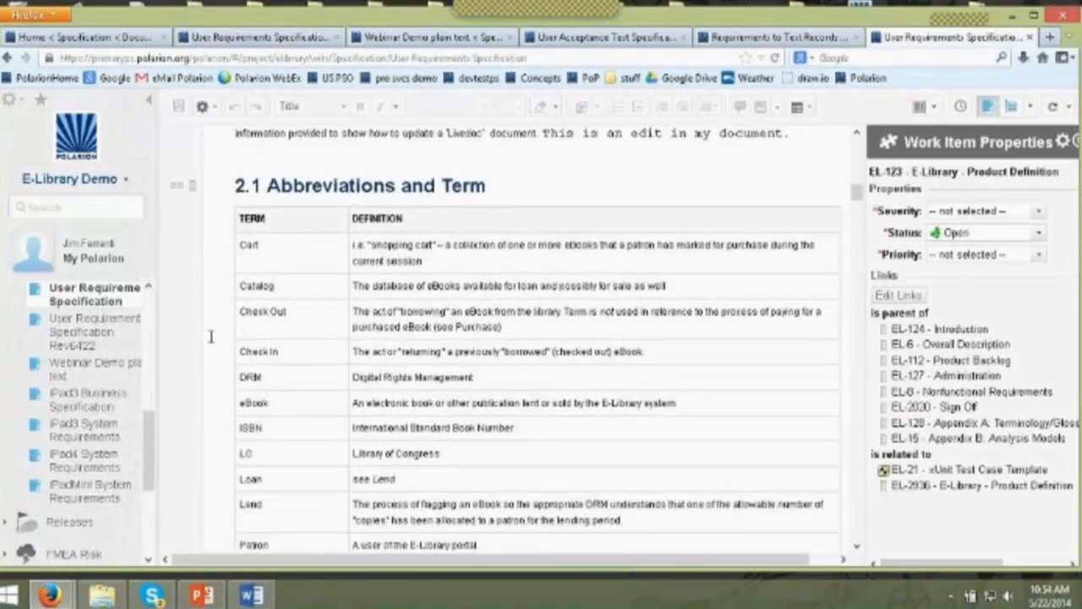
scroll(down, 3)
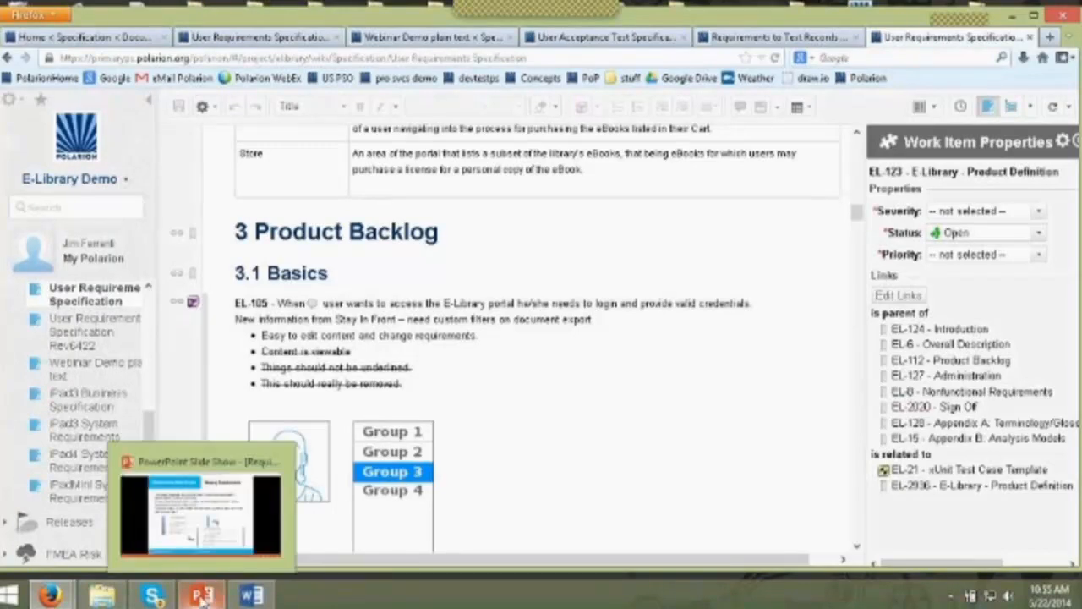
mouse_move(201, 507)
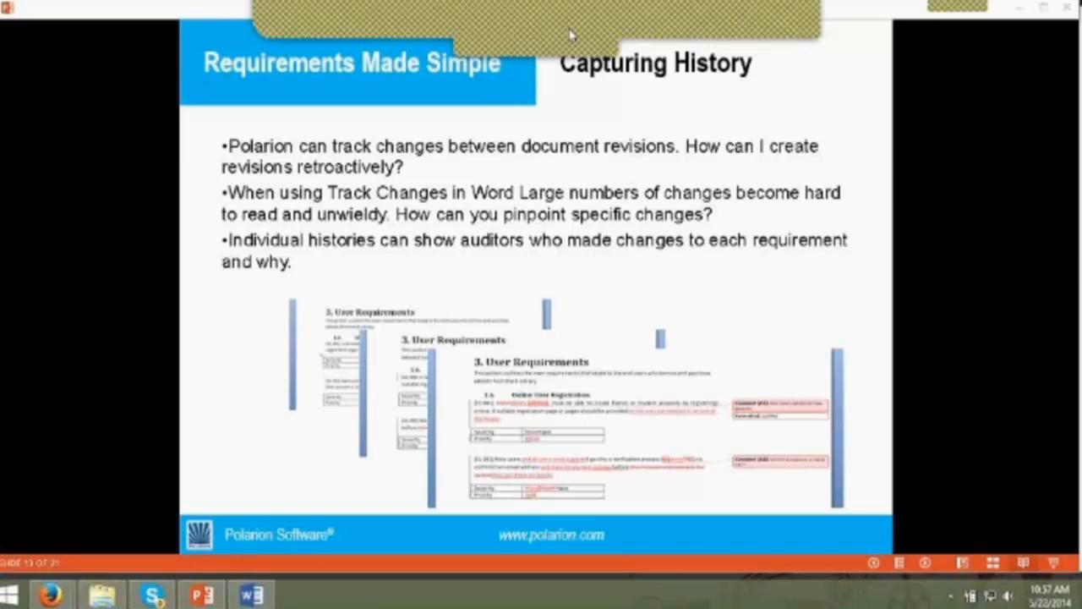
mouse_move(572, 27)
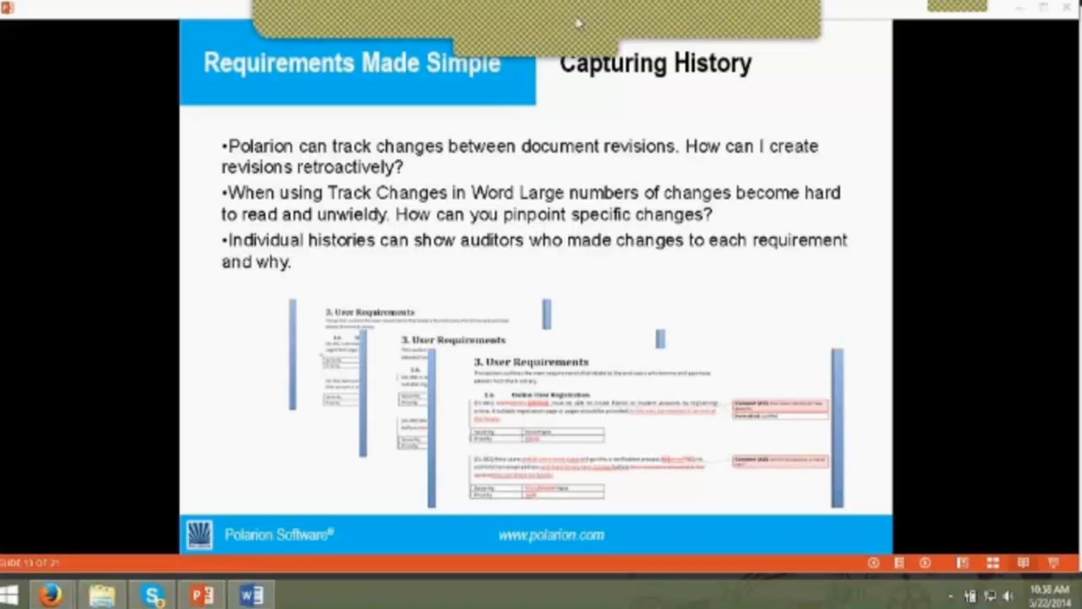
mouse_move(574, 105)
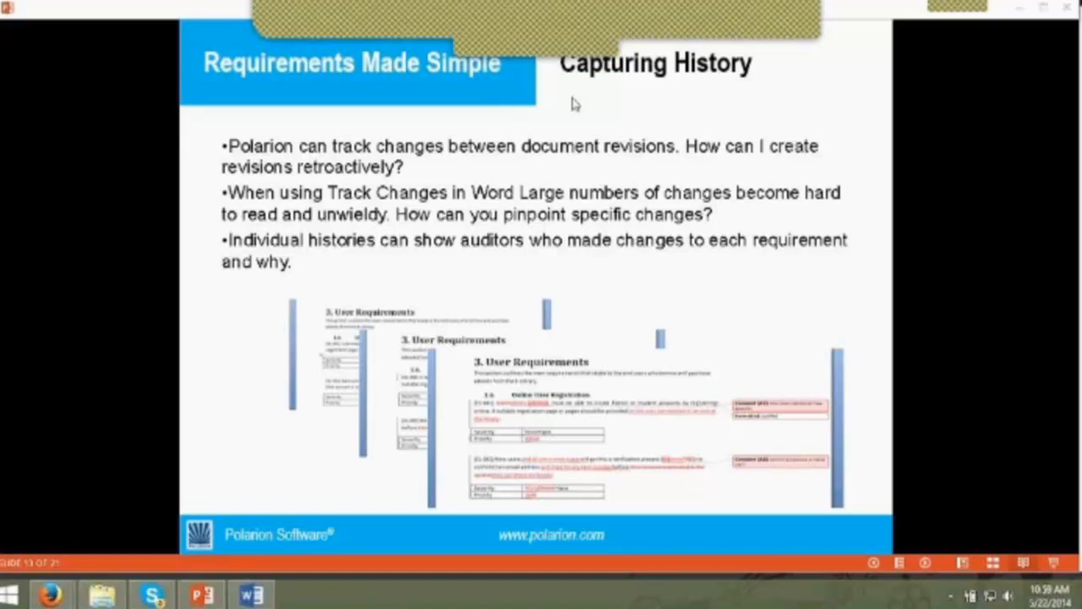
mouse_move(565, 51)
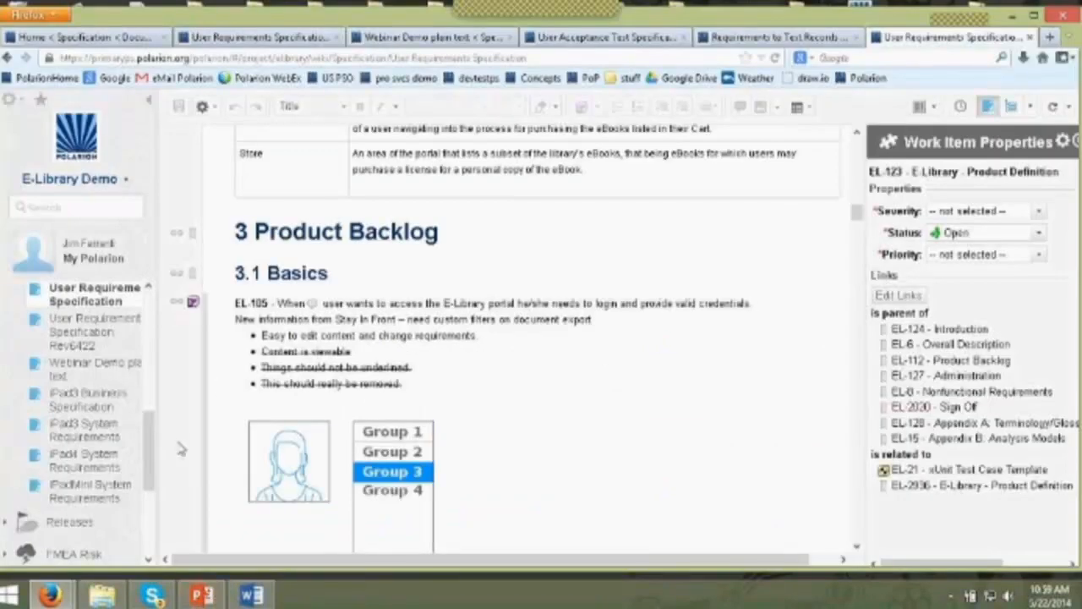
- Create baseline 'webinar demo' at a specific revision (7769) with description 'just for test purposes'
scroll(down, 3)
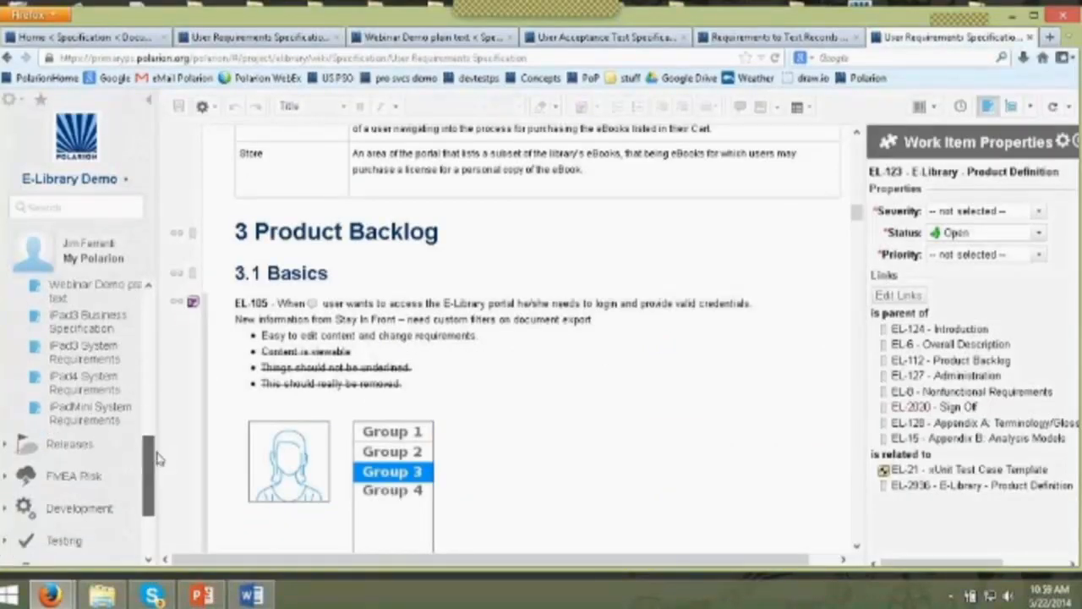
scroll(down, 3)
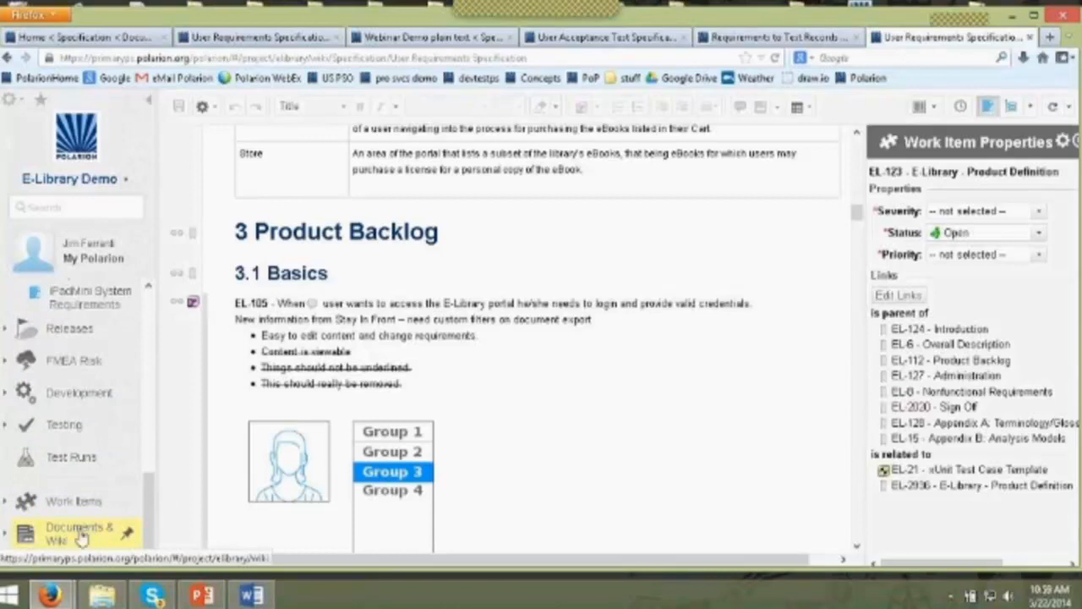
scroll(down, 3)
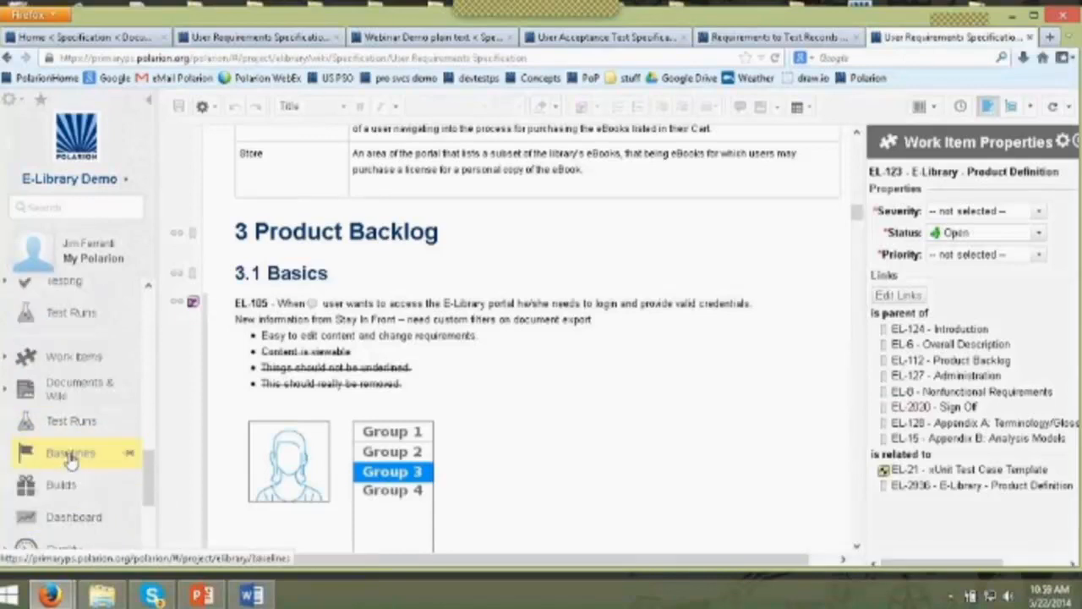
click(71, 453)
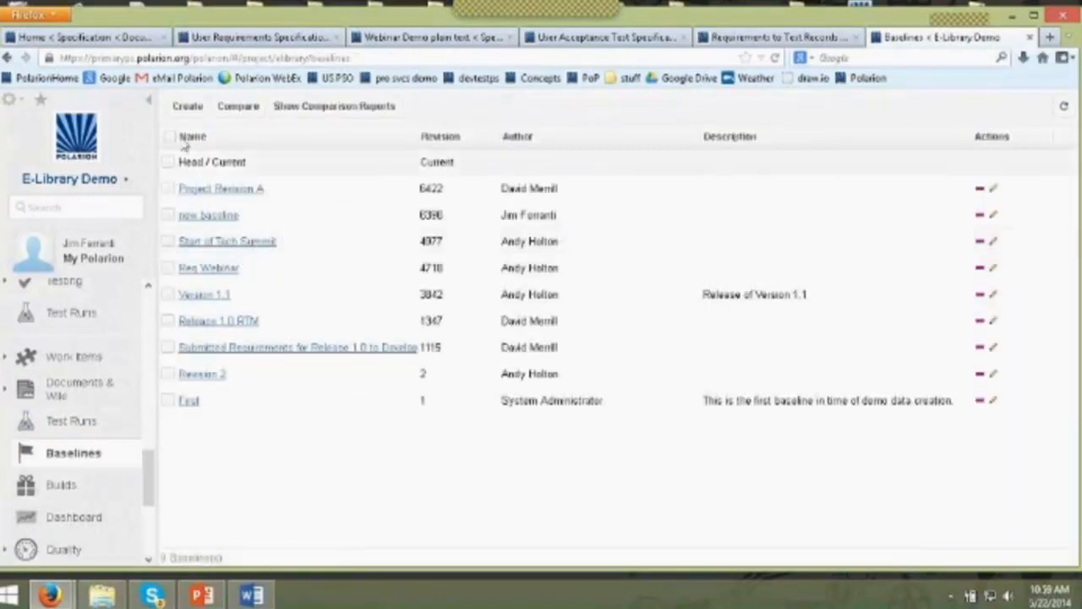
click(186, 105)
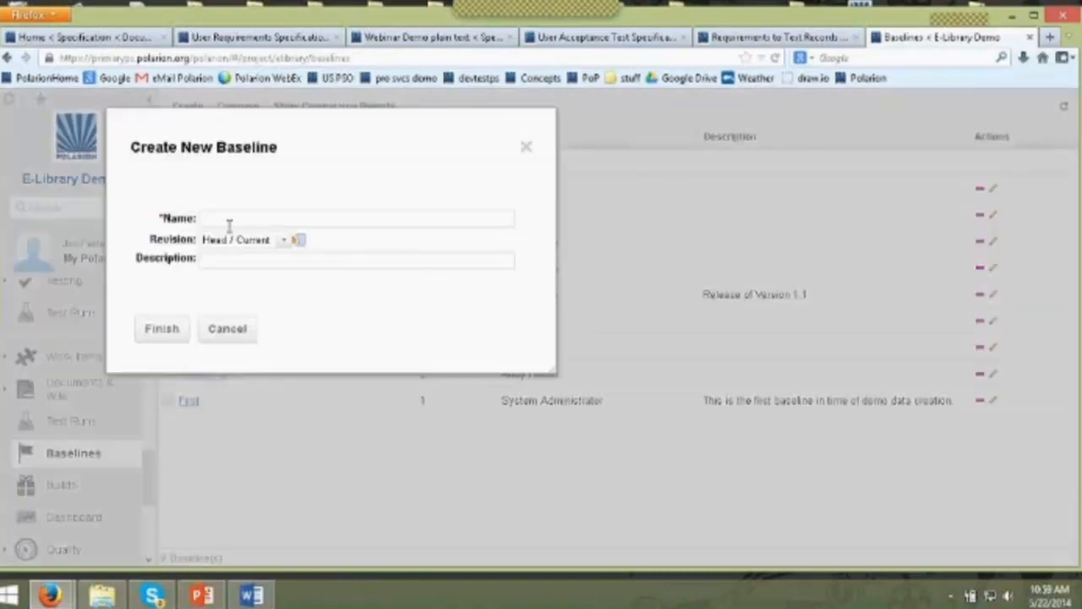
text(webinar demo)
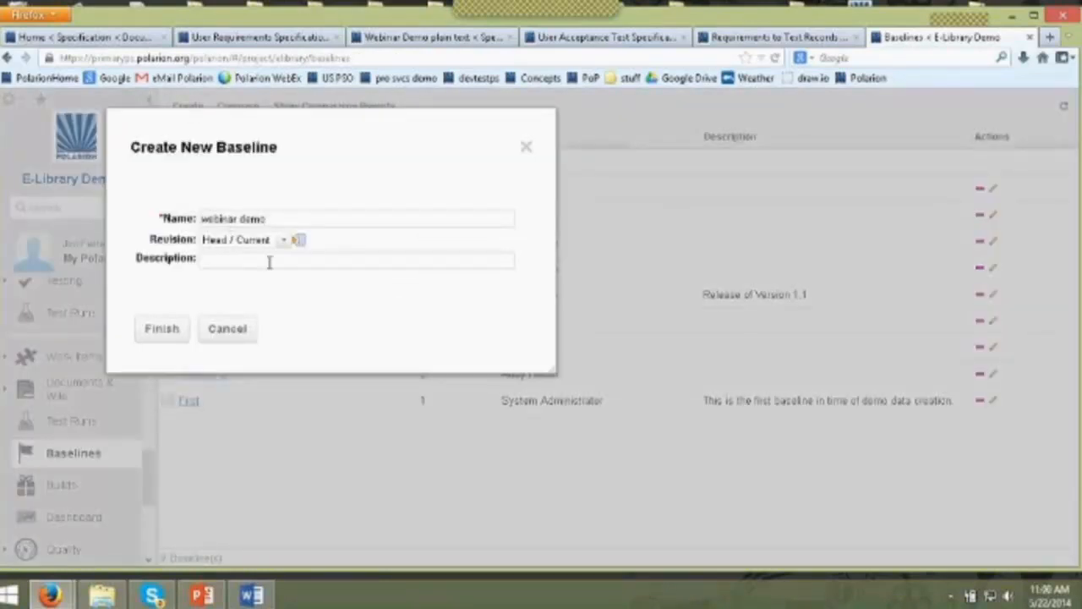
click(298, 240)
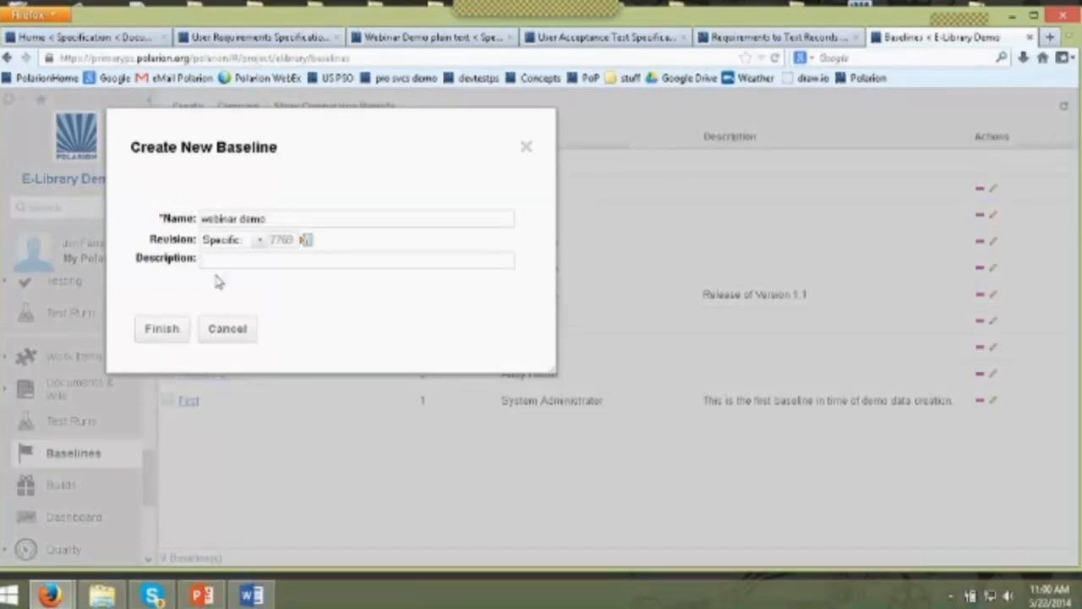
text(just for test purposes)
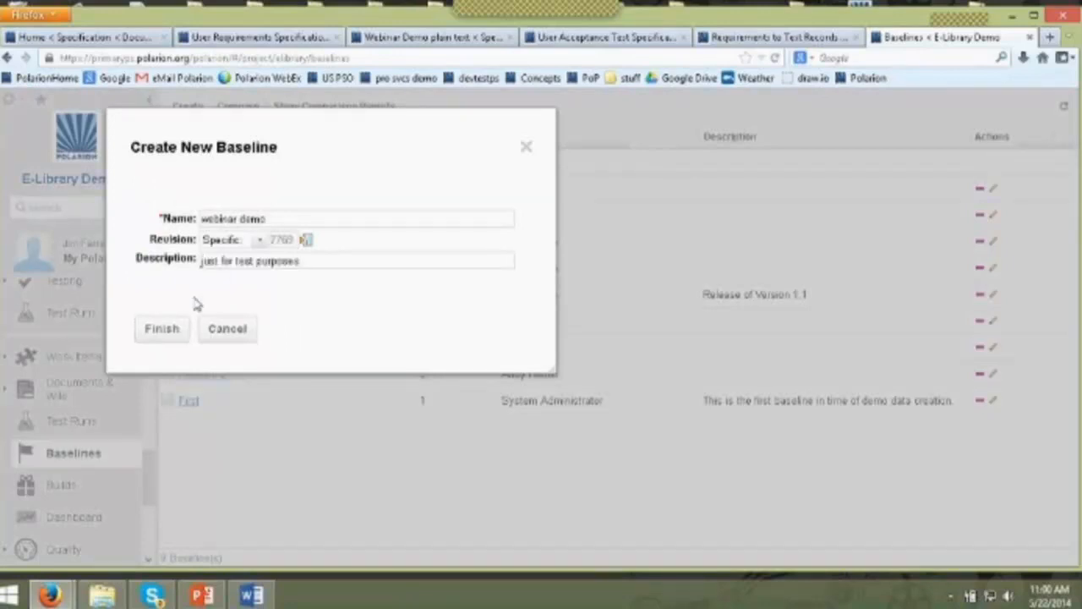
click(162, 328)
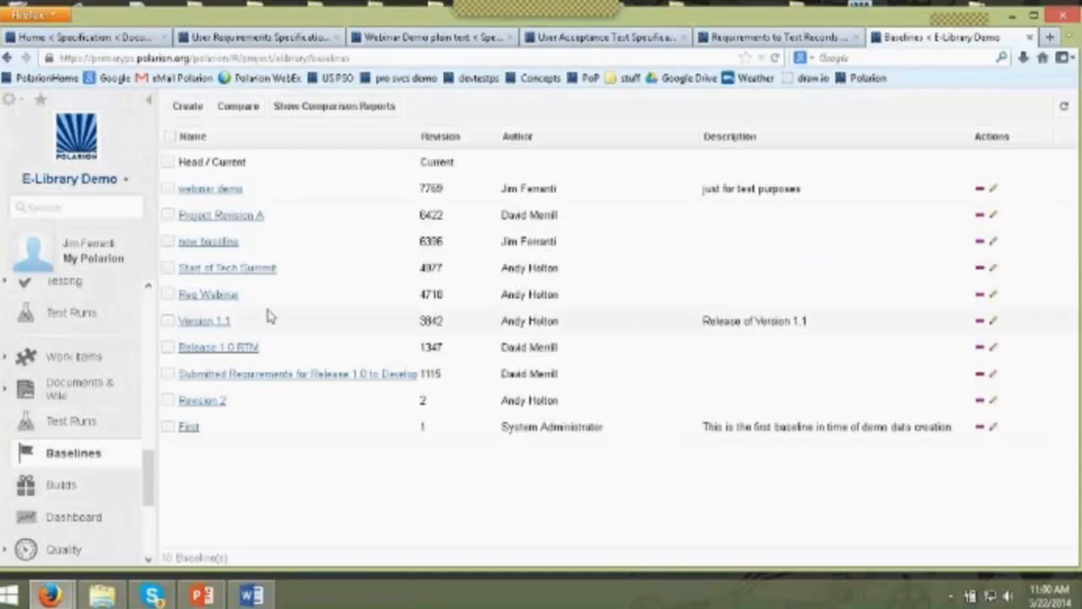
mouse_move(281, 291)
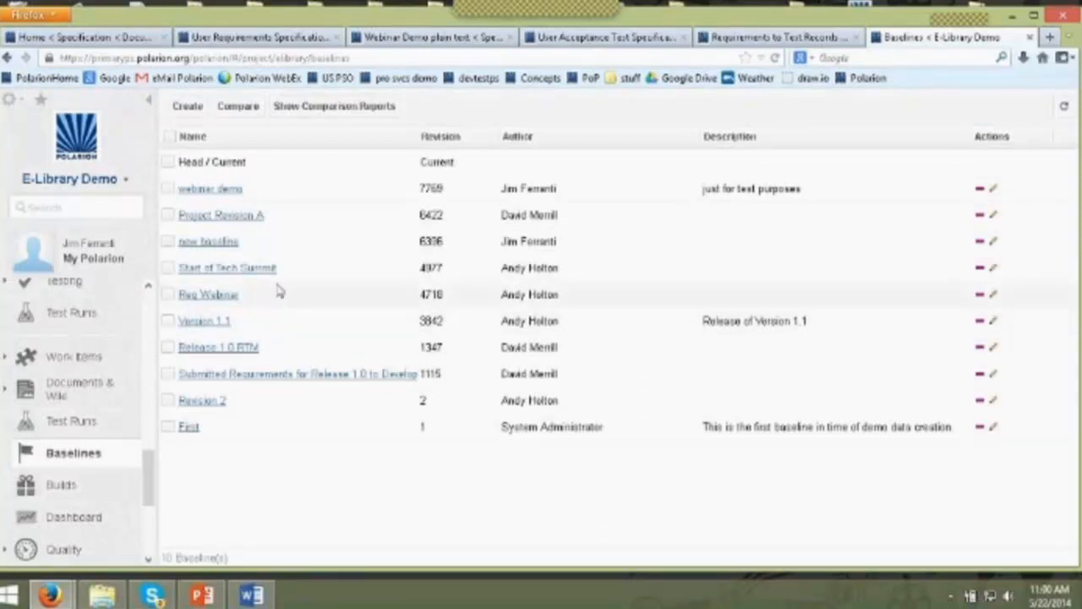
mouse_move(192, 138)
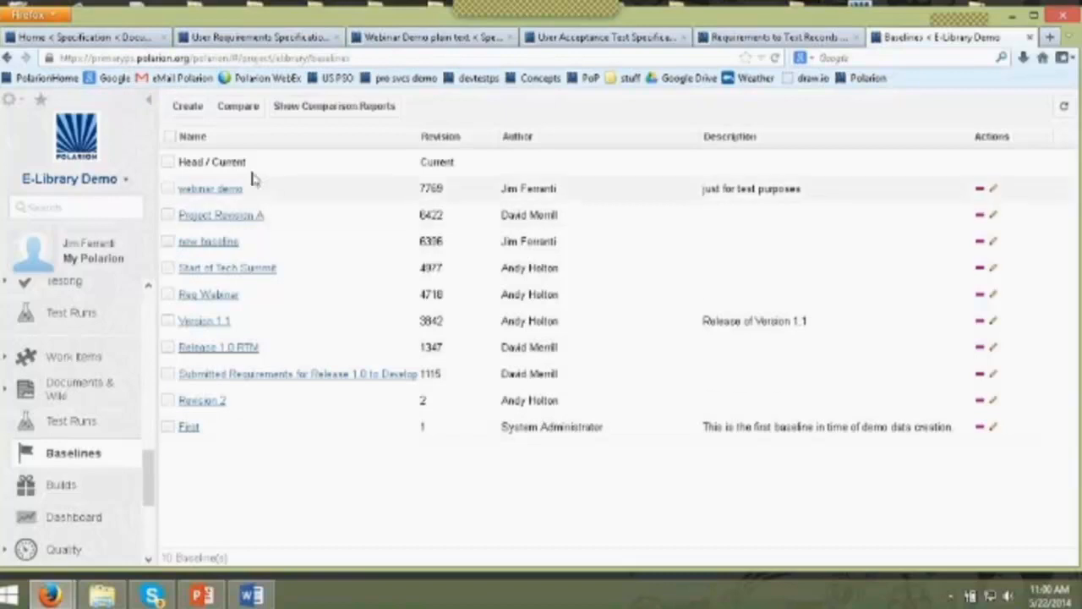
mouse_move(284, 138)
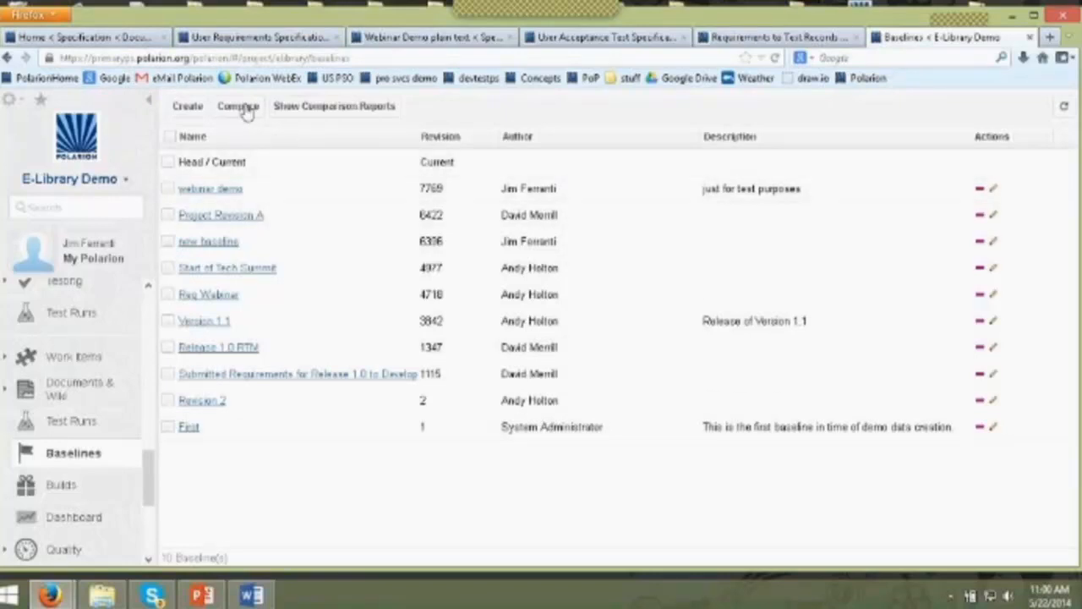
- Compare Head/Current with the Version 1.1 baseline and dismiss the Comparison Report Info notice
click(236, 105)
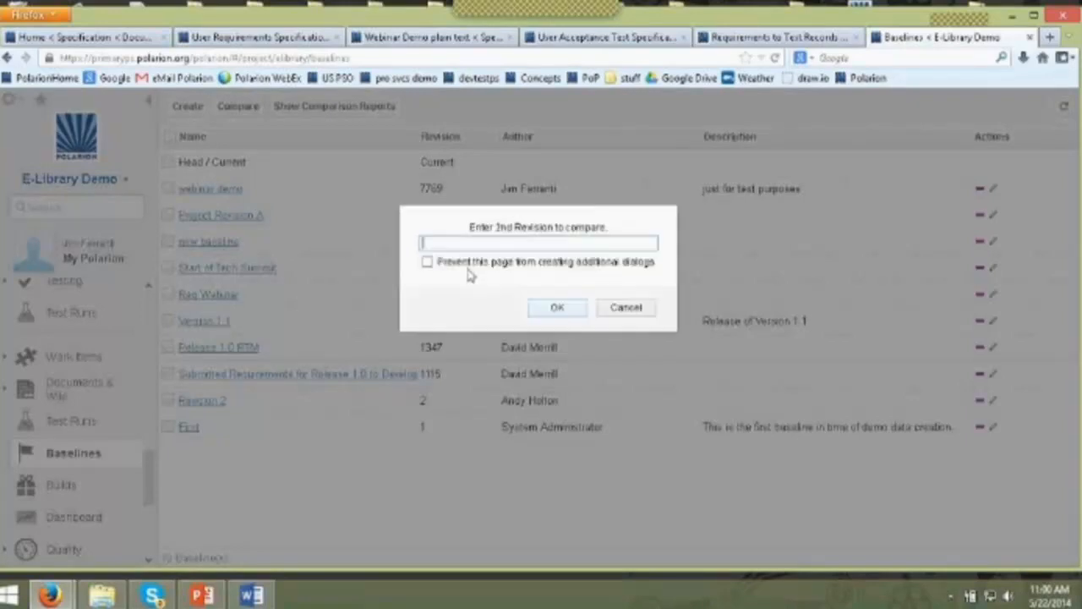
click(626, 307)
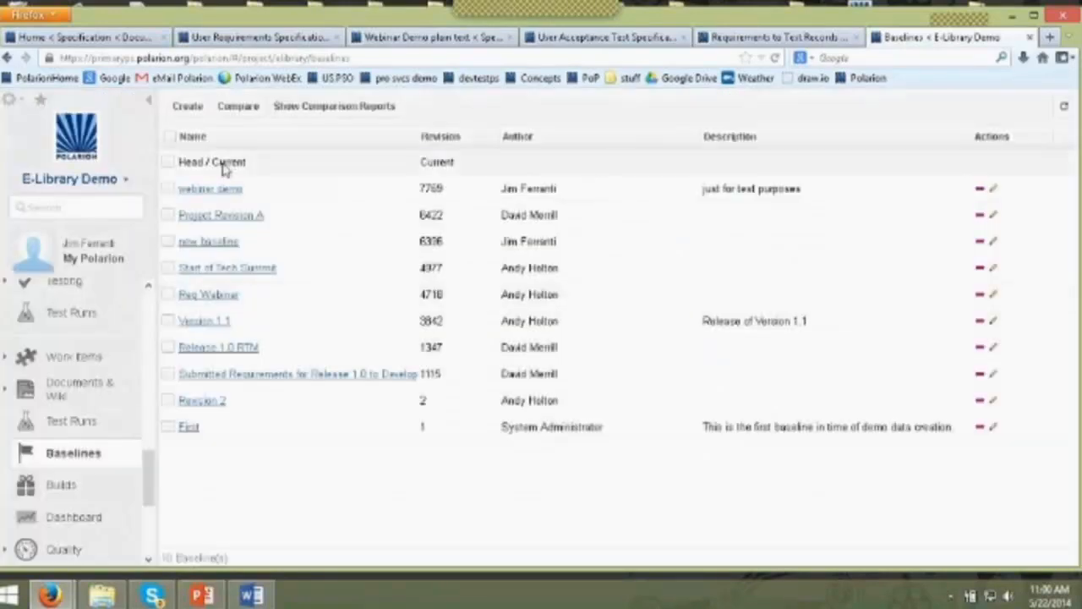
click(170, 162)
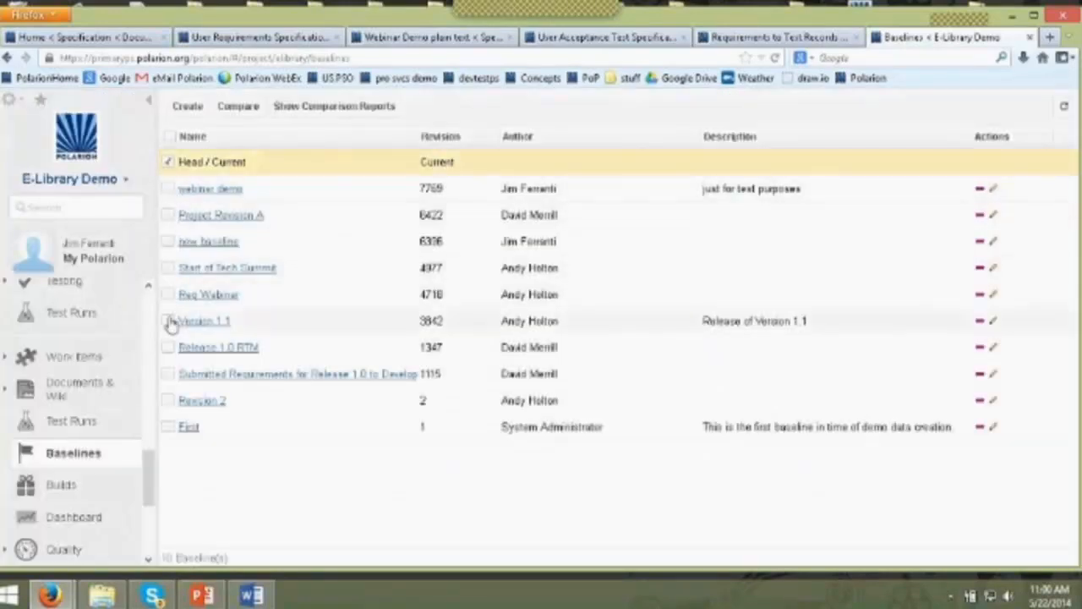
click(167, 321)
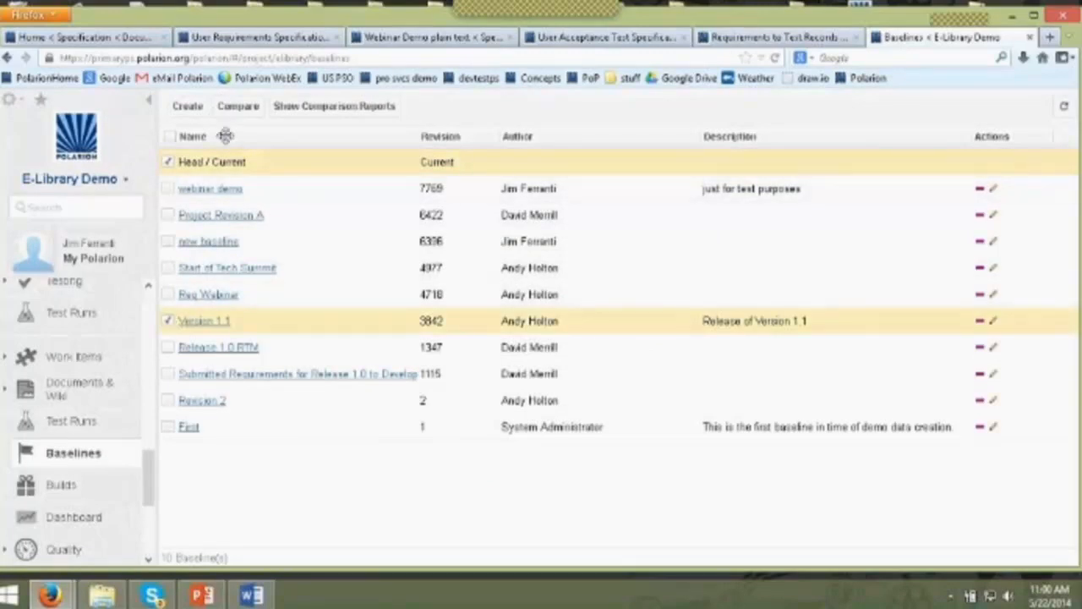
click(333, 105)
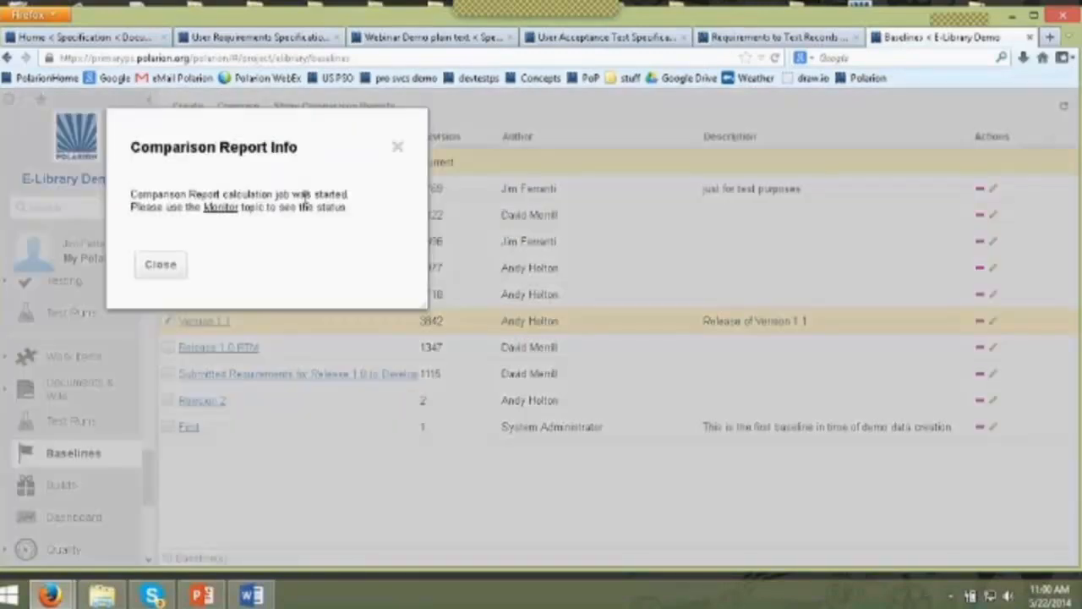
mouse_move(277, 228)
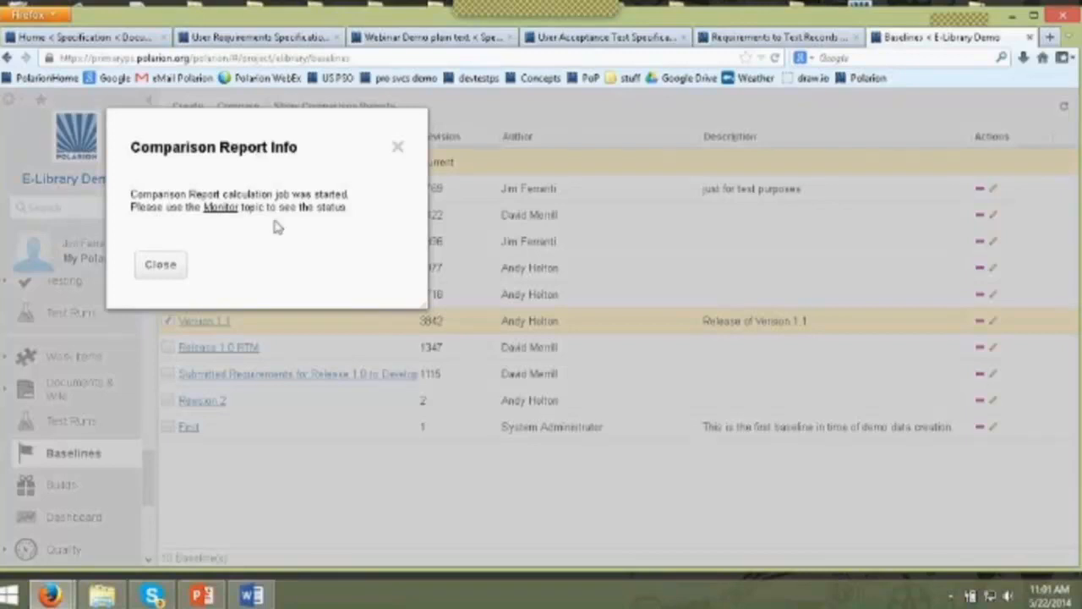
mouse_move(278, 240)
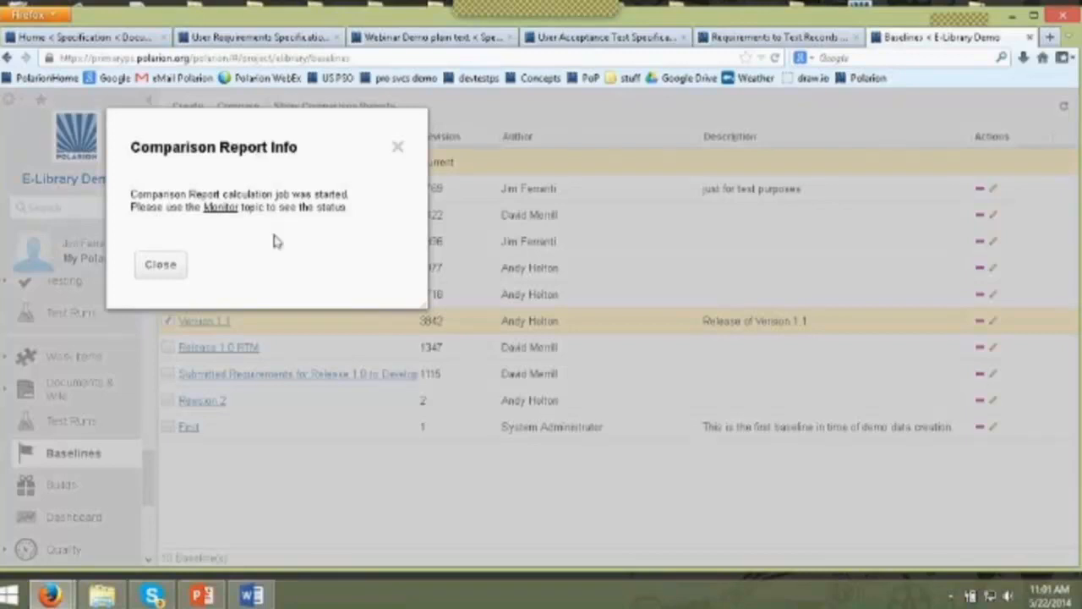
mouse_move(176, 274)
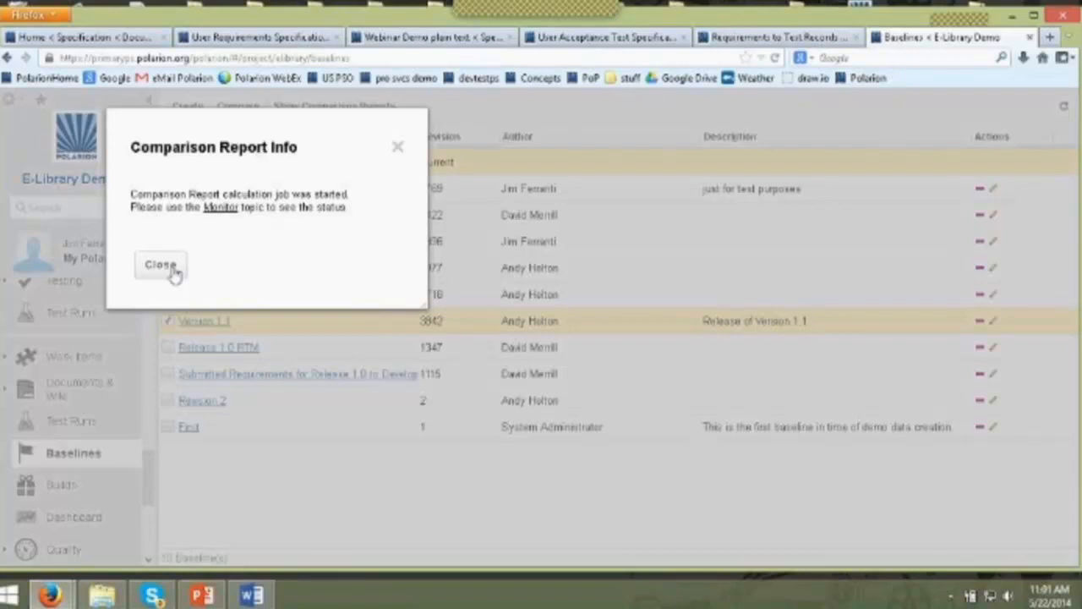
click(161, 264)
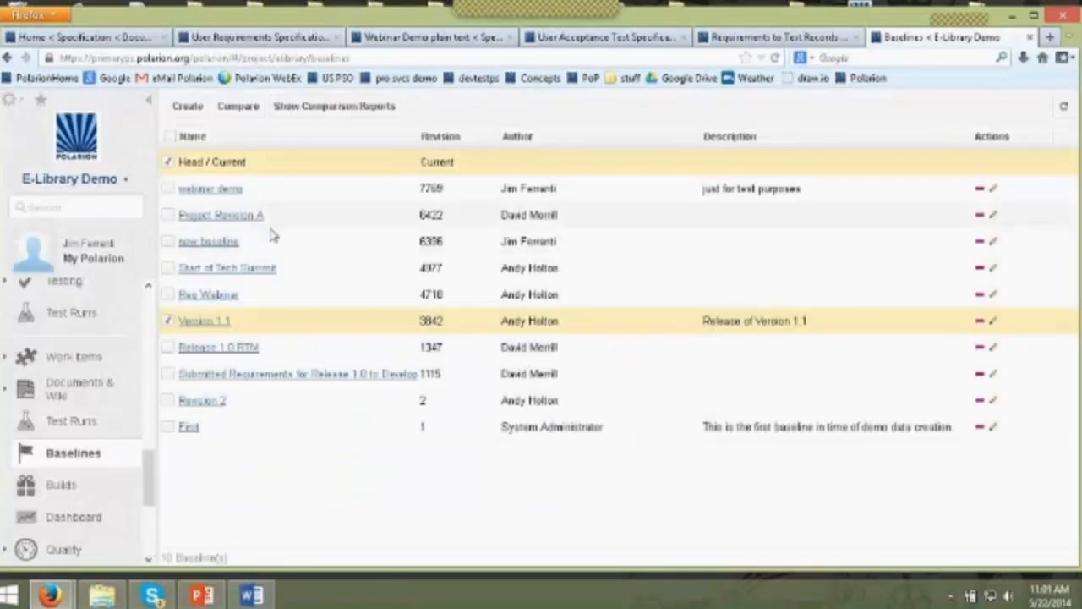
mouse_move(272, 240)
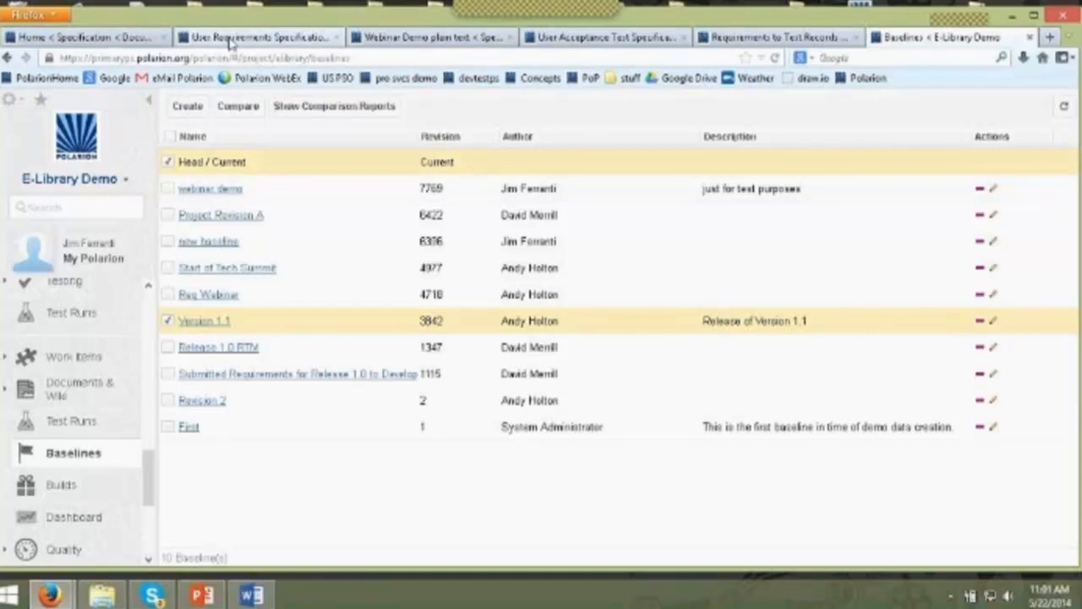
- Switch to the Login Page requirement EL-105 and bring up its change history
click(257, 37)
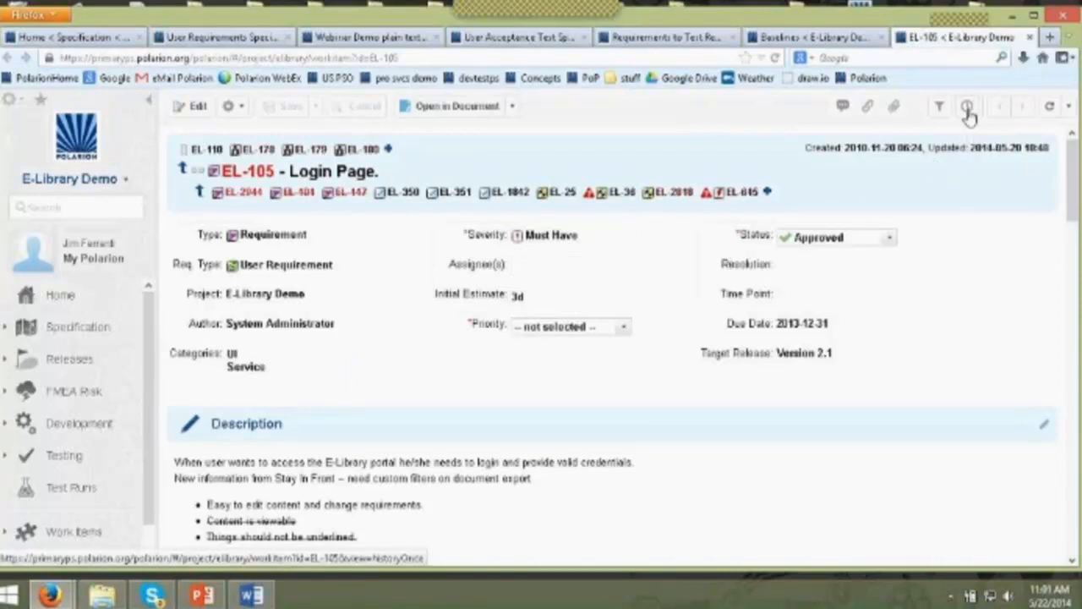
click(967, 105)
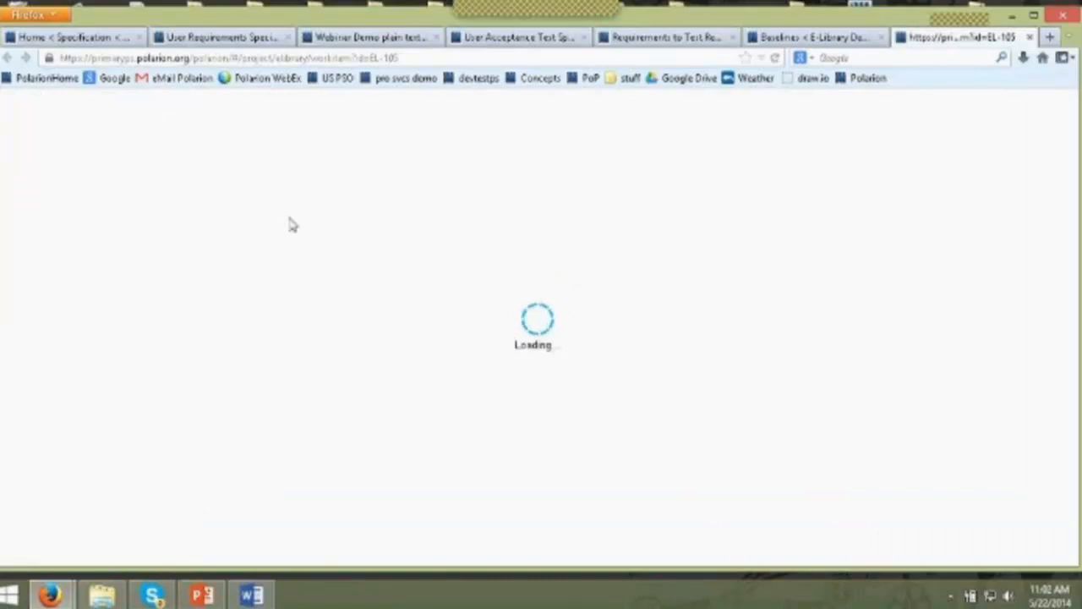
mouse_move(283, 212)
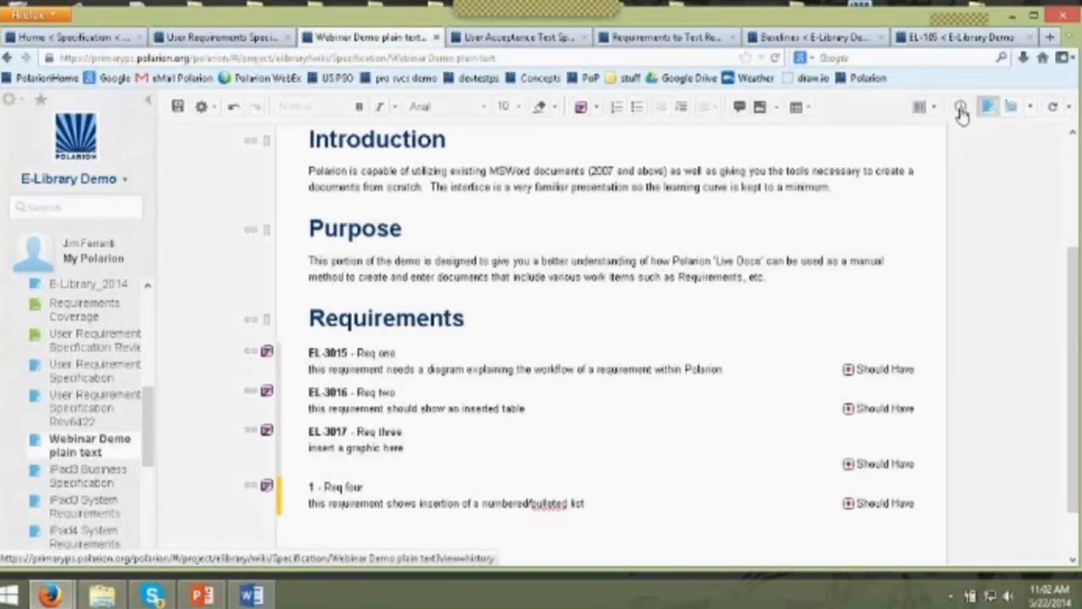
- Open the document's revision history, discarding unsaved changes, and mark revisions 7769 and 7766 for comparison
click(985, 107)
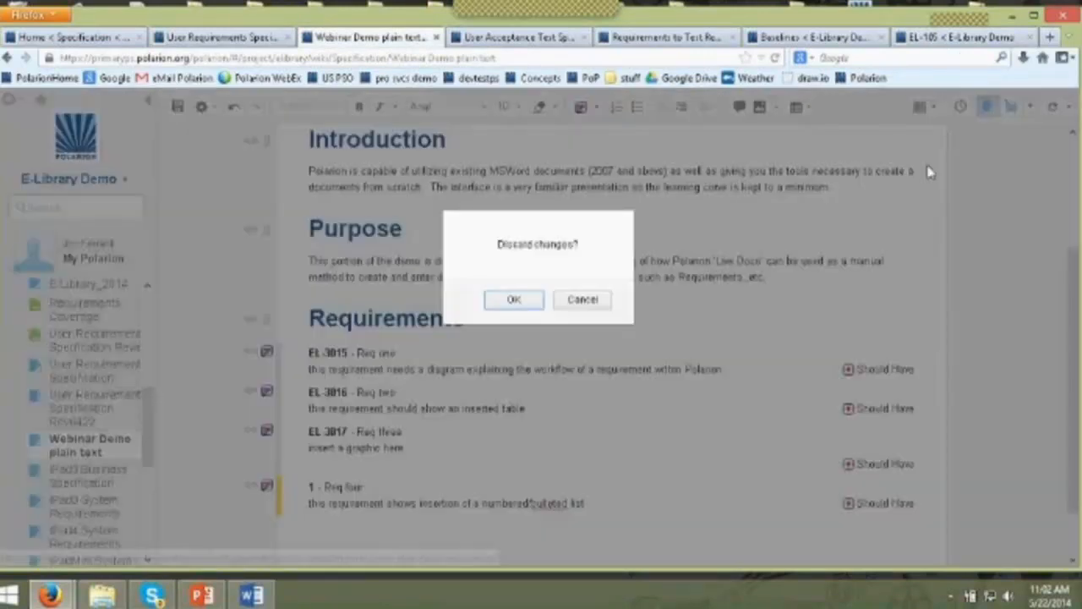
click(514, 299)
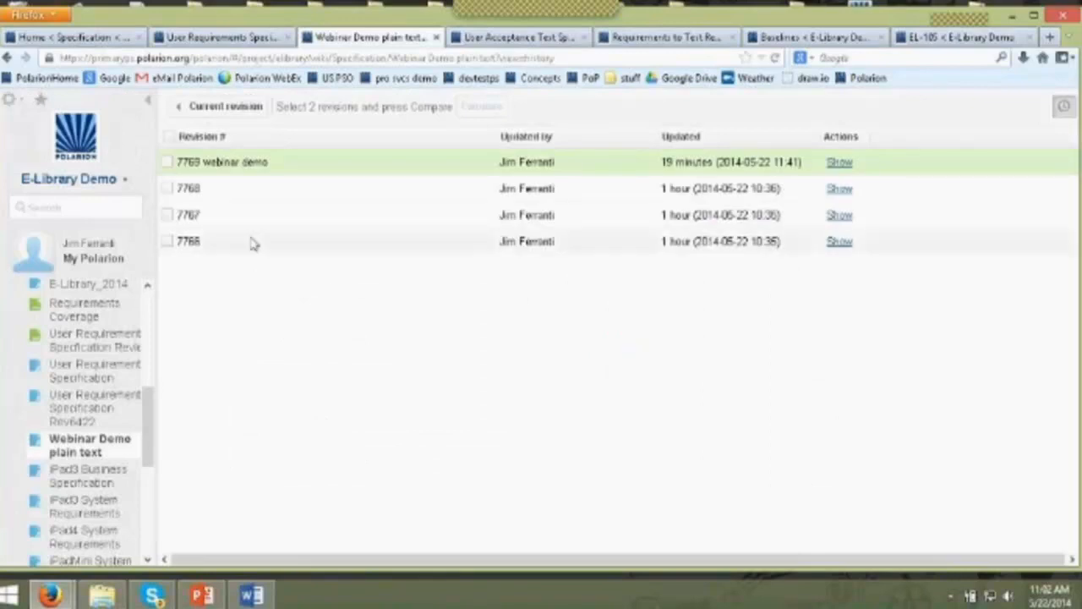
mouse_move(203, 286)
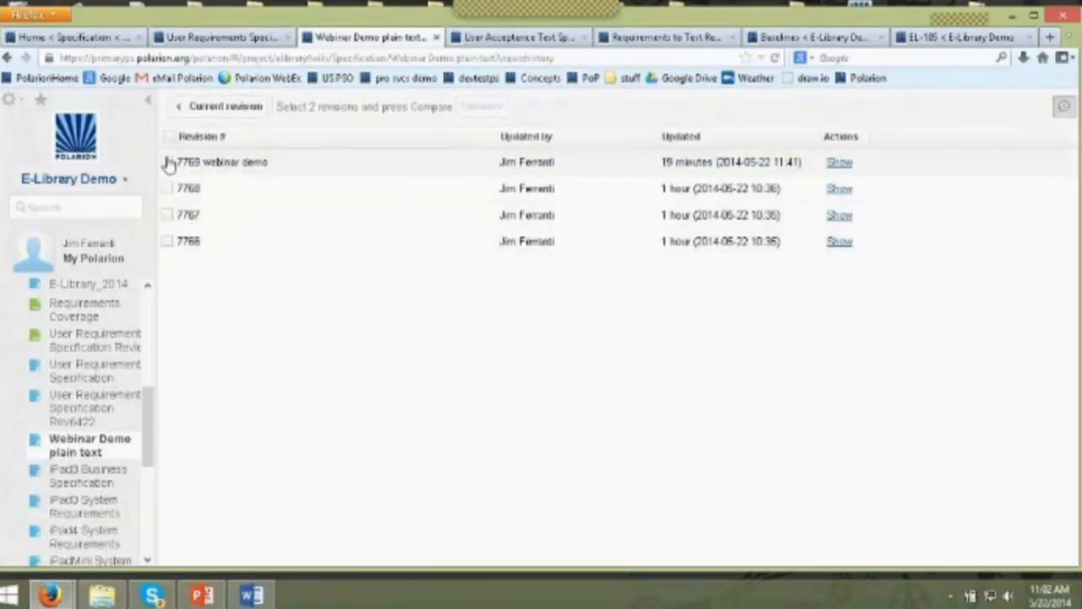
click(167, 240)
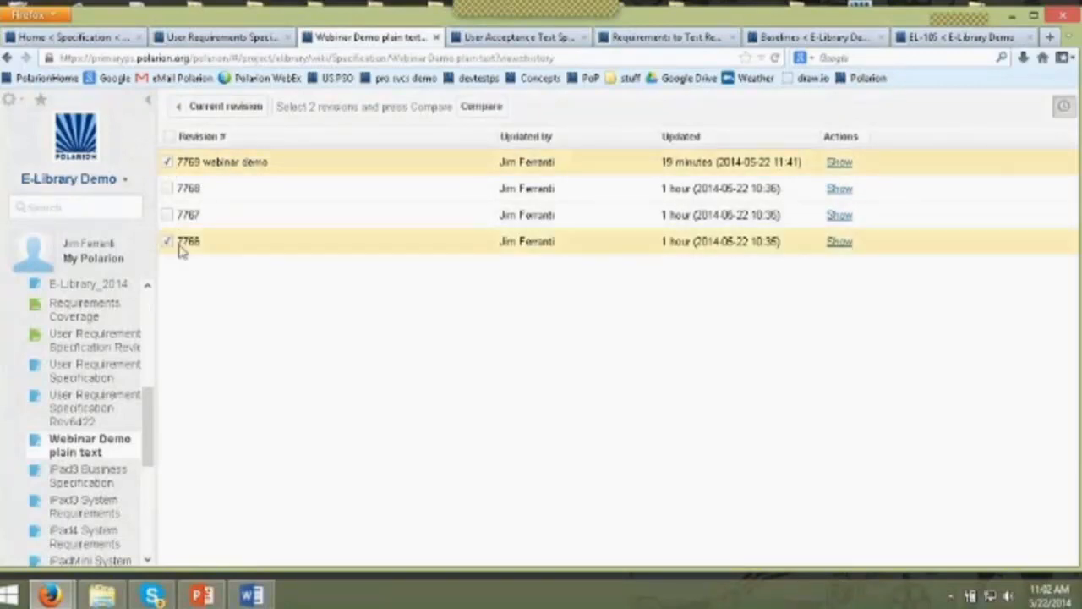
click(480, 105)
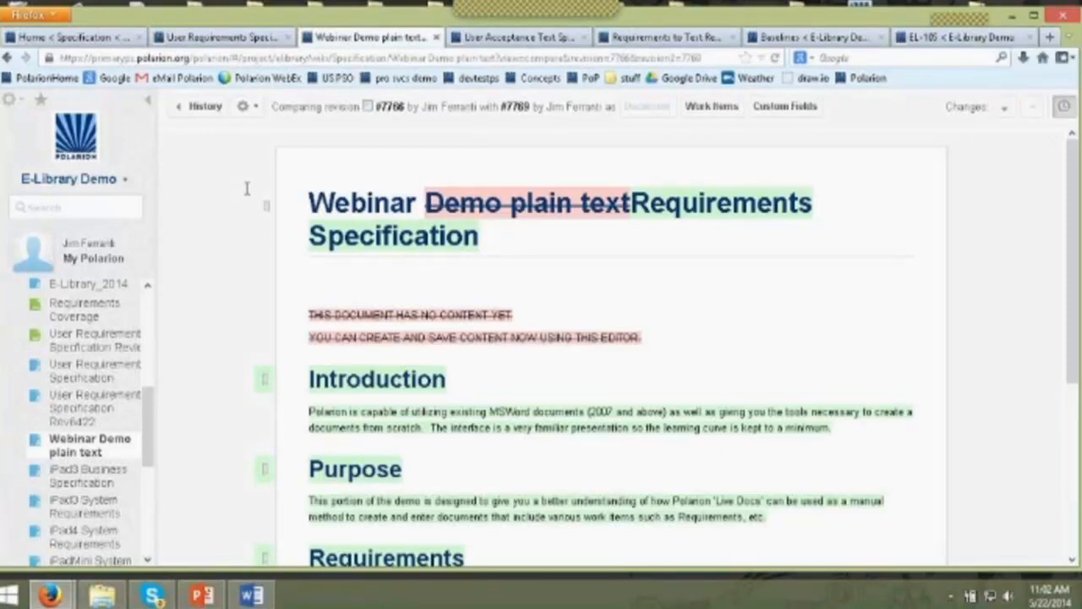
- Scroll through the highlighted differences between revisions 7766 and 7769 and back to the title
scroll(down, 3)
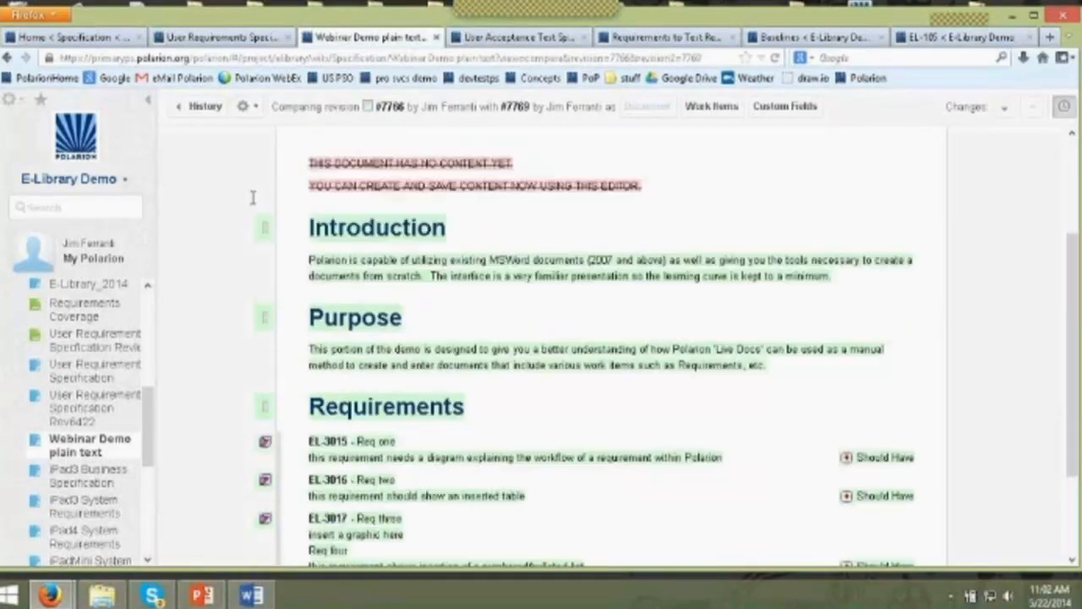
scroll(down, 3)
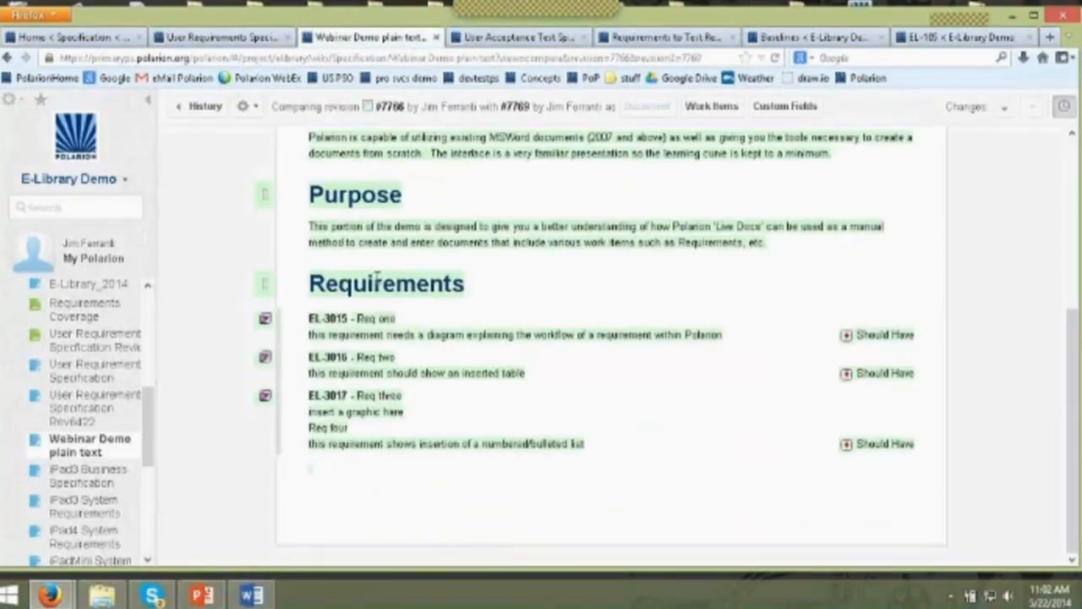
scroll(up, 3)
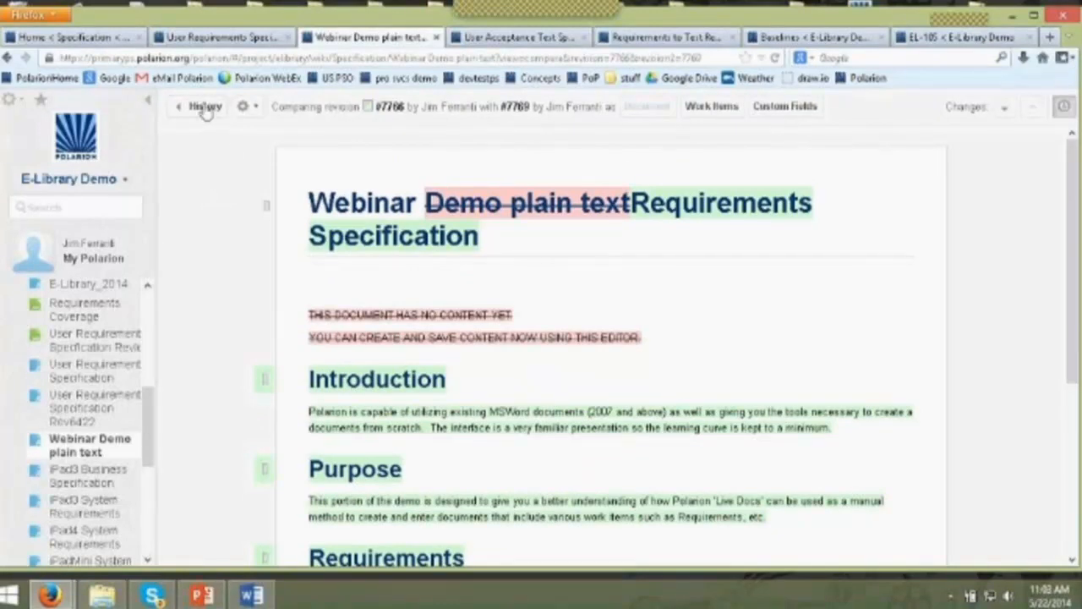
- Review EL-105's revision entries down to the one containing the mockup sketch
click(205, 106)
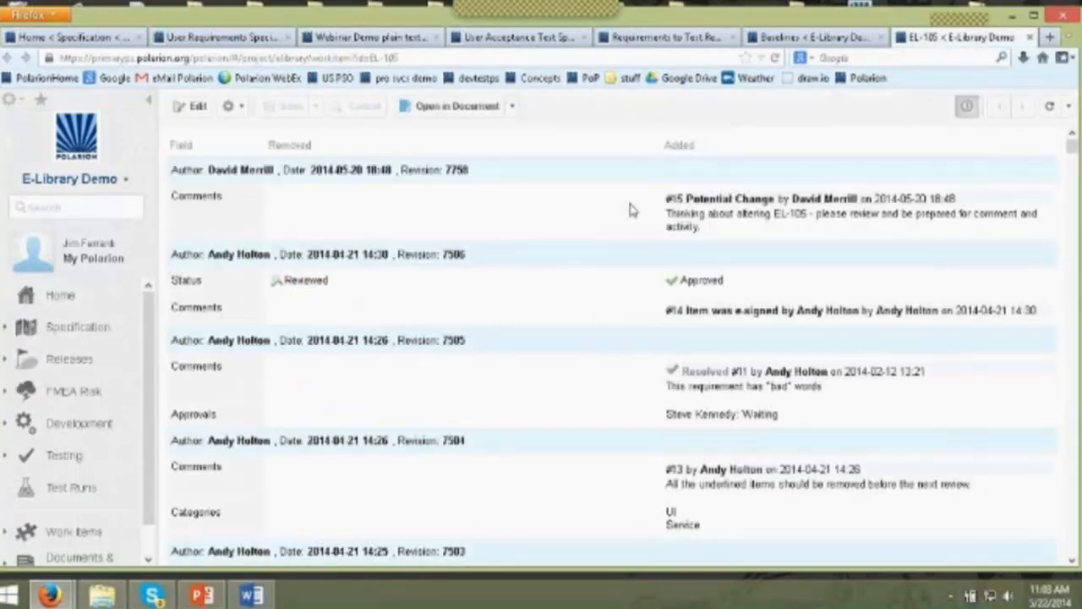
mouse_move(228, 178)
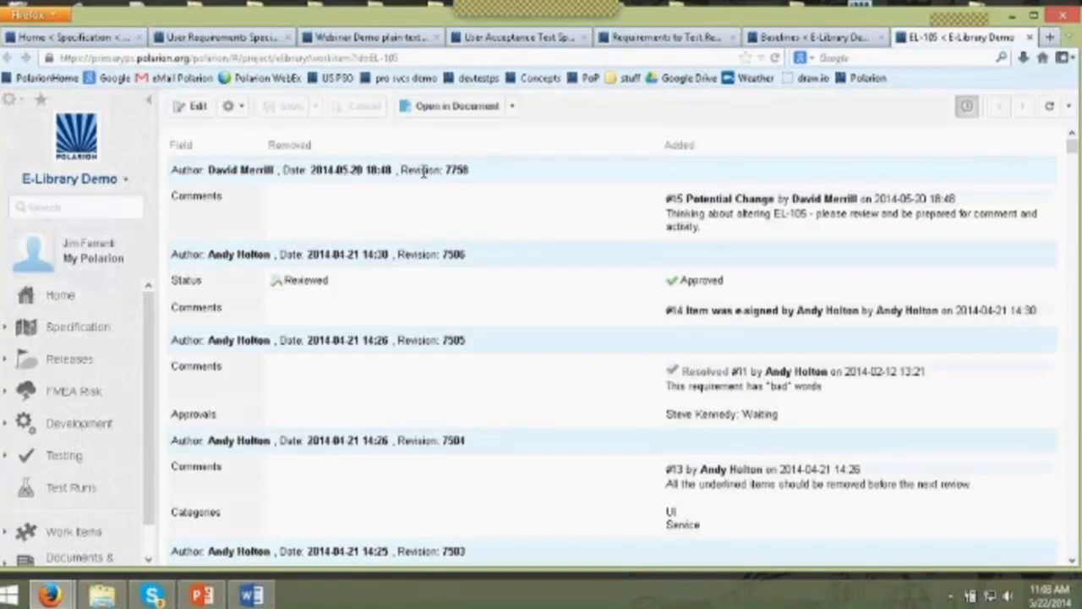
mouse_move(347, 169)
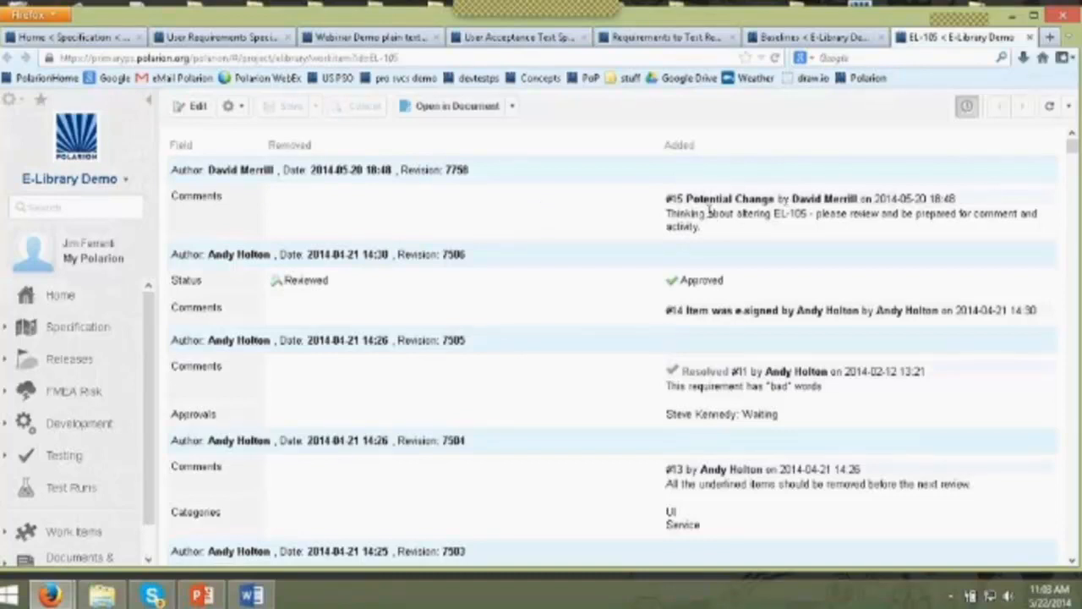
scroll(up, 3)
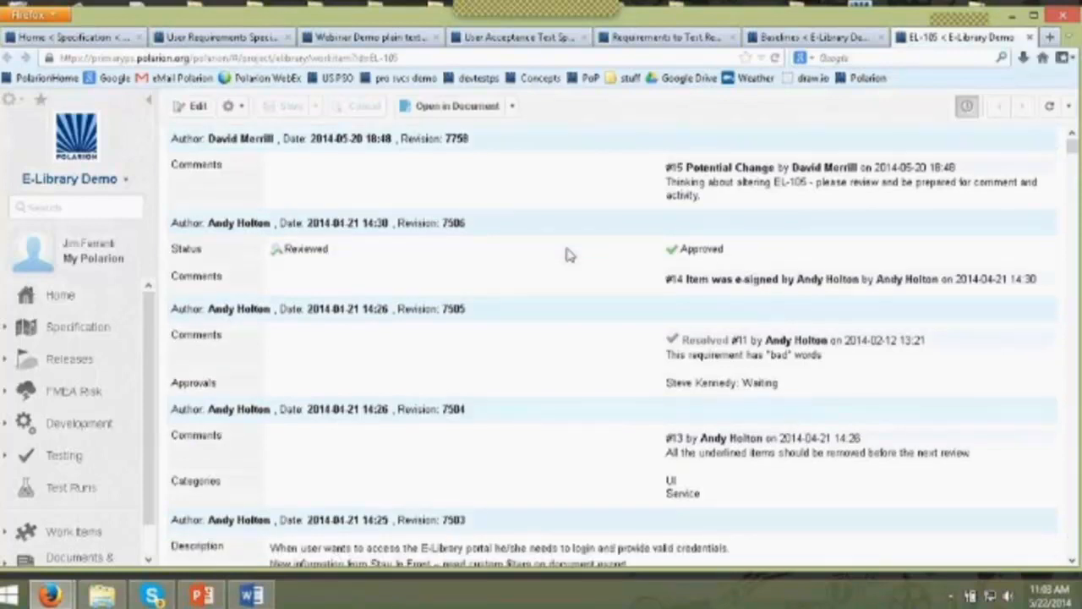
scroll(down, 3)
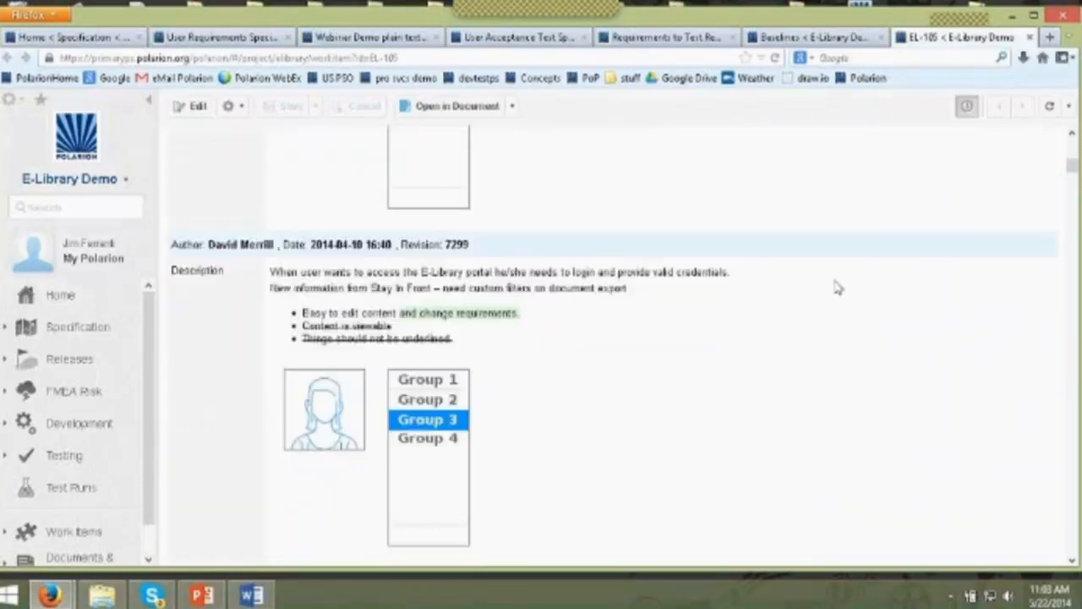
scroll(down, 3)
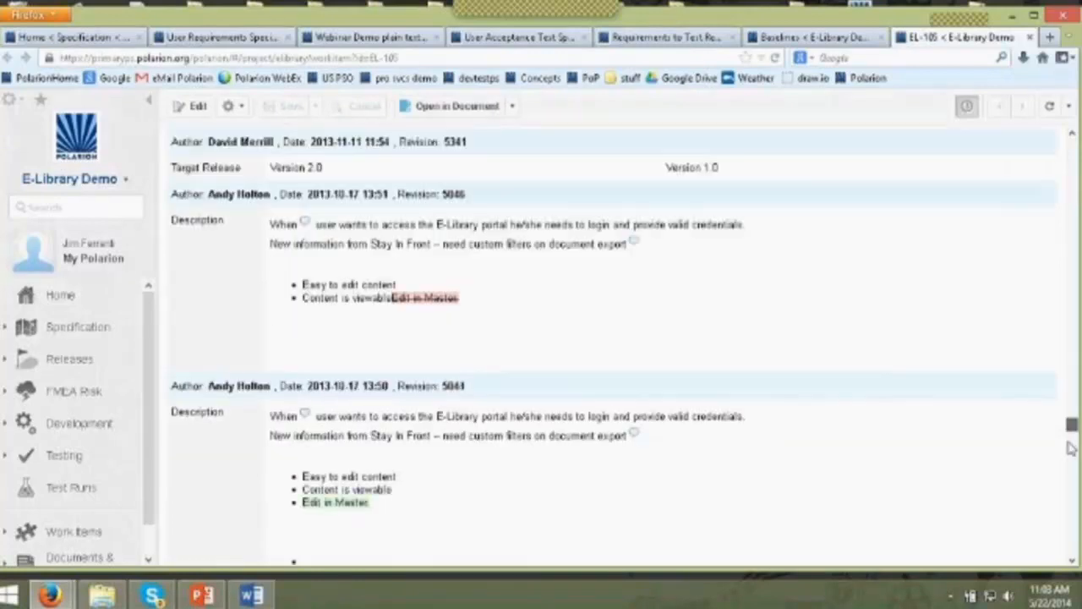
scroll(down, 3)
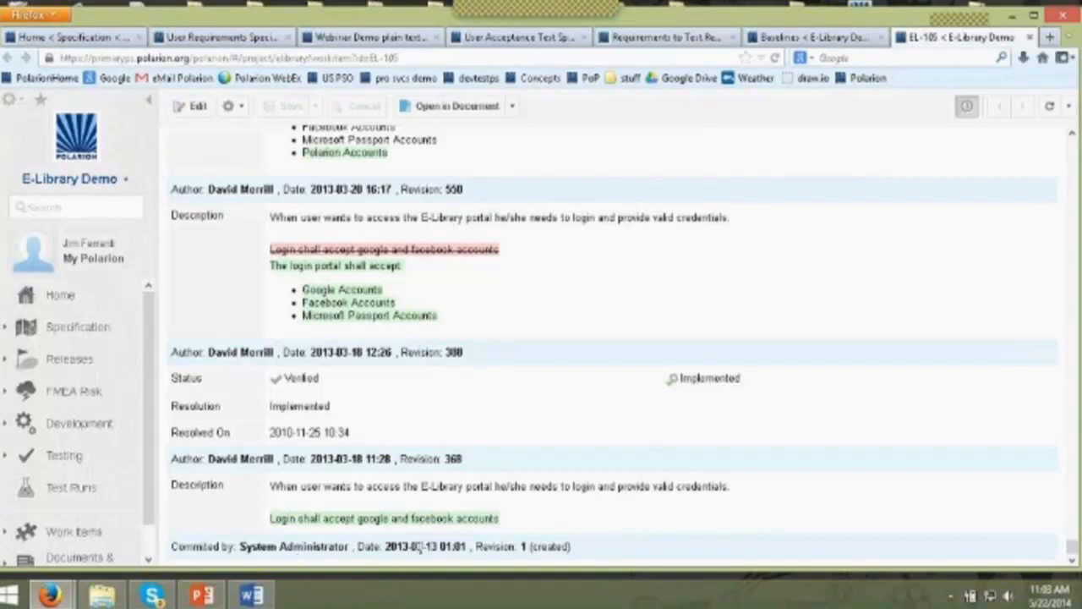
mouse_move(548, 472)
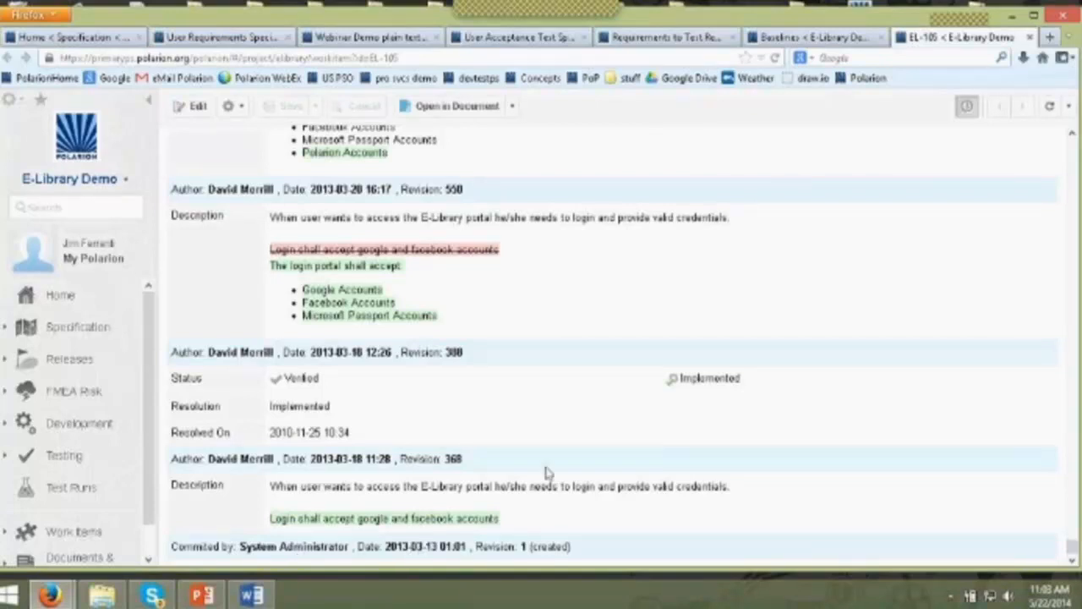
mouse_move(524, 271)
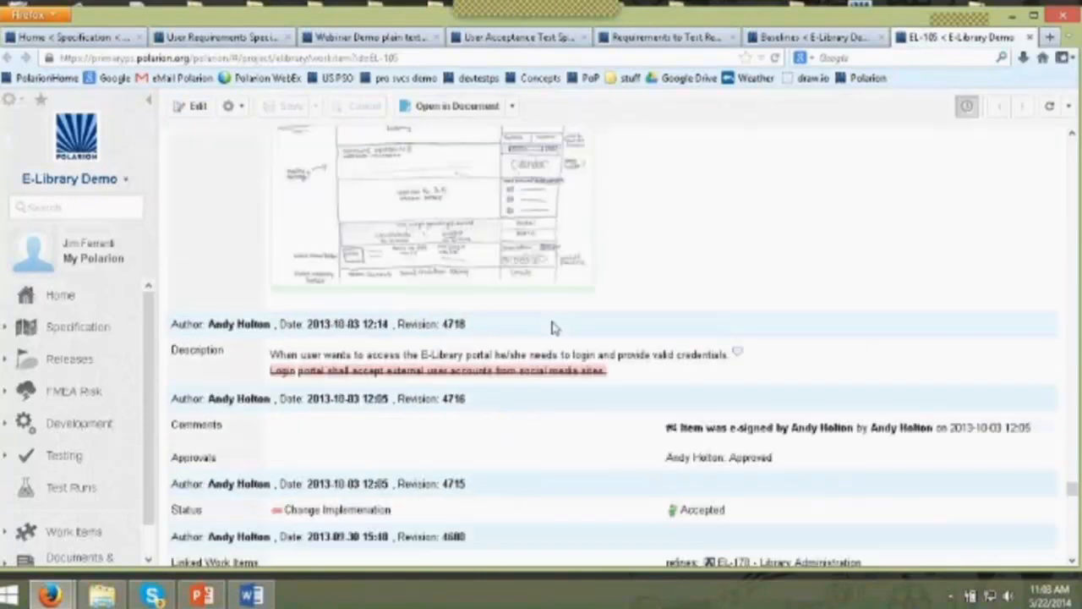
scroll(up, 3)
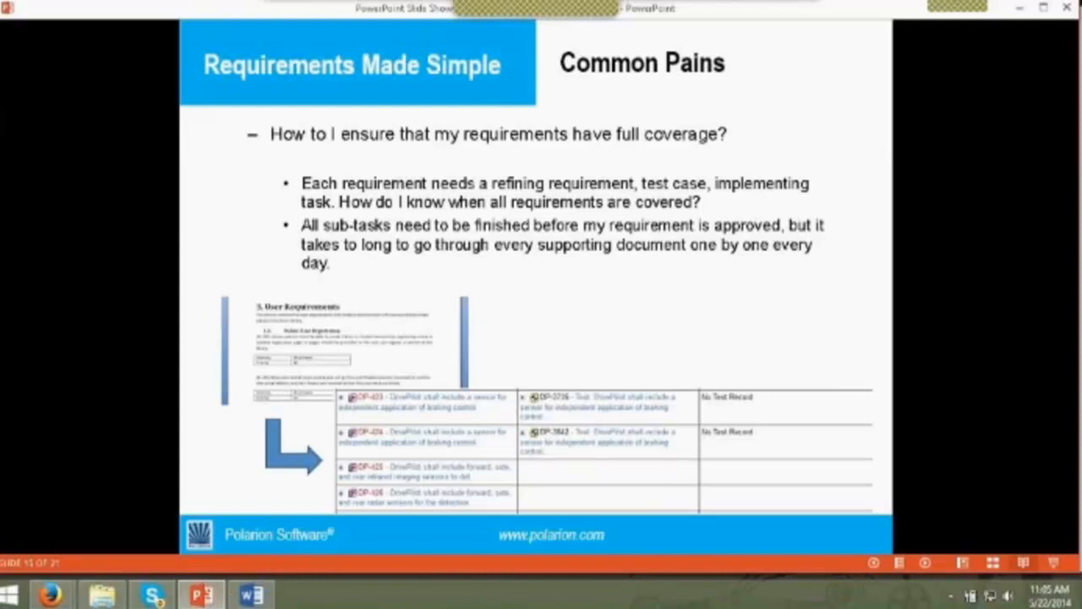
mouse_move(151, 595)
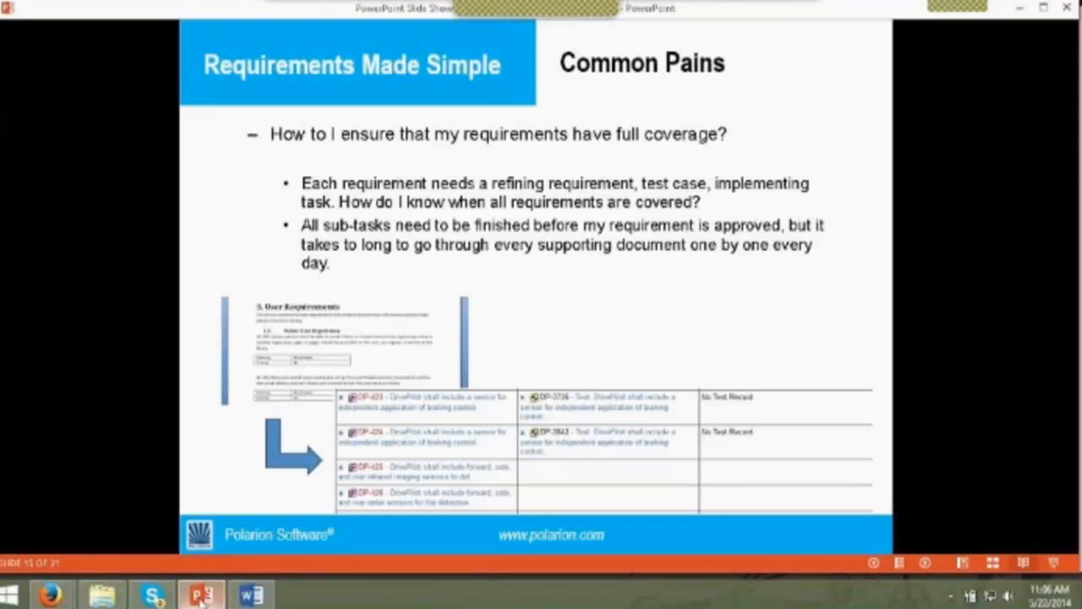
click(49, 595)
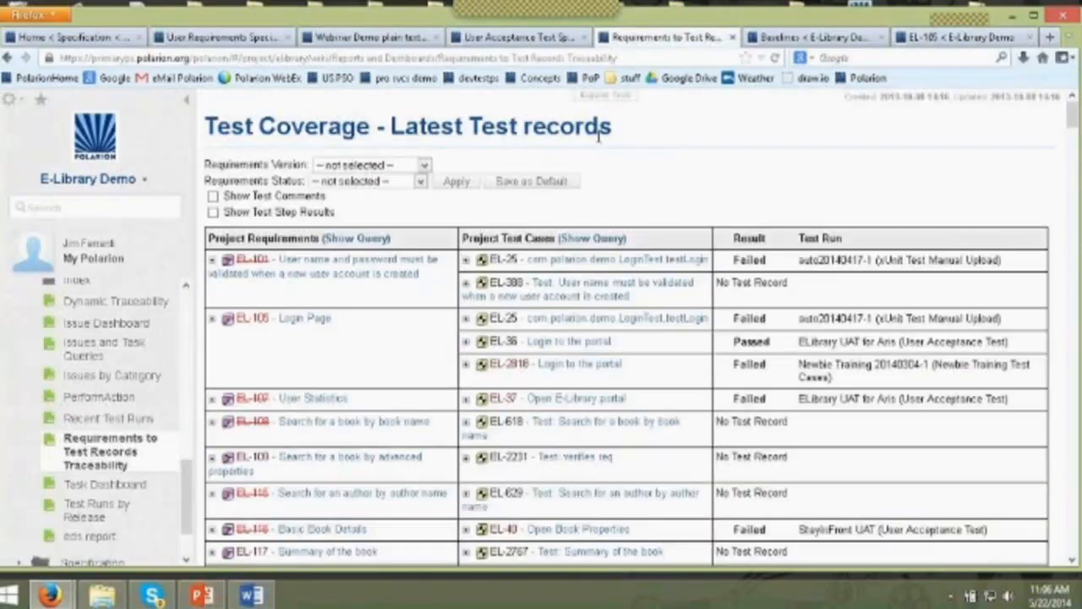
mouse_move(391, 354)
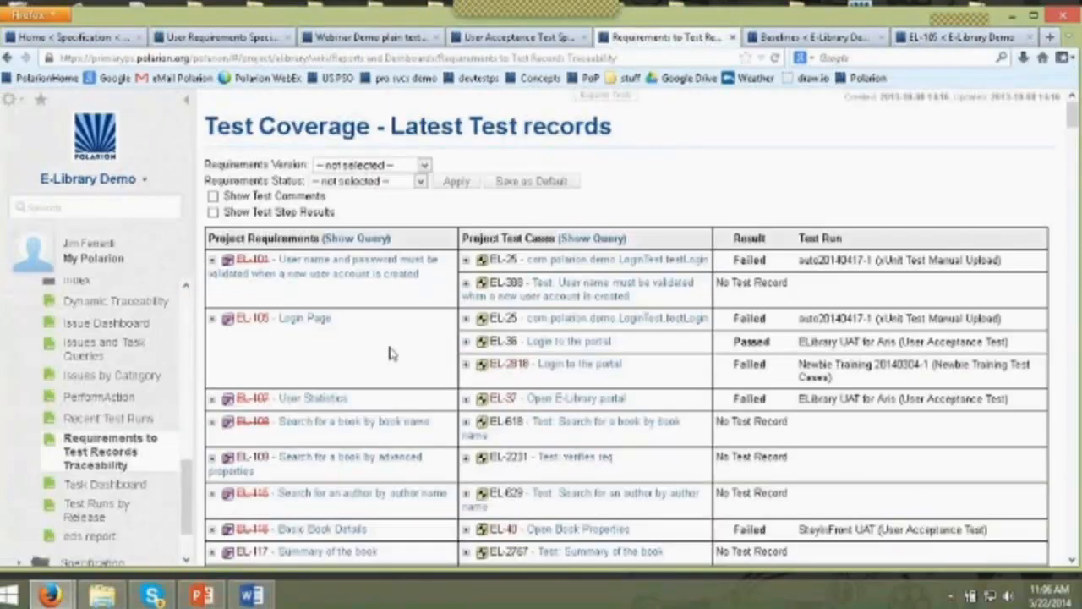
mouse_move(354, 363)
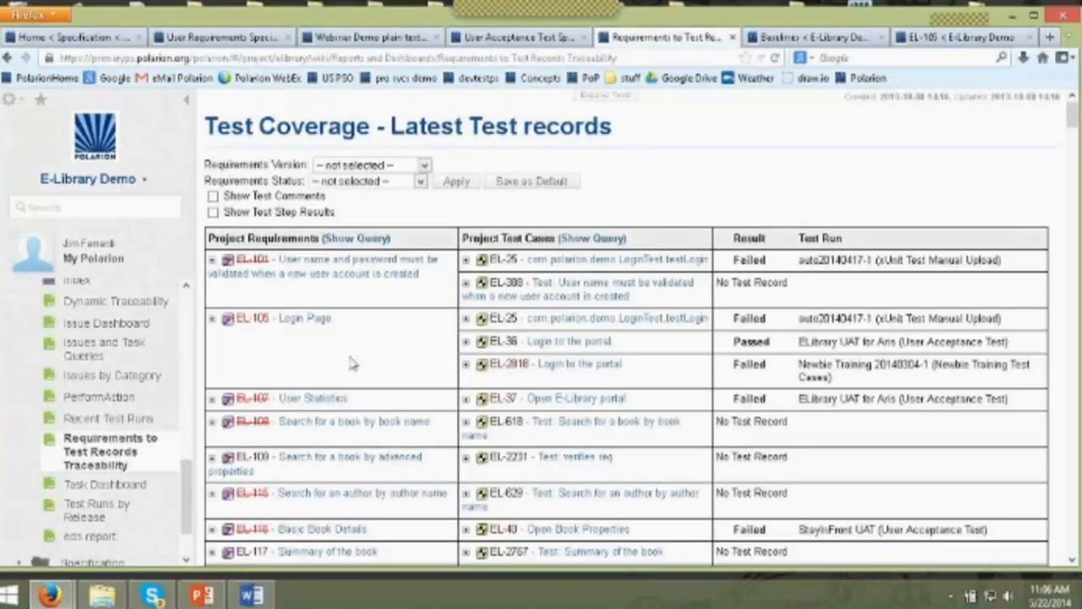
mouse_move(269, 333)
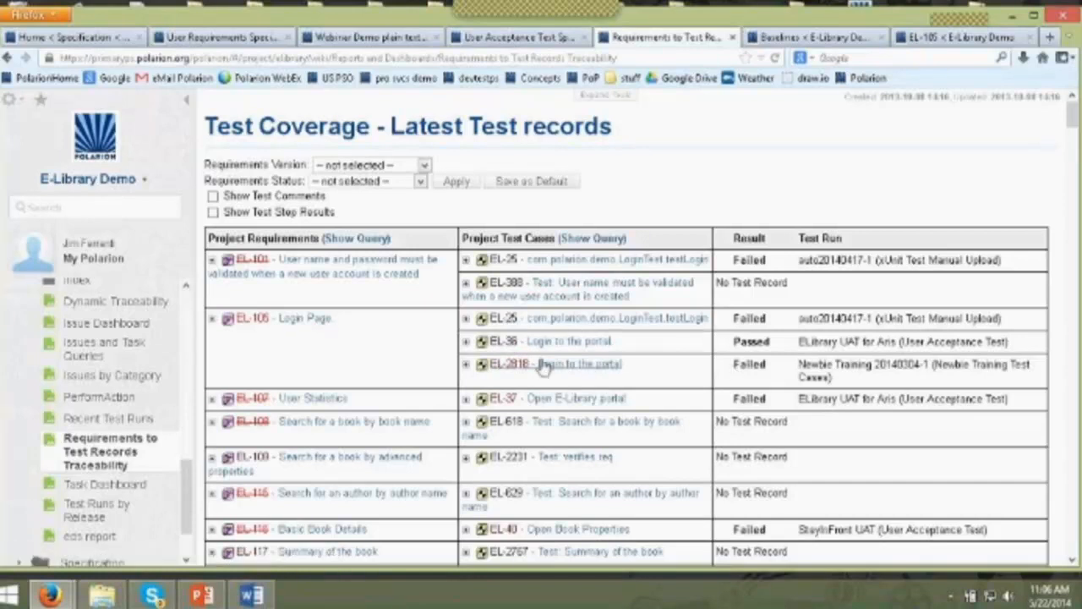
mouse_move(520, 347)
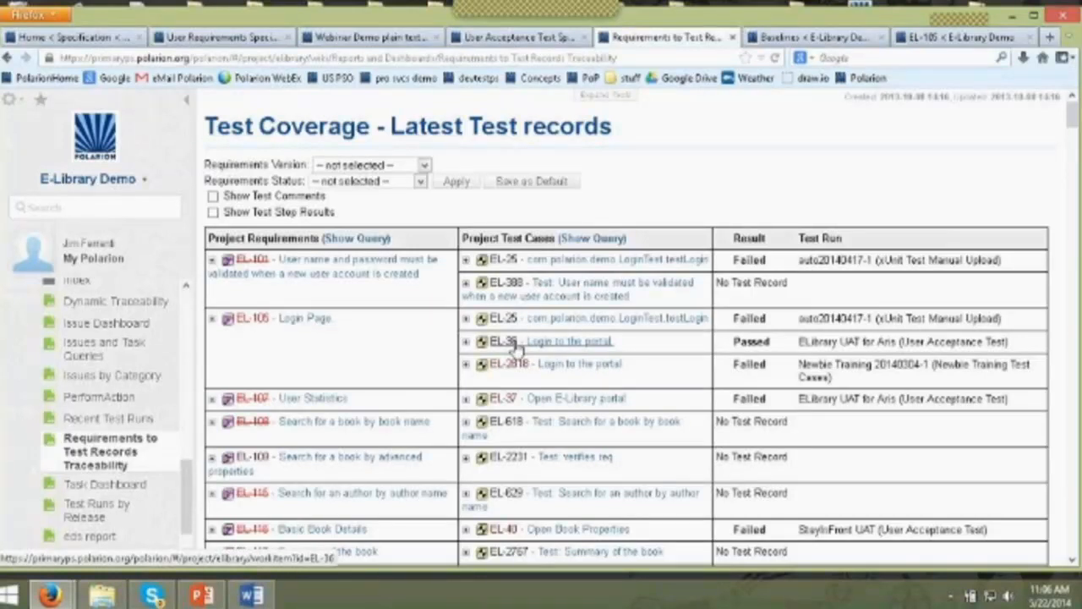
scroll(down, 3)
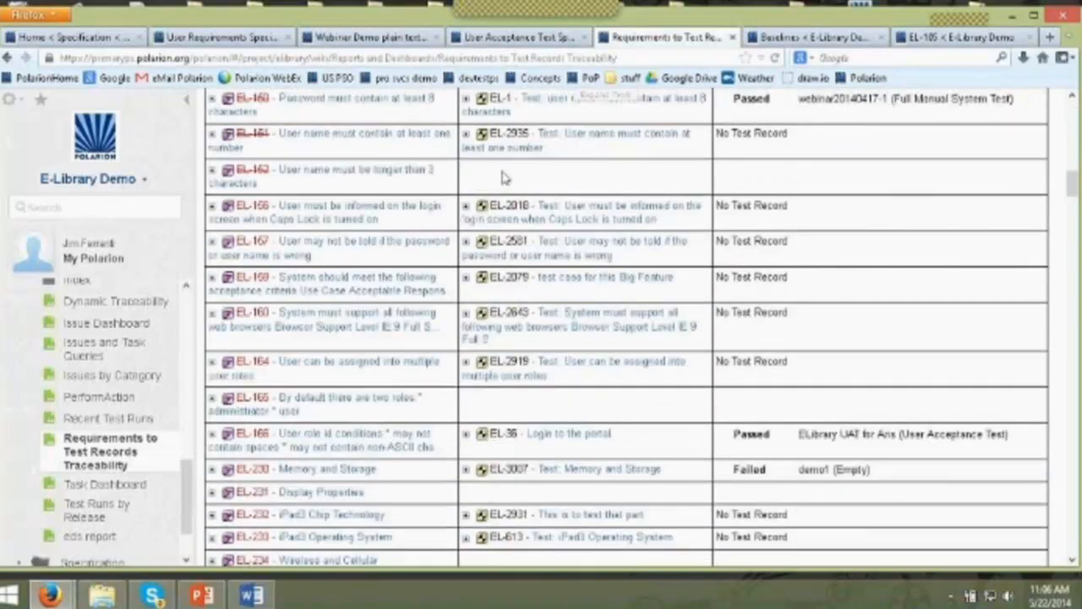
scroll(down, 3)
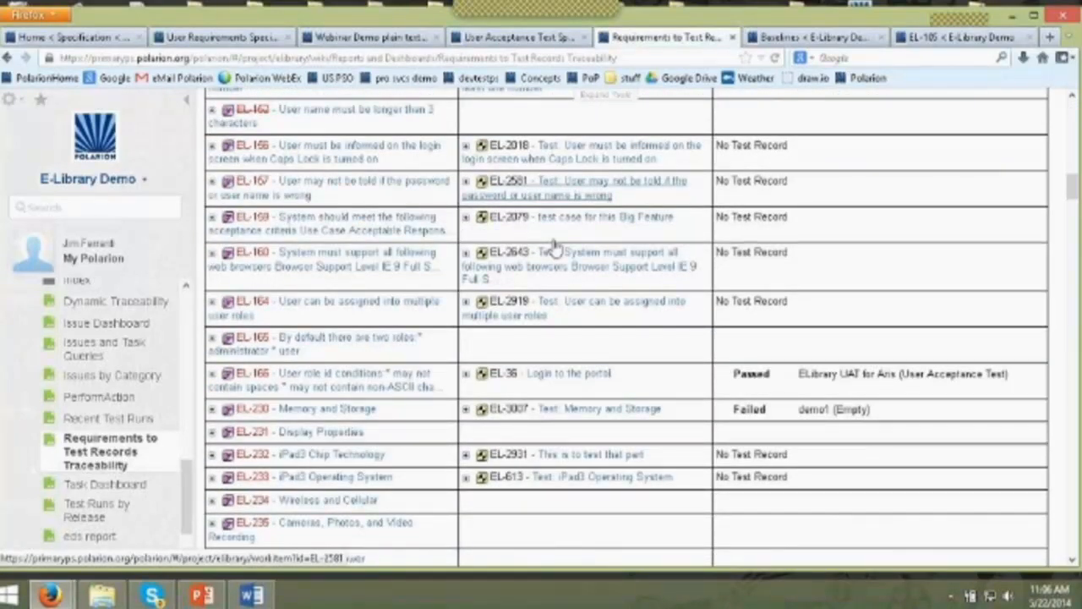
scroll(down, 3)
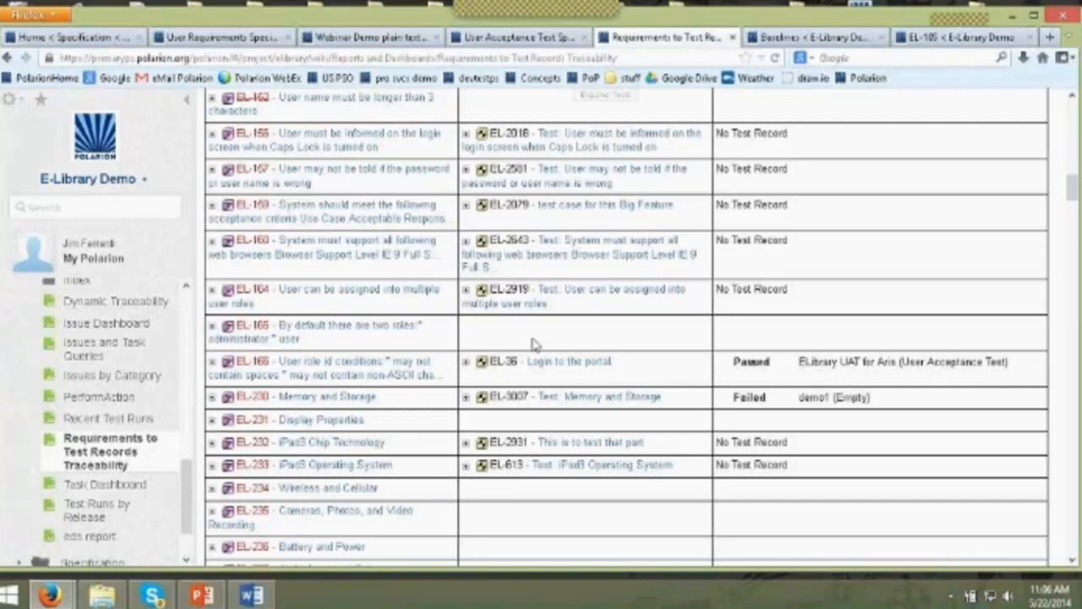
mouse_move(253, 329)
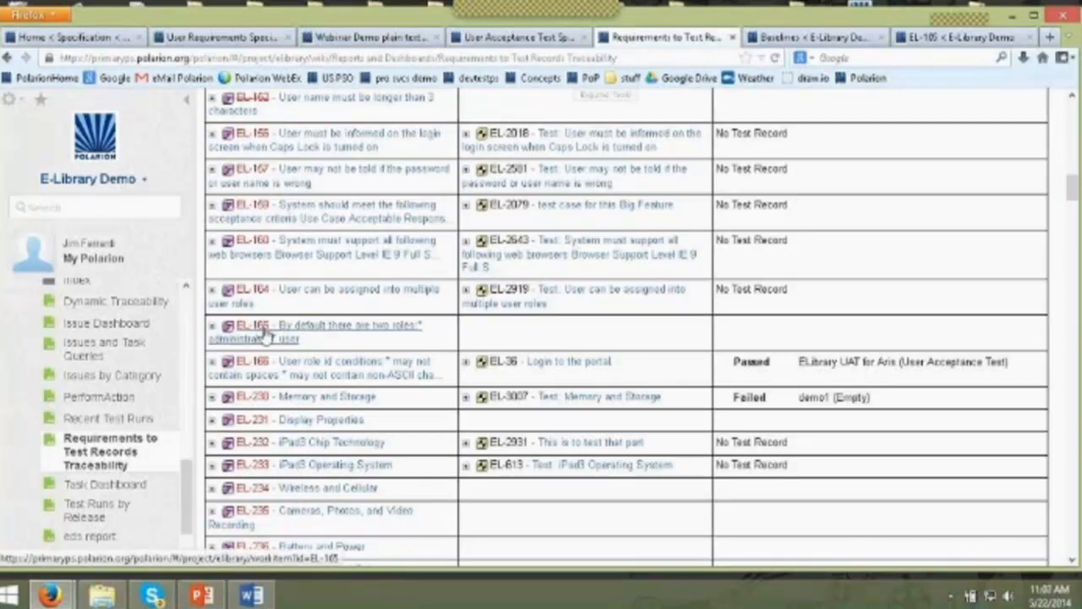
- From requirement EL-165 create linked test case EL-3018 for the administrator and user roles, then return to EL-165
click(250, 330)
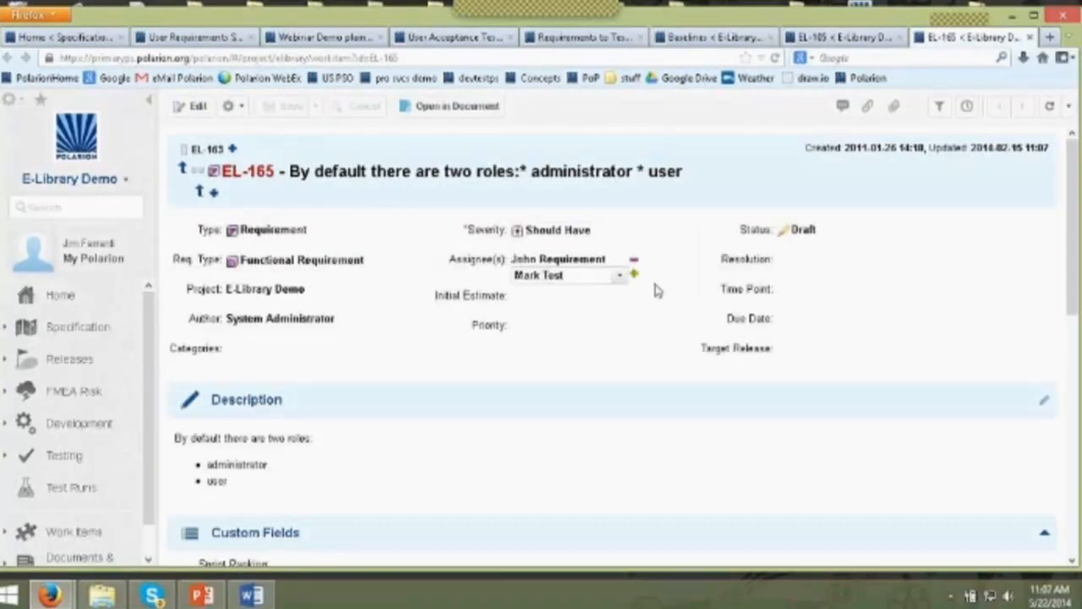
scroll(down, 3)
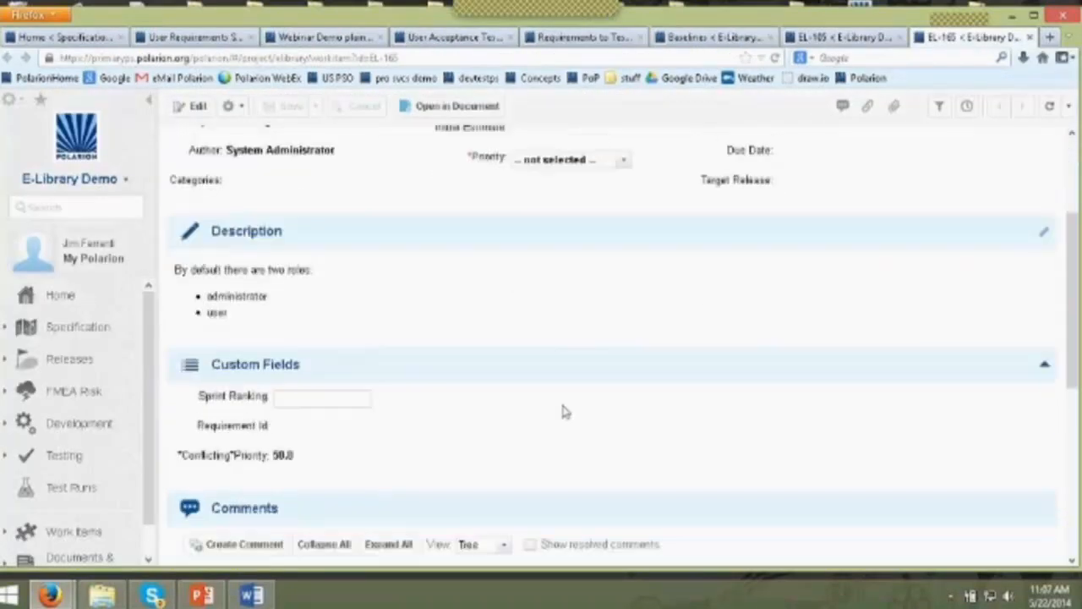
scroll(up, 3)
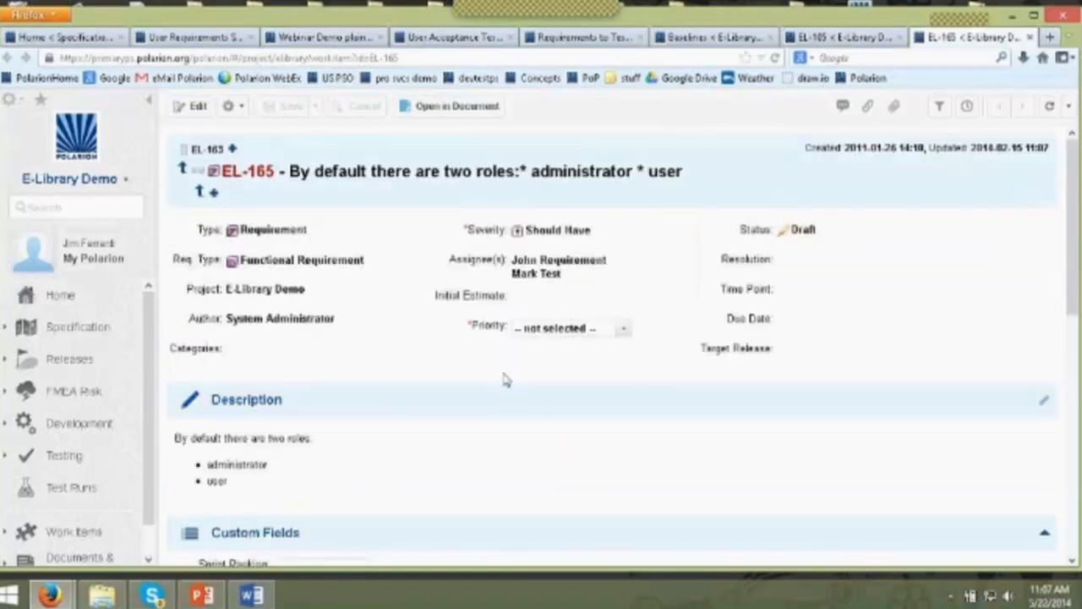
click(213, 193)
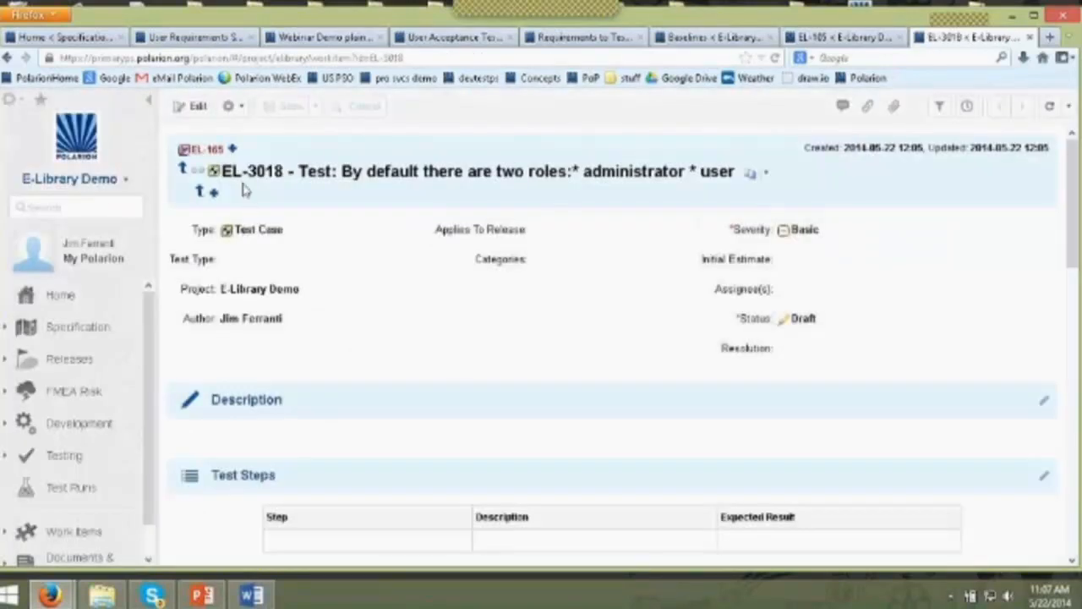
mouse_move(284, 178)
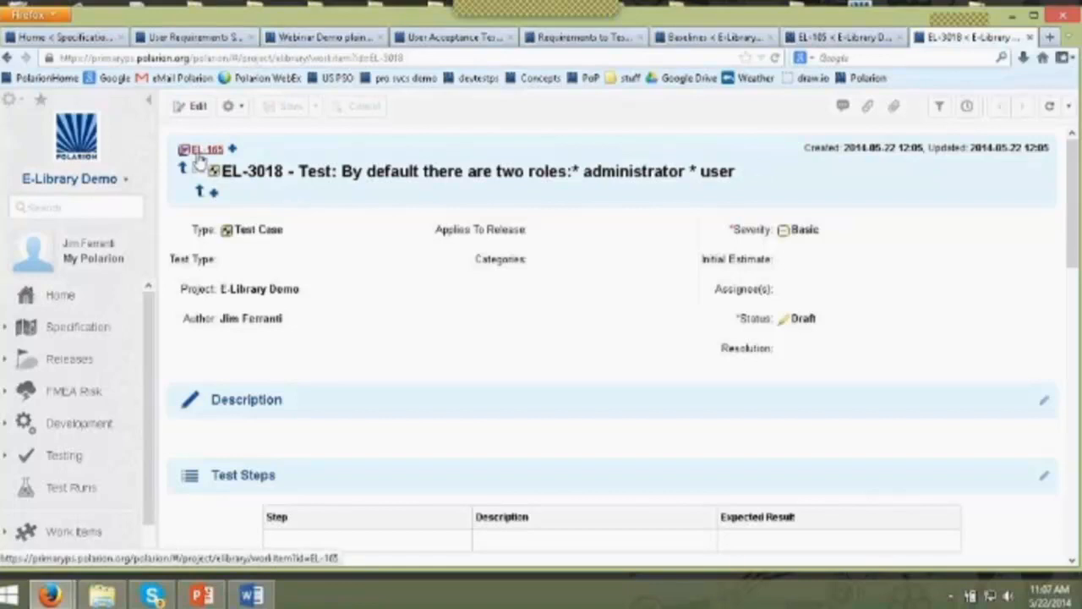
click(205, 149)
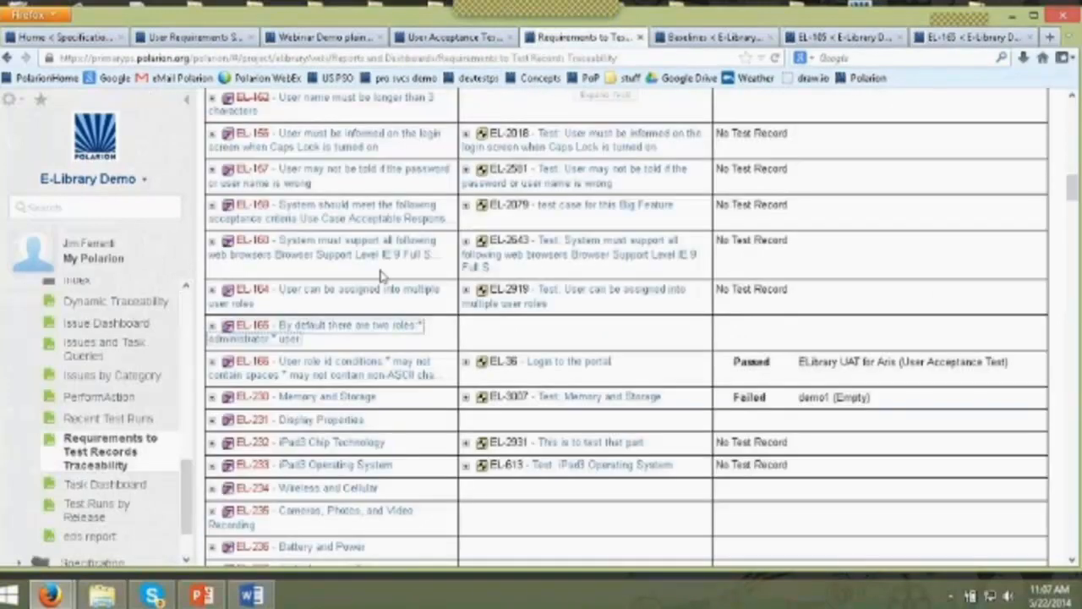
mouse_move(493, 341)
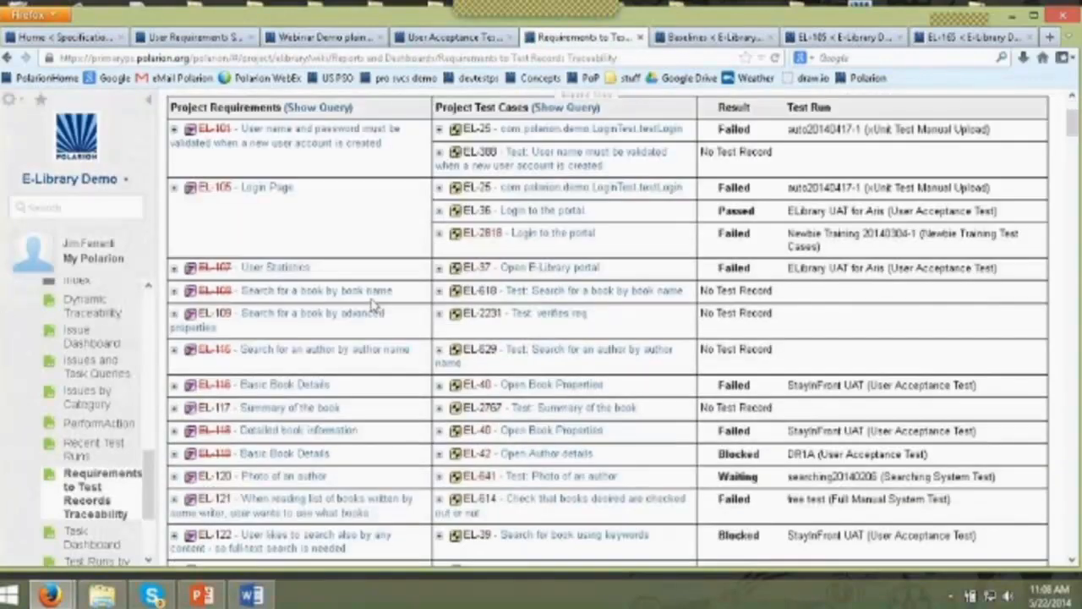
- Scroll the Test Coverage report down to the EL-165 row listing test case EL-3018
scroll(down, 3)
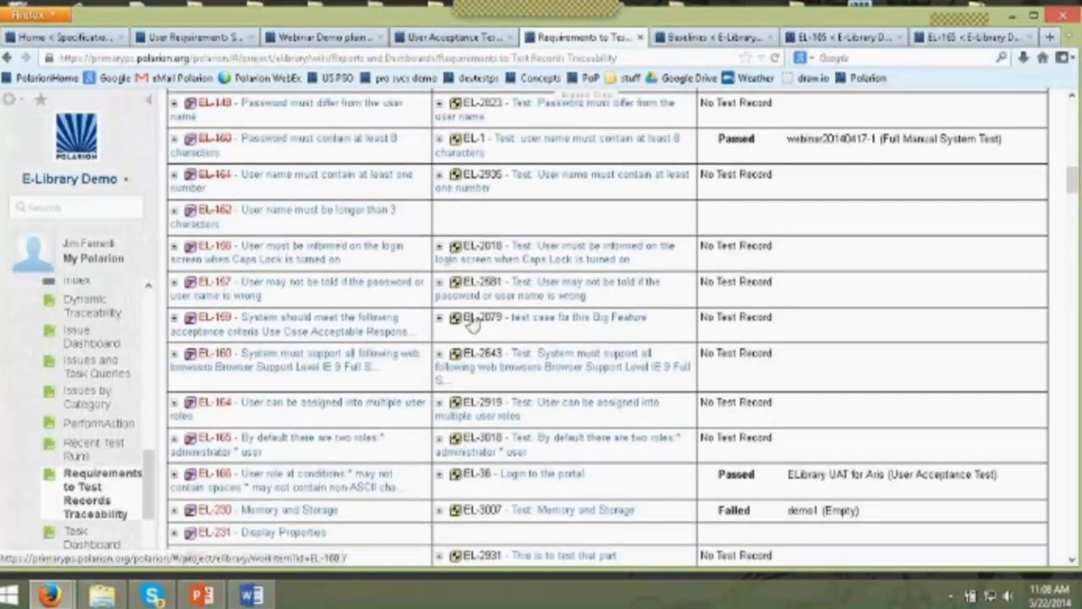
scroll(down, 3)
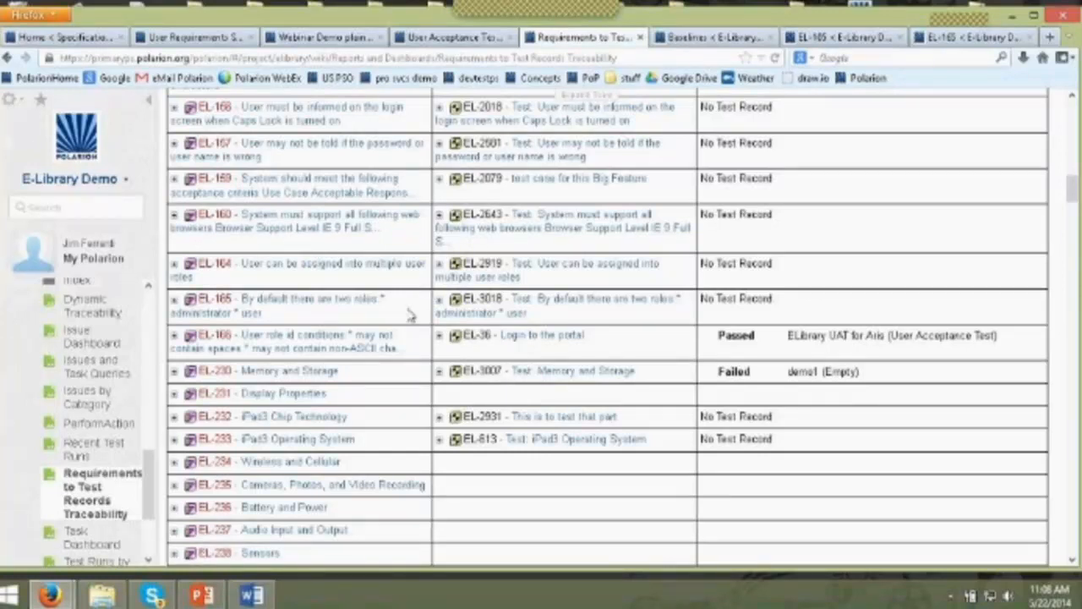
mouse_move(558, 304)
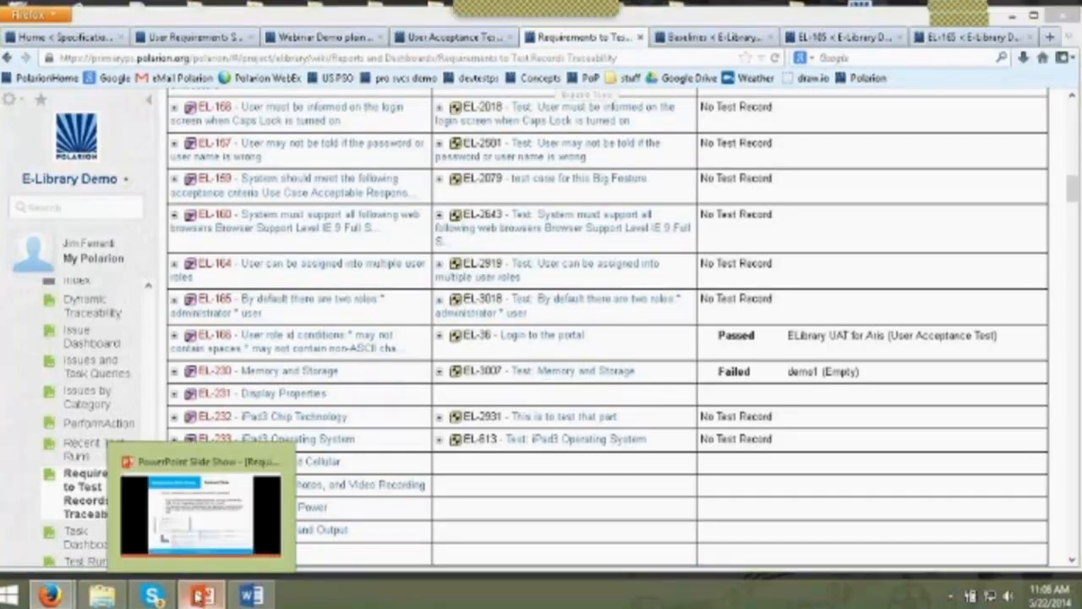
click(200, 510)
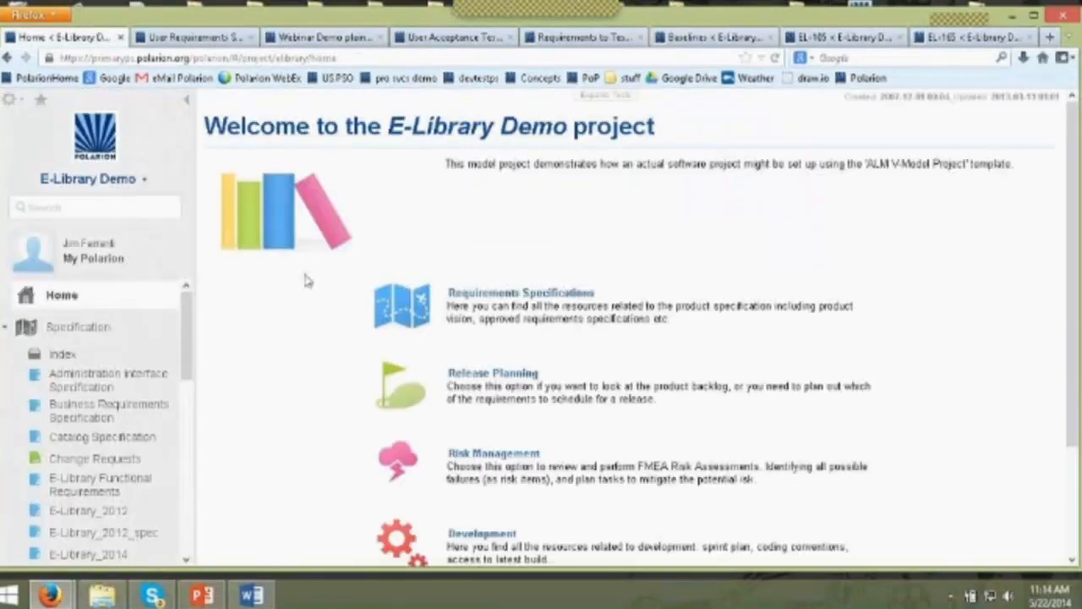
mouse_move(108, 379)
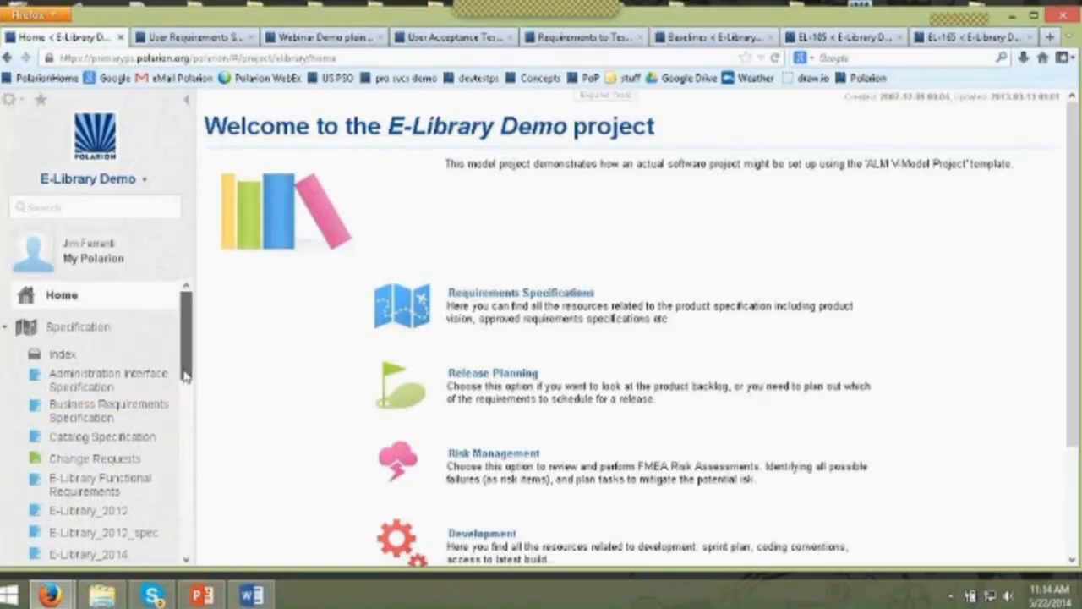
scroll(down, 3)
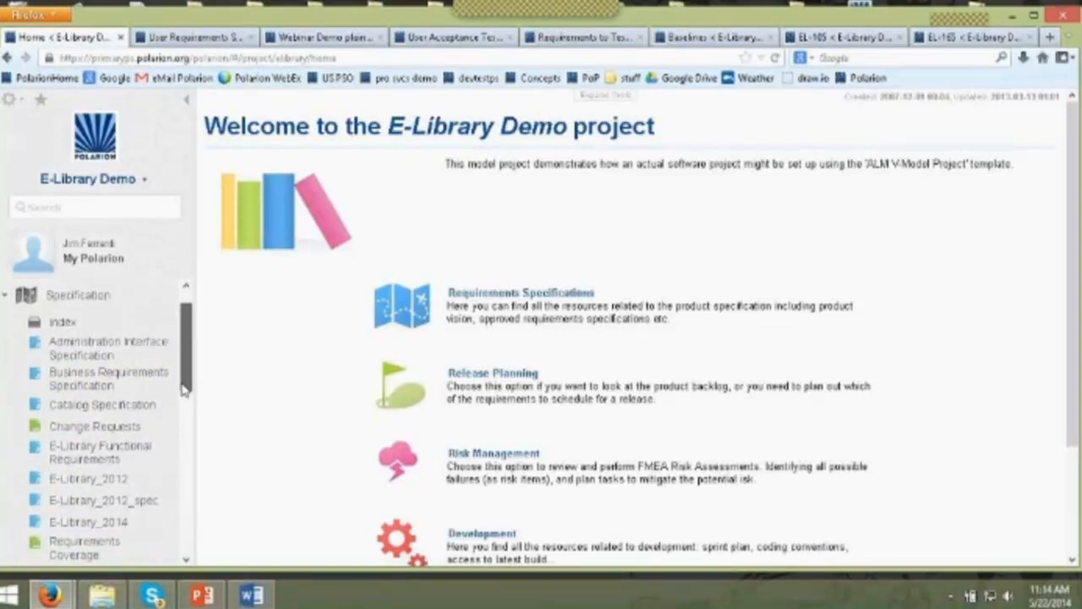
scroll(down, 3)
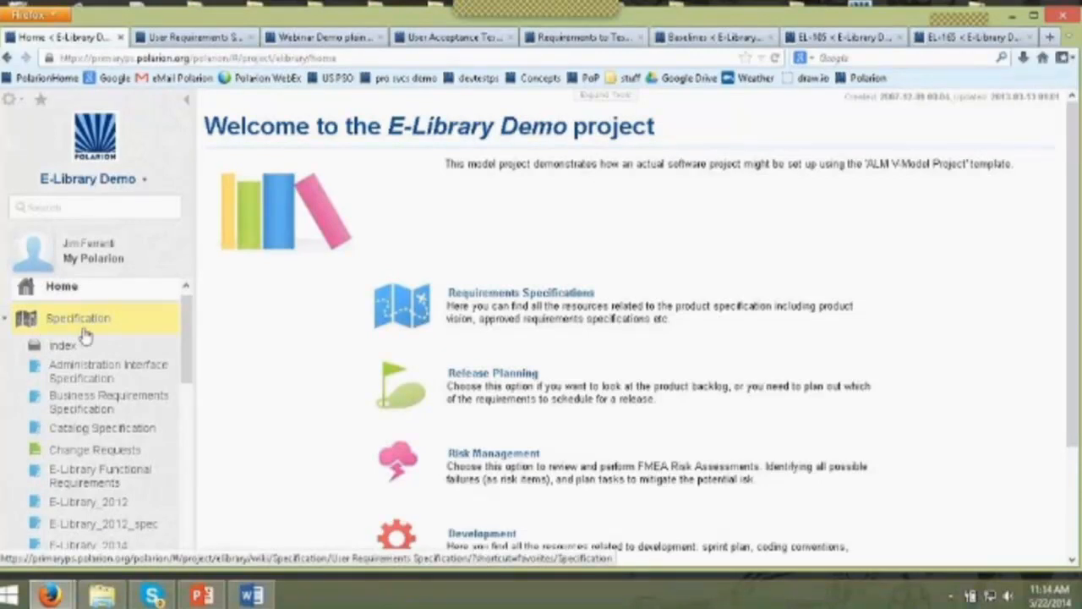
scroll(down, 3)
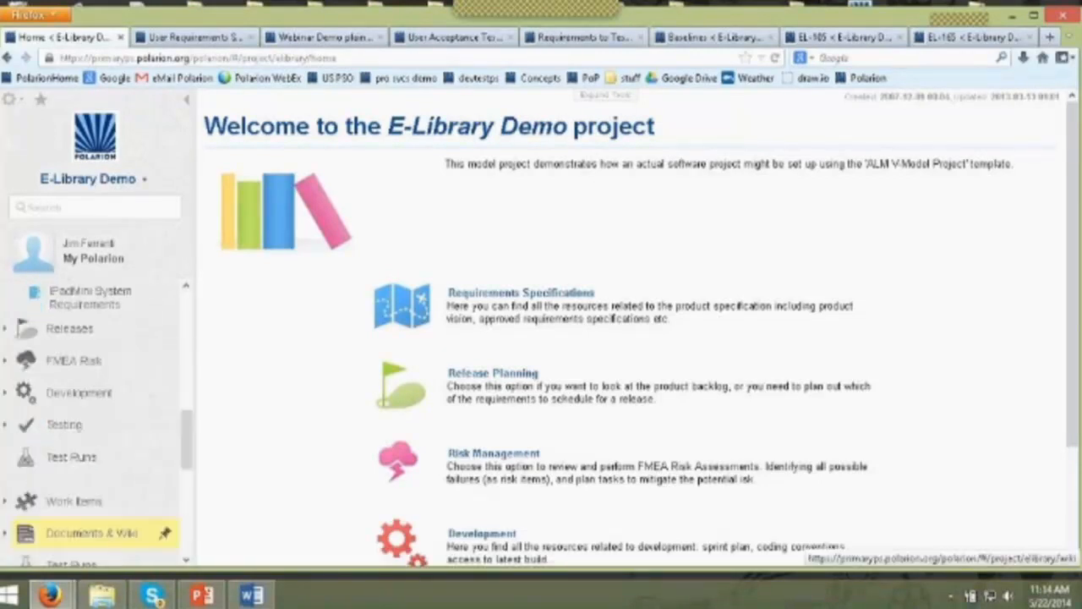
mouse_move(80, 392)
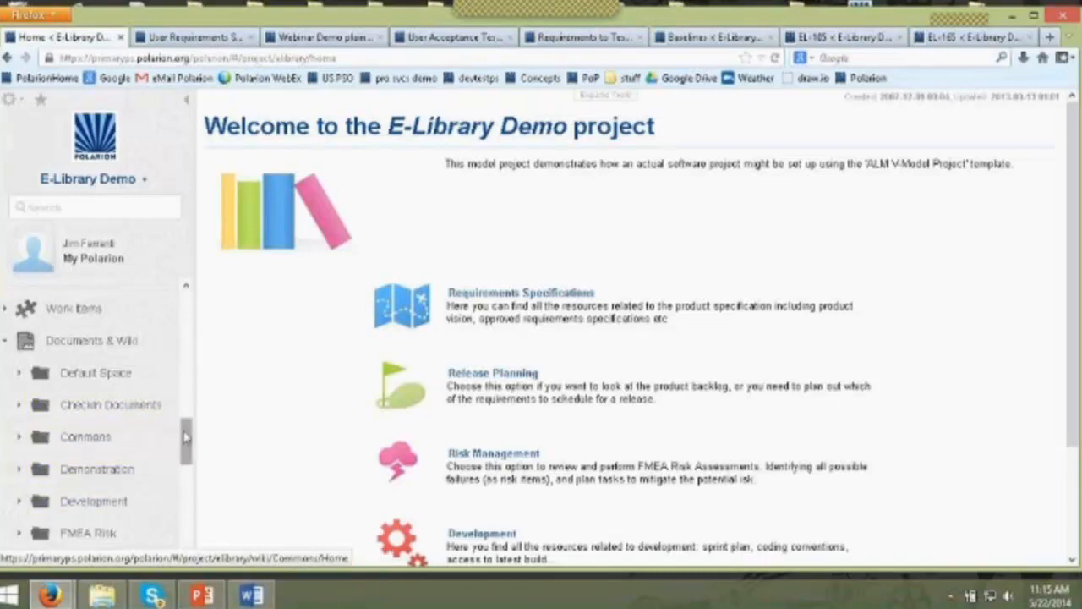
scroll(down, 3)
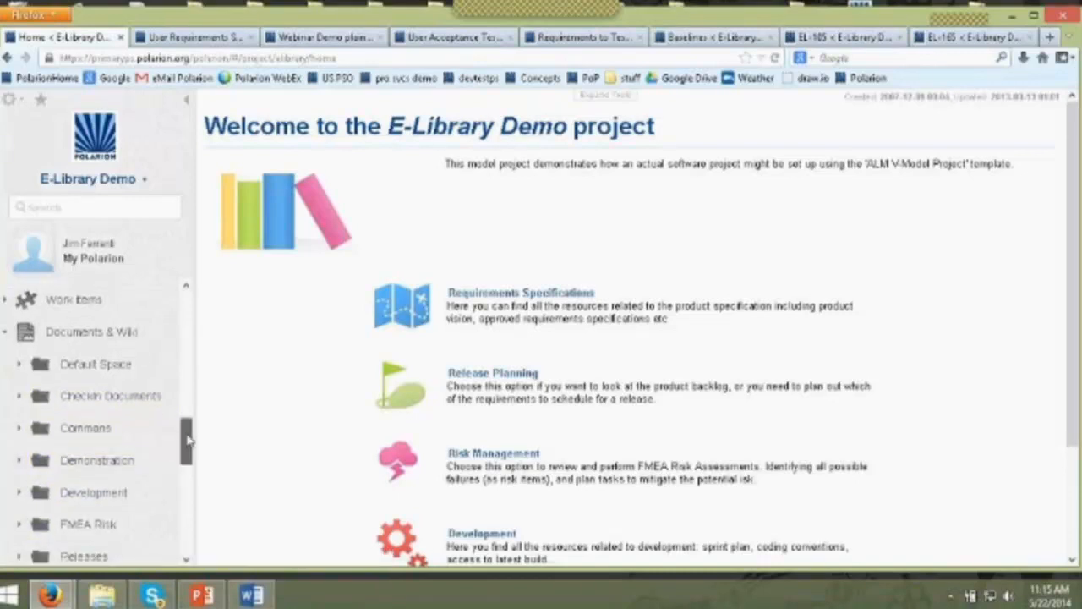
scroll(down, 3)
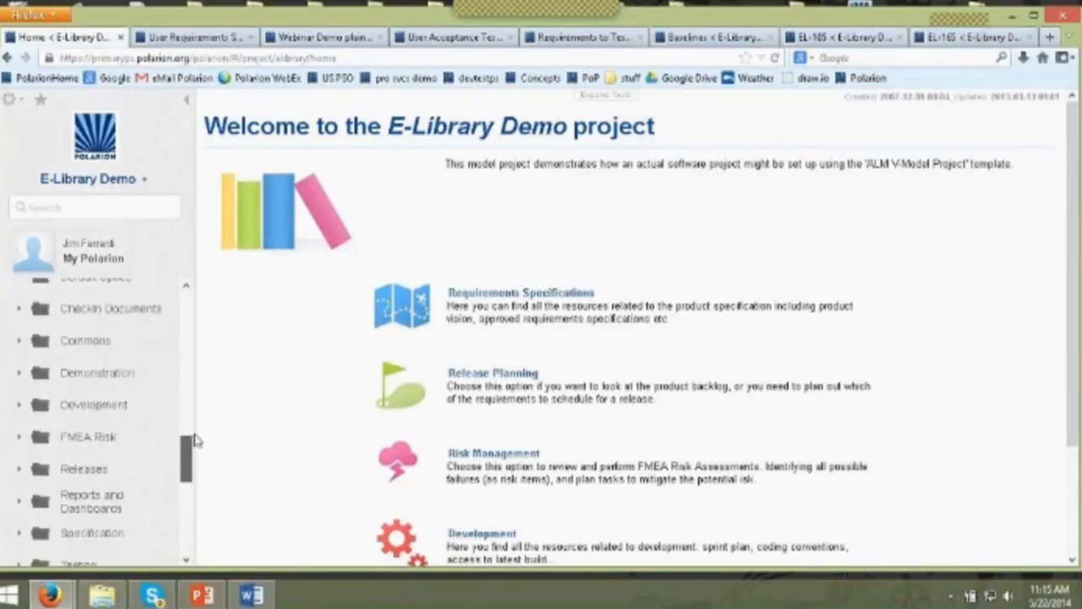
scroll(up, 3)
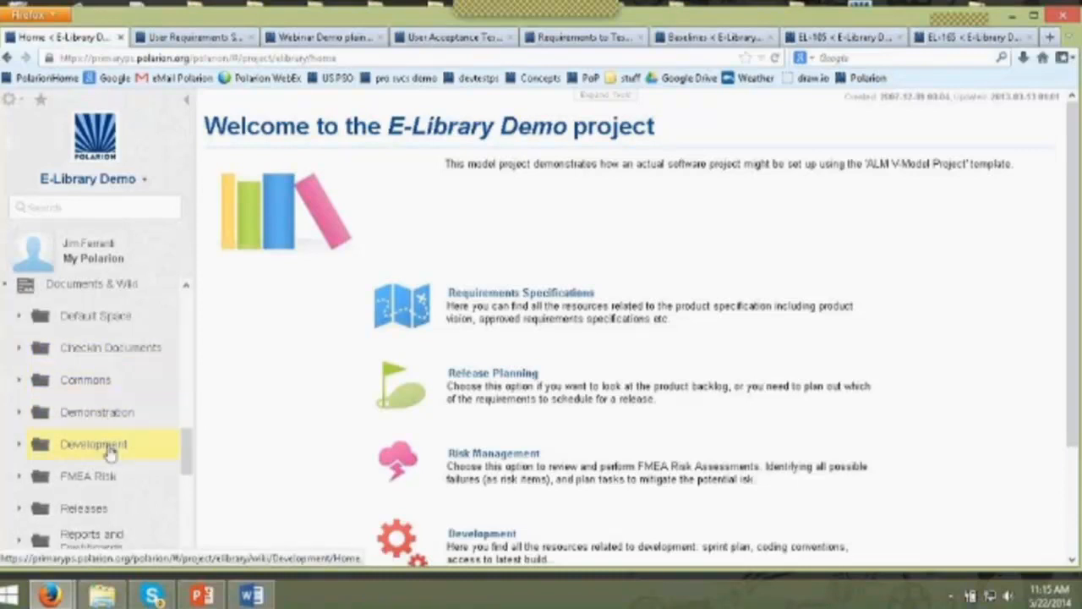
scroll(down, 3)
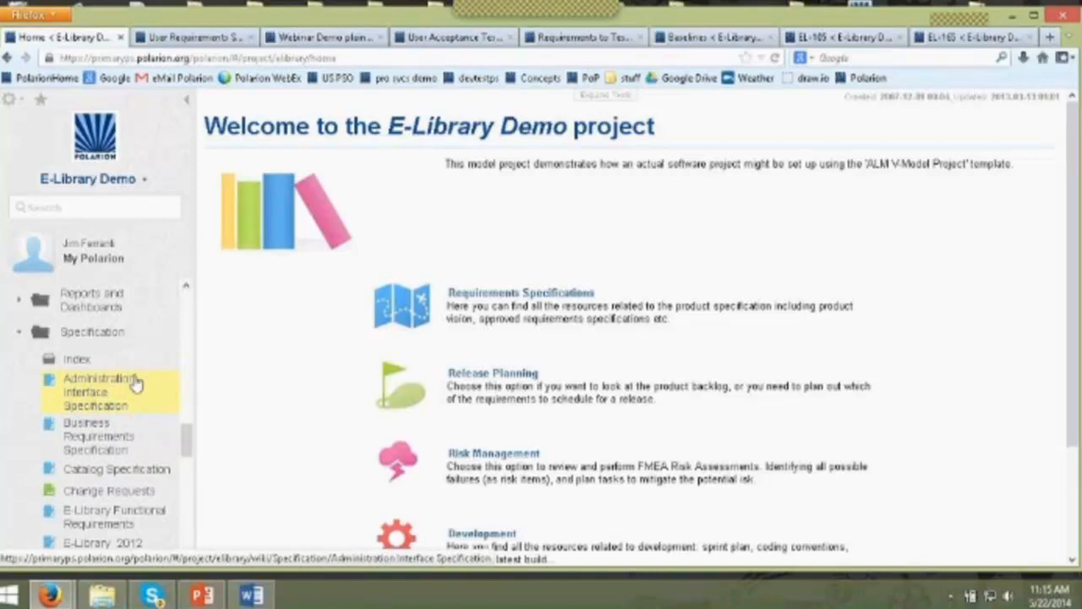
click(100, 392)
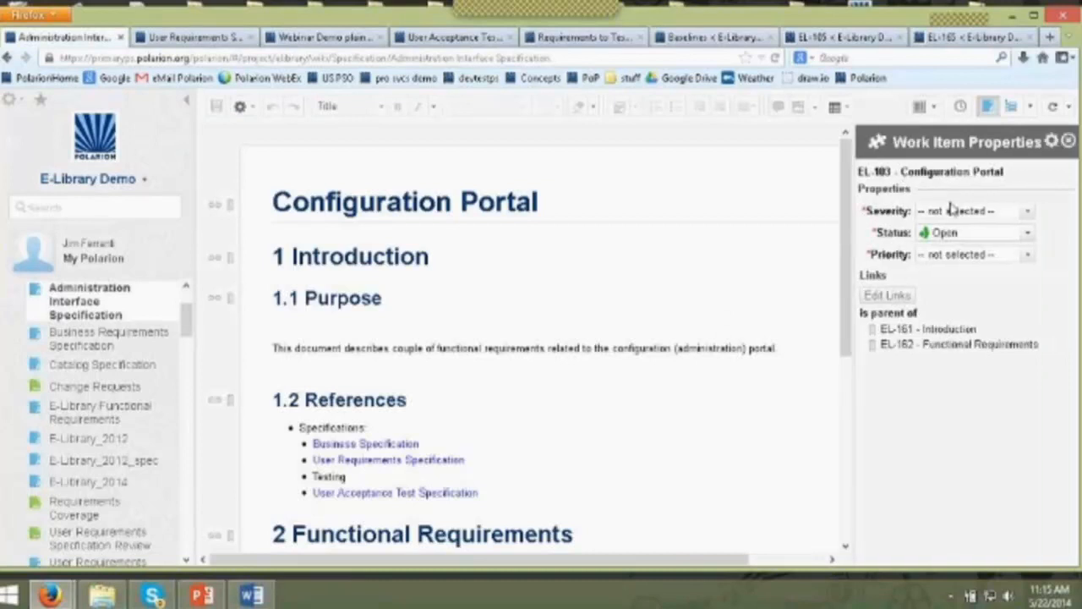
- Close the Work Item Properties panel and scroll the Configuration Portal document to 2.1 User Roles with EL-164 and EL-165
click(1068, 141)
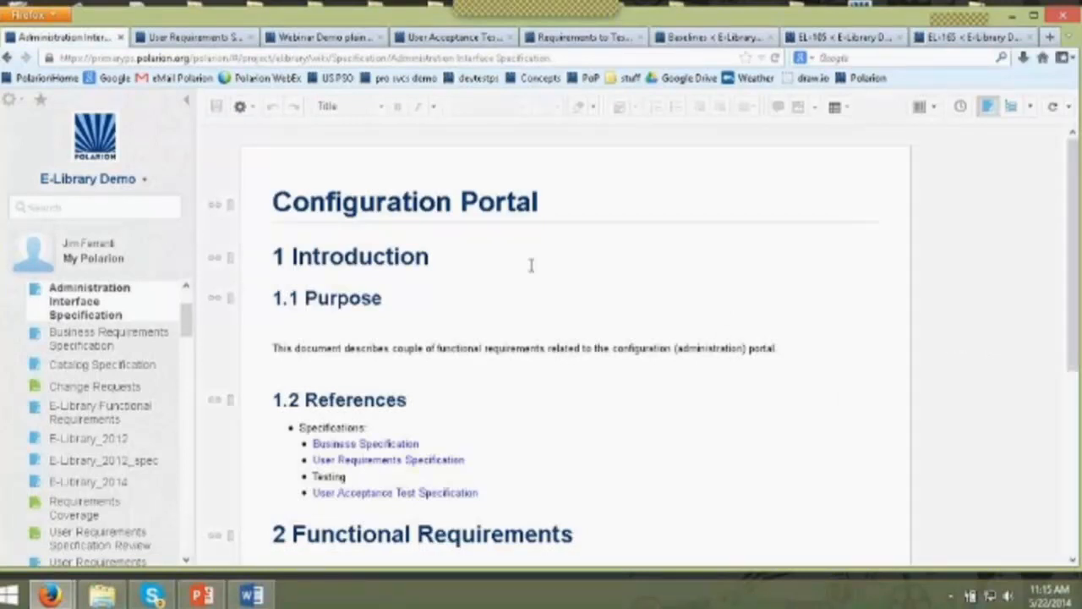
scroll(down, 3)
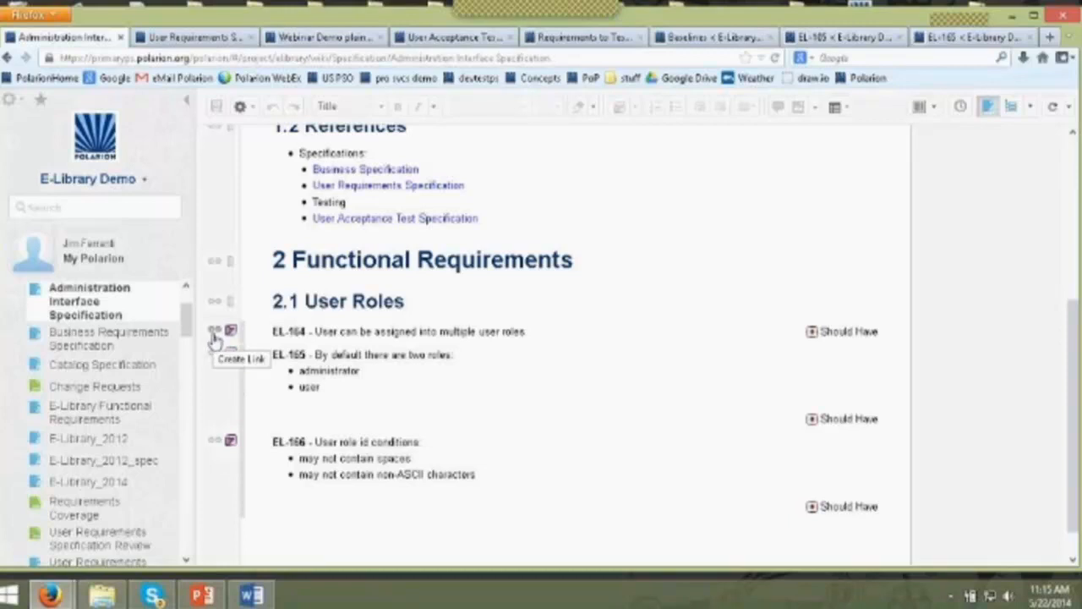
scroll(up, 3)
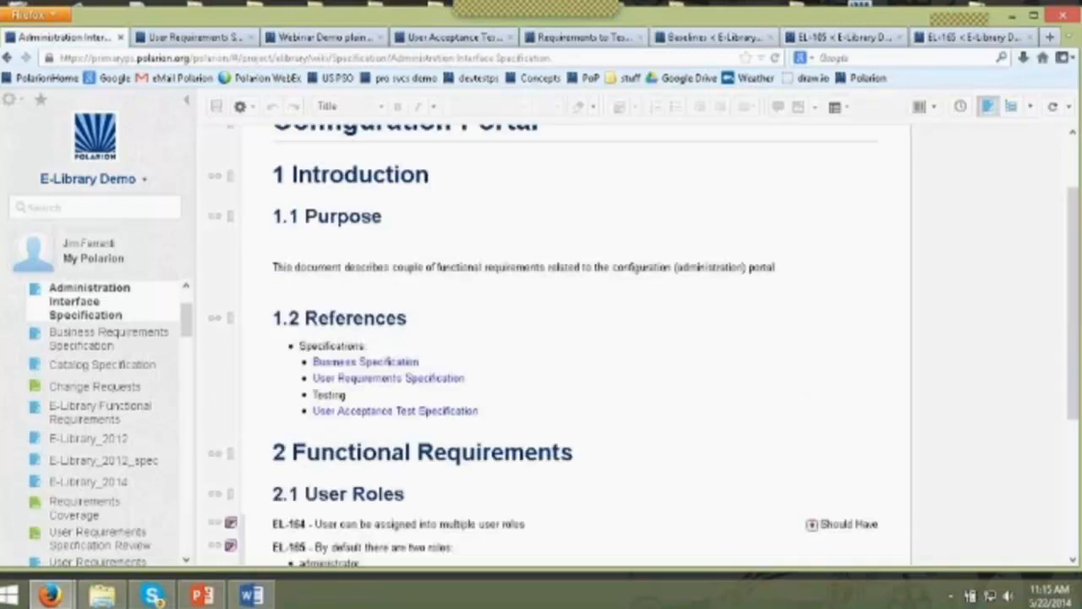
scroll(up, 3)
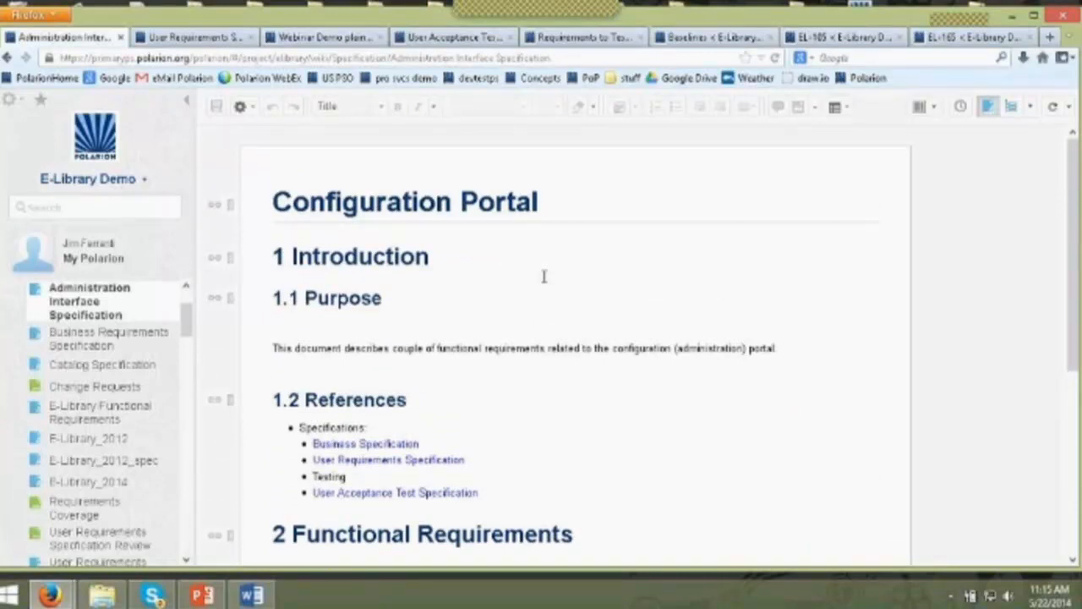
scroll(down, 3)
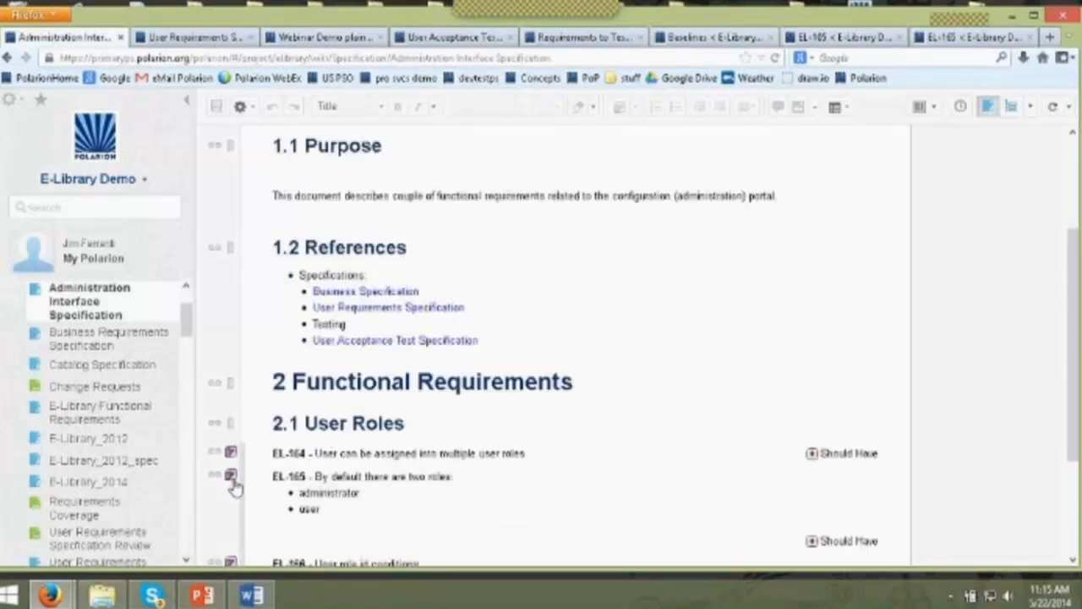
mouse_move(565, 333)
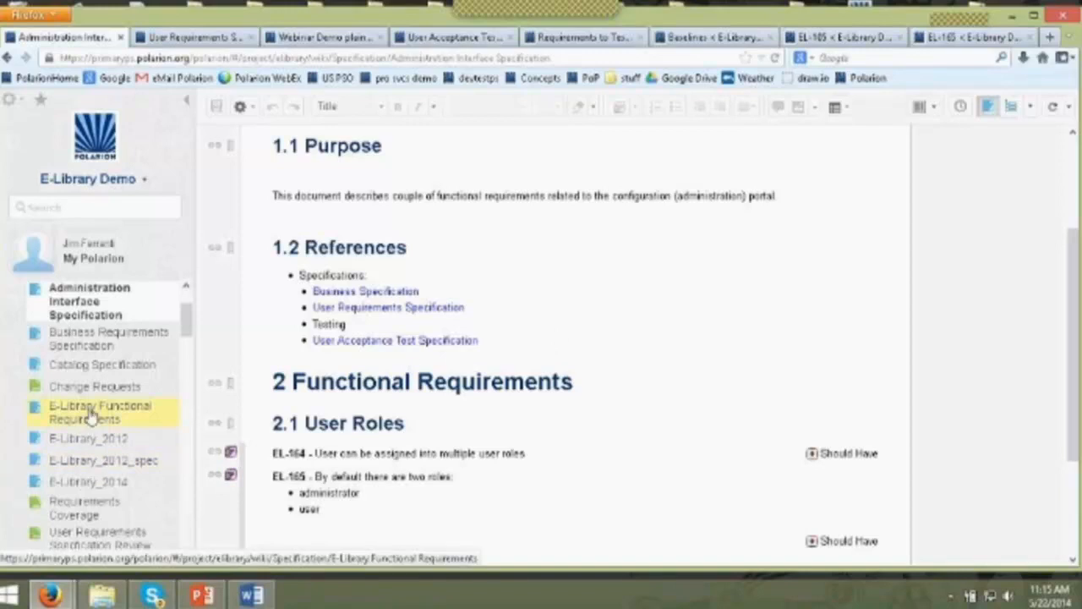
mouse_move(93, 413)
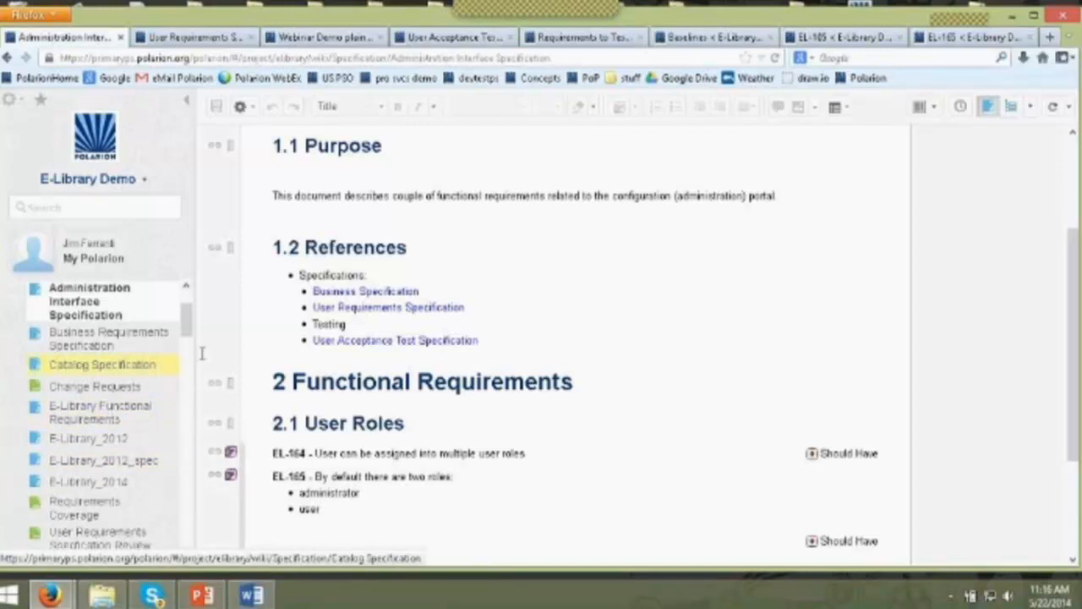
click(105, 460)
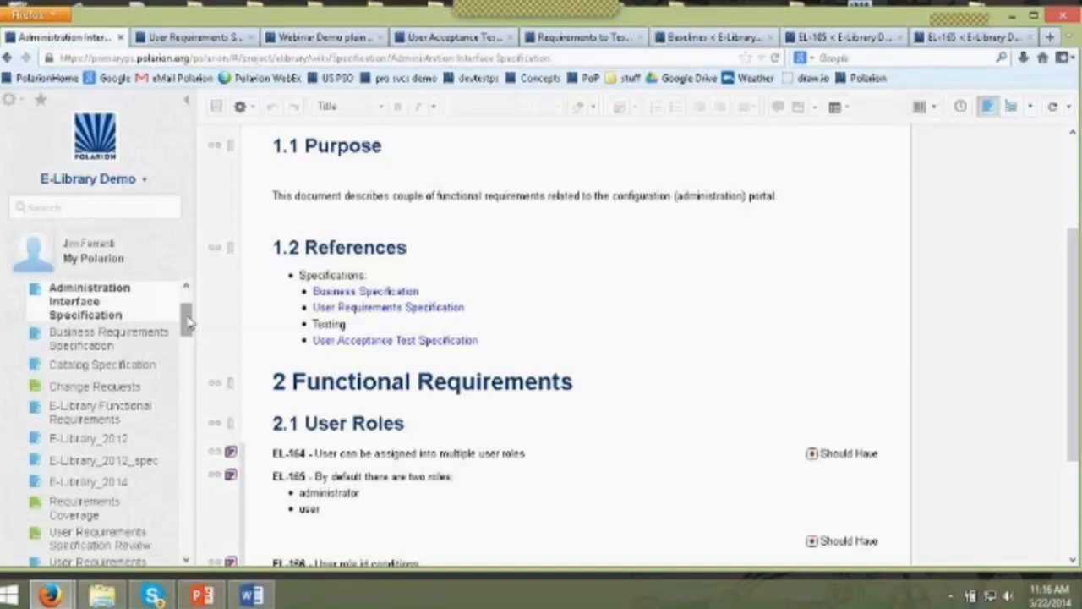
mouse_move(483, 233)
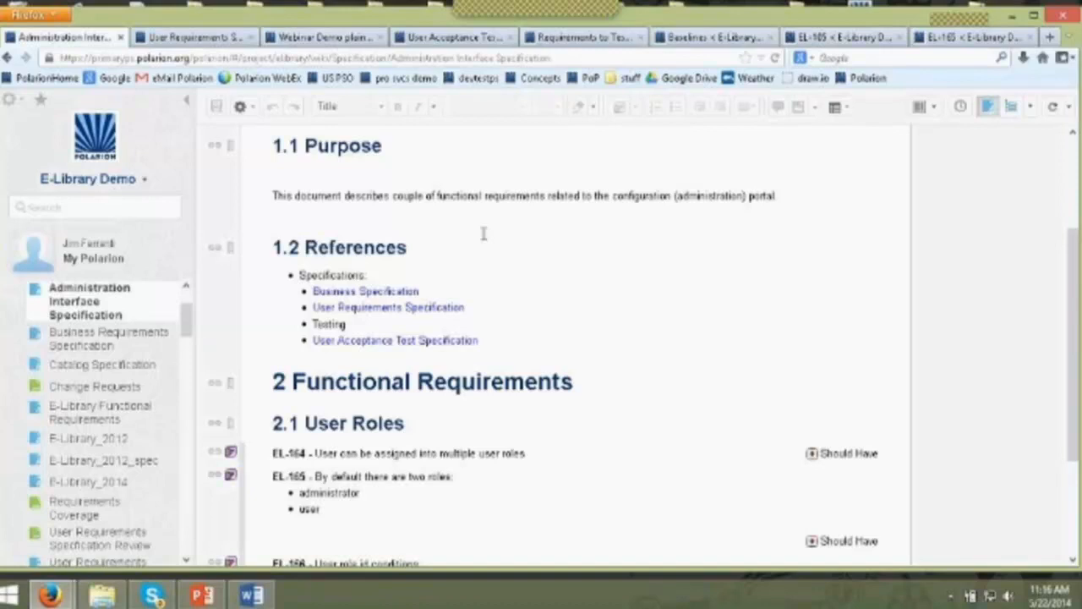
mouse_move(571, 217)
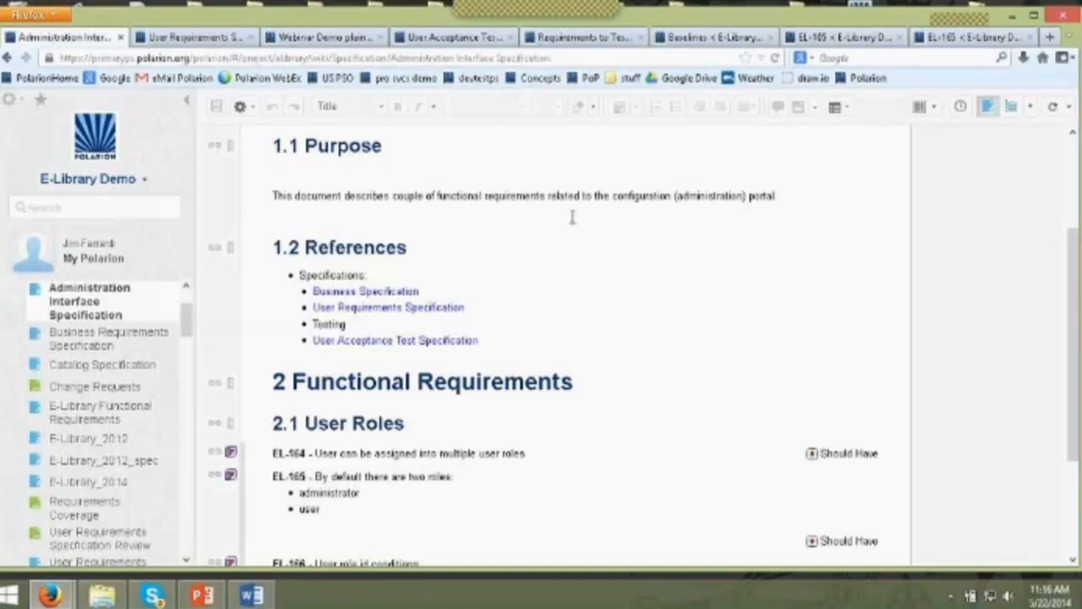
scroll(down, 3)
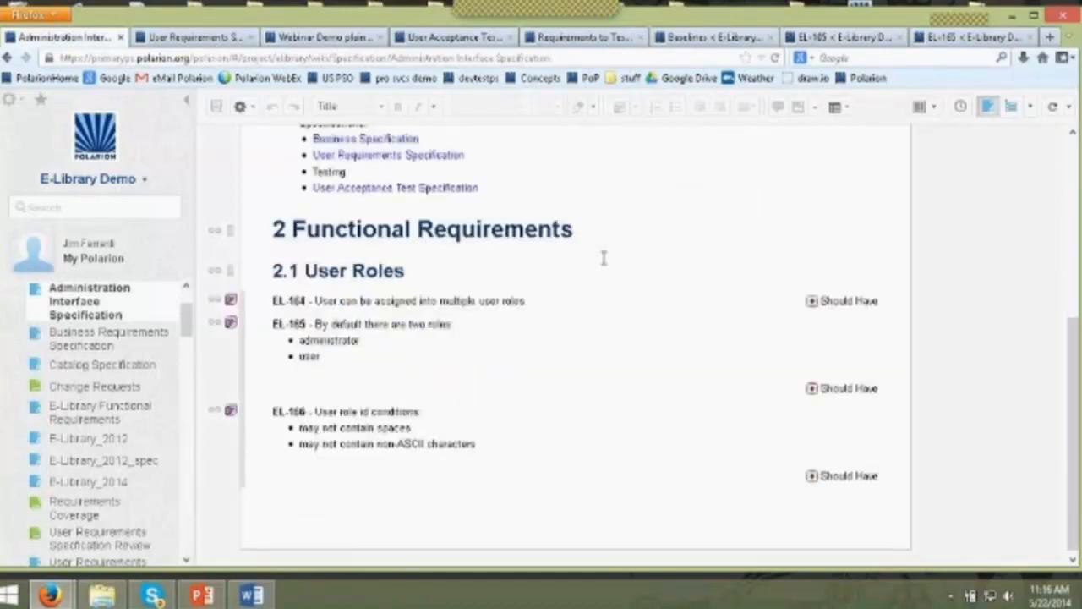
- Insert a new diagram on the empty line below EL-165, opening the Diagram Editor
click(281, 387)
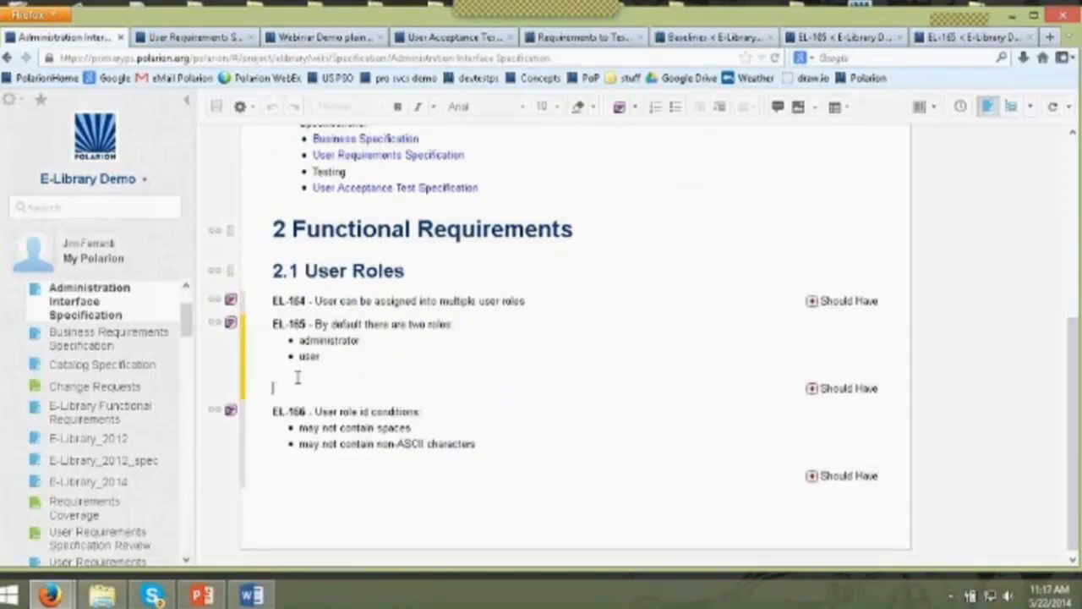
mouse_move(803, 125)
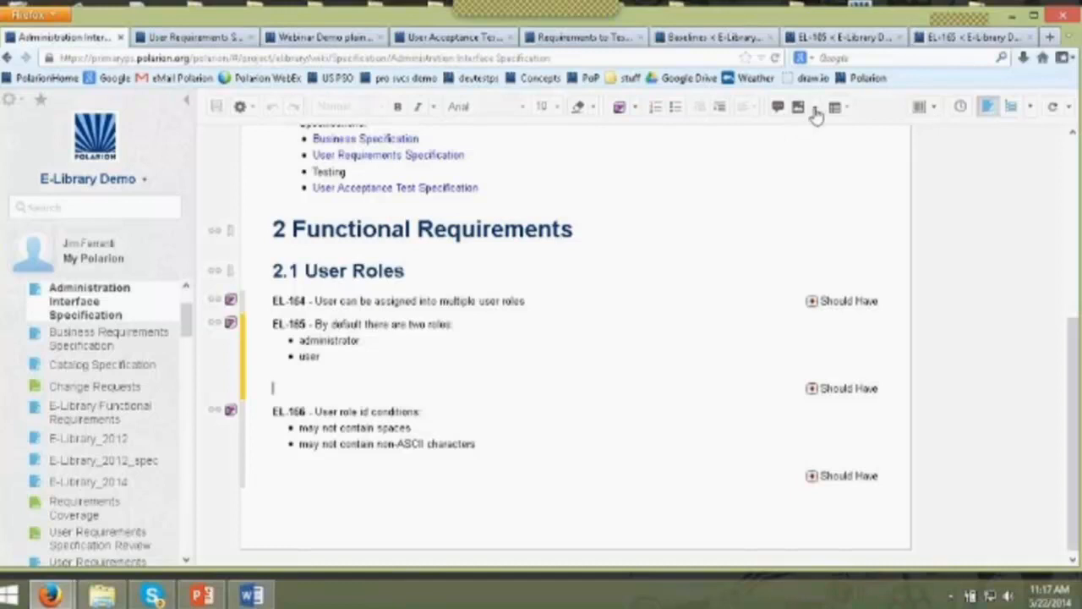
click(838, 106)
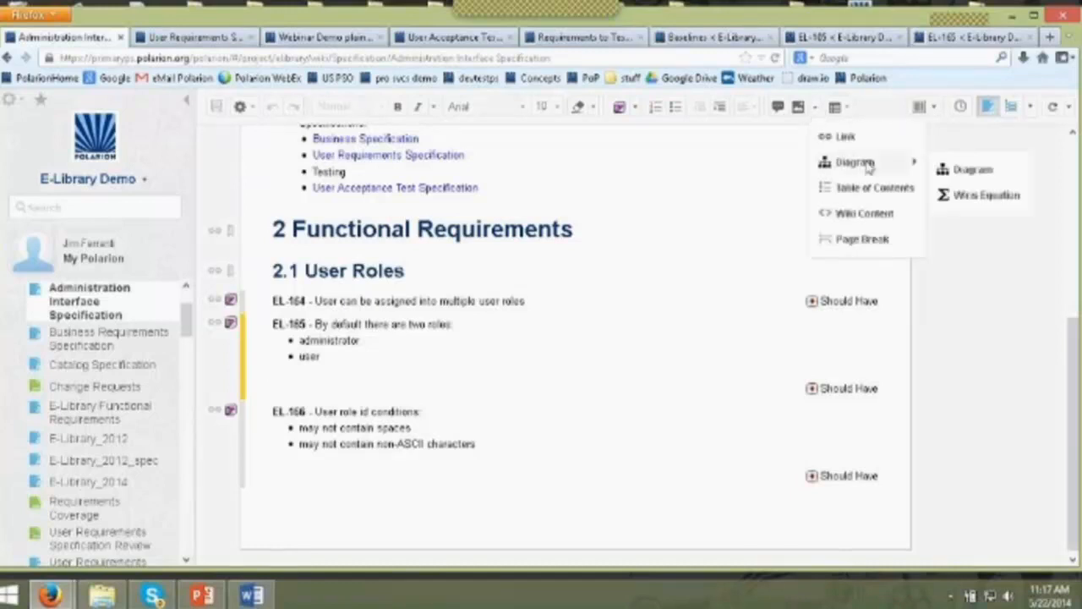
click(972, 169)
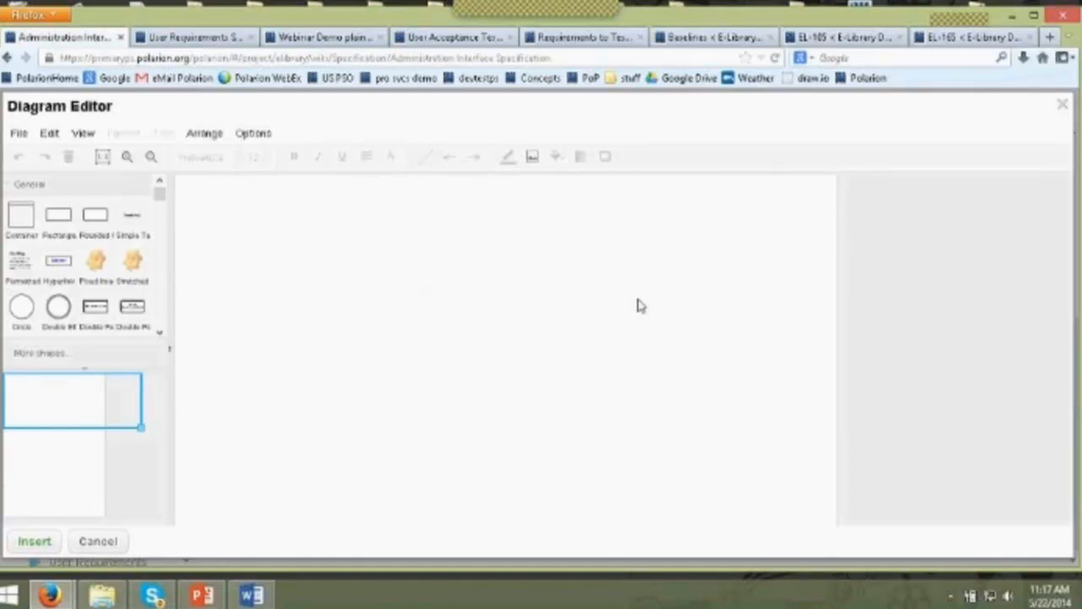
mouse_move(568, 284)
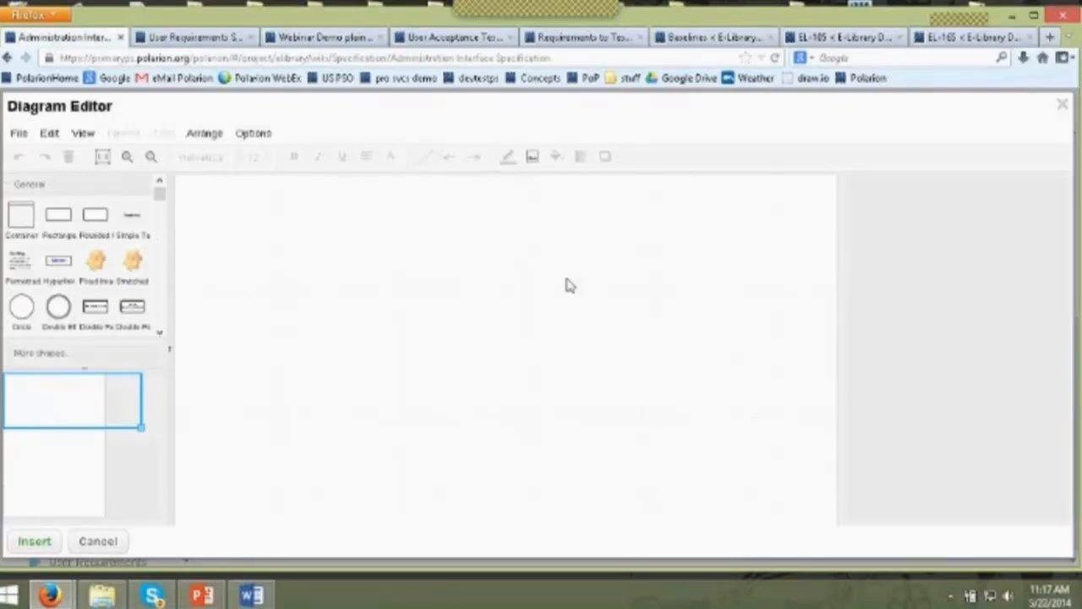
mouse_move(315, 257)
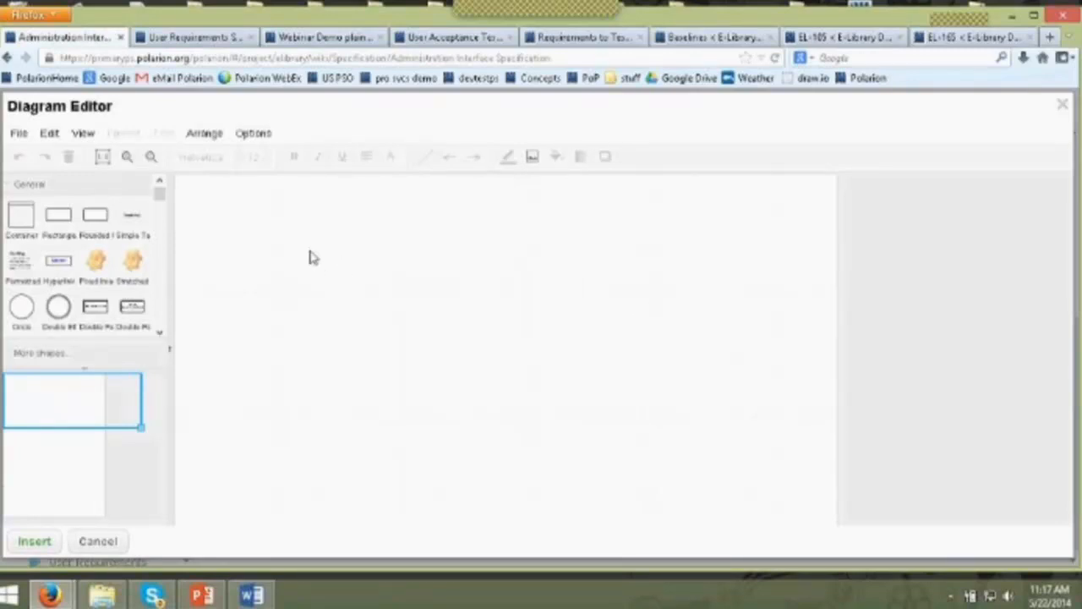
mouse_move(57, 213)
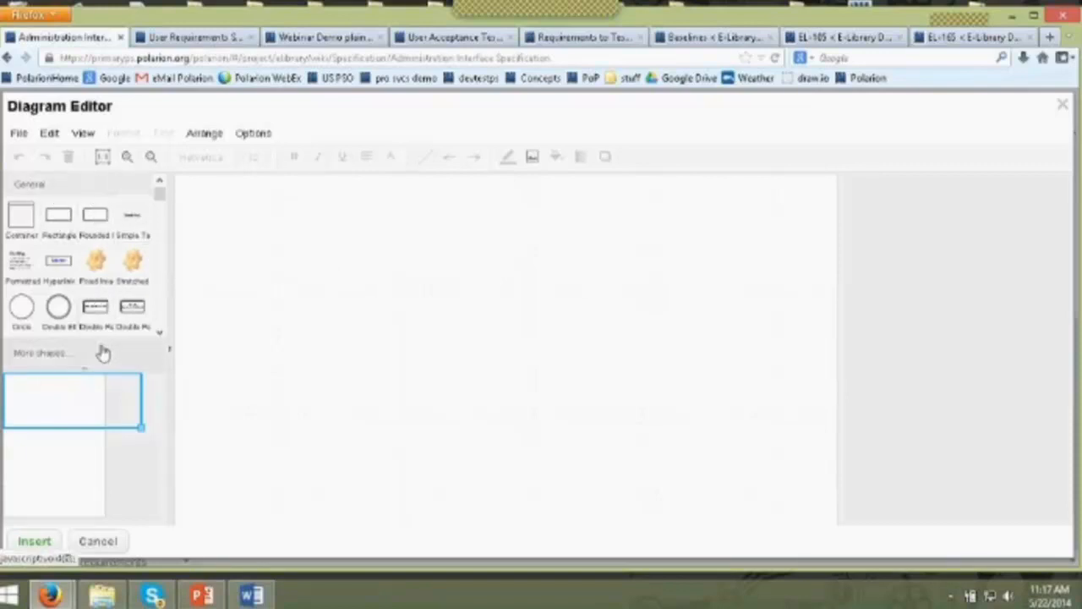
click(44, 354)
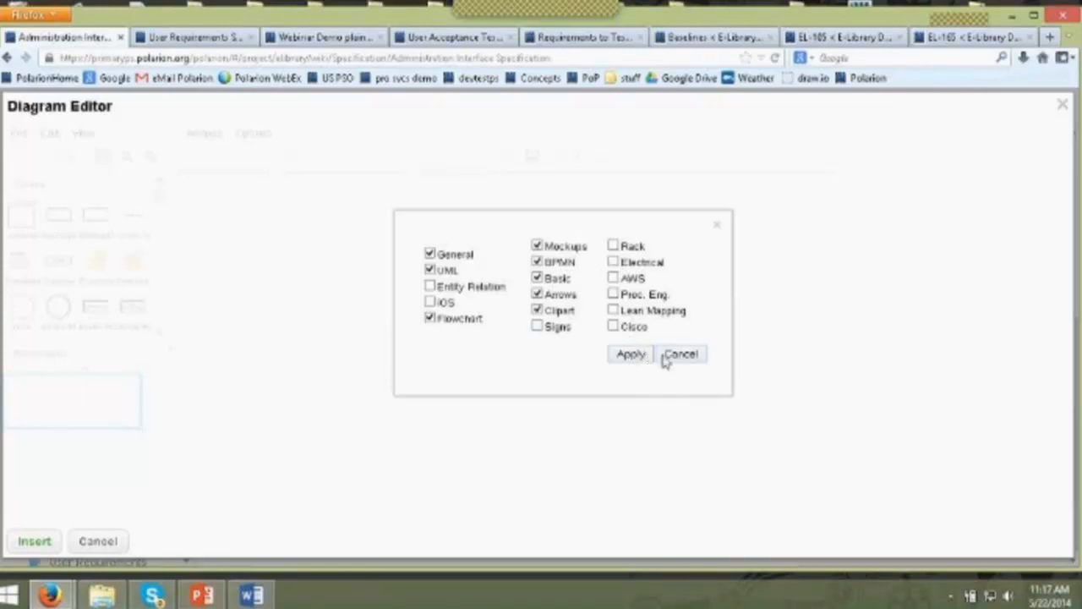
click(629, 353)
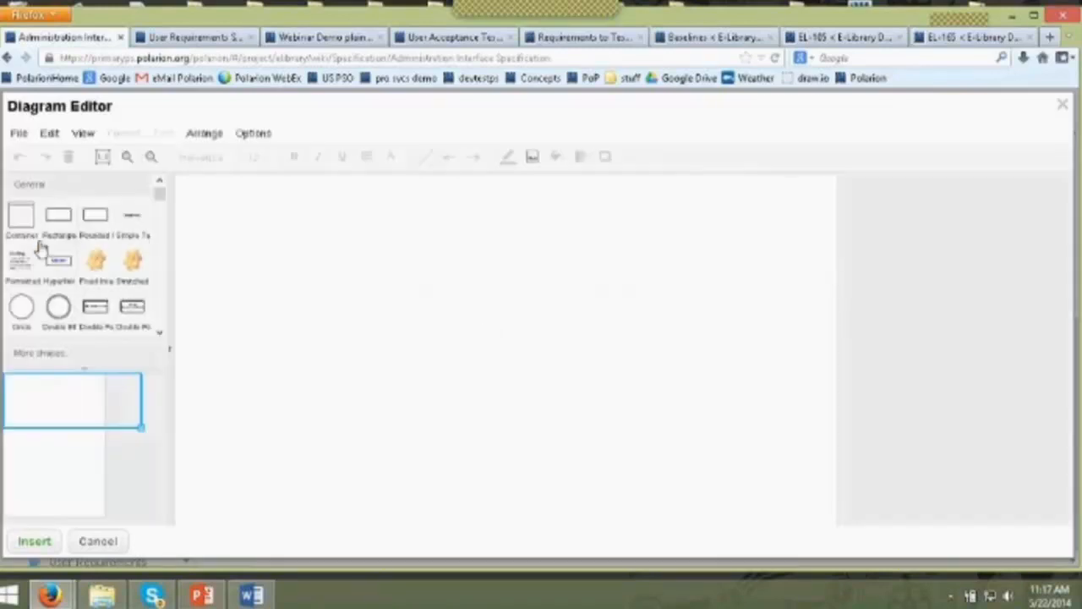
drag(20, 214, 279, 335)
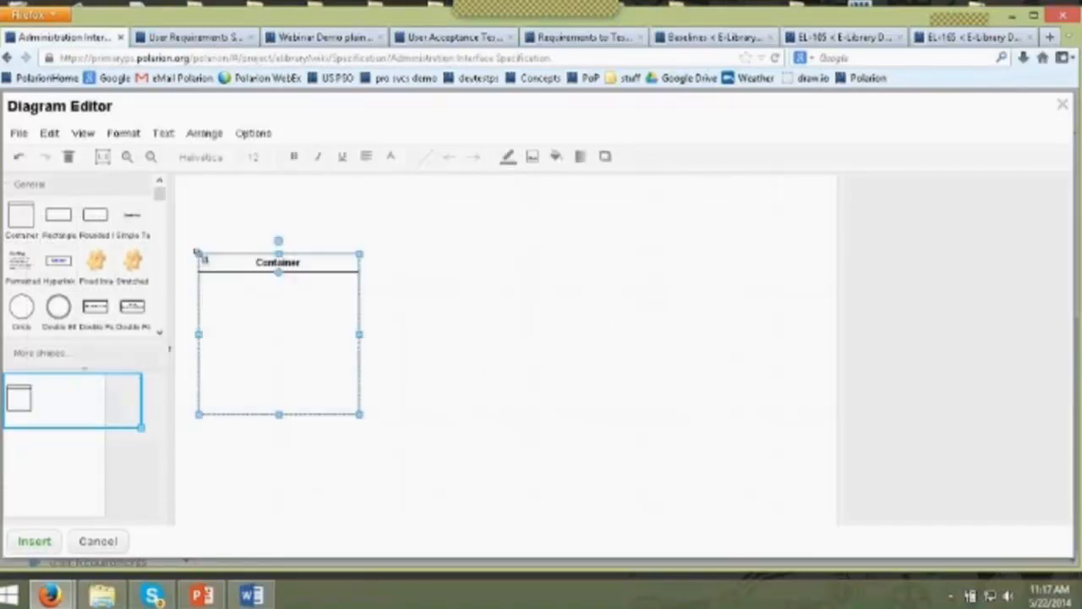
mouse_move(155, 240)
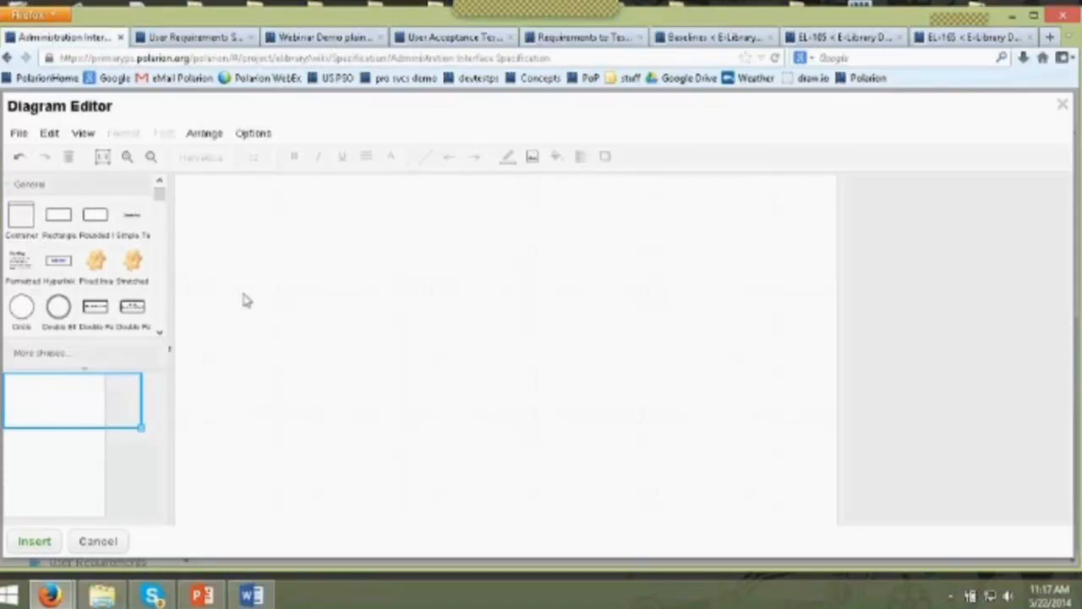
mouse_move(94, 365)
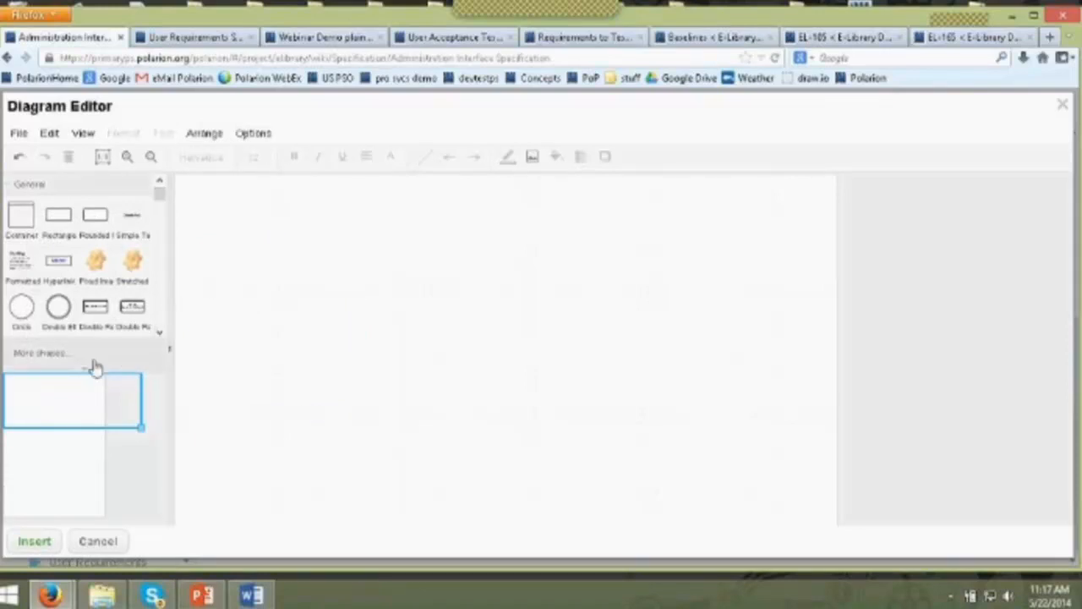
- Place two Combo Box dropdowns inside the browser window mockup, one below the other
scroll(down, 3)
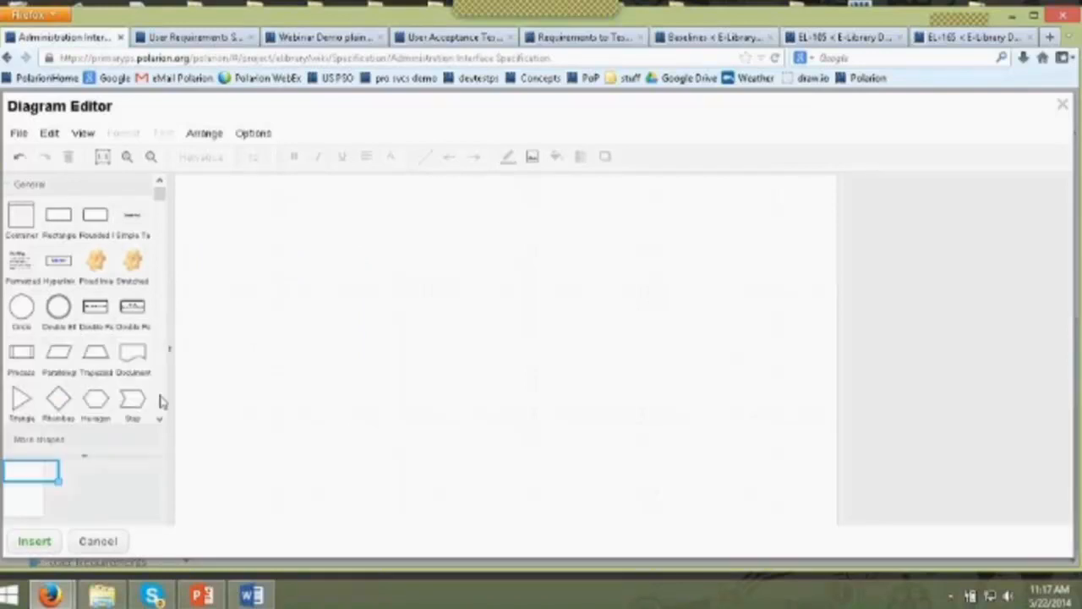
scroll(down, 3)
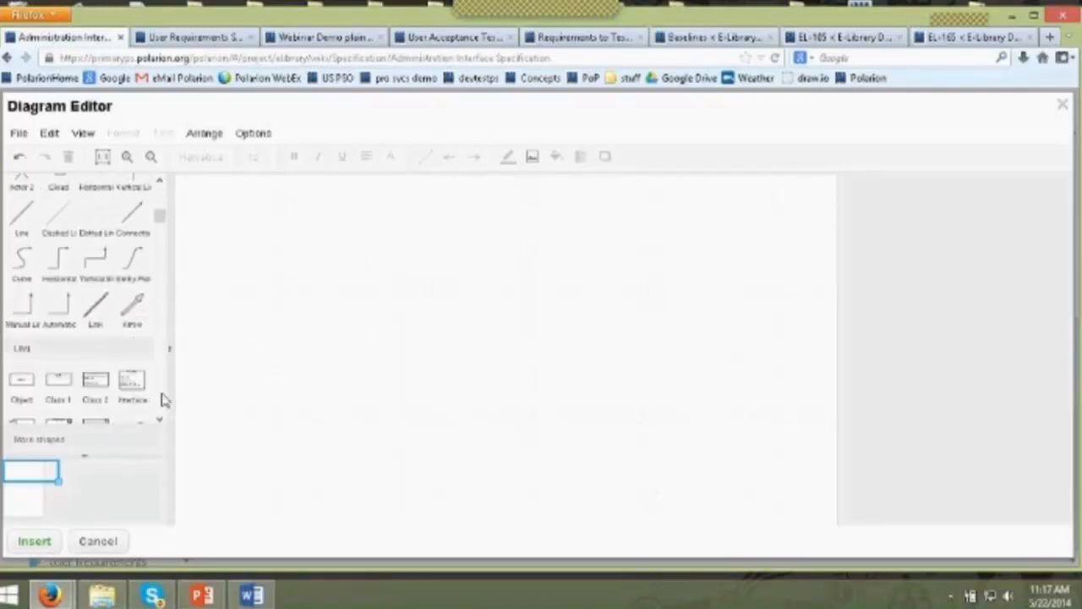
scroll(up, 3)
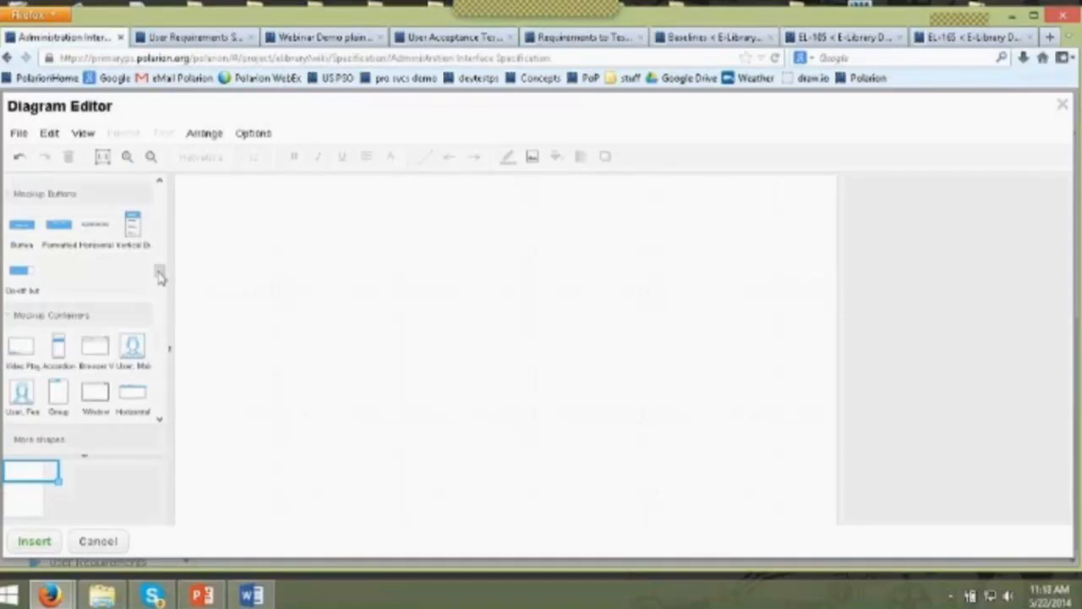
scroll(down, 3)
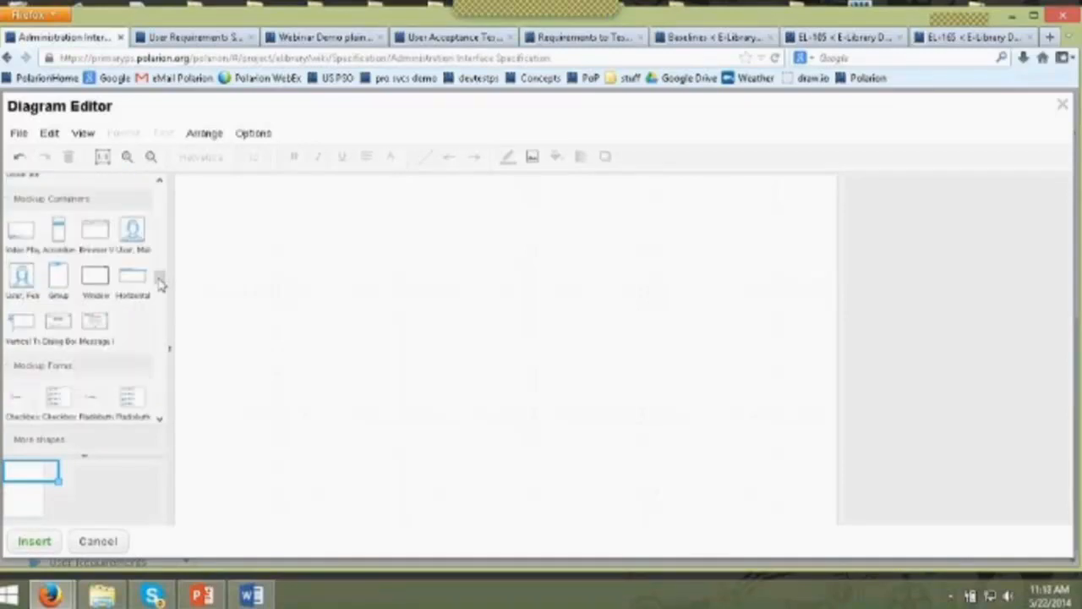
click(95, 230)
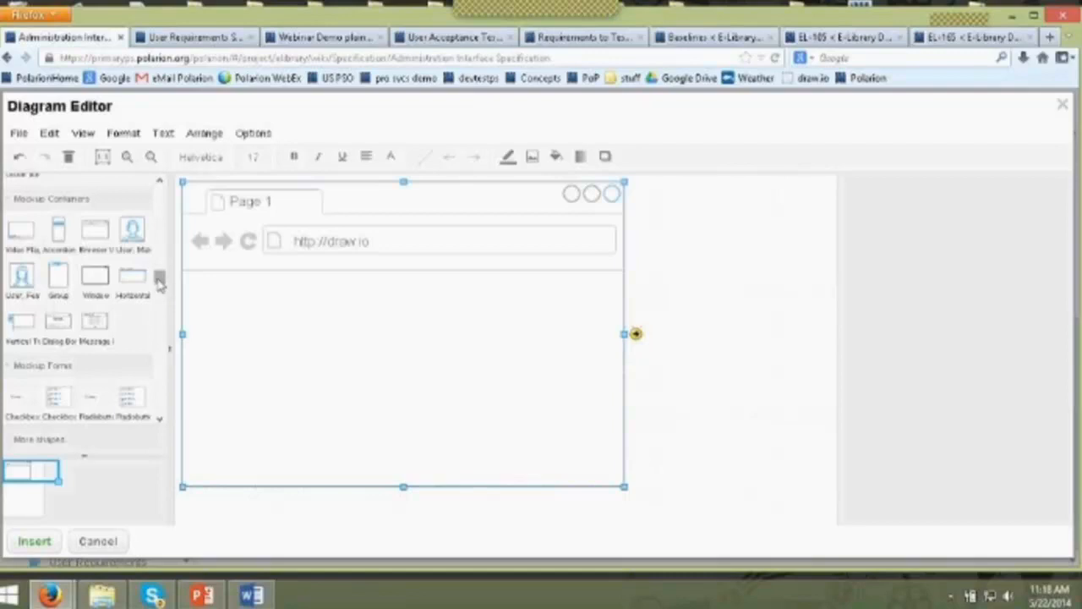
scroll(down, 3)
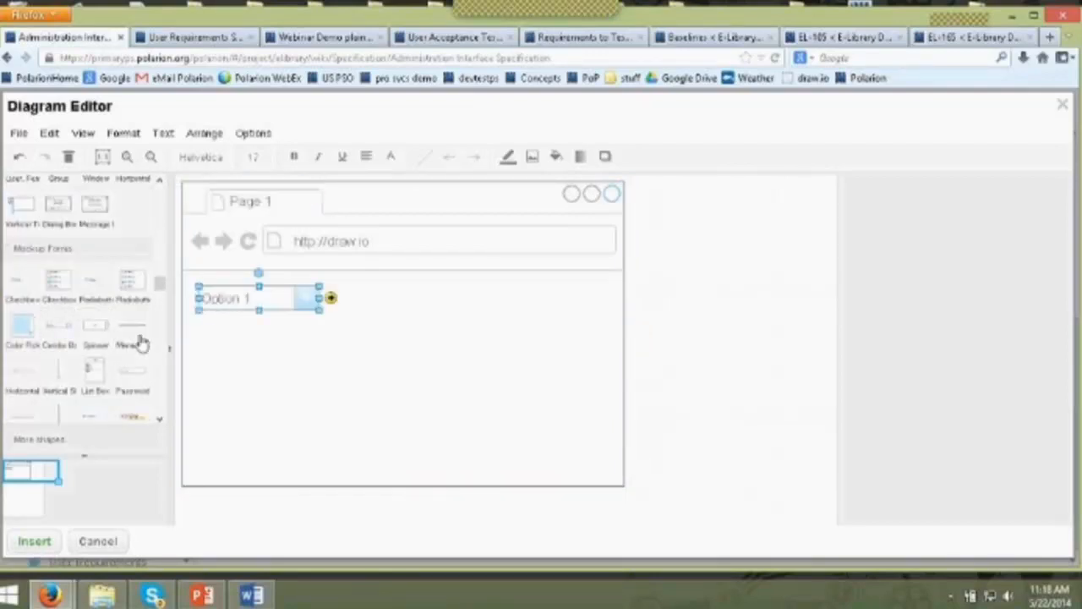
drag(257, 297, 223, 195)
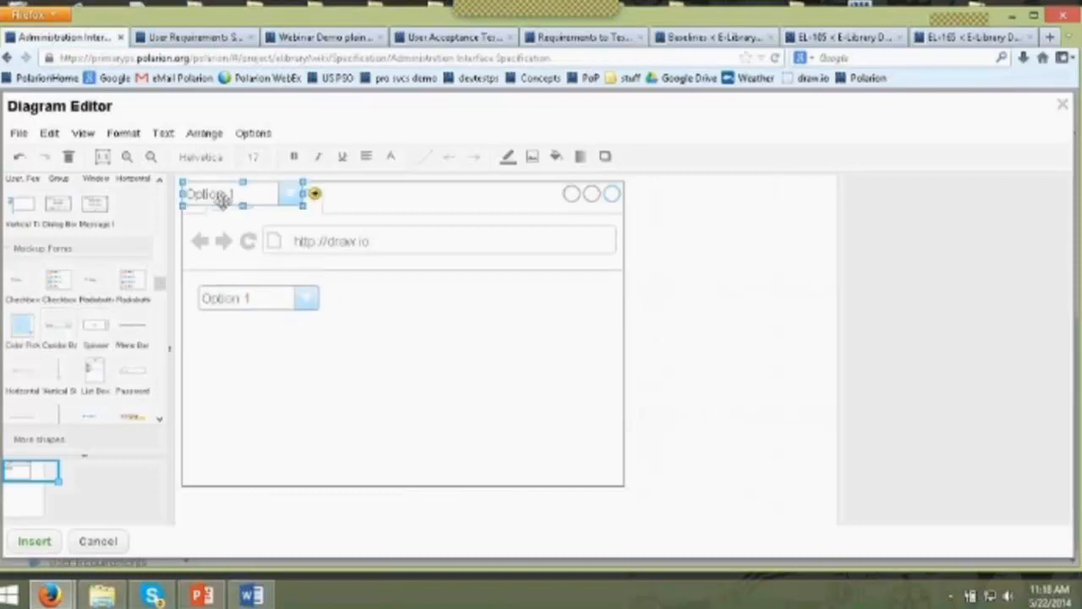
drag(224, 194, 257, 335)
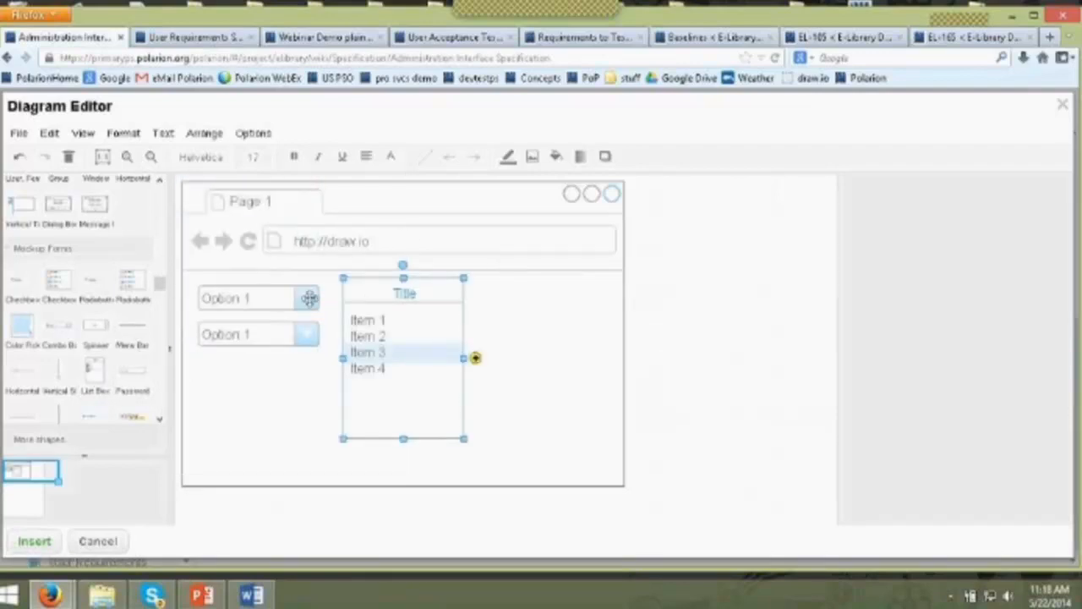
mouse_move(487, 277)
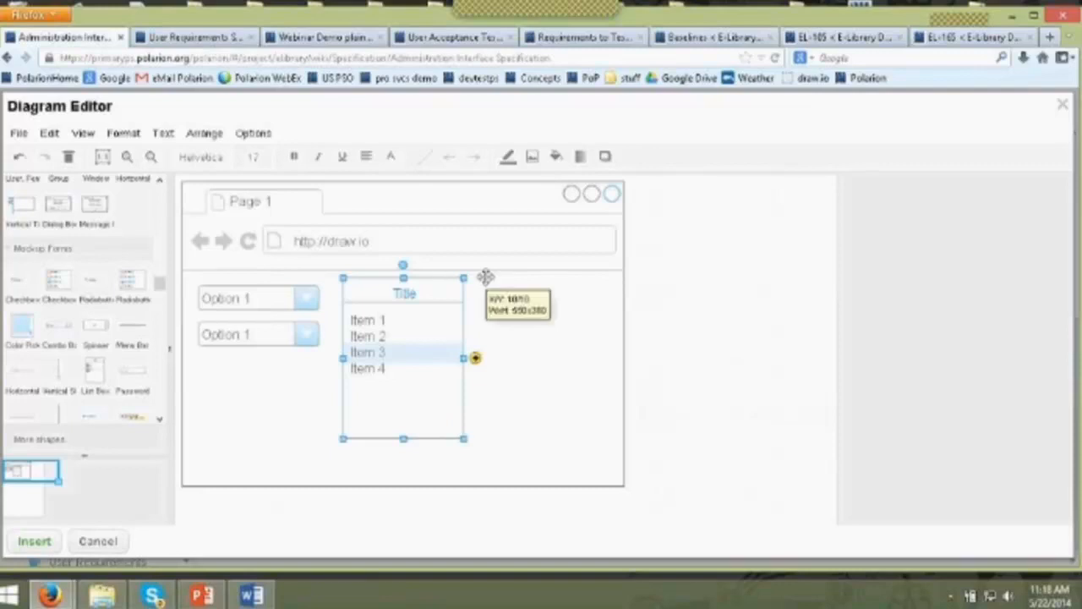
mouse_move(438, 292)
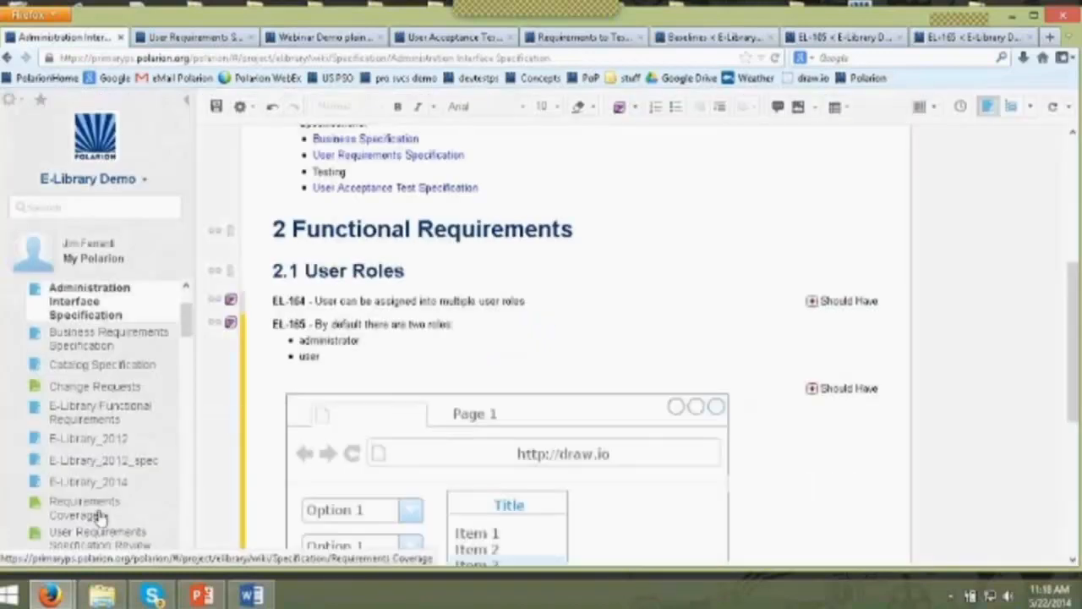
scroll(down, 3)
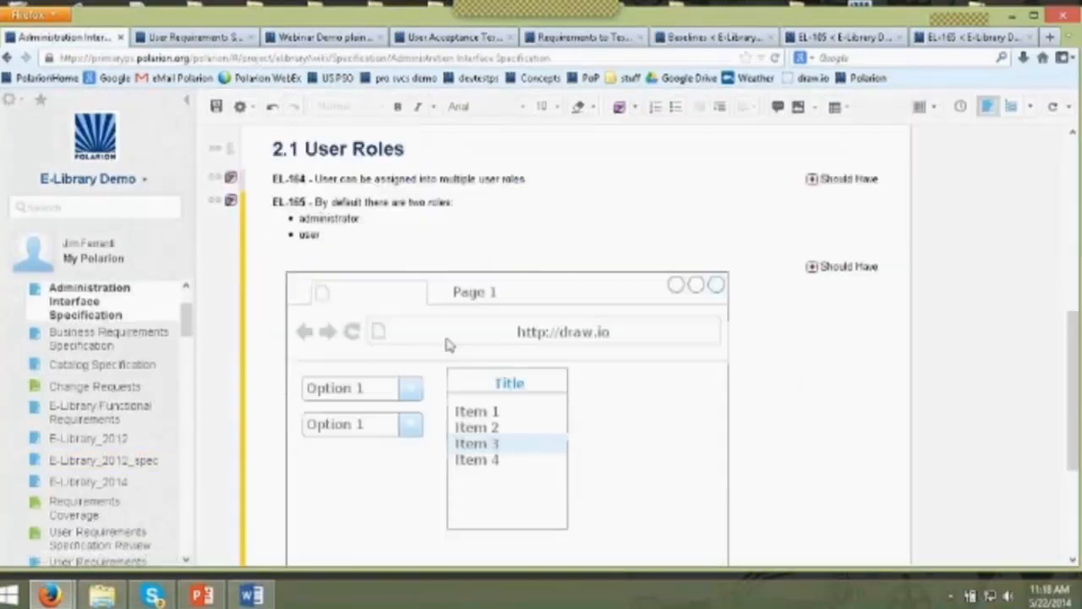
scroll(down, 3)
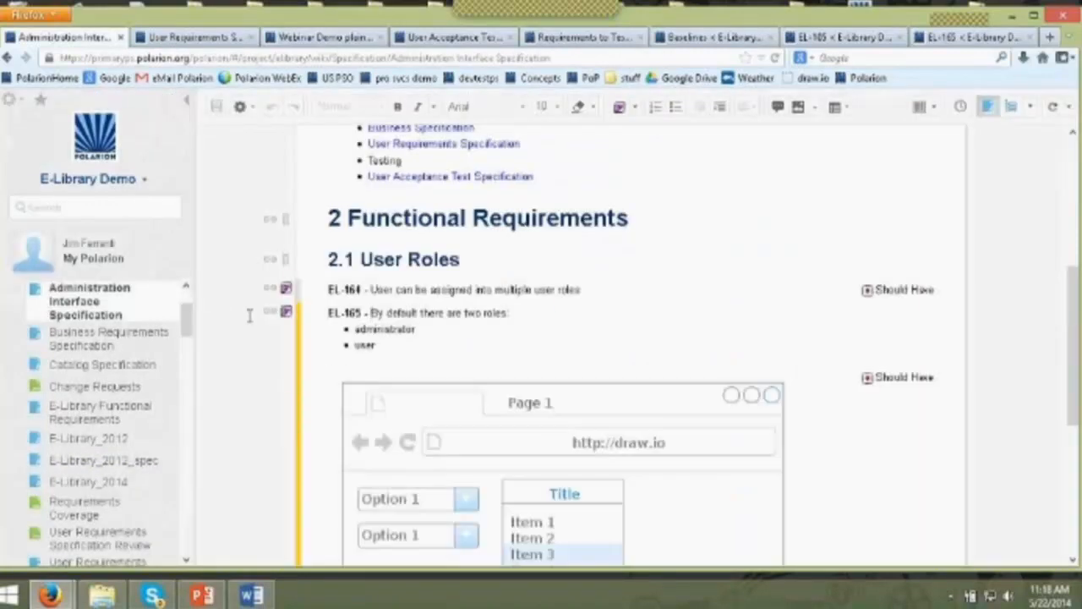
scroll(down, 3)
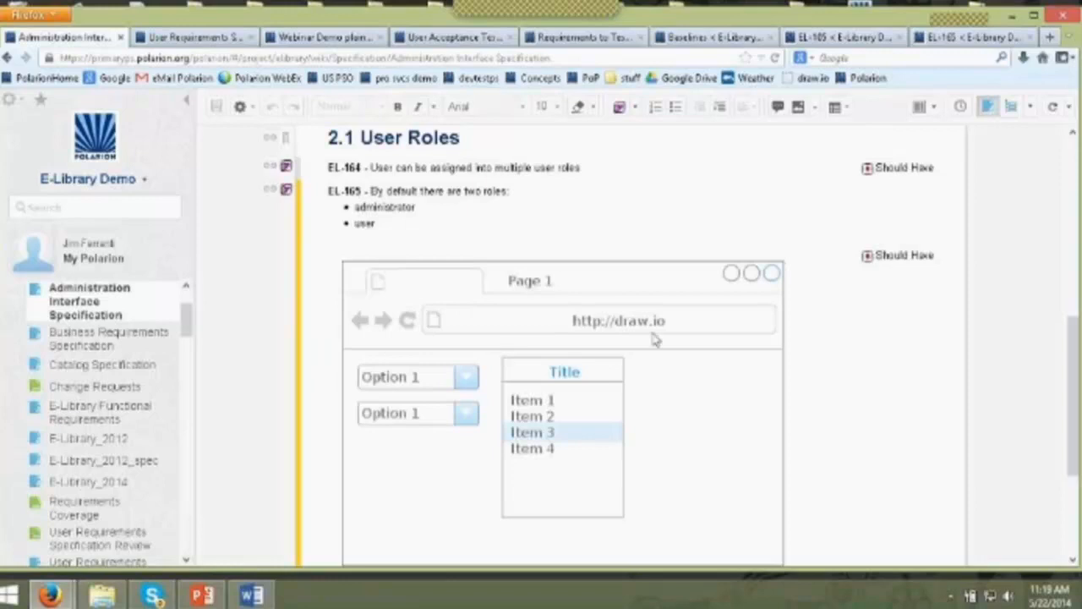
mouse_move(448, 423)
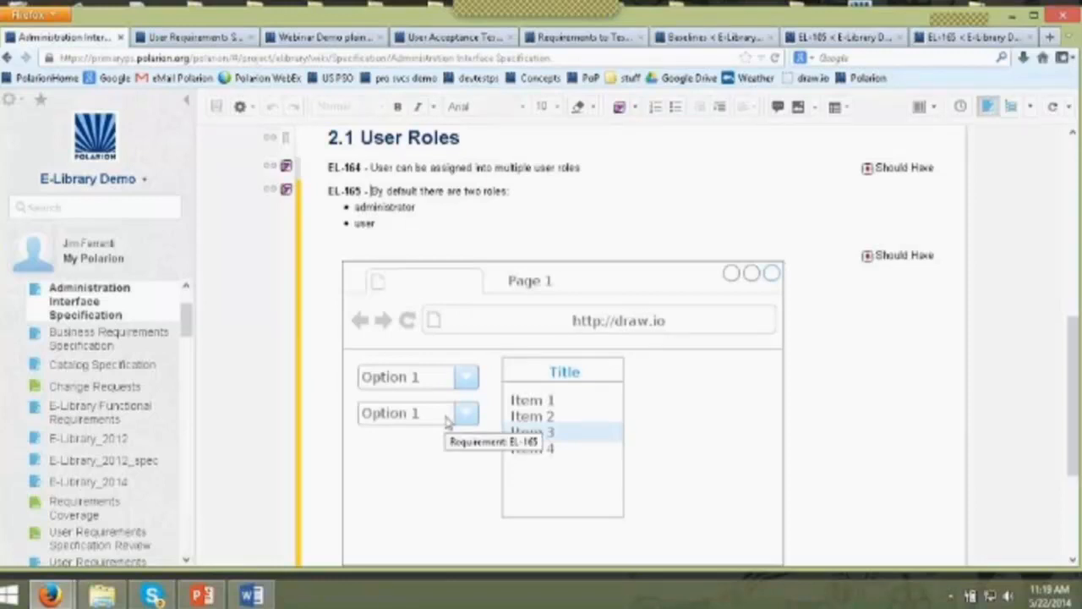
mouse_move(288, 193)
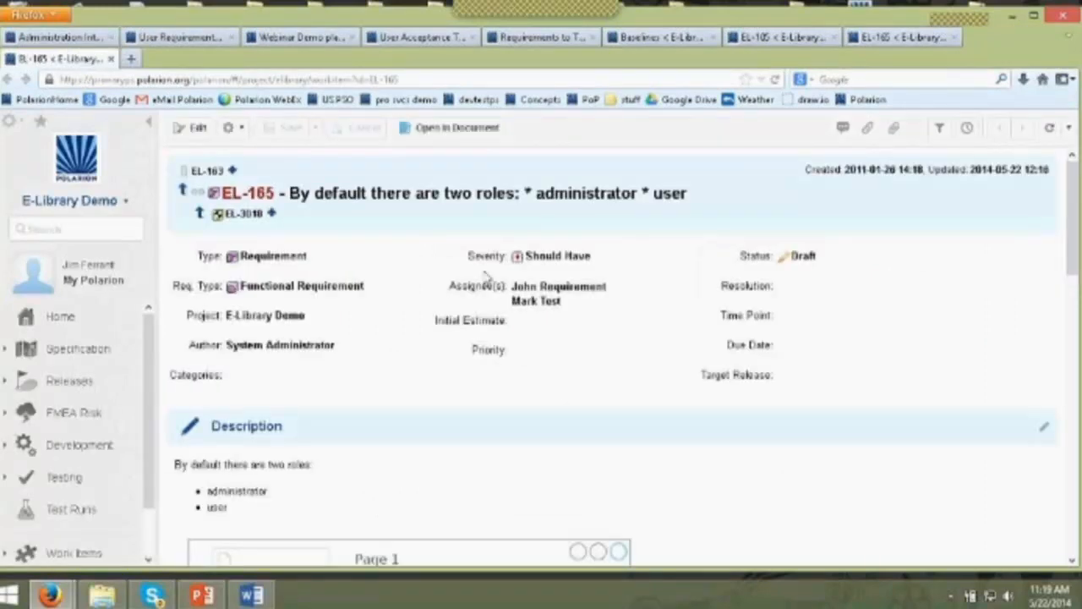
- Scroll EL-165's work item page to its Description showing the browser mockup
scroll(down, 3)
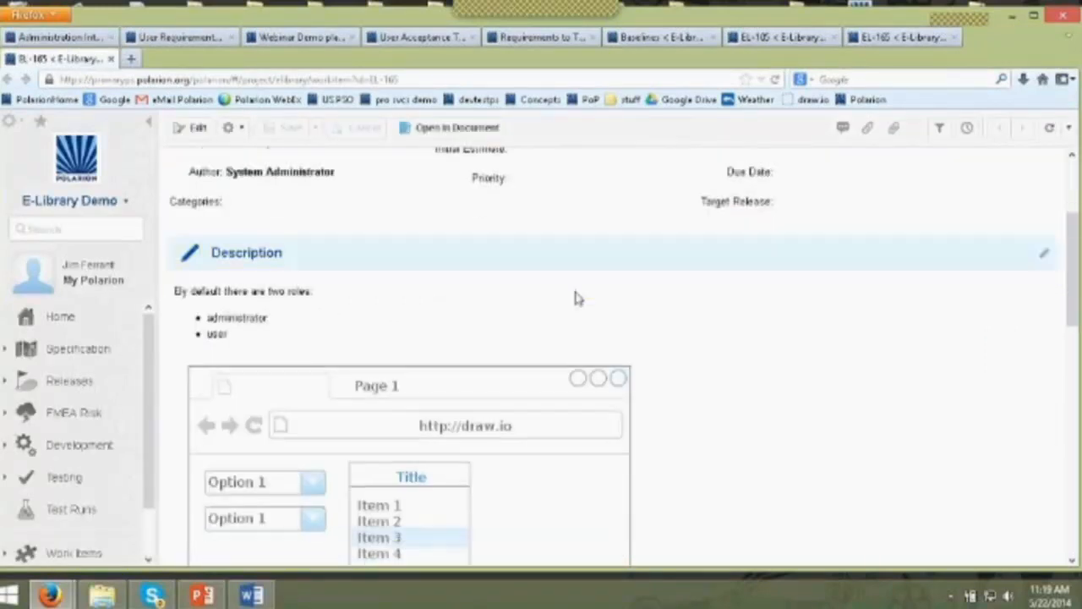
scroll(up, 3)
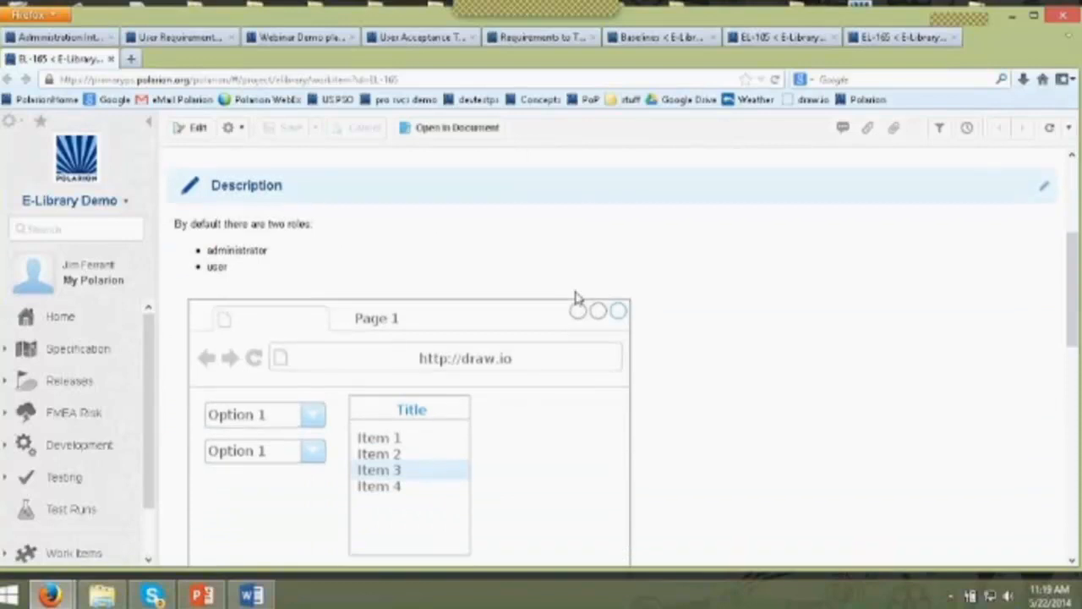
scroll(down, 3)
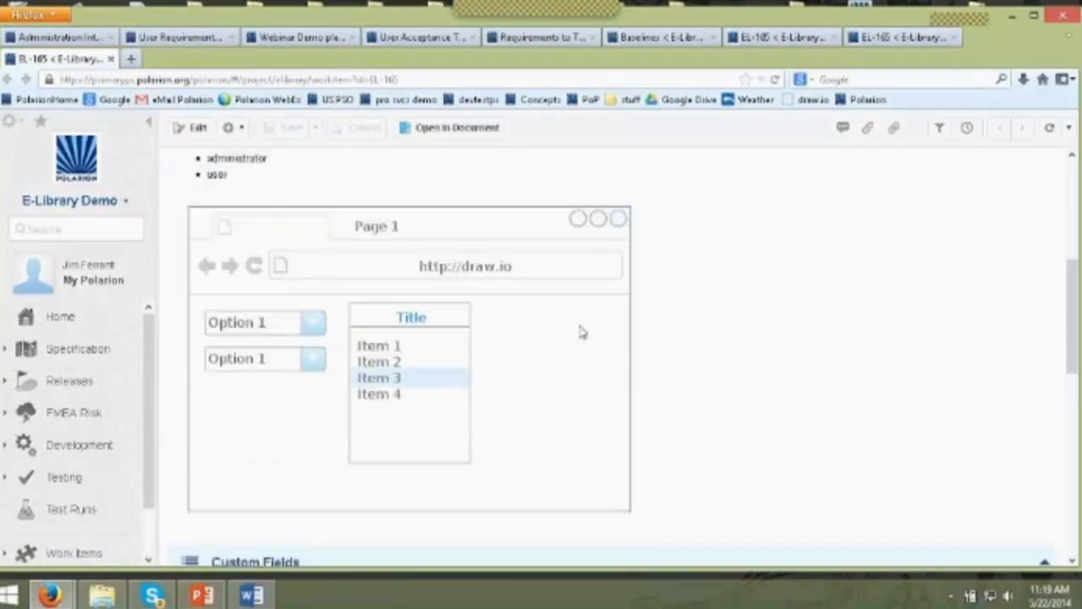
- Switch back to the Administration Interface Specification document tab
click(456, 128)
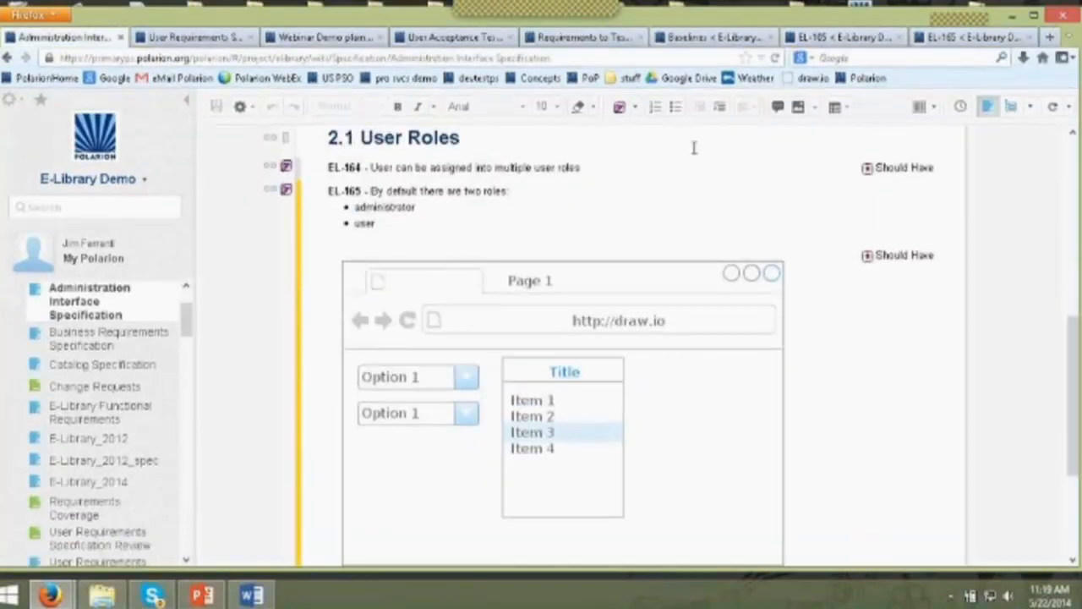
mouse_move(438, 345)
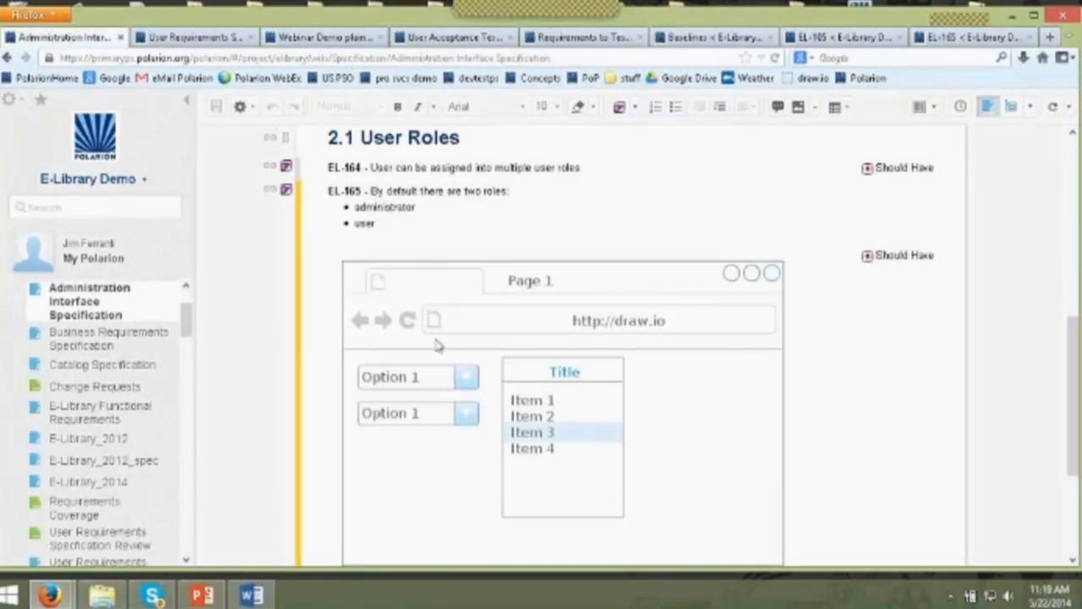
mouse_move(707, 172)
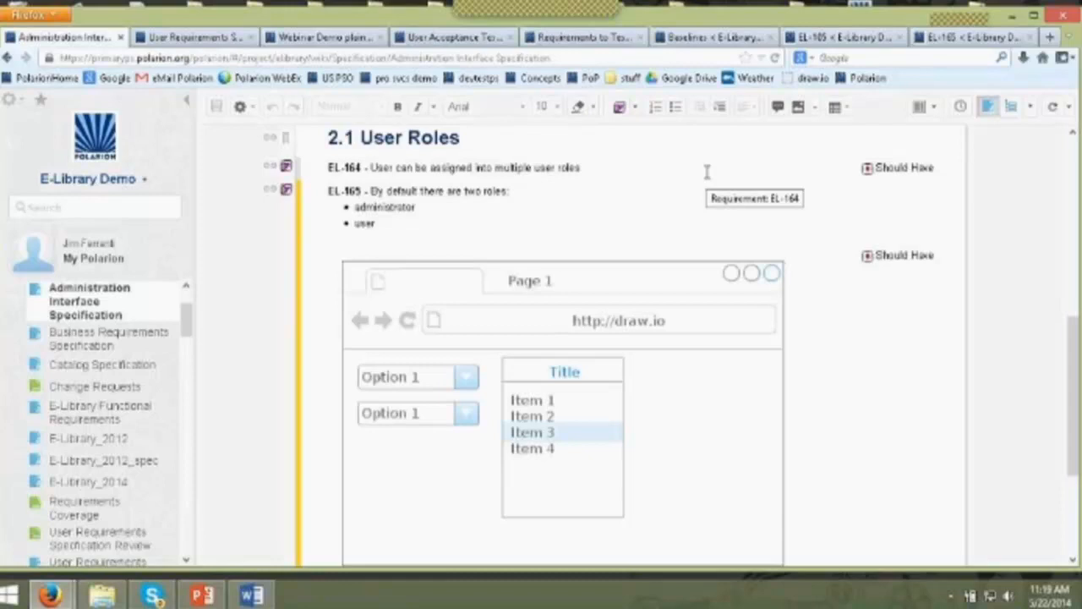
mouse_move(663, 482)
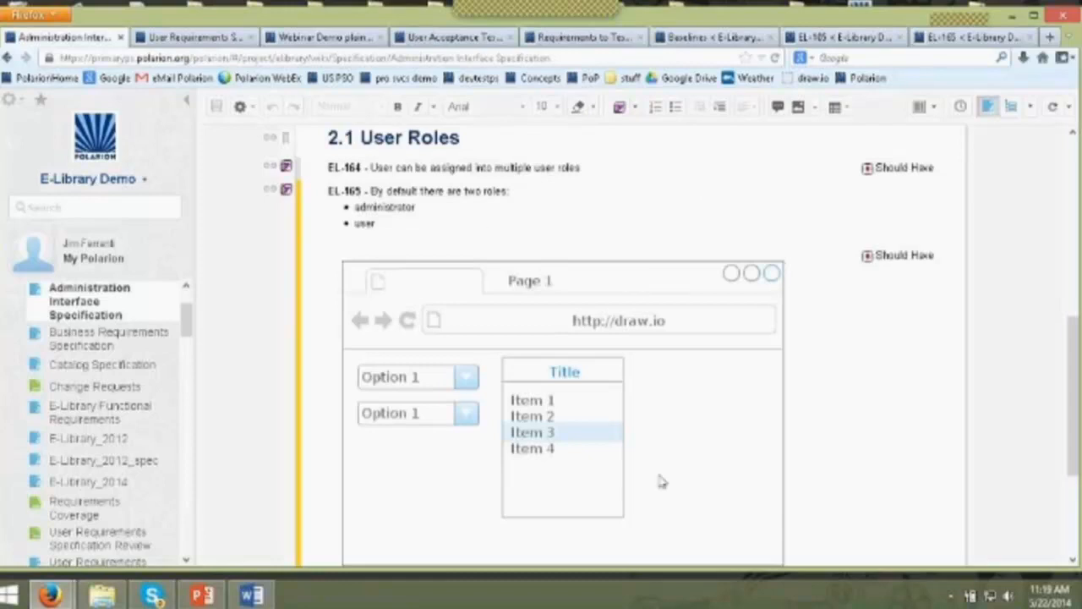
mouse_move(376, 187)
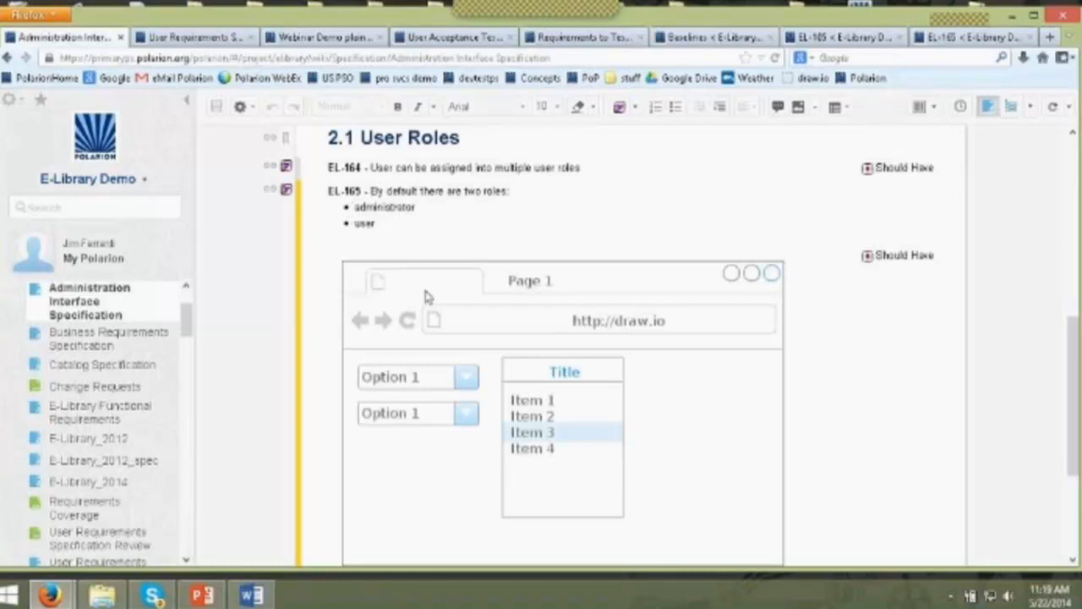
scroll(down, 3)
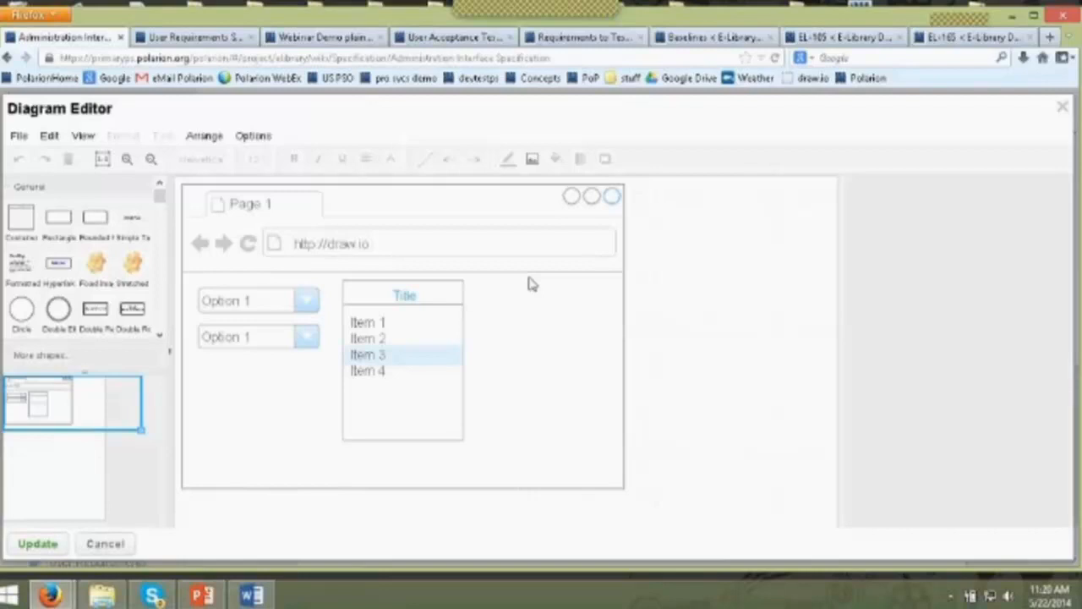
mouse_move(431, 283)
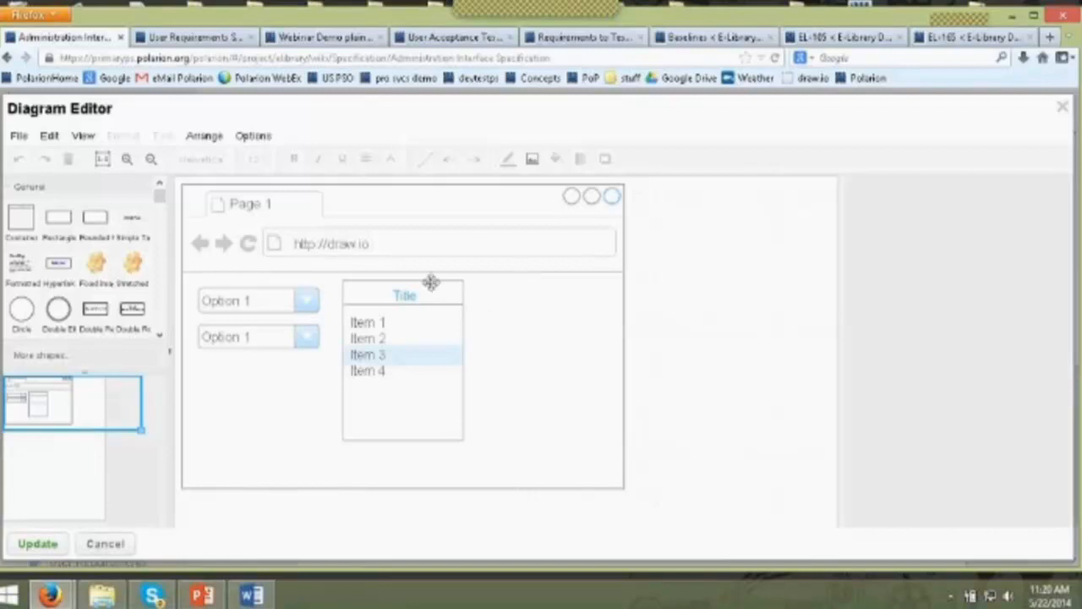
mouse_move(511, 364)
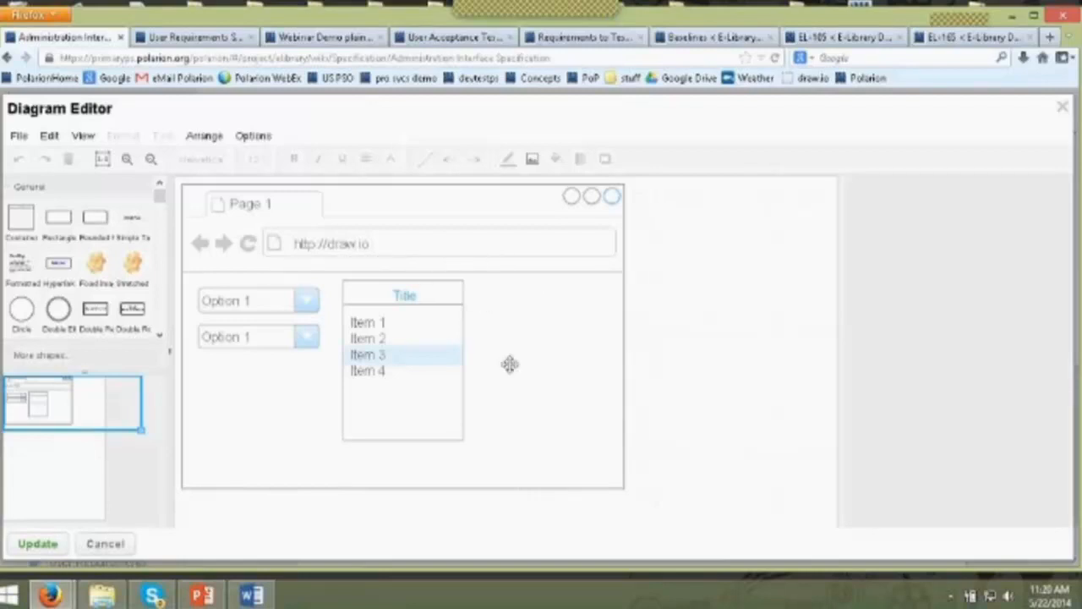
mouse_move(341, 382)
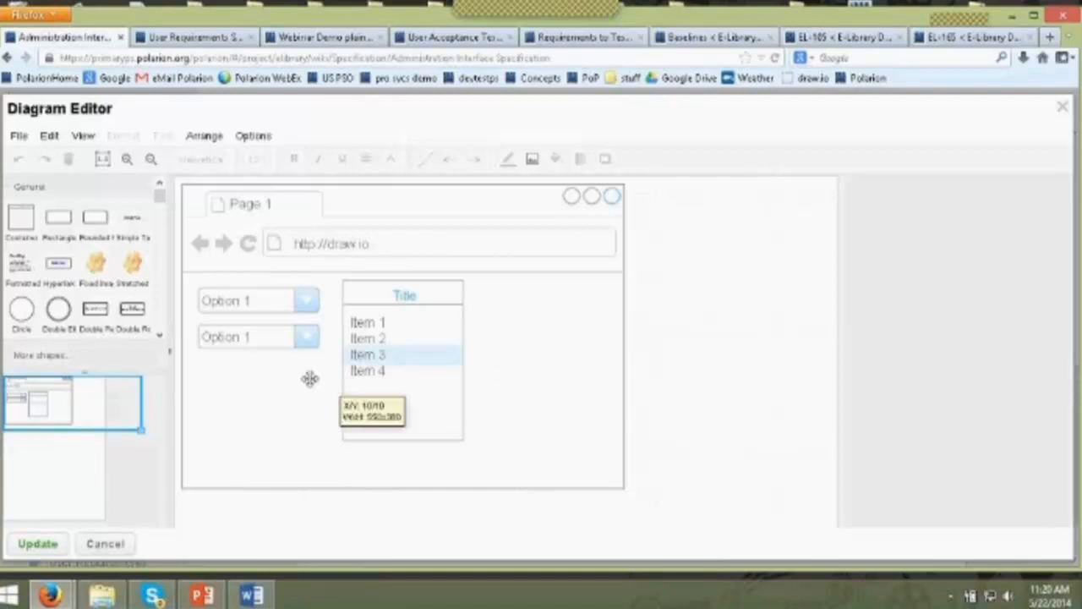
mouse_move(386, 328)
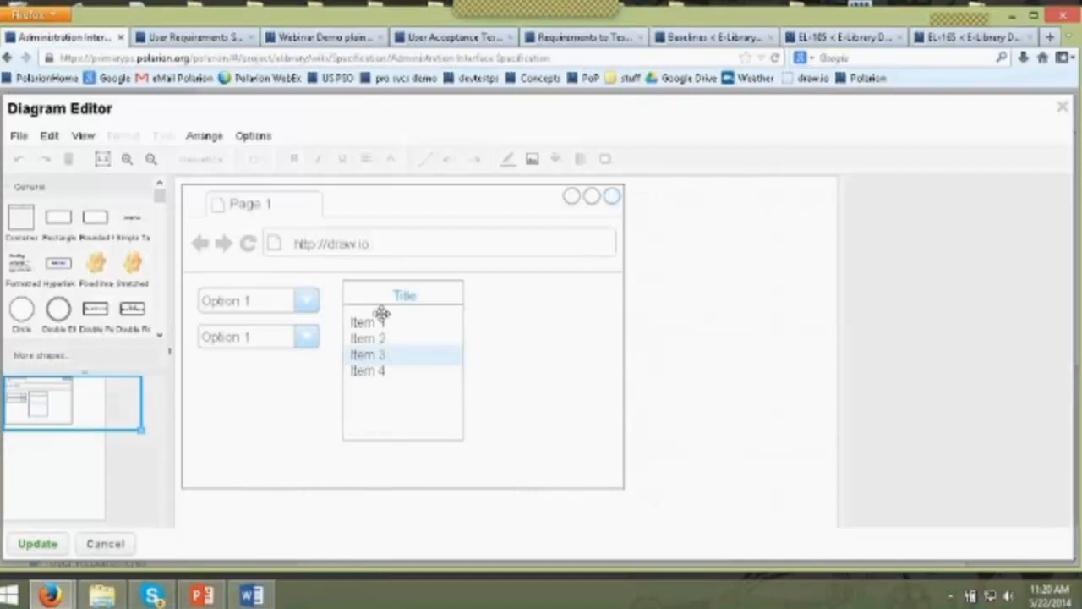
mouse_move(376, 338)
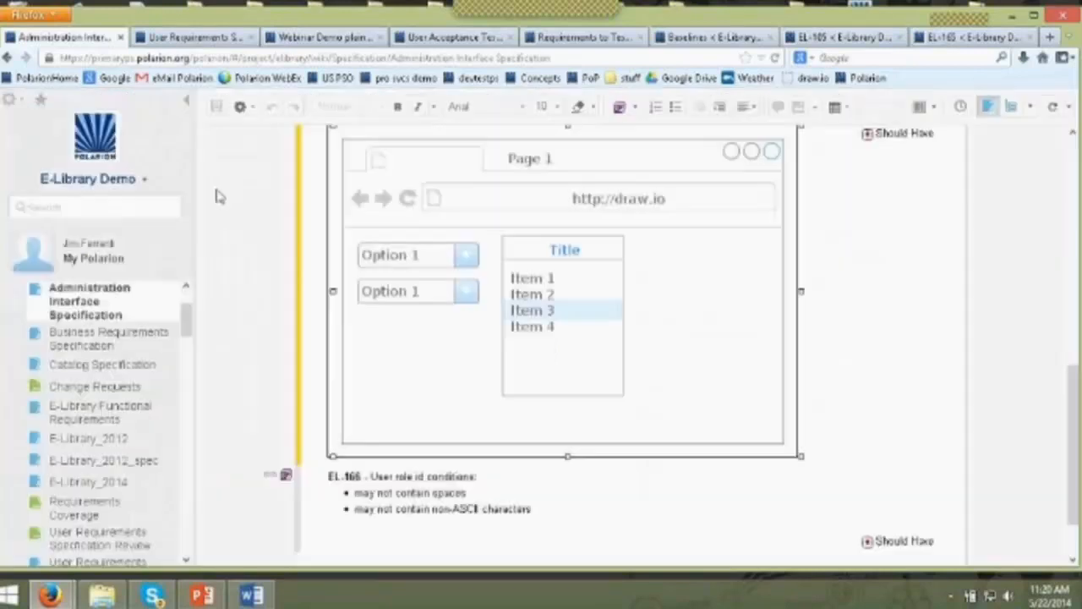
mouse_move(233, 210)
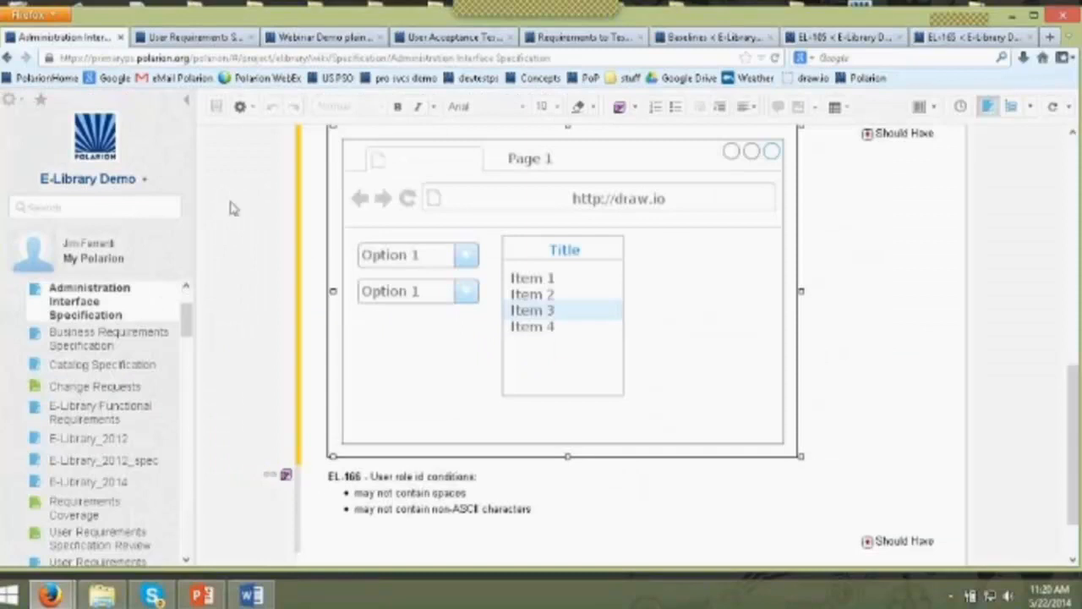
- Scroll the document to requirement EL-165 and its mockup under 2.1 User Roles
scroll(up, 3)
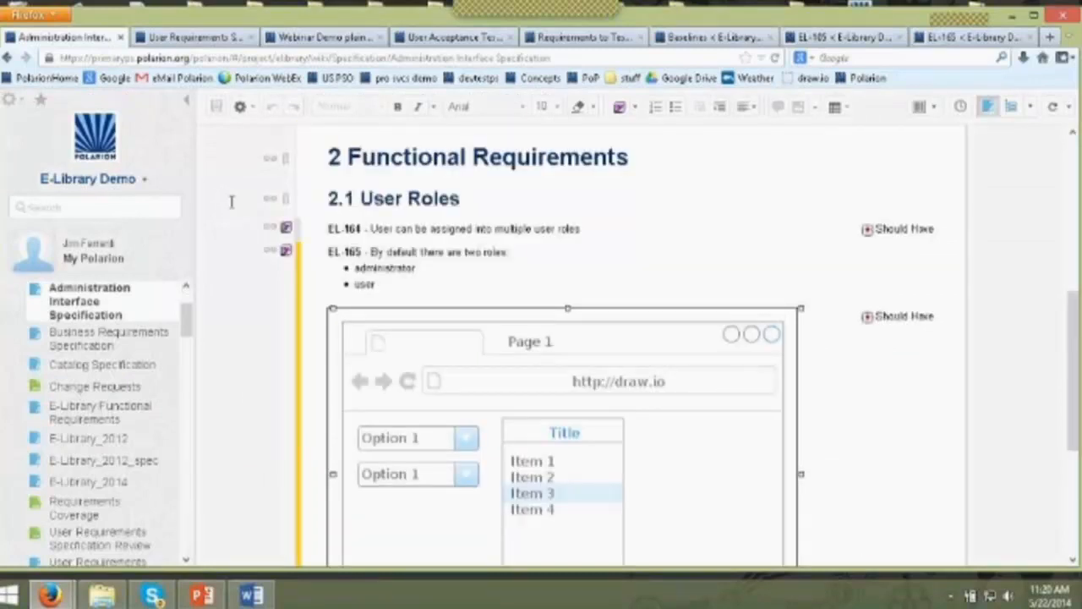
scroll(up, 3)
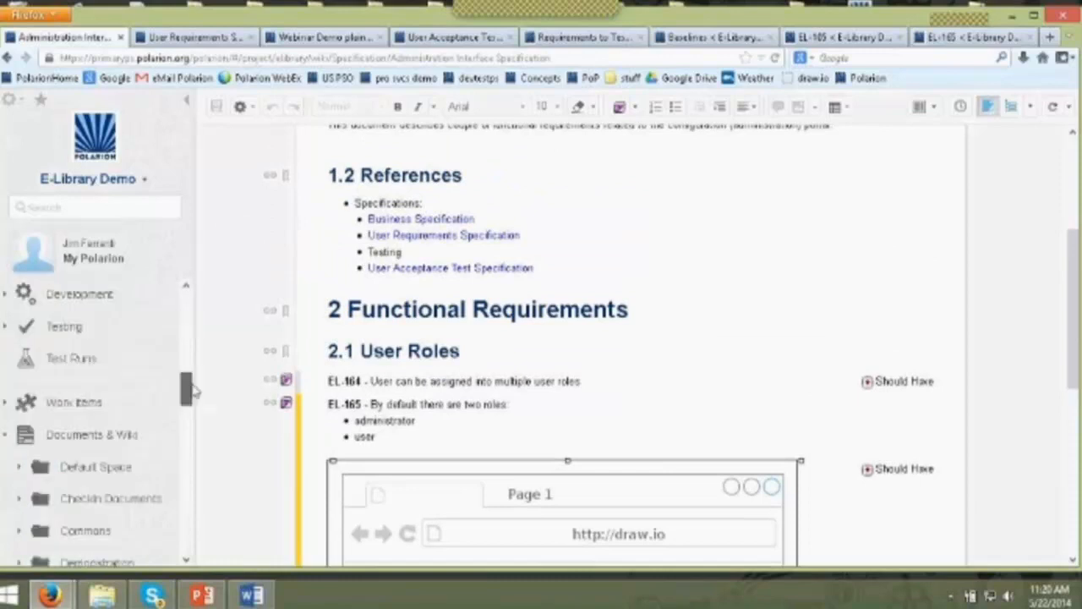
scroll(down, 3)
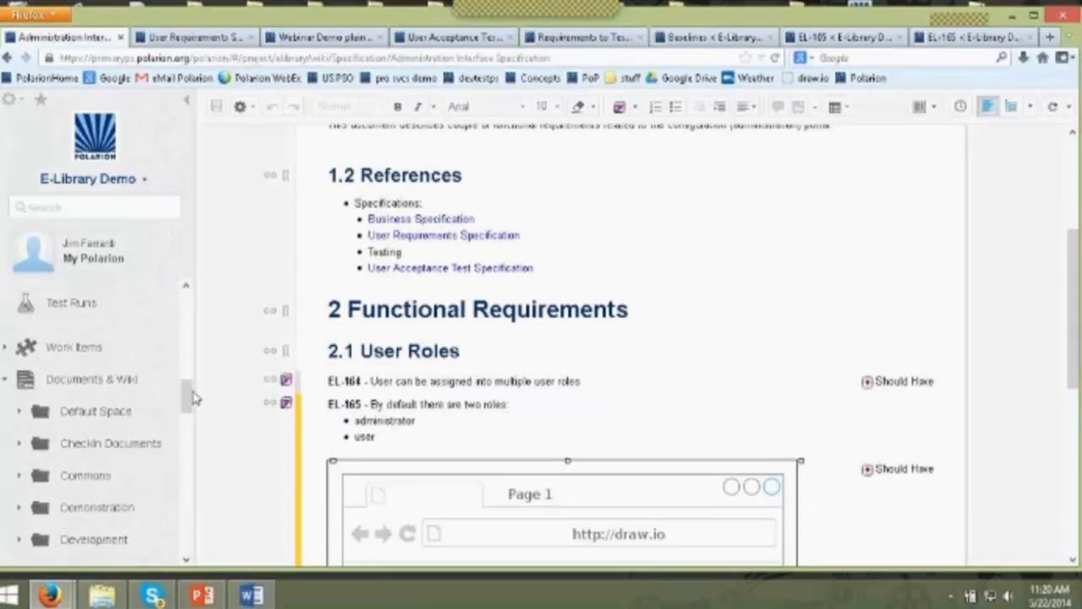
- Expand Work Items in the navigation to list the E-Library Demo work item types
click(75, 346)
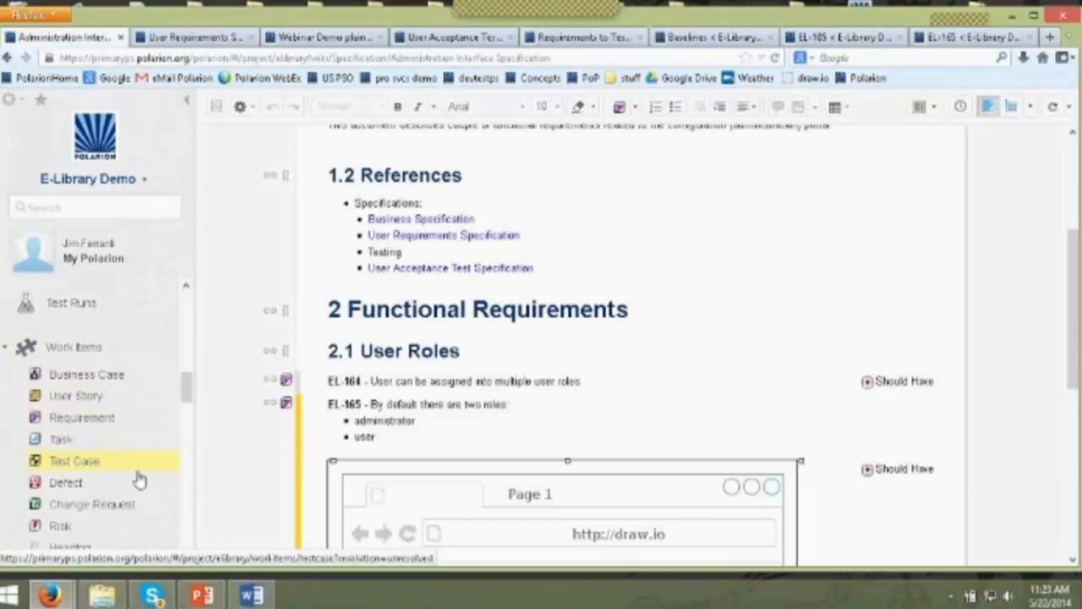
mouse_move(81, 416)
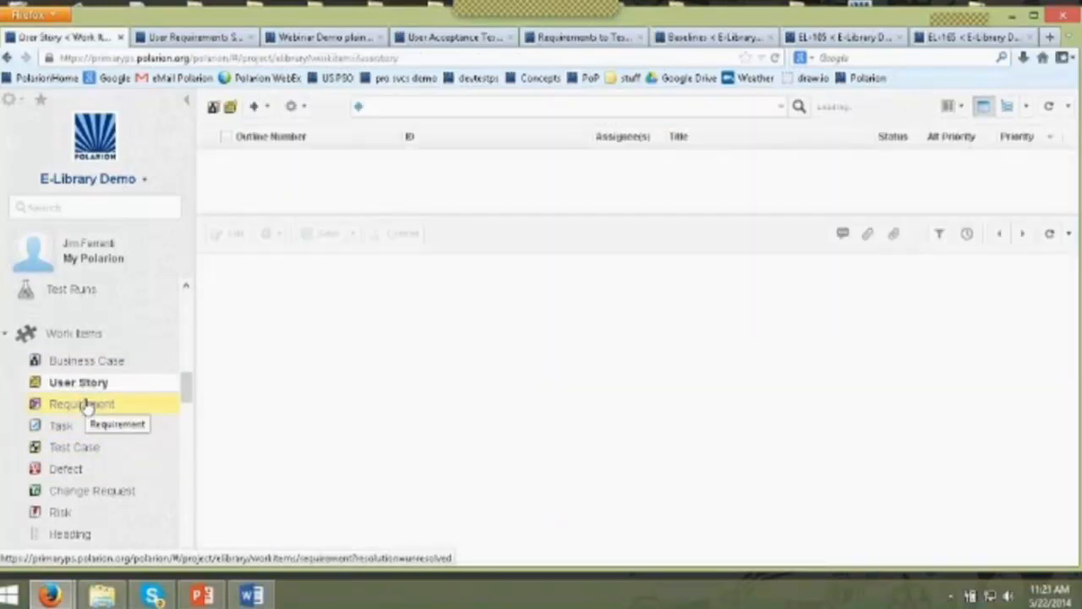
click(77, 382)
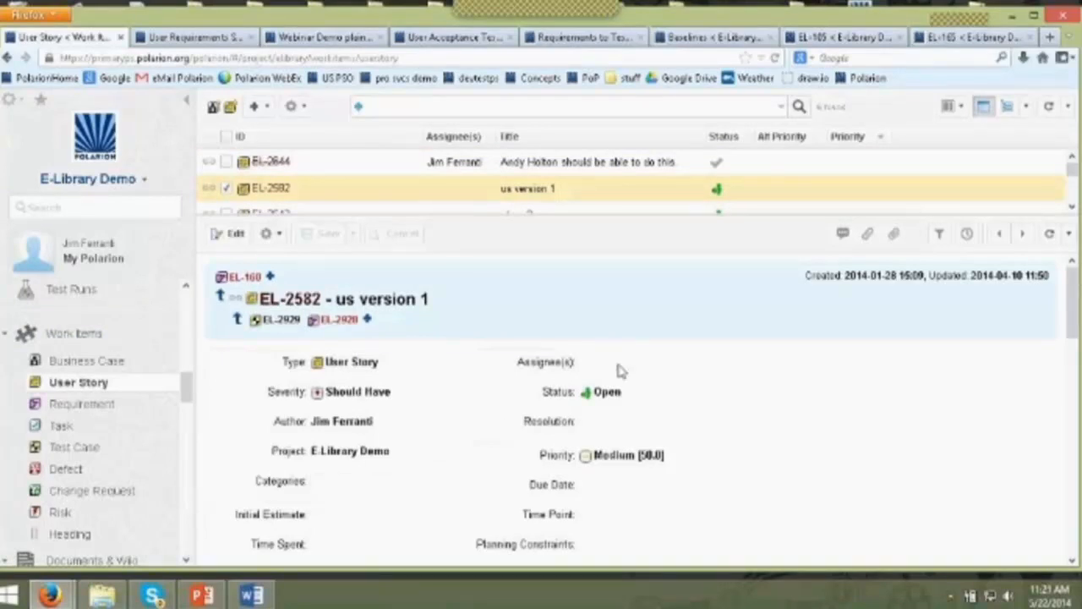
click(686, 370)
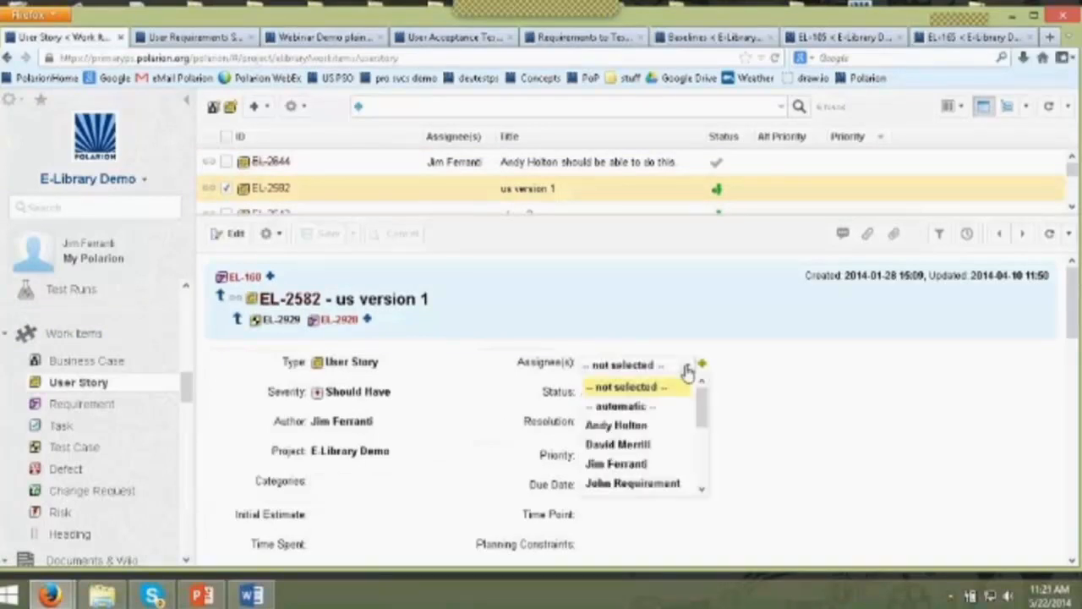
mouse_move(616, 463)
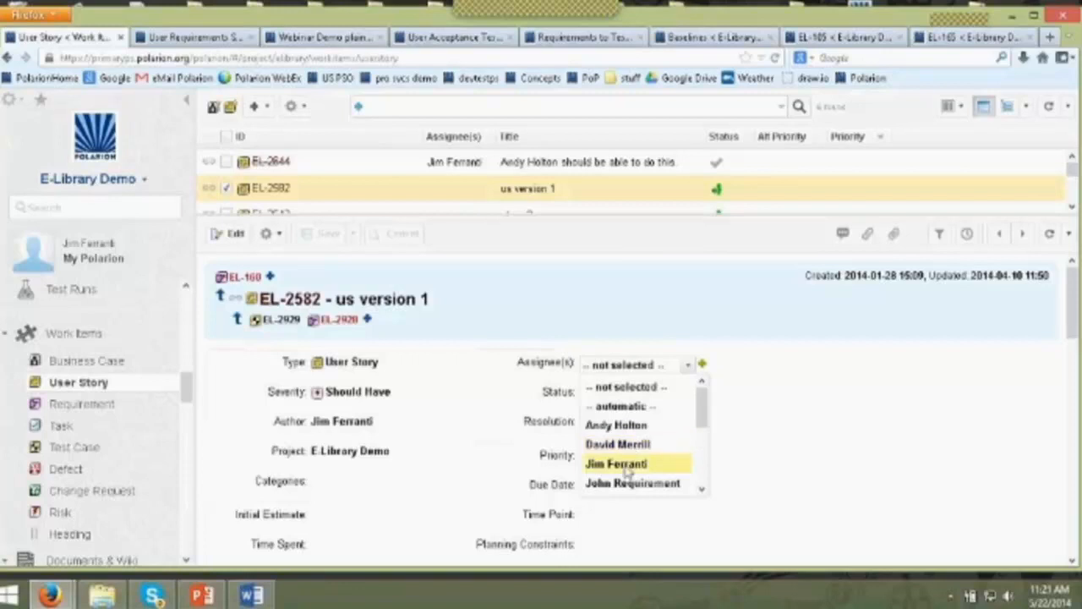
click(615, 464)
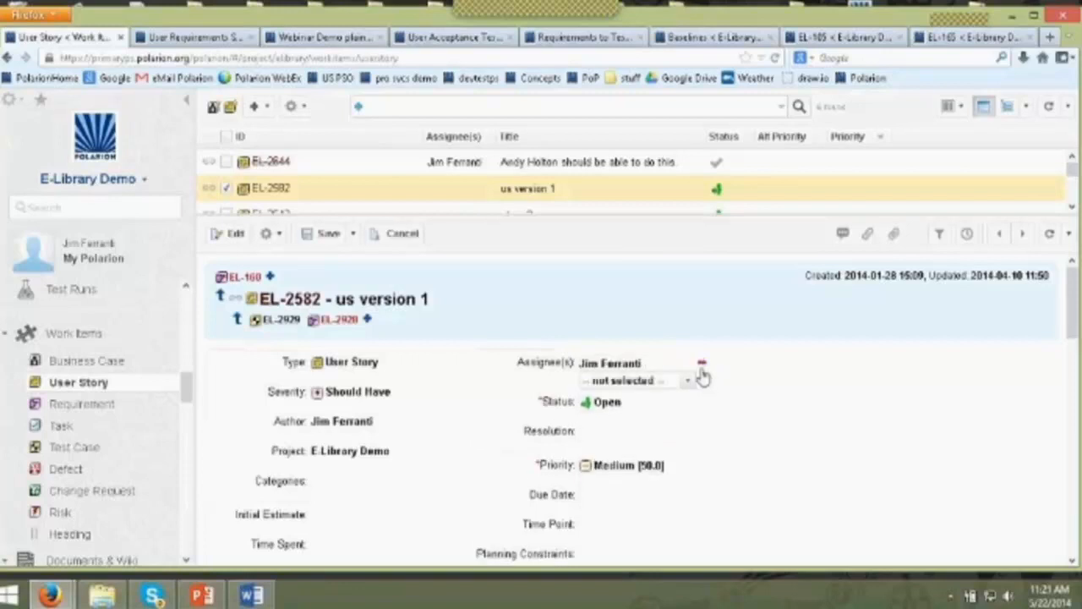
click(686, 379)
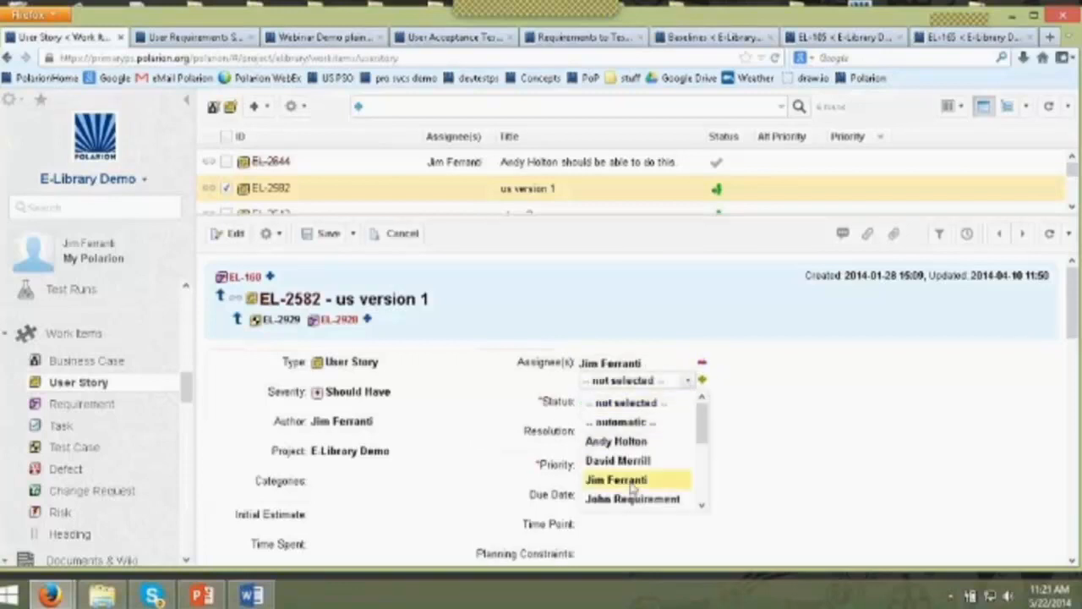
mouse_move(615, 439)
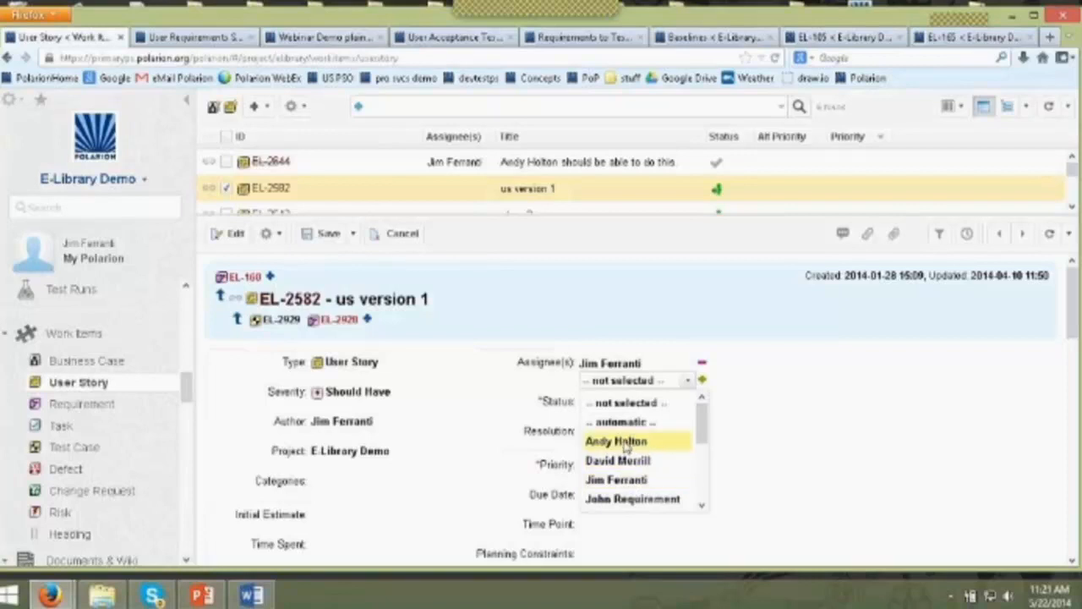
click(616, 439)
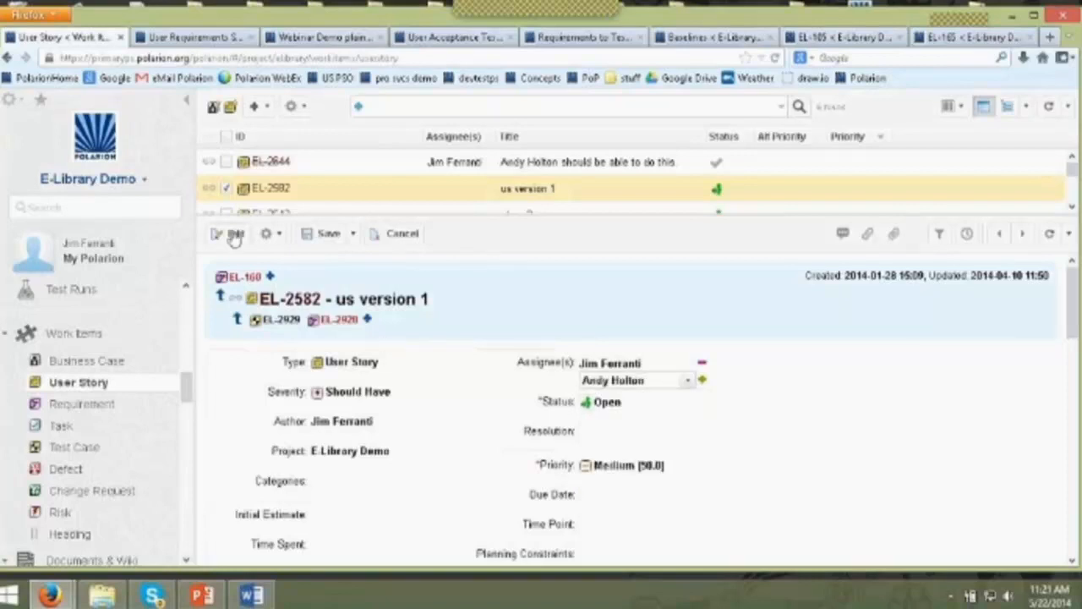
click(235, 233)
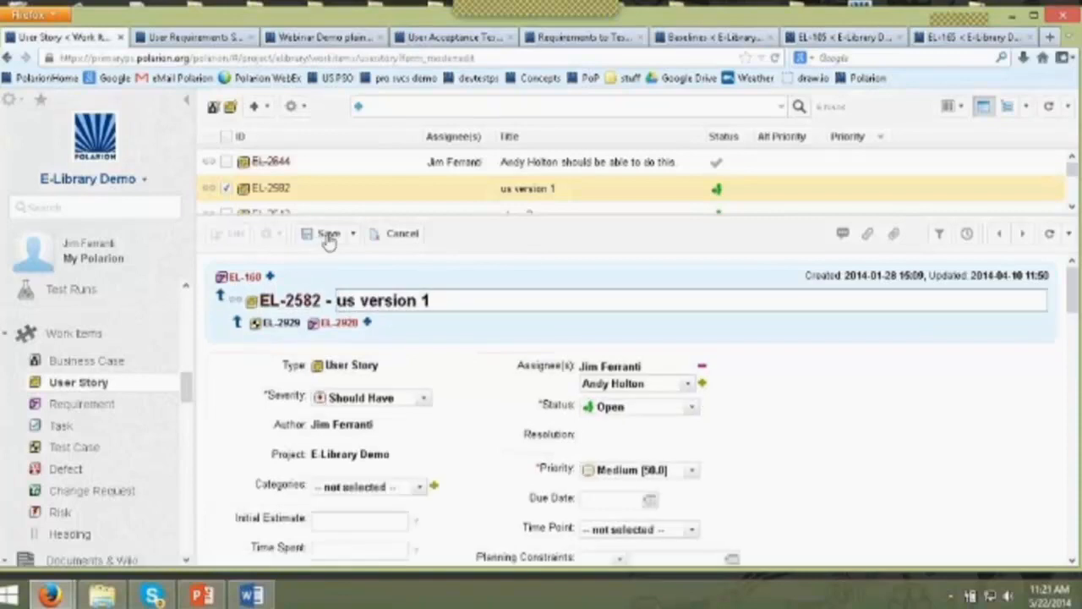
click(328, 234)
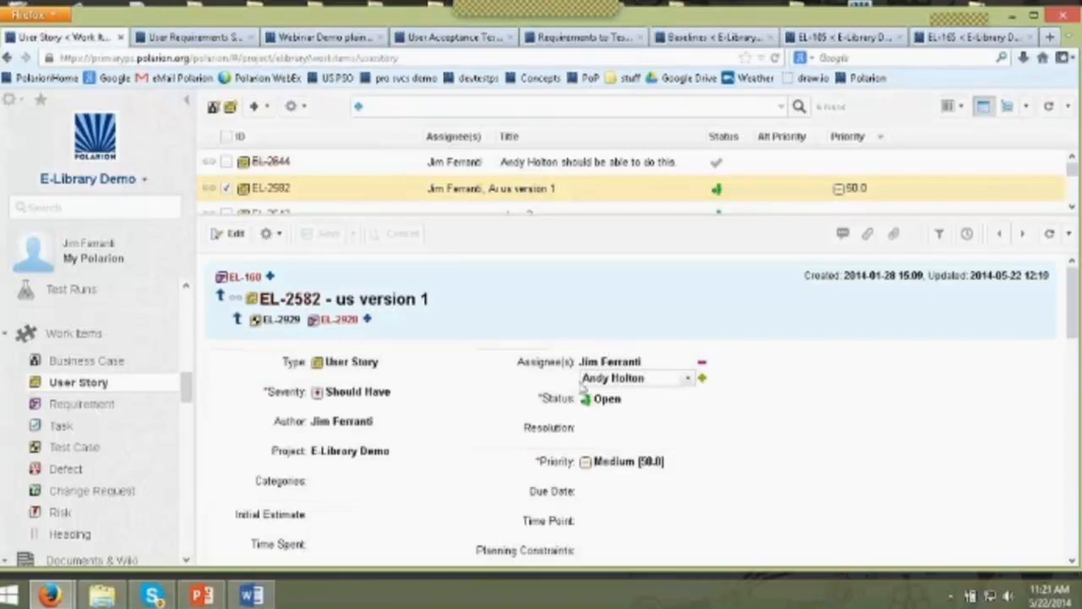
mouse_move(581, 387)
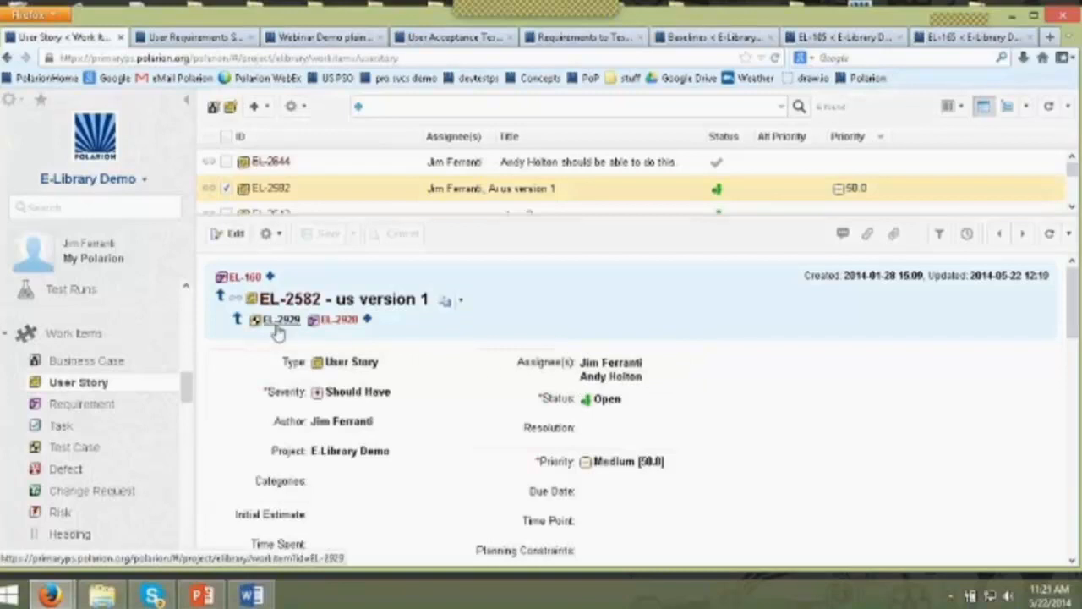
mouse_move(279, 320)
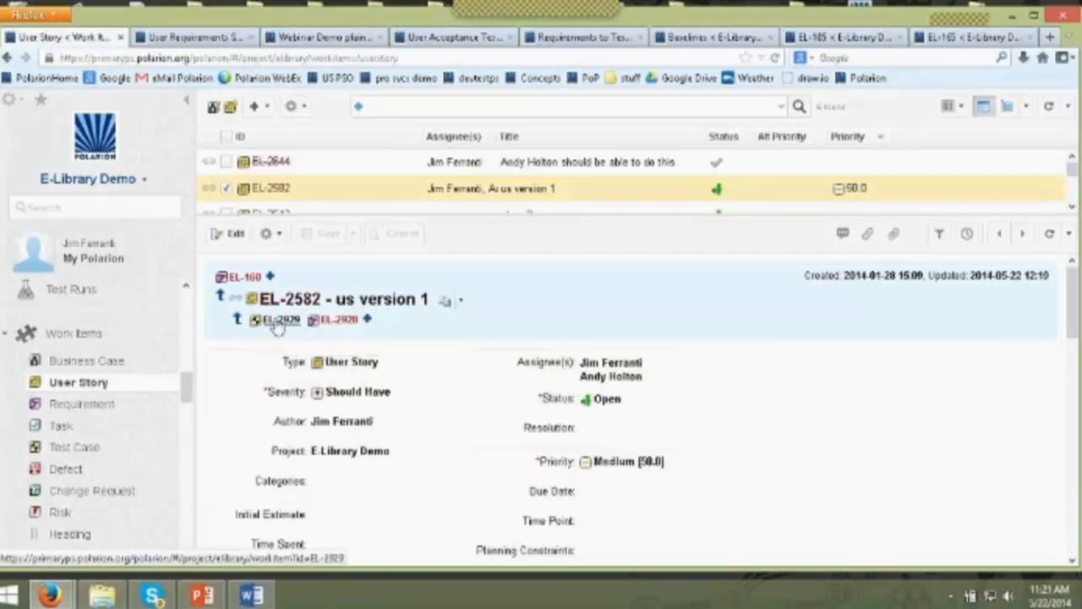
click(278, 320)
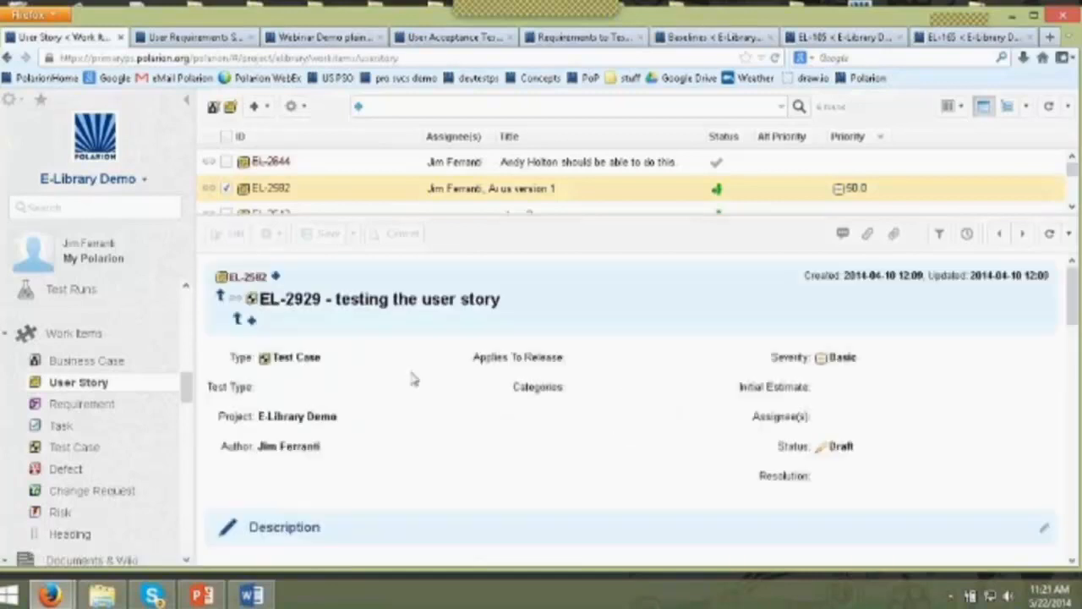
click(235, 234)
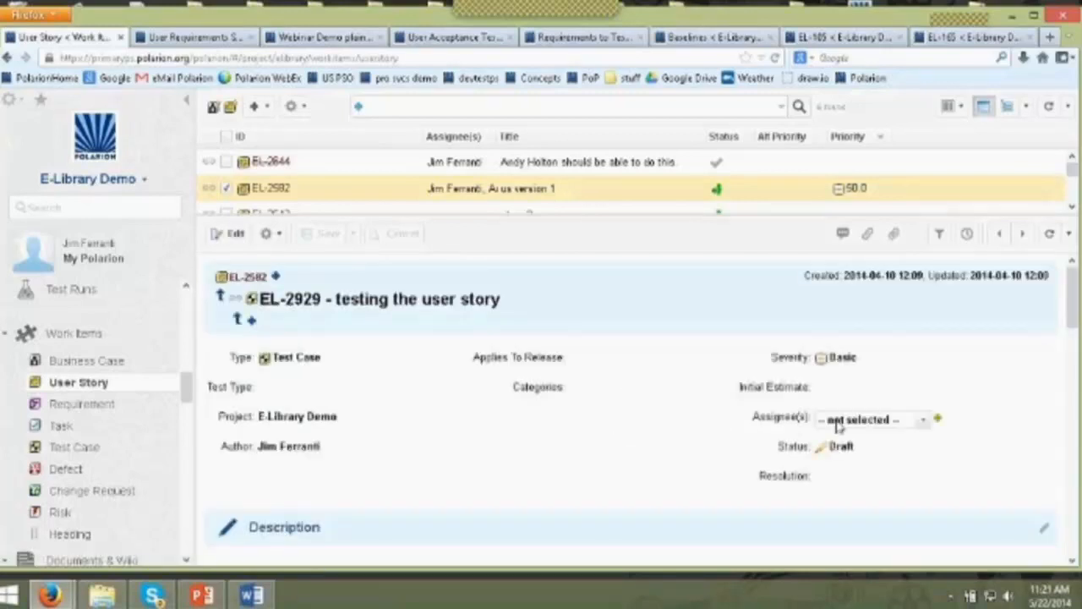
click(921, 419)
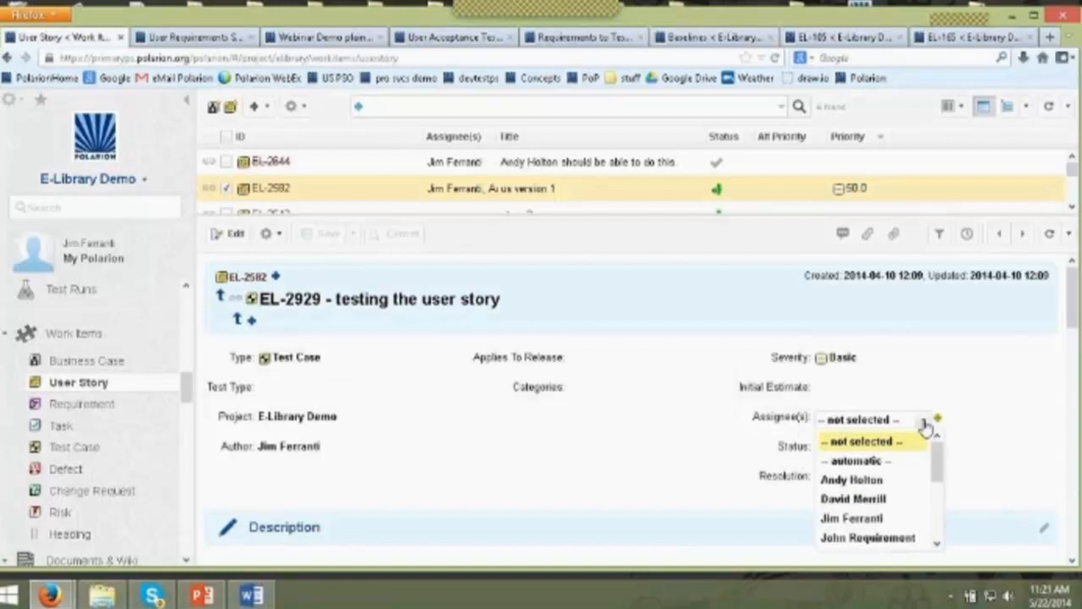
click(852, 517)
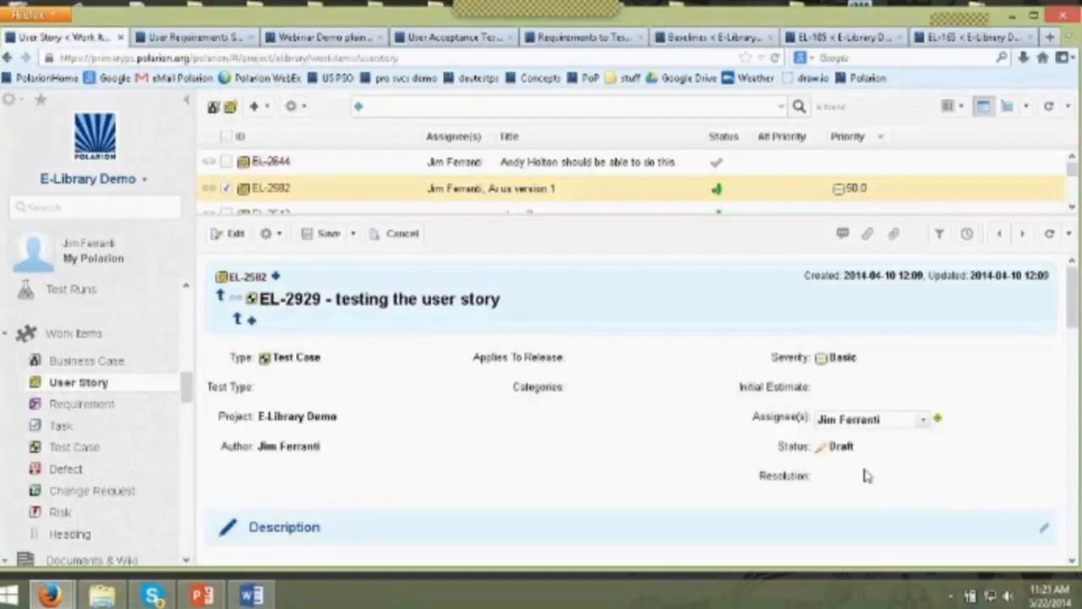
mouse_move(825, 426)
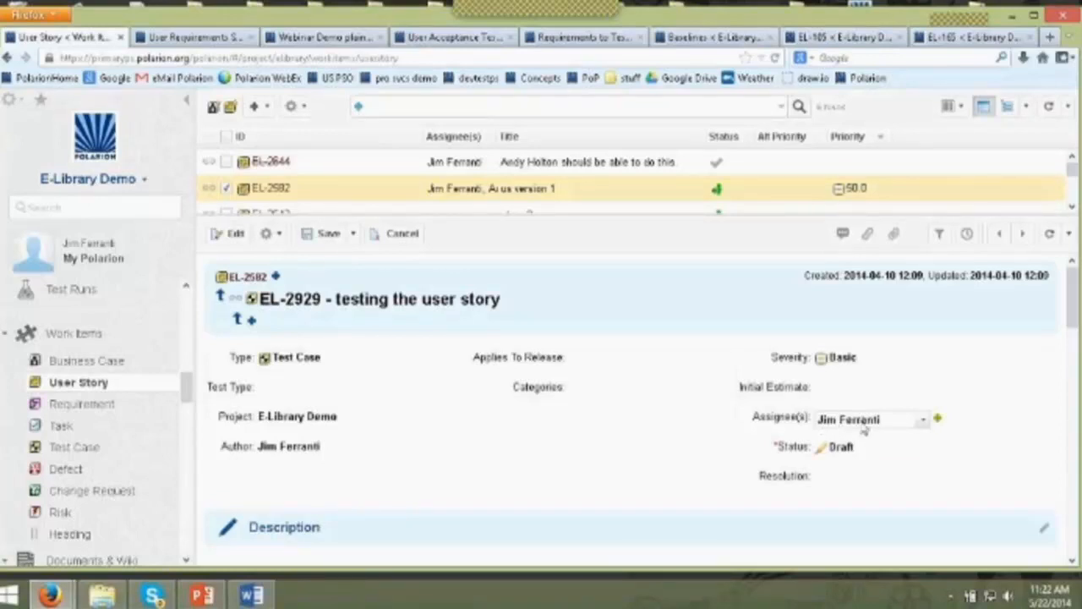
mouse_move(484, 423)
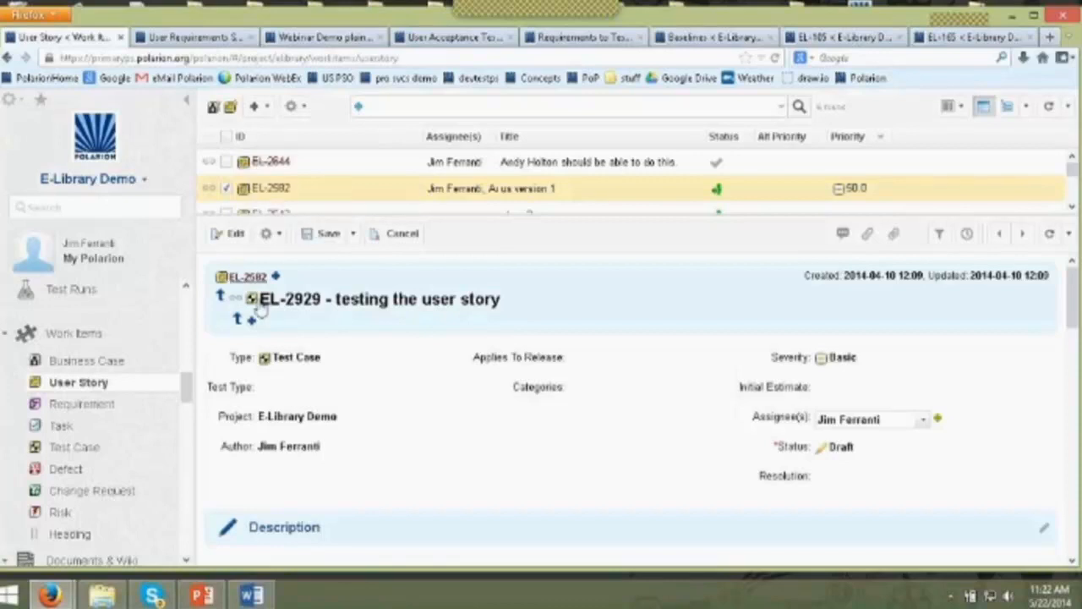
mouse_move(247, 278)
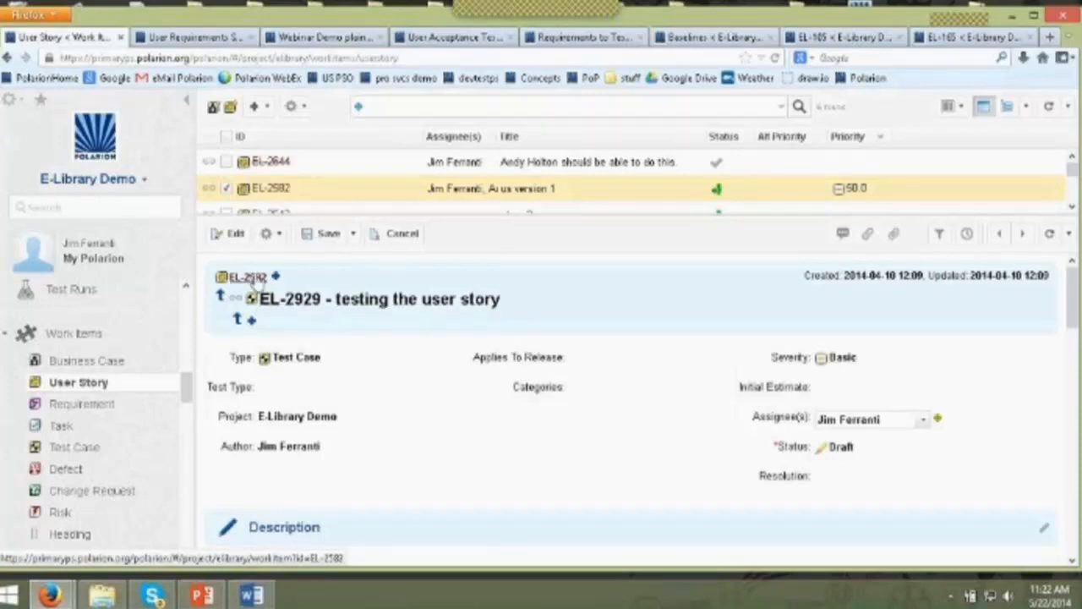
- Return to parent user story EL-2582, then go to the E-Library Demo home page
click(271, 188)
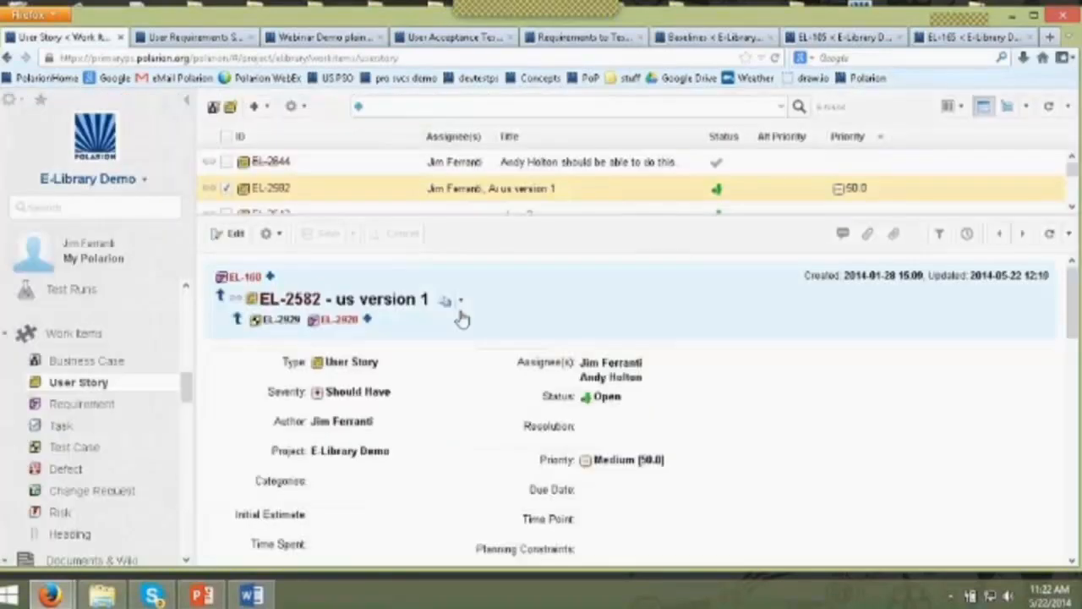
click(610, 377)
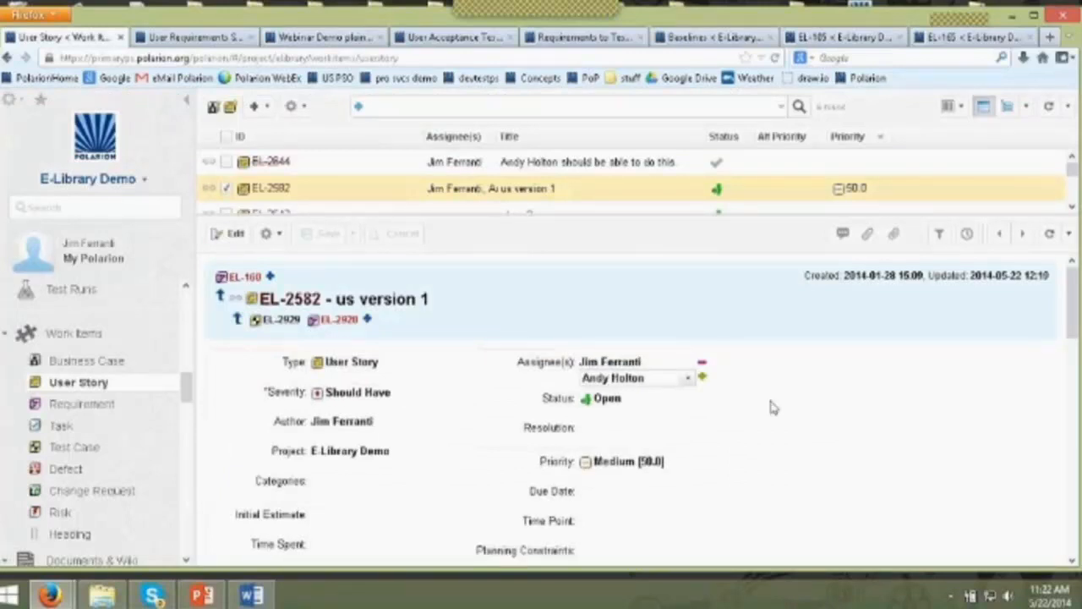
mouse_move(720, 385)
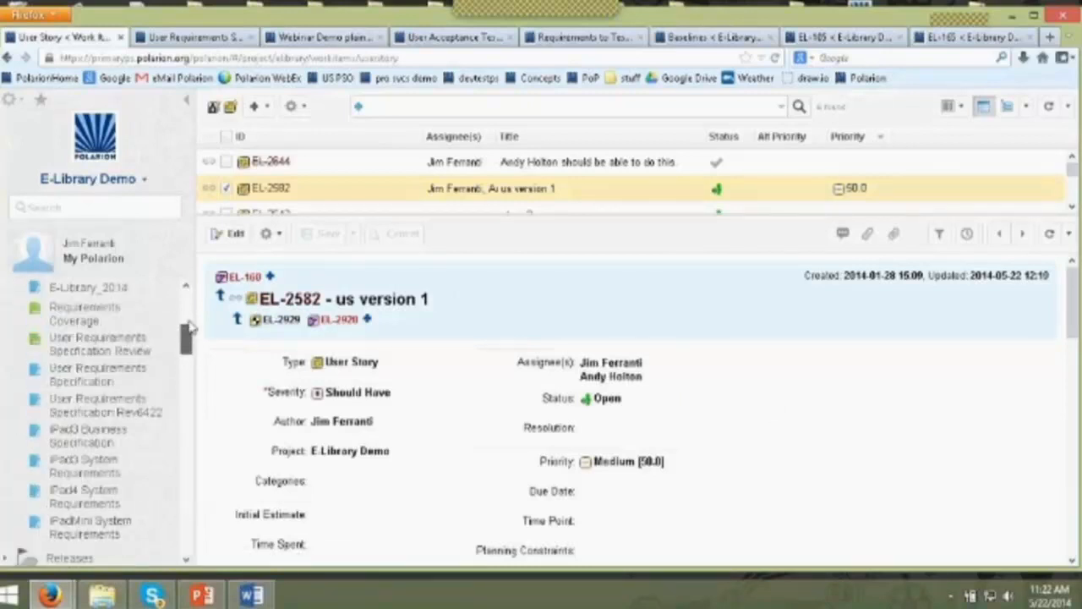
click(61, 294)
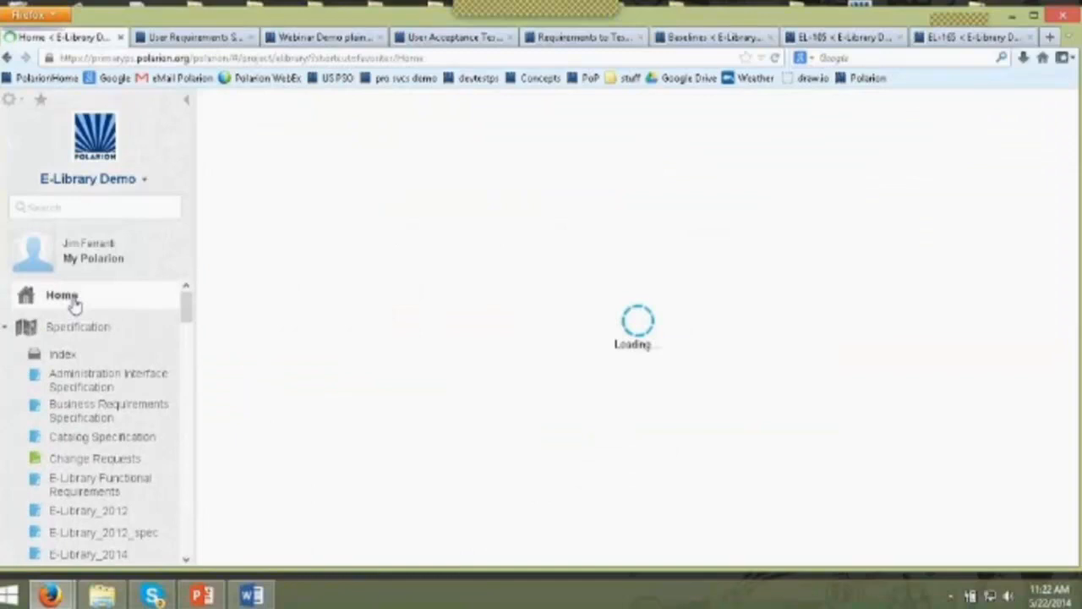